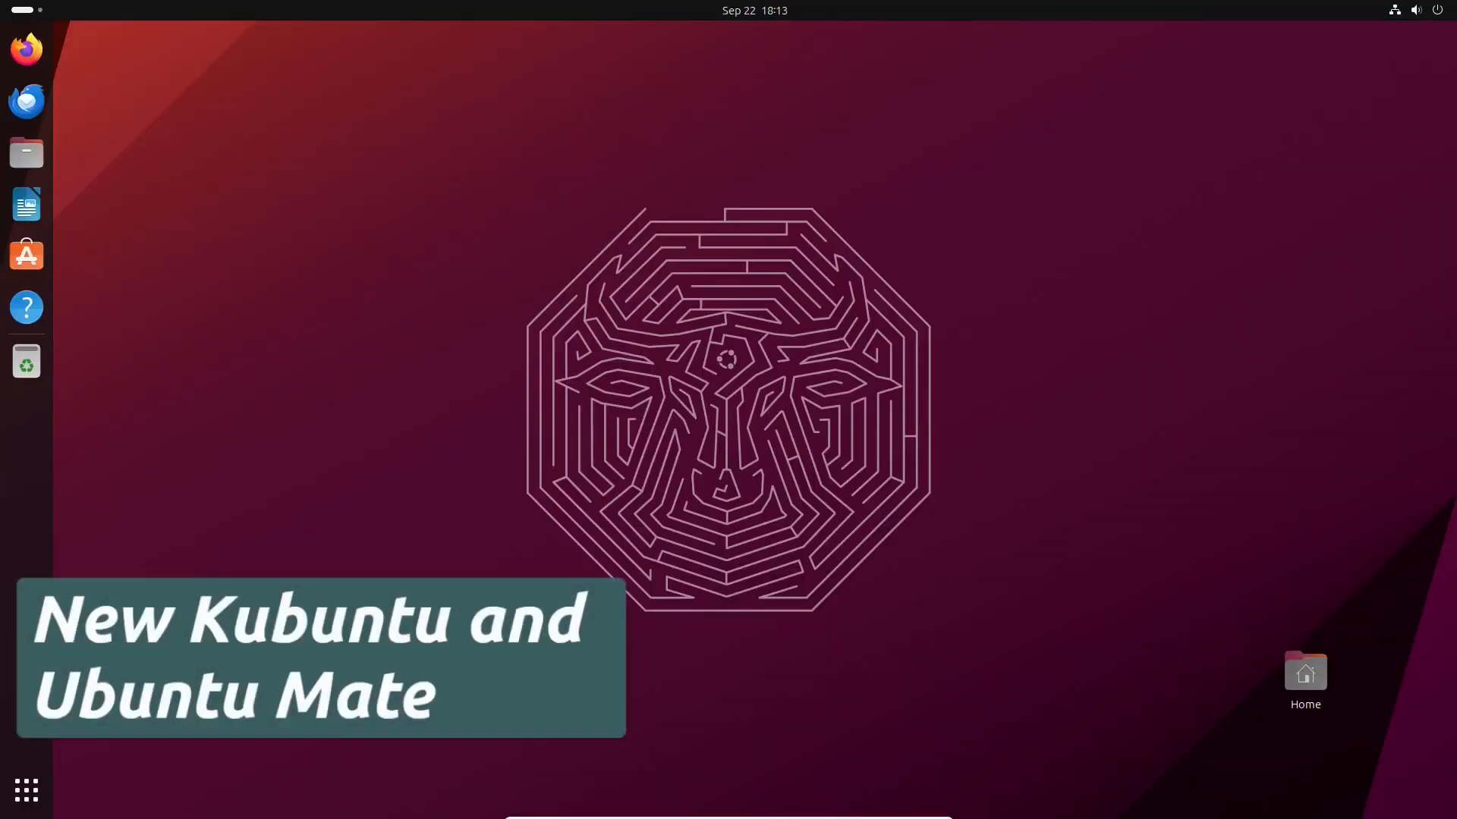
Step: Show all installed applications and search for 'about'
left_click(26, 790)
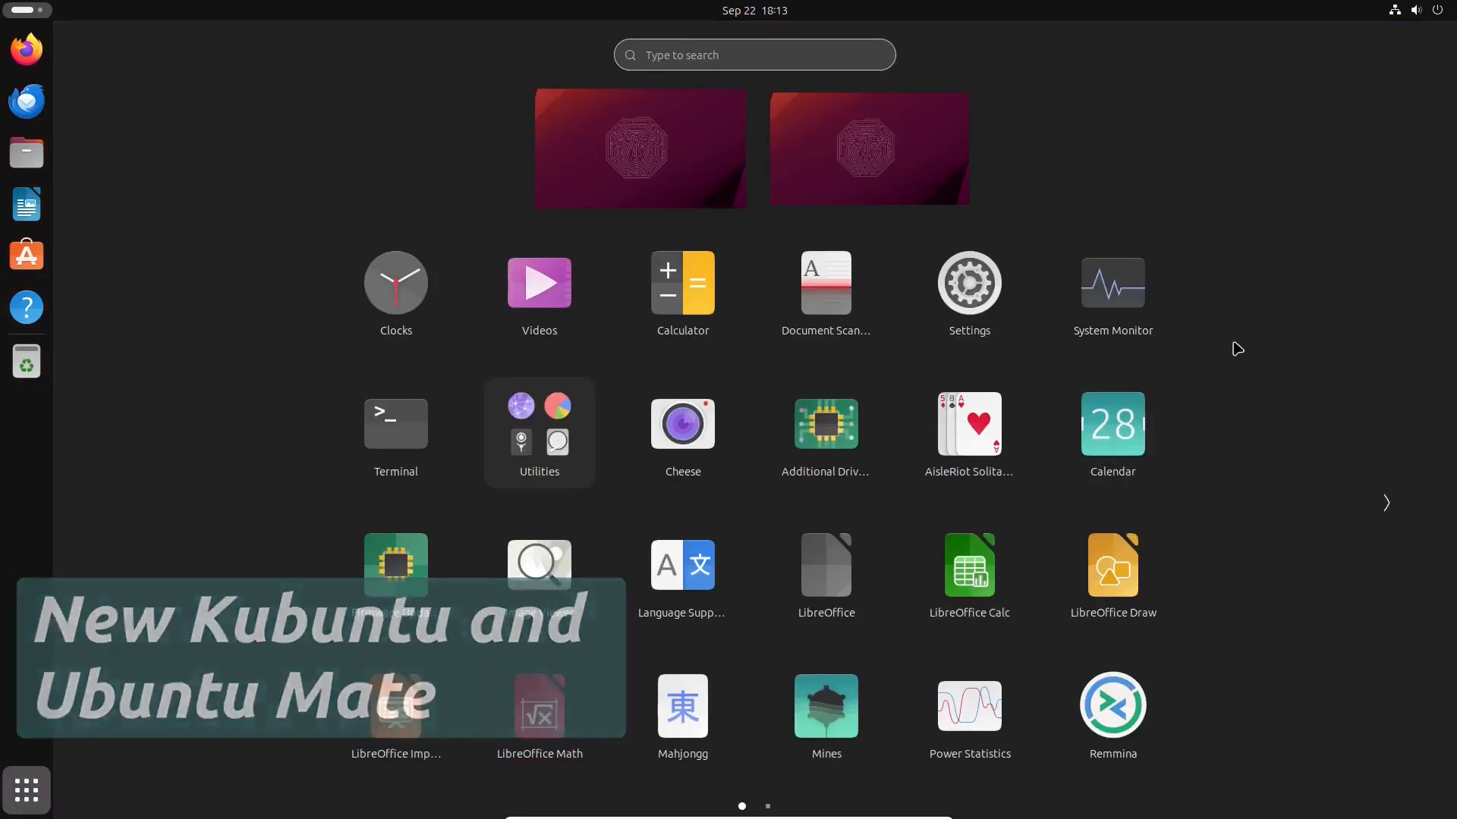
type("about")
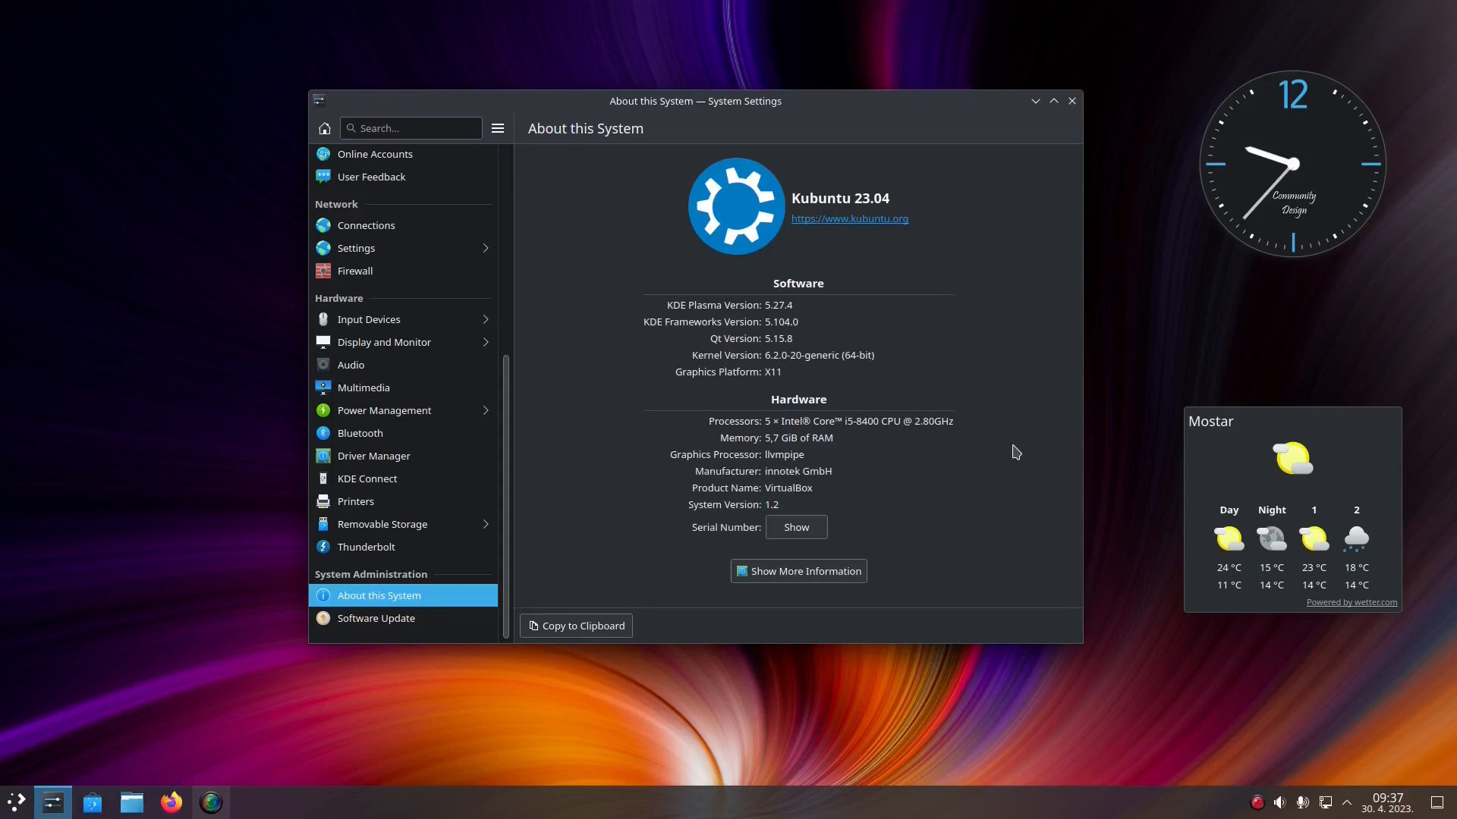
mouse_move(1122, 492)
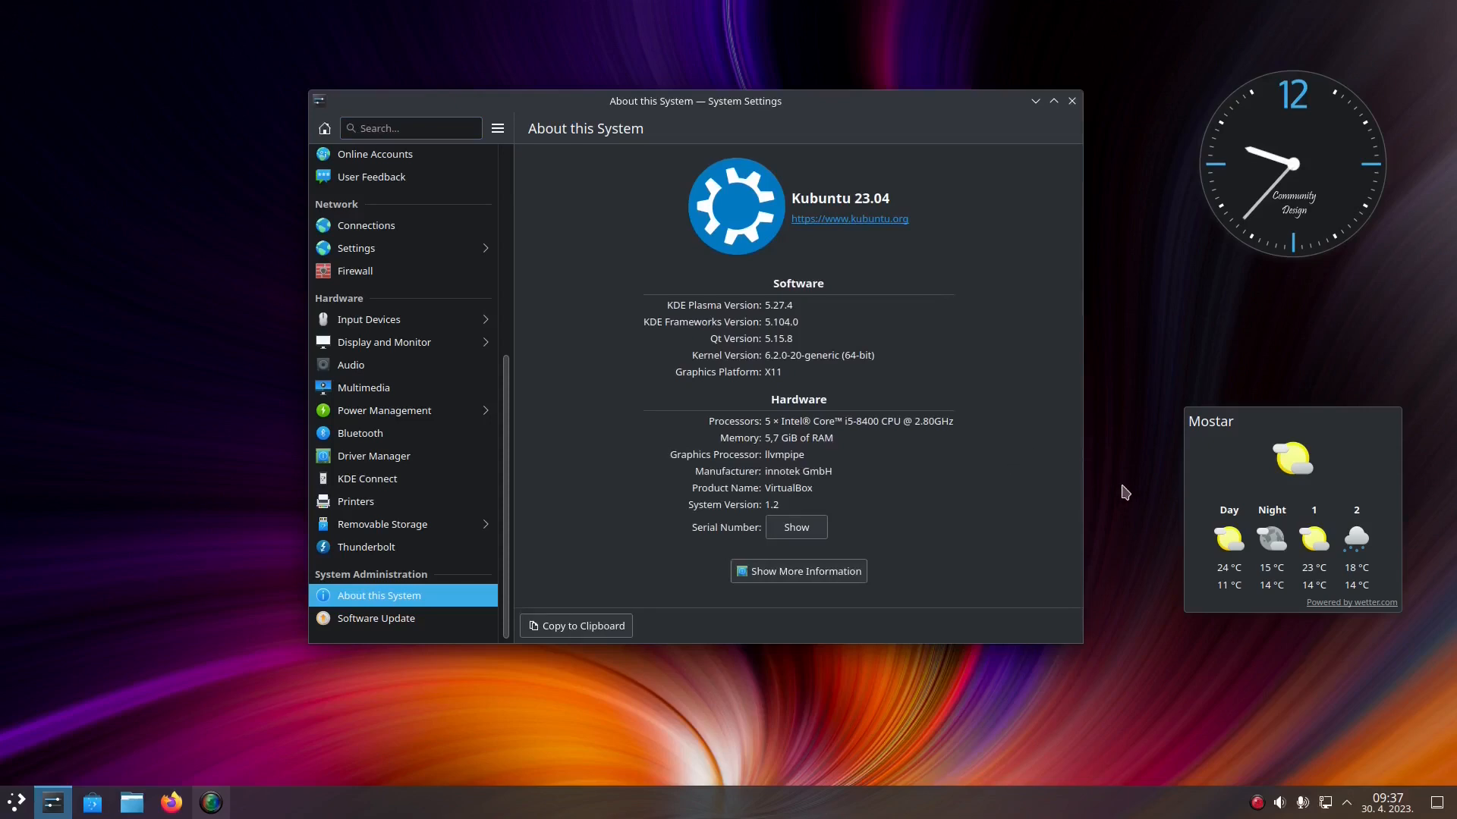
Step: Review Kubuntu's About this System details, then close System Settings
left_click(1052, 100)
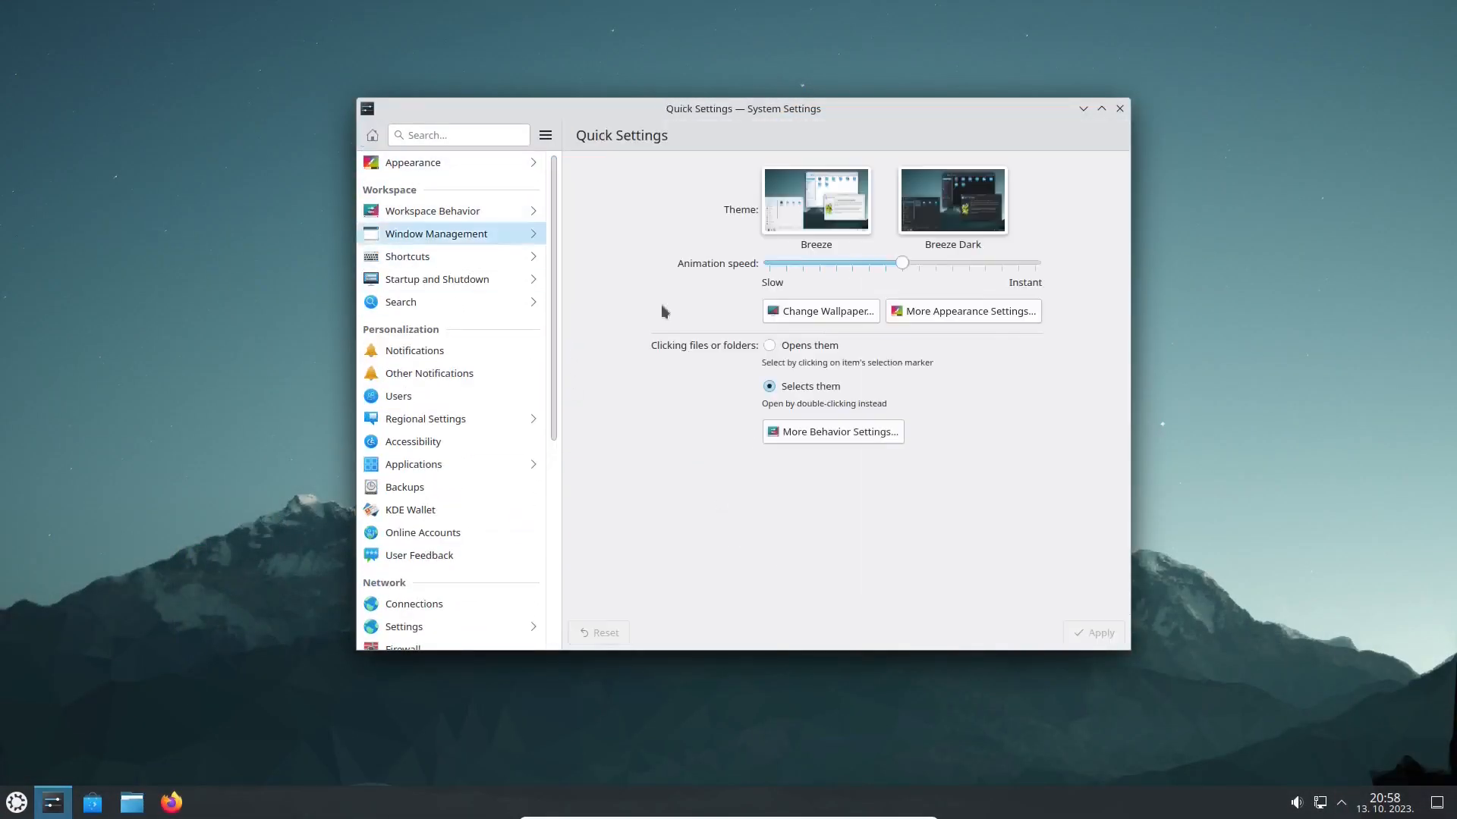
left_click(1101, 108)
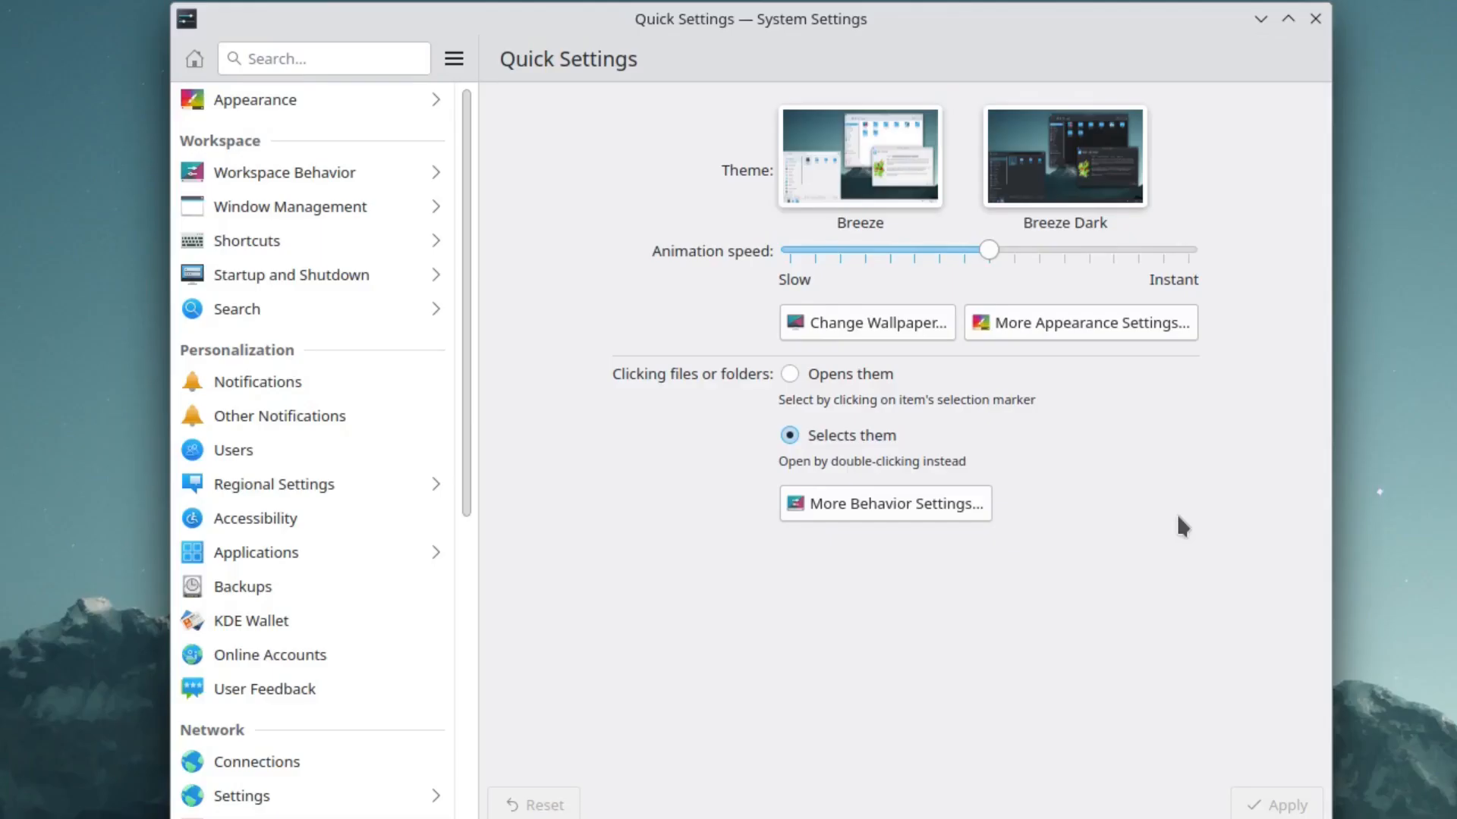
left_click(1315, 19)
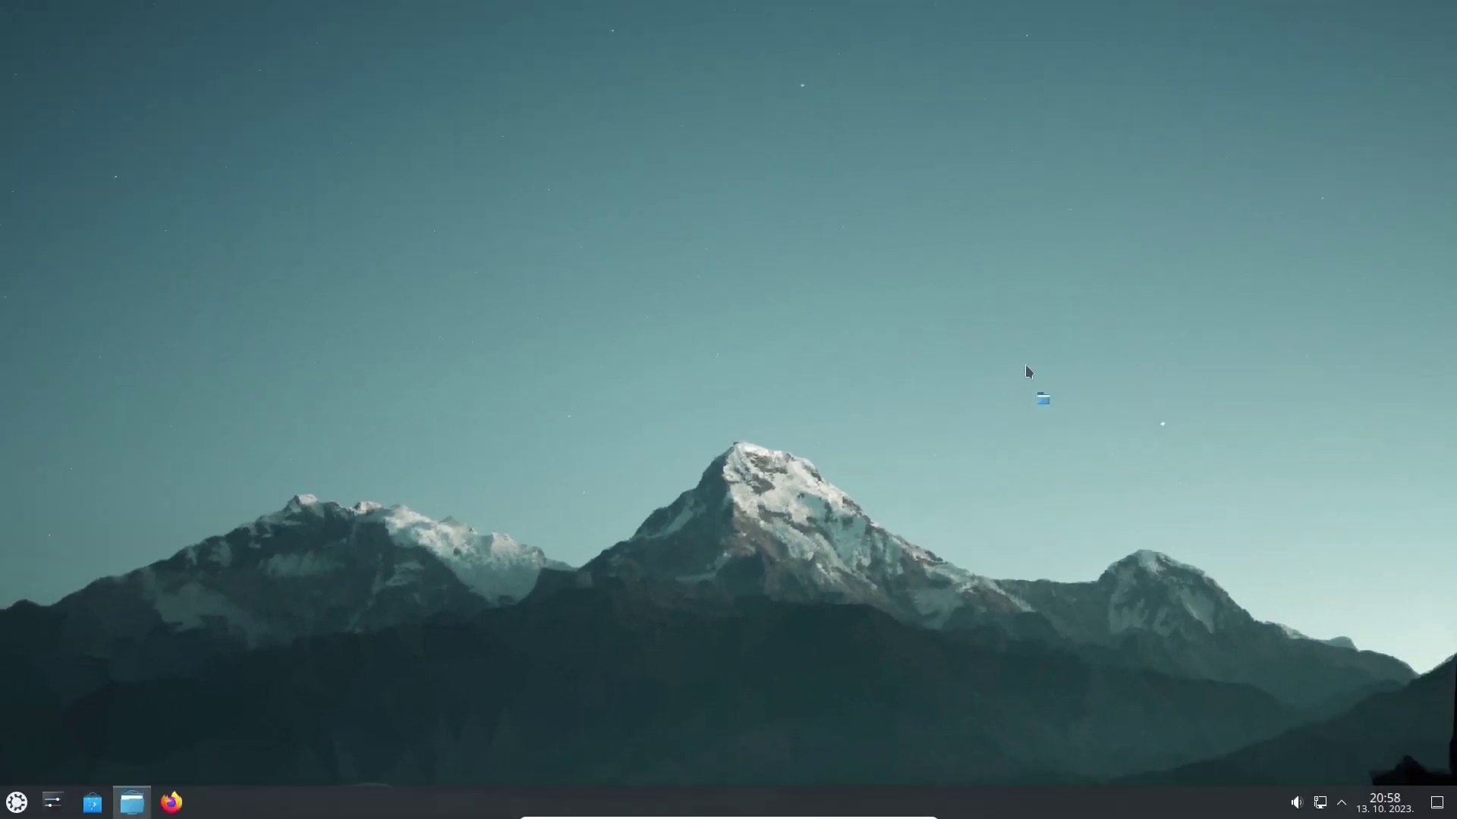
left_click(131, 801)
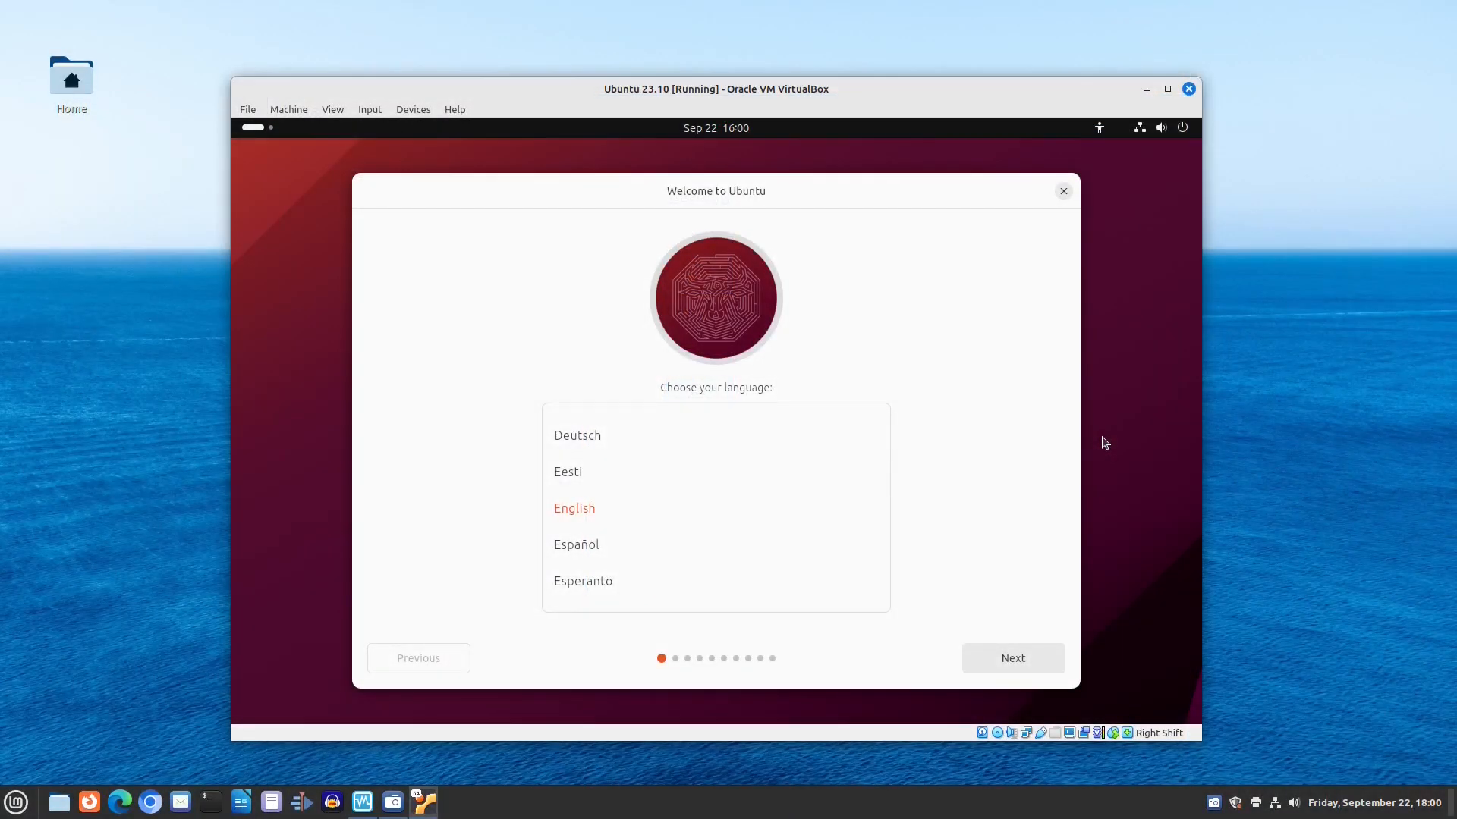
mouse_move(1064, 591)
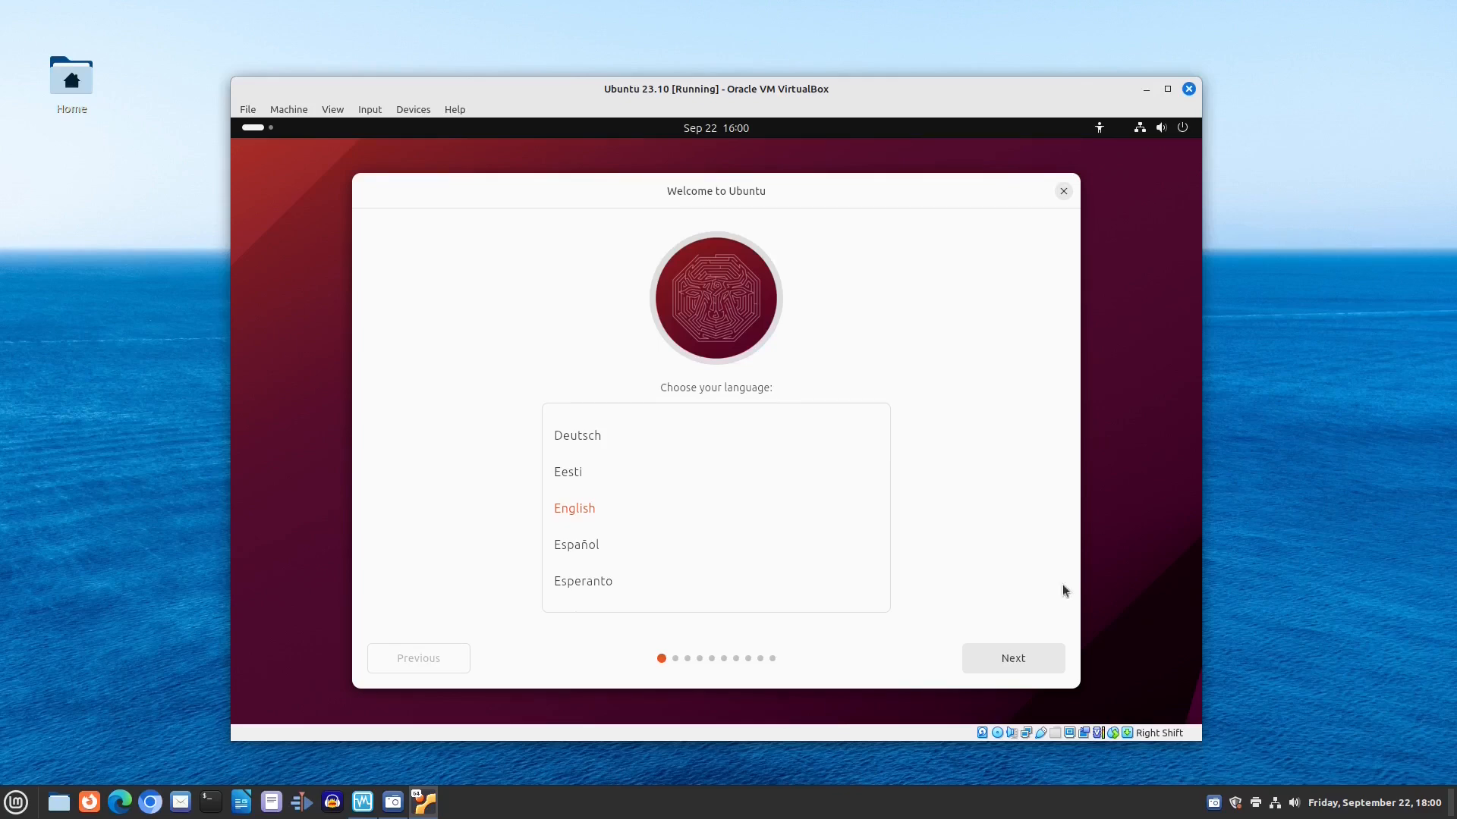
Step: Start the Kubuntu 23.10 installer, select the Bosnian keyboard layout, and continue
left_click(1011, 658)
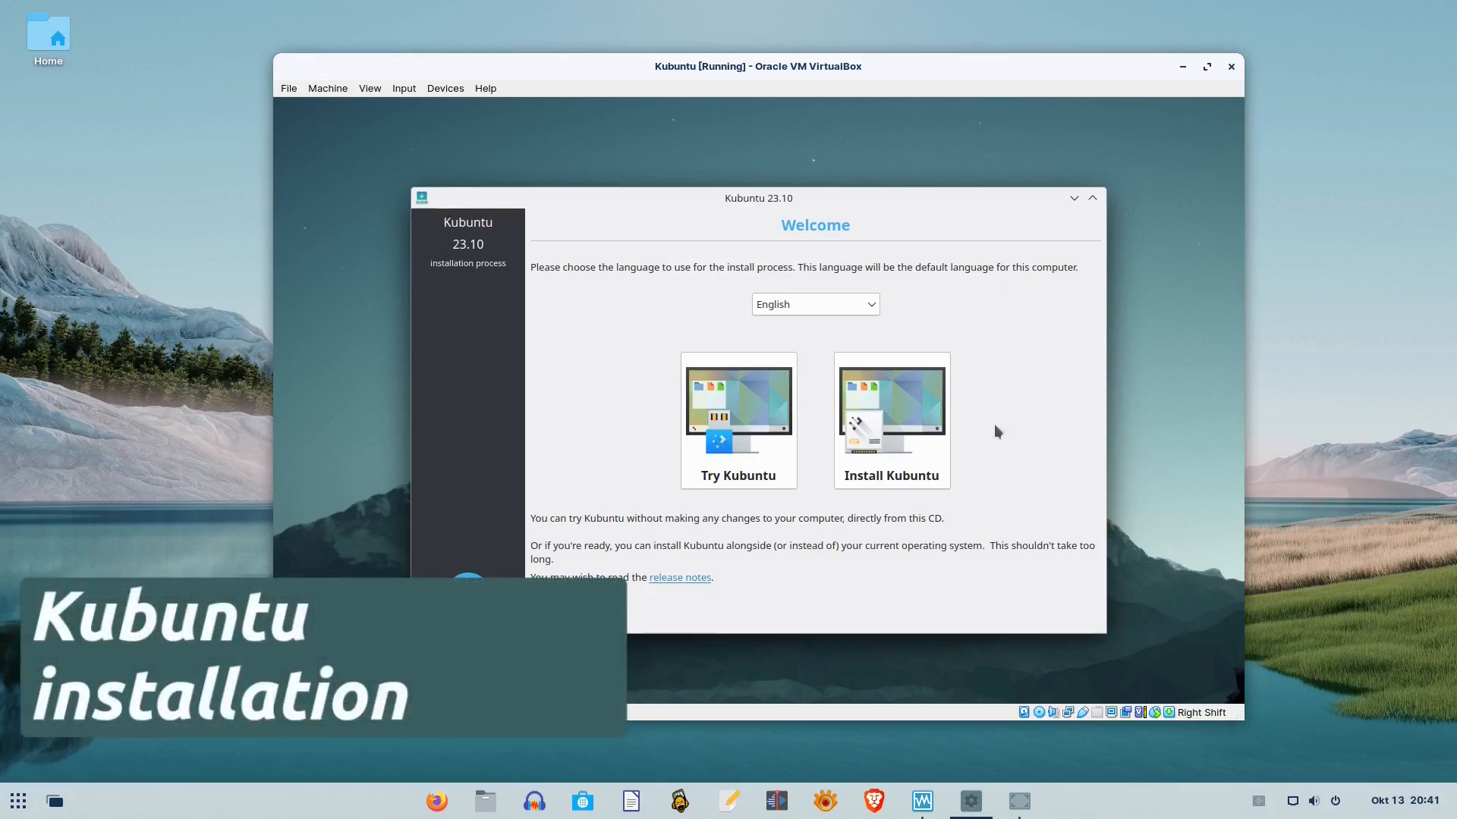
left_click(889, 421)
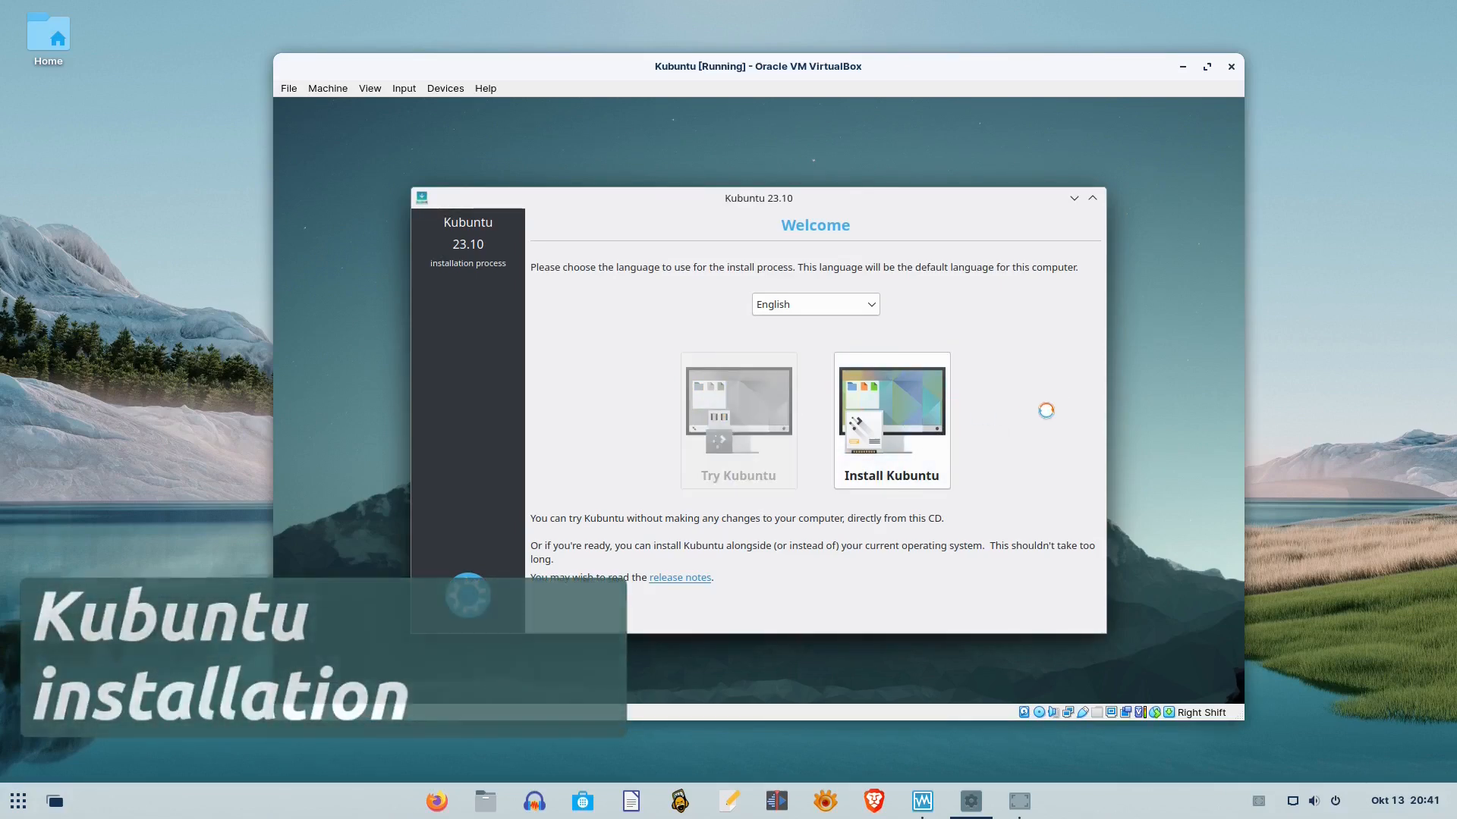
left_click(889, 421)
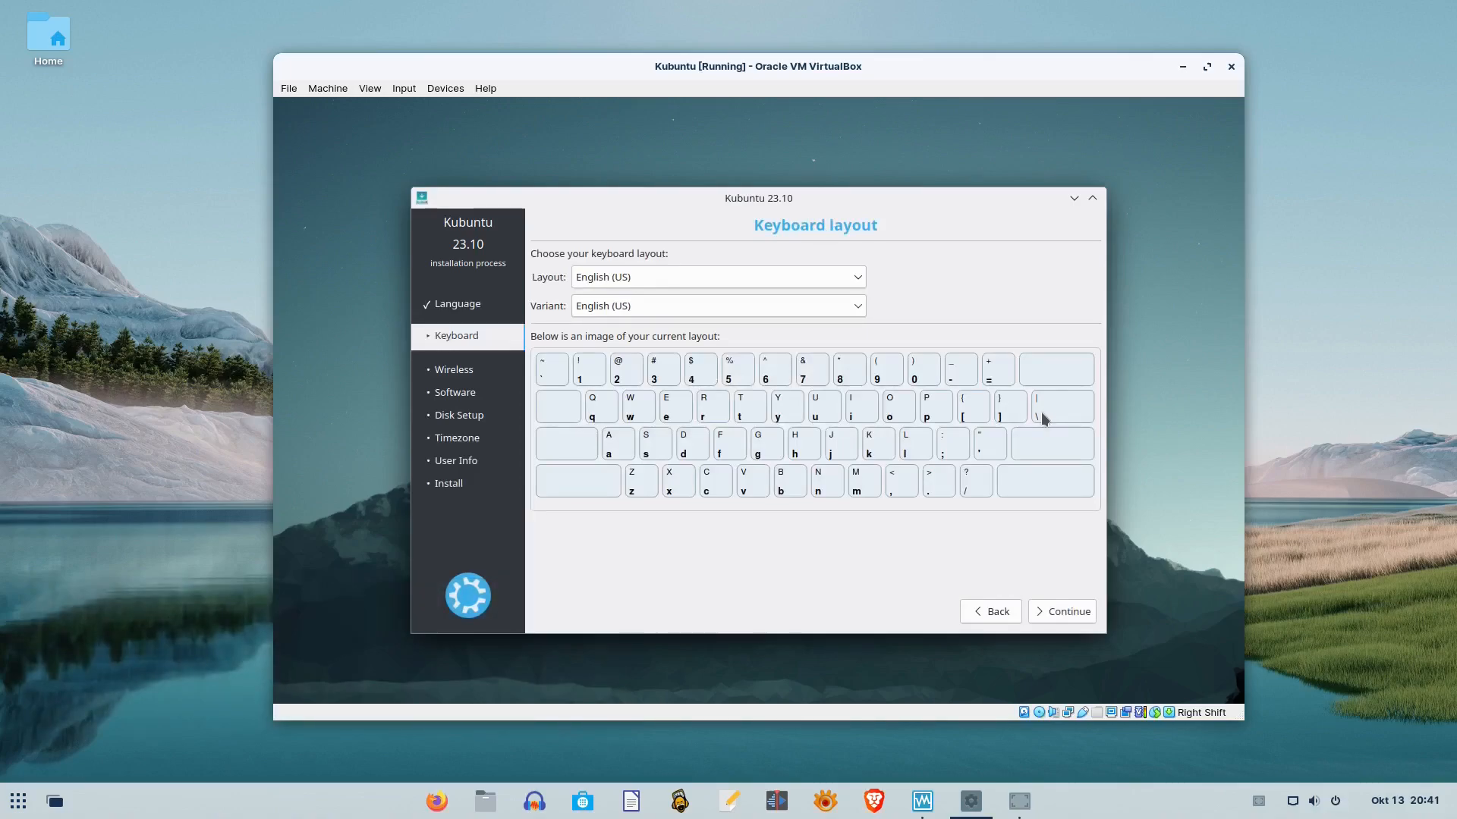
left_click(1206, 66)
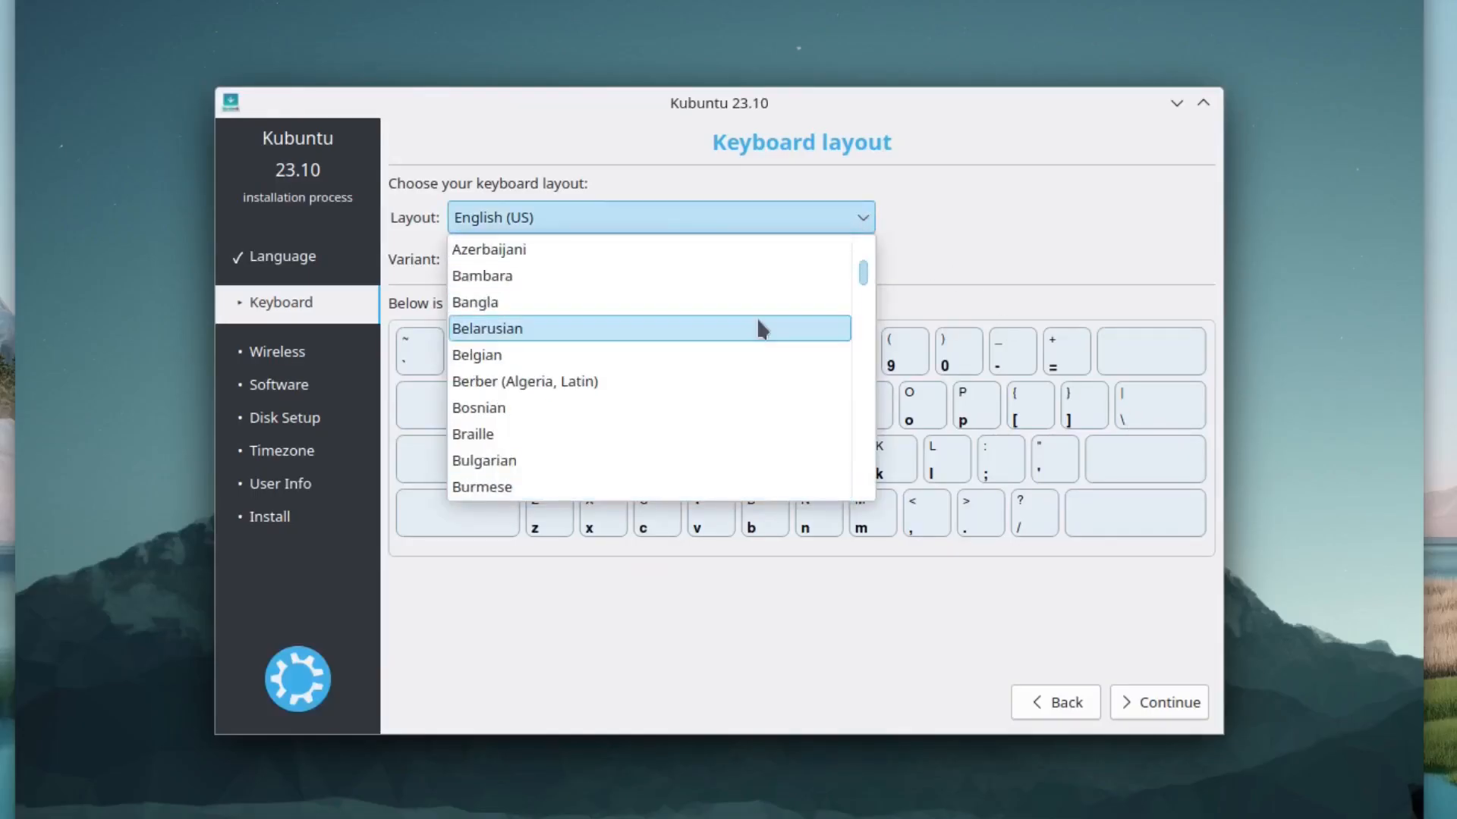
left_click(478, 406)
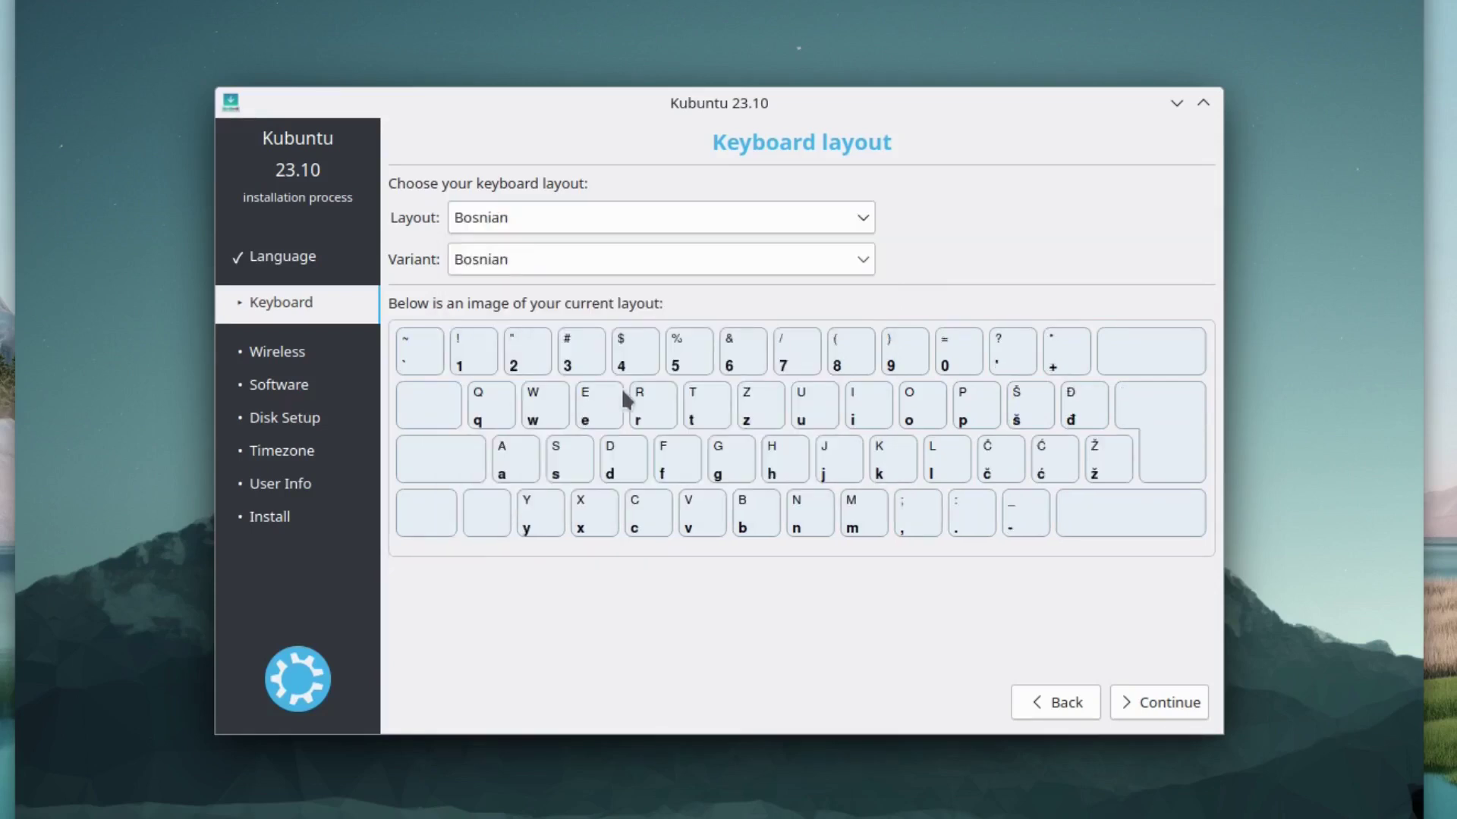
mouse_move(786, 676)
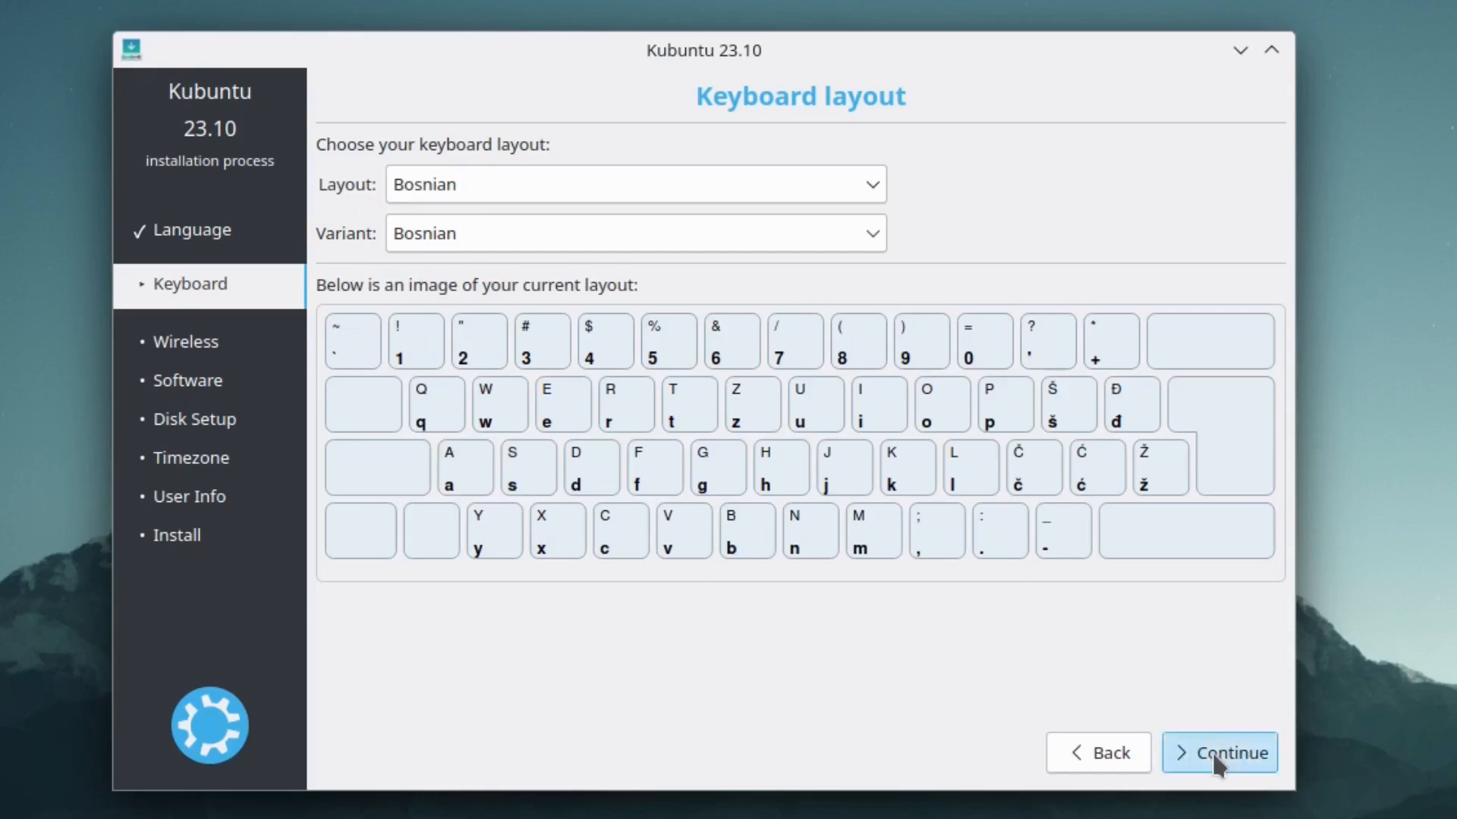
left_click(1217, 753)
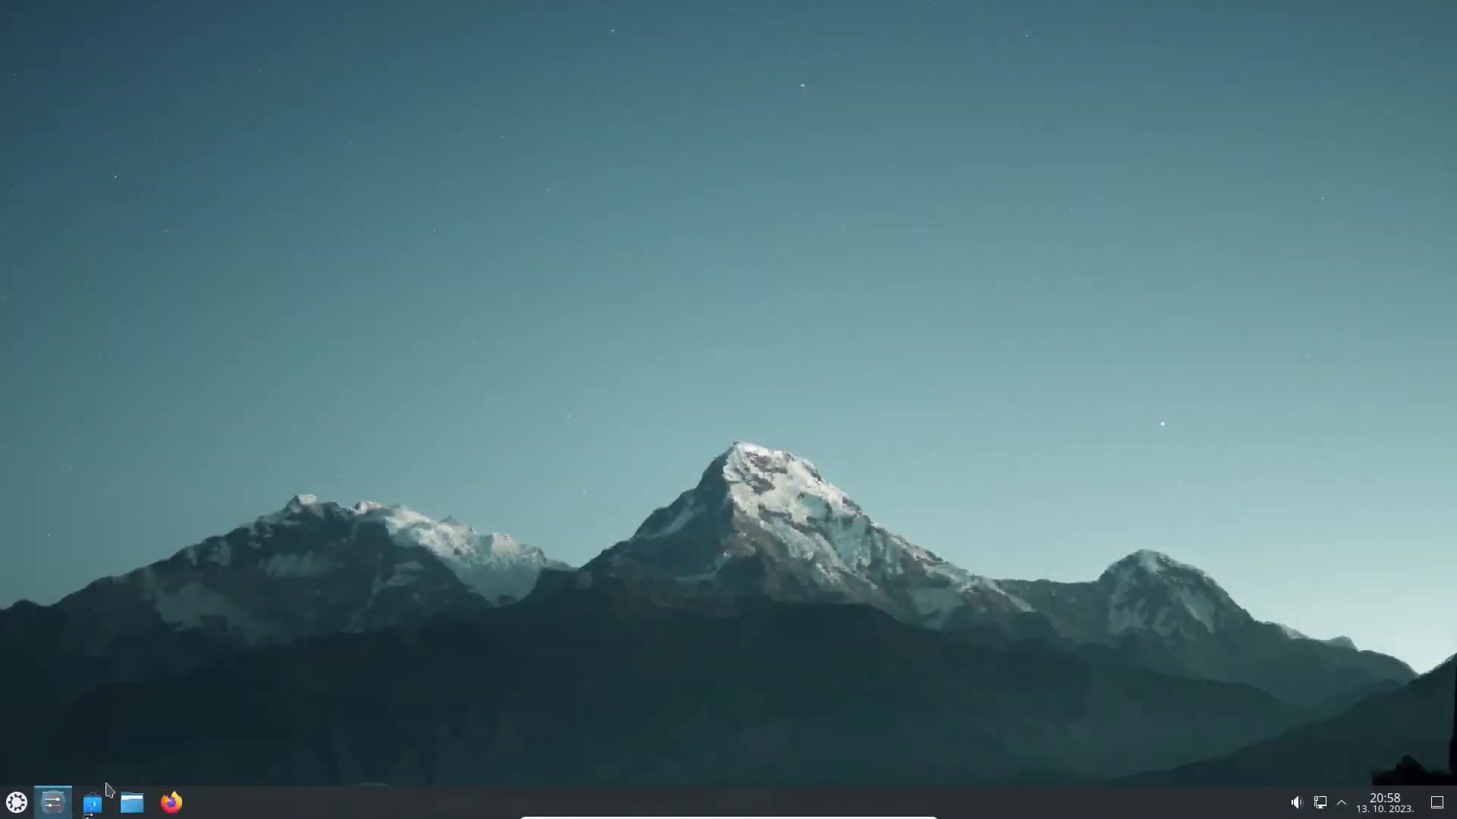
left_click(53, 801)
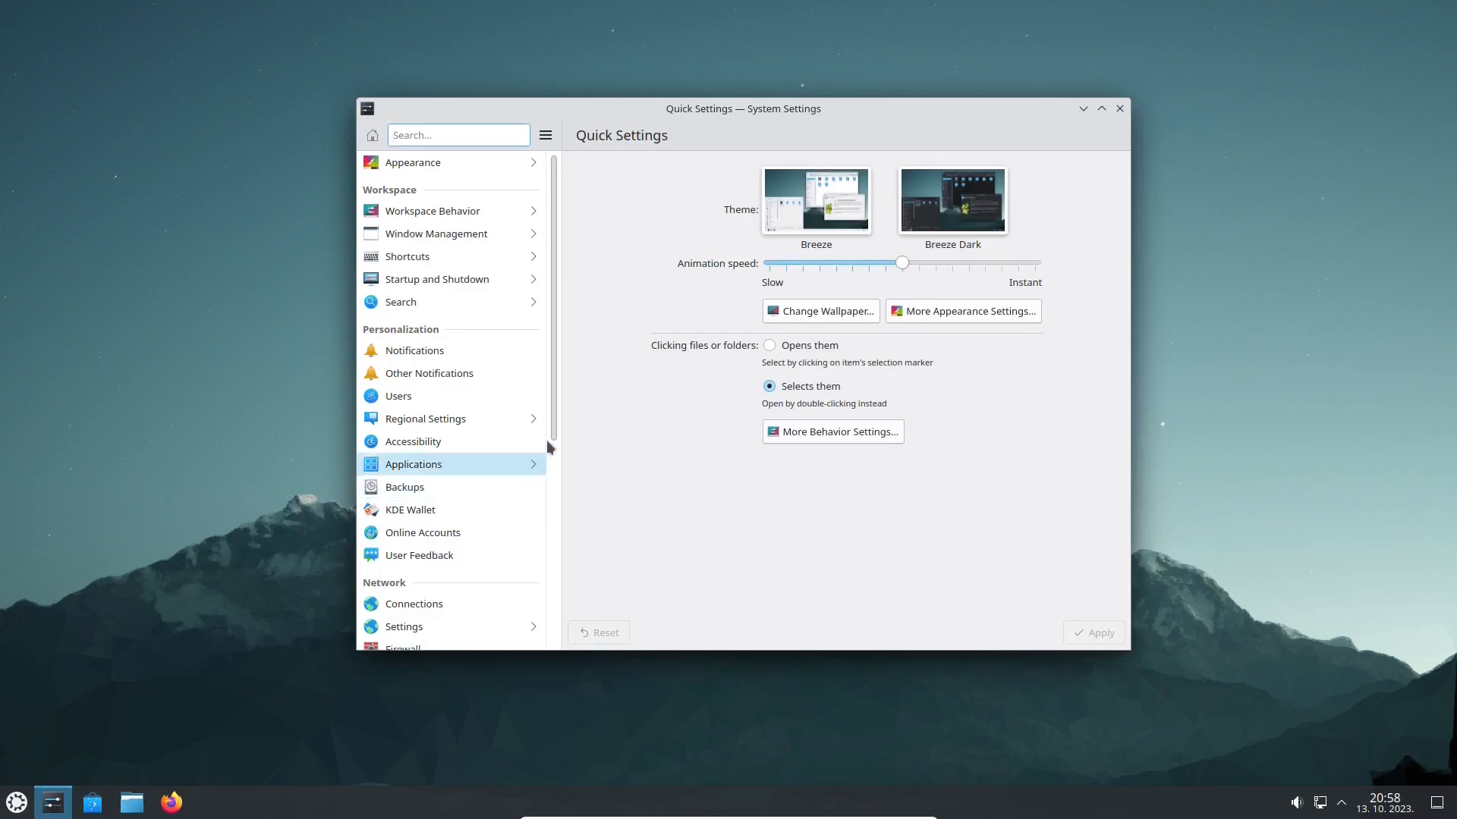
scroll("down", 3)
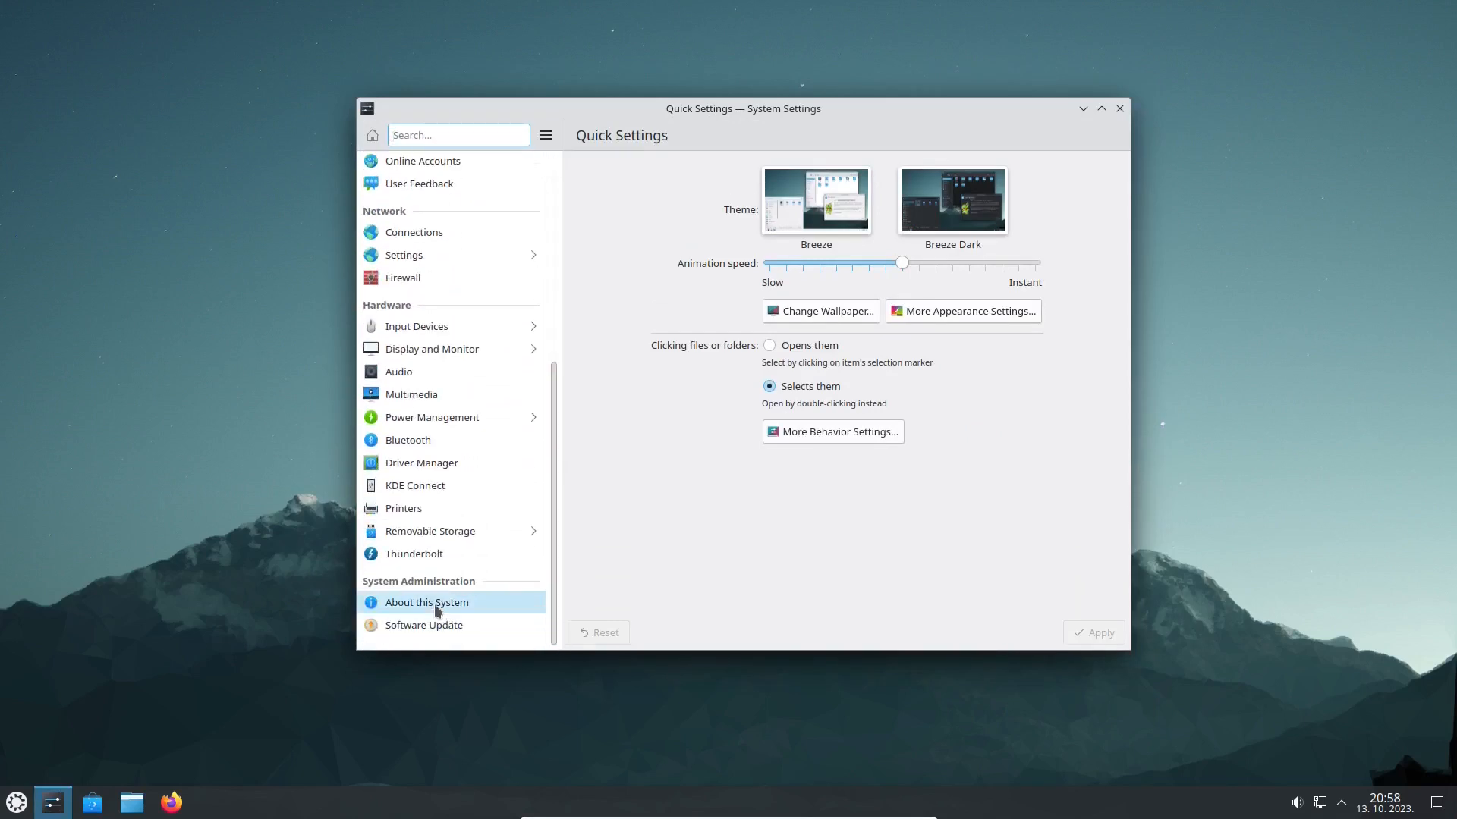
left_click(427, 601)
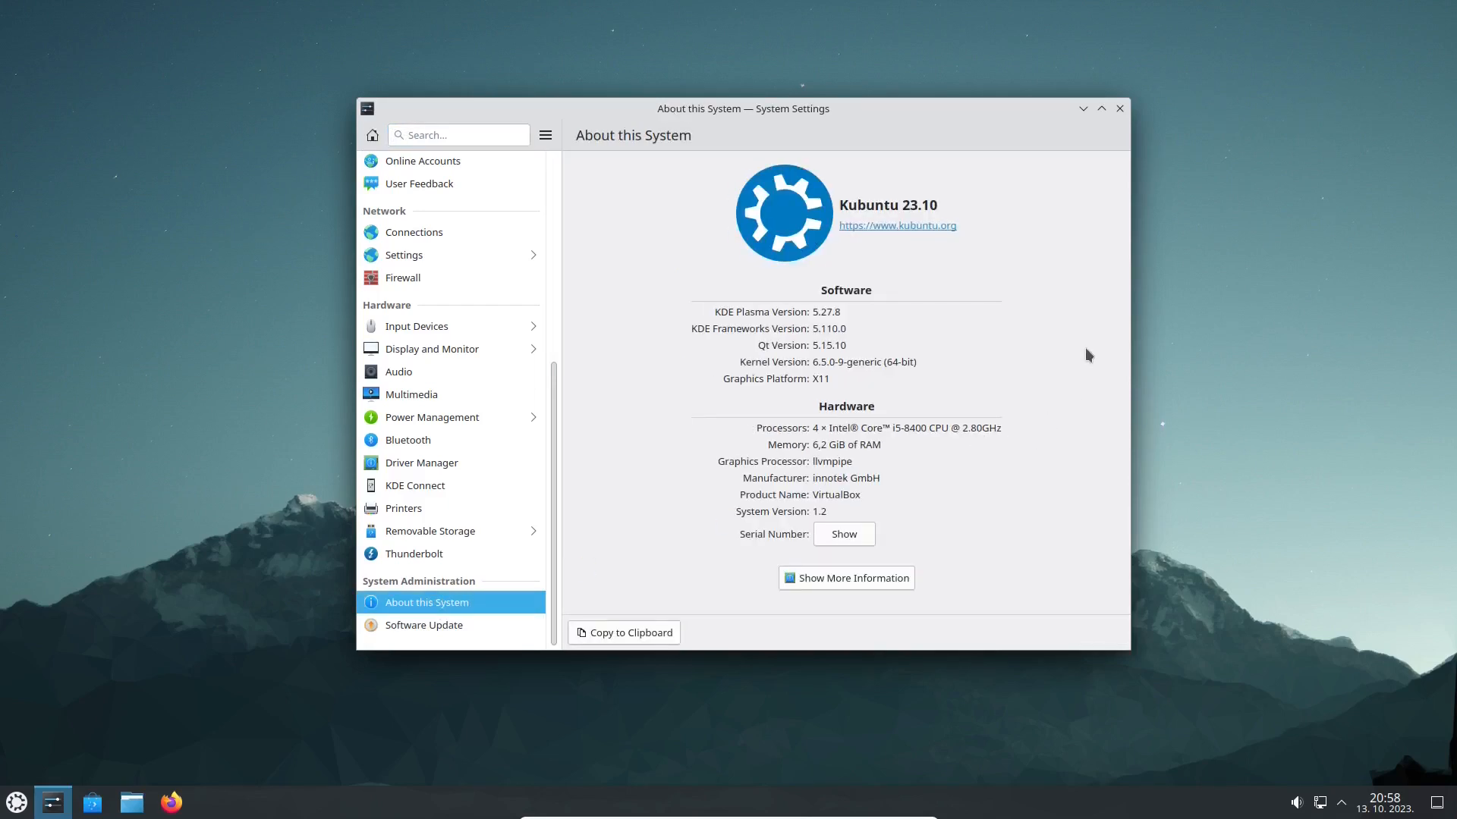
left_click(1101, 108)
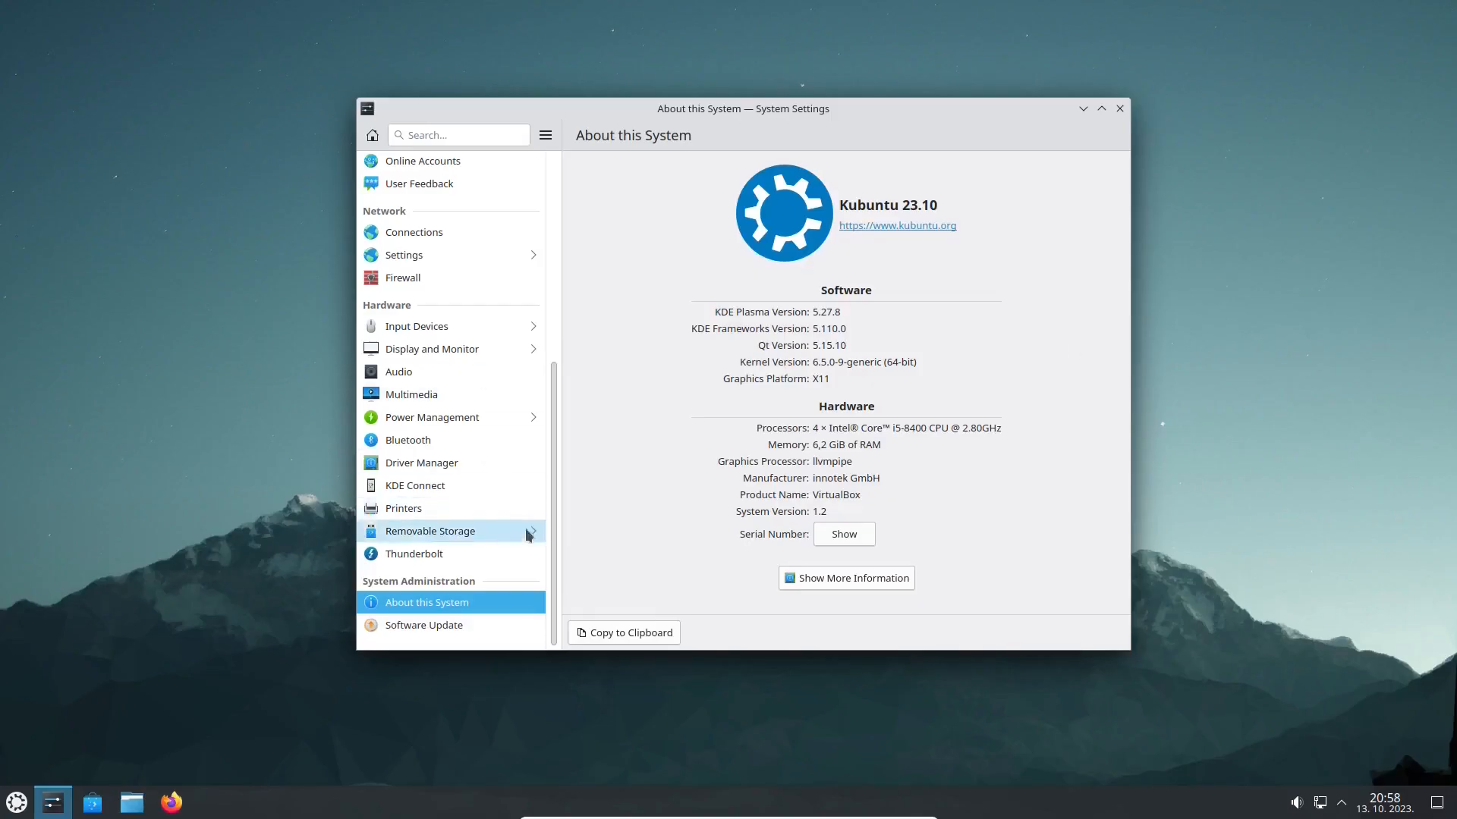
scroll("up", 3)
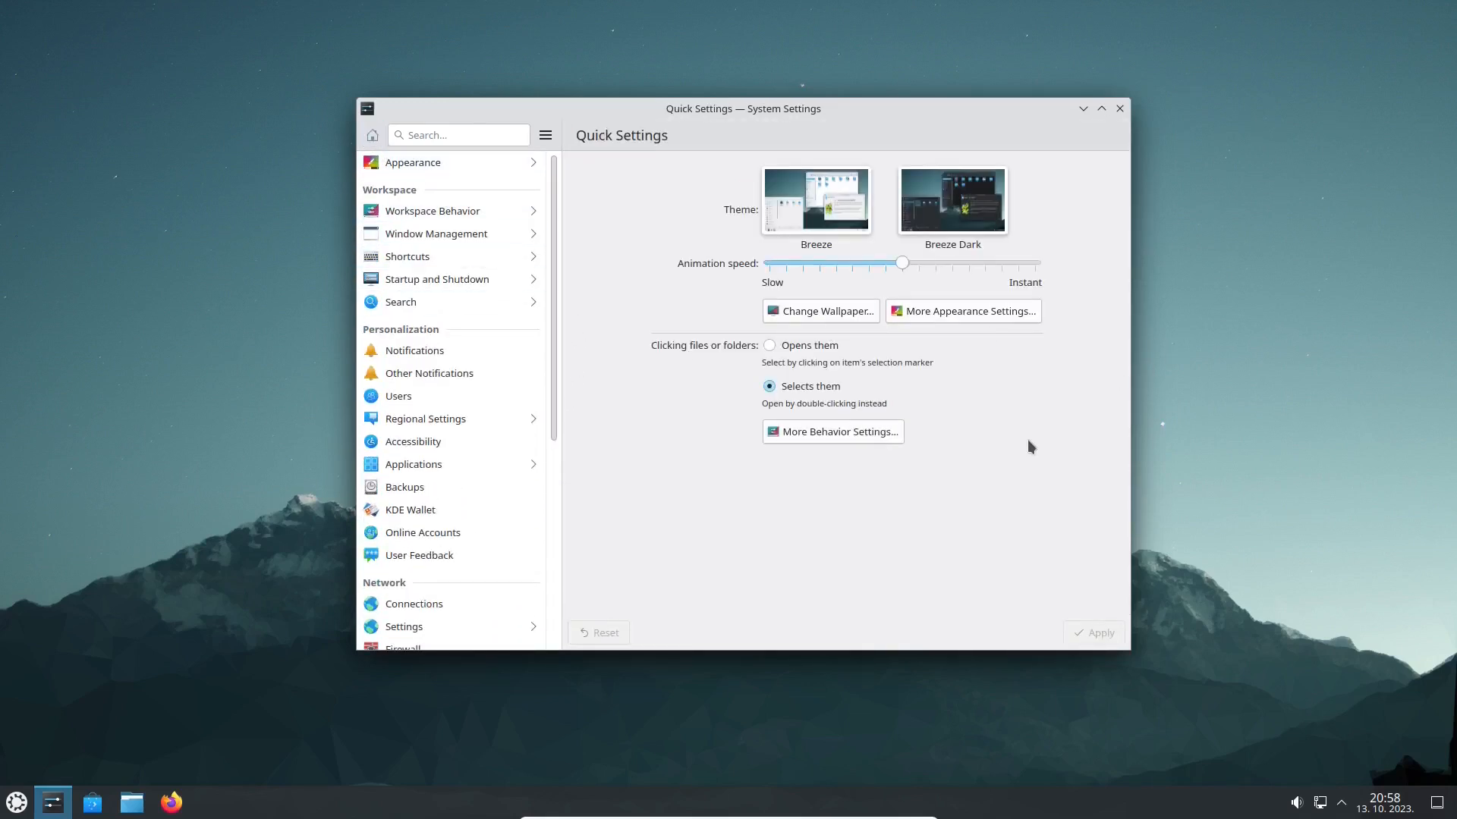
mouse_move(1118, 109)
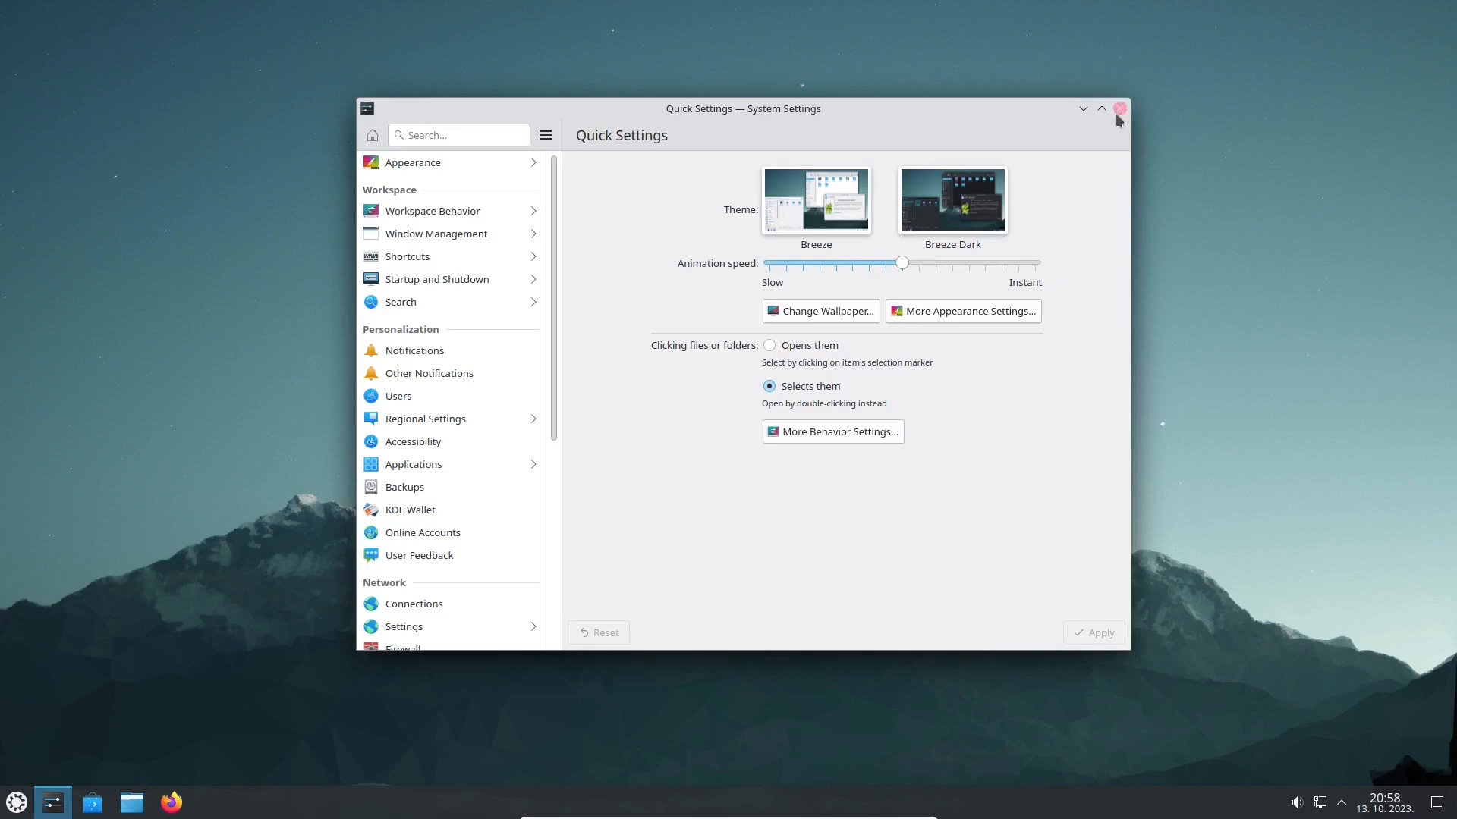
left_click(1118, 109)
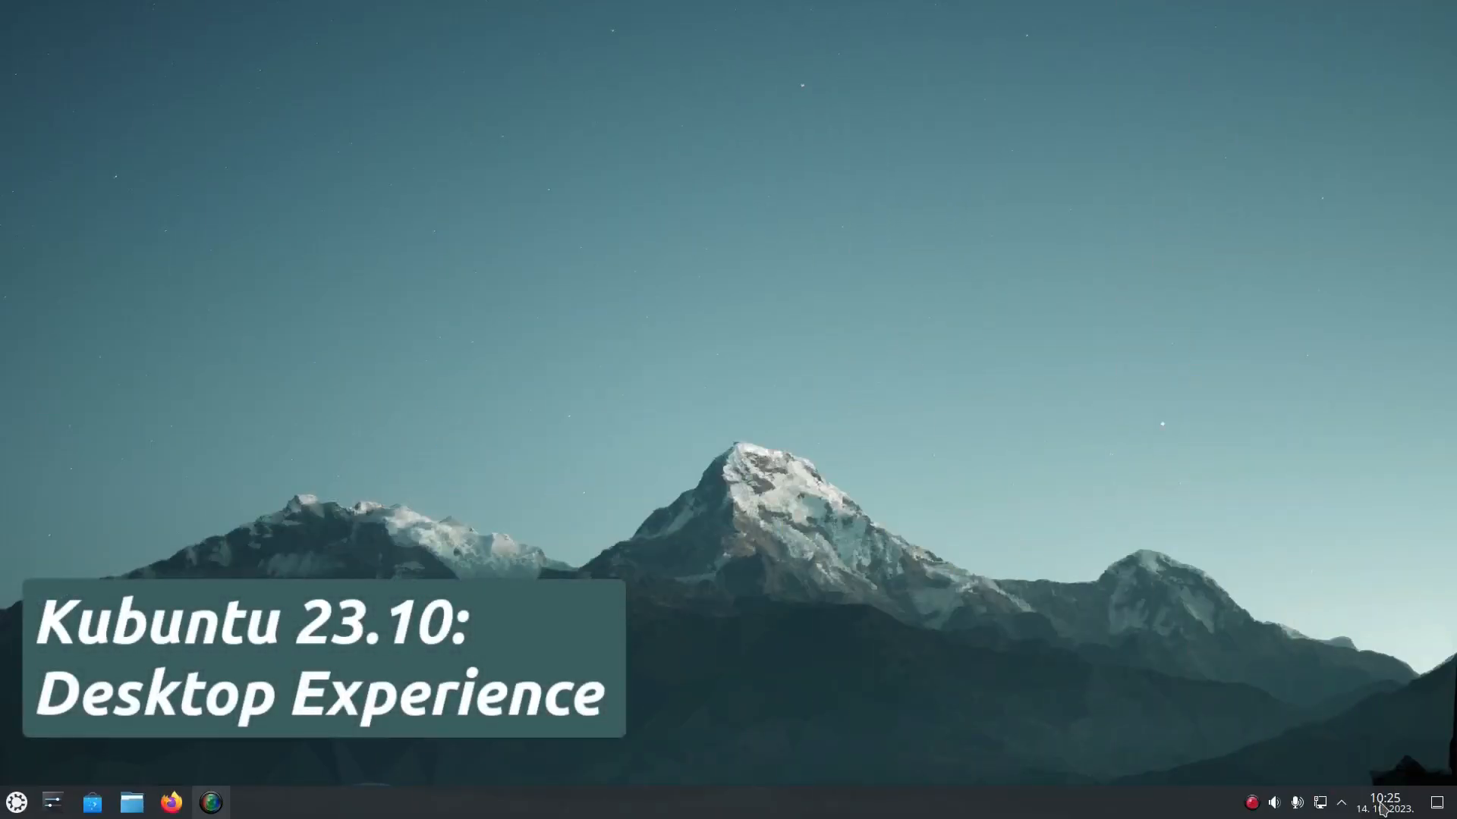
left_click(1383, 799)
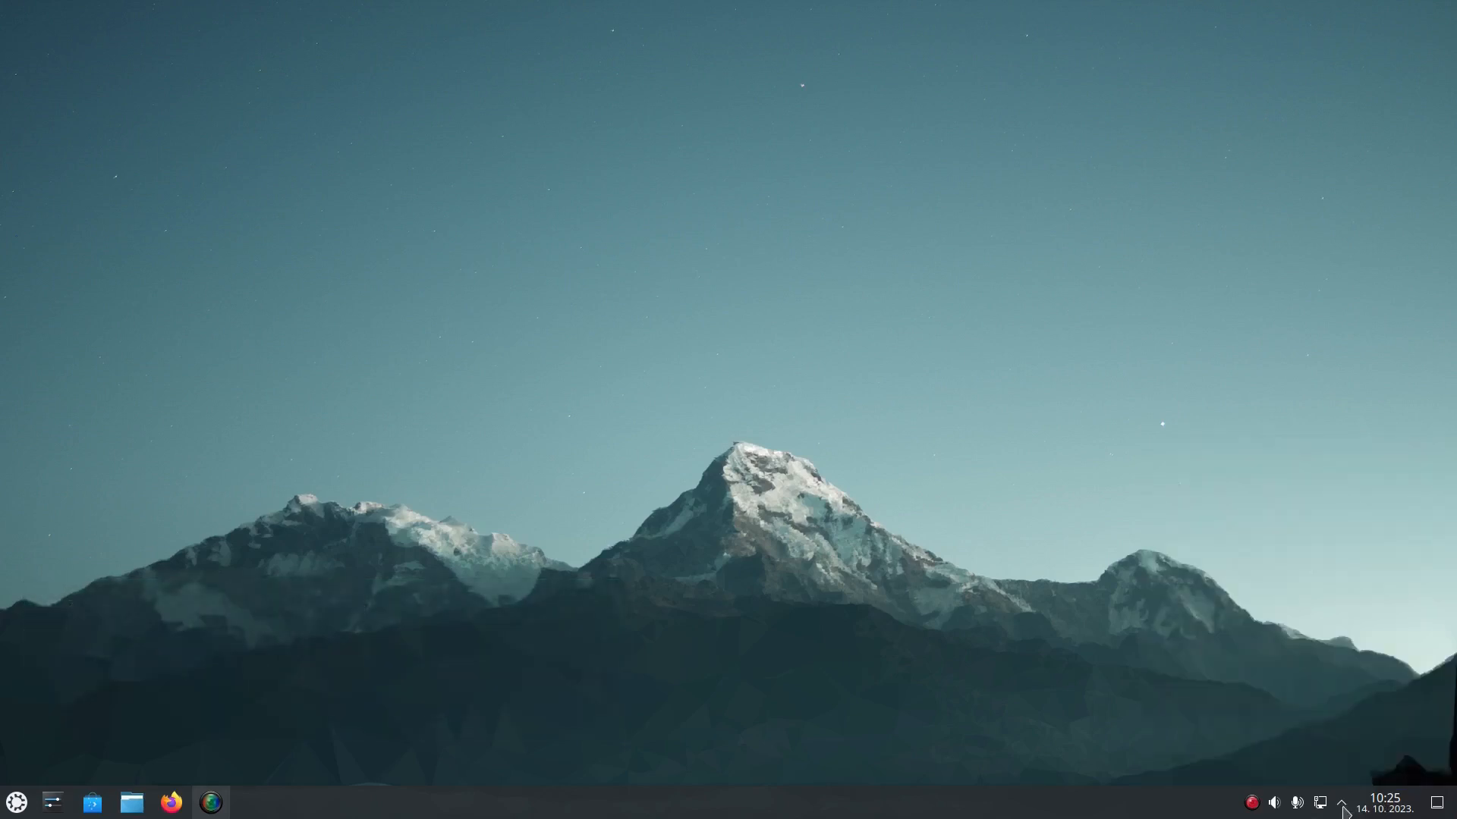
left_click(1343, 801)
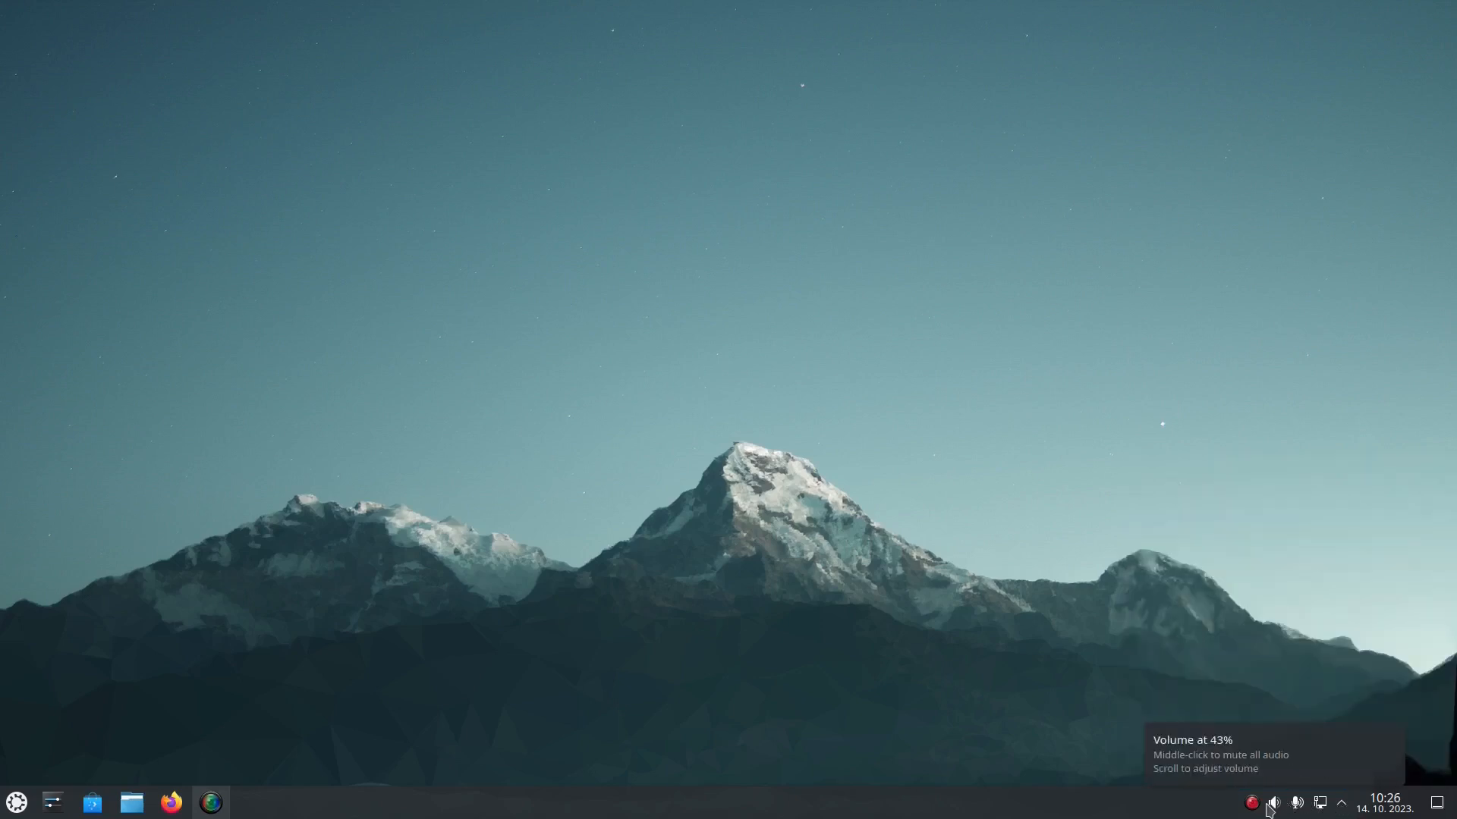
left_click(1271, 802)
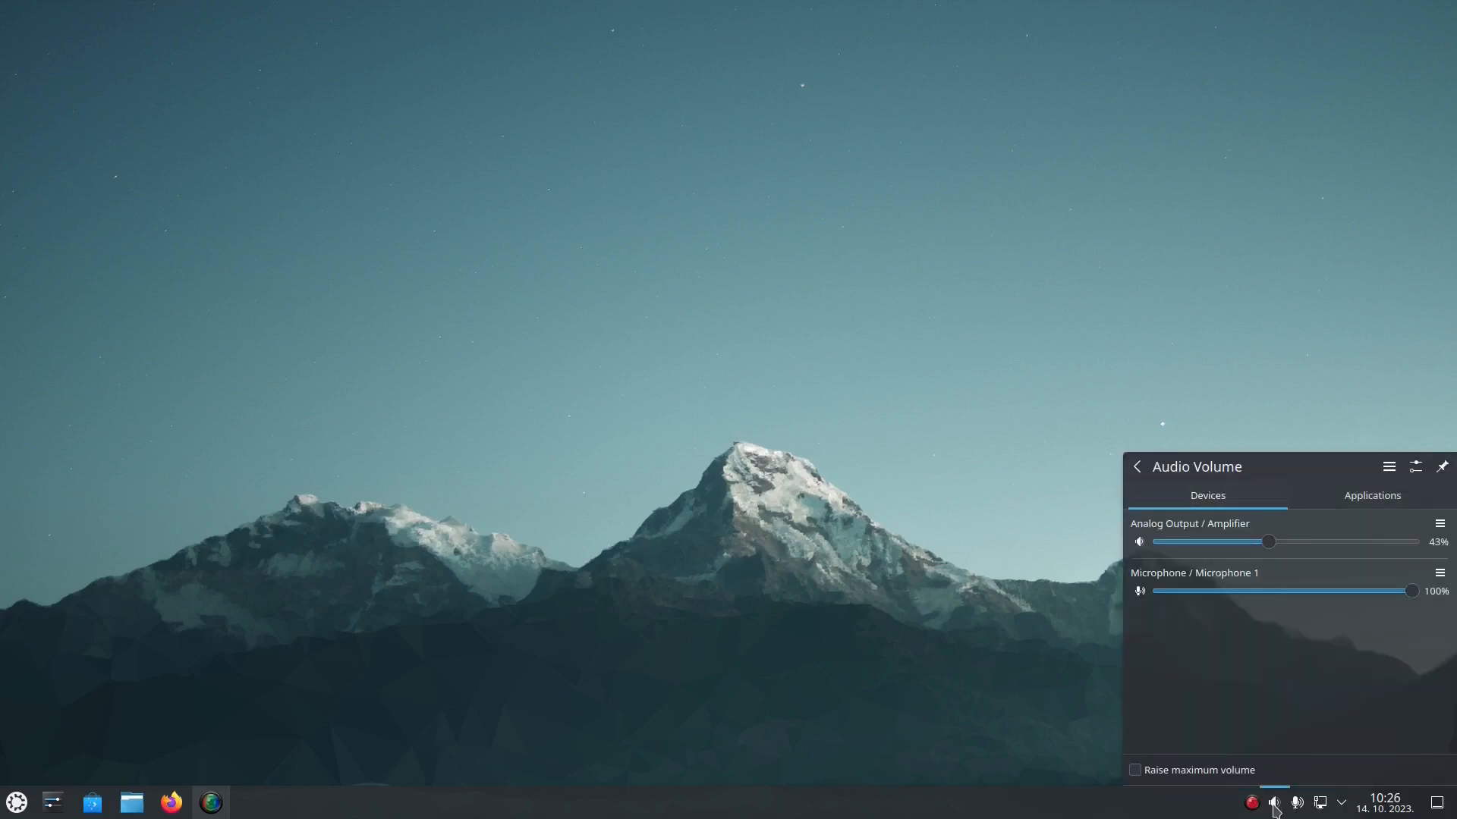
left_click(970, 337)
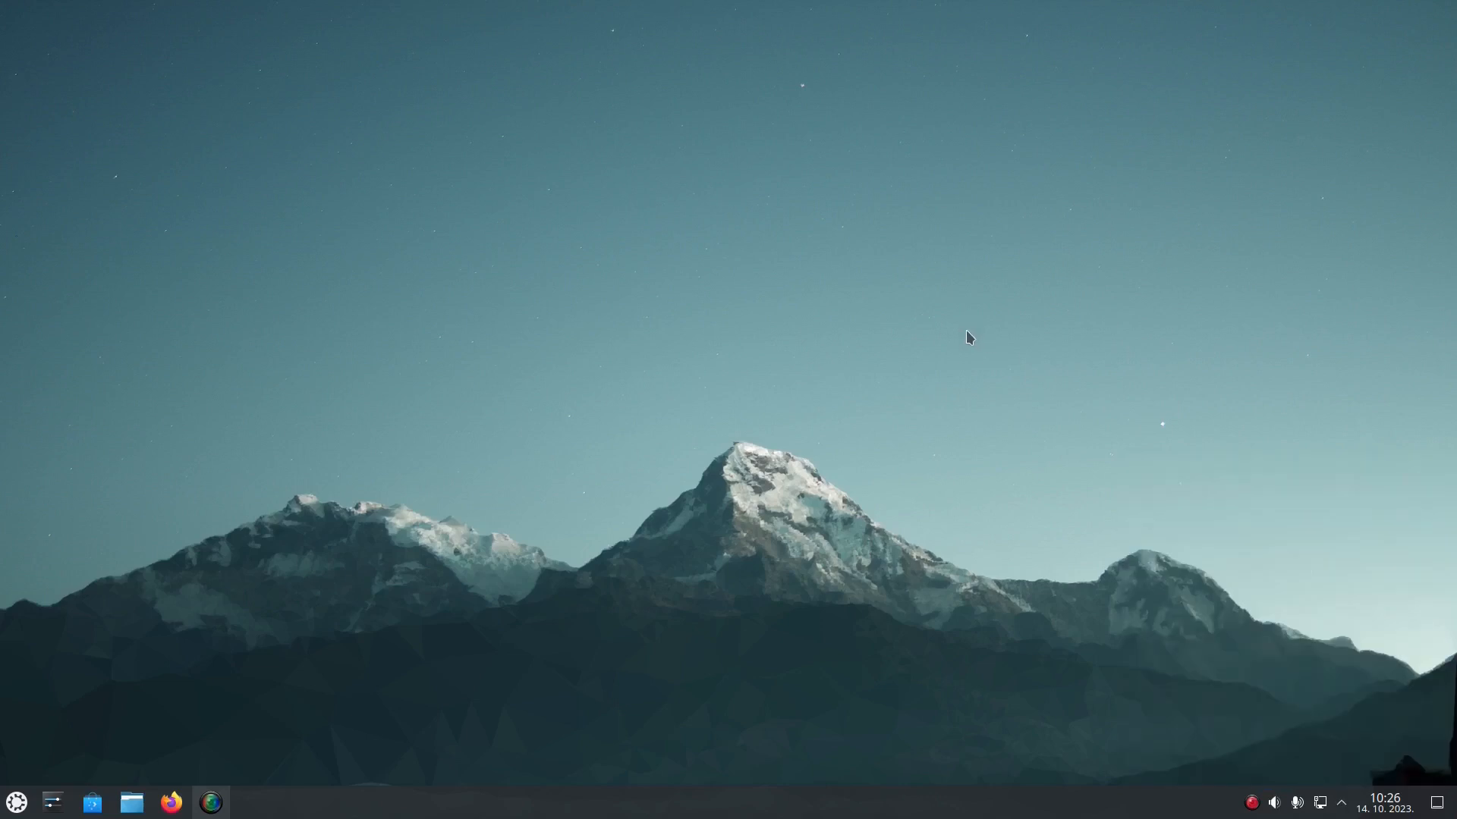
Step: Browse the Games, Graphics, Internet, Multimedia and Office launcher categories, then close the launcher
left_click(16, 801)
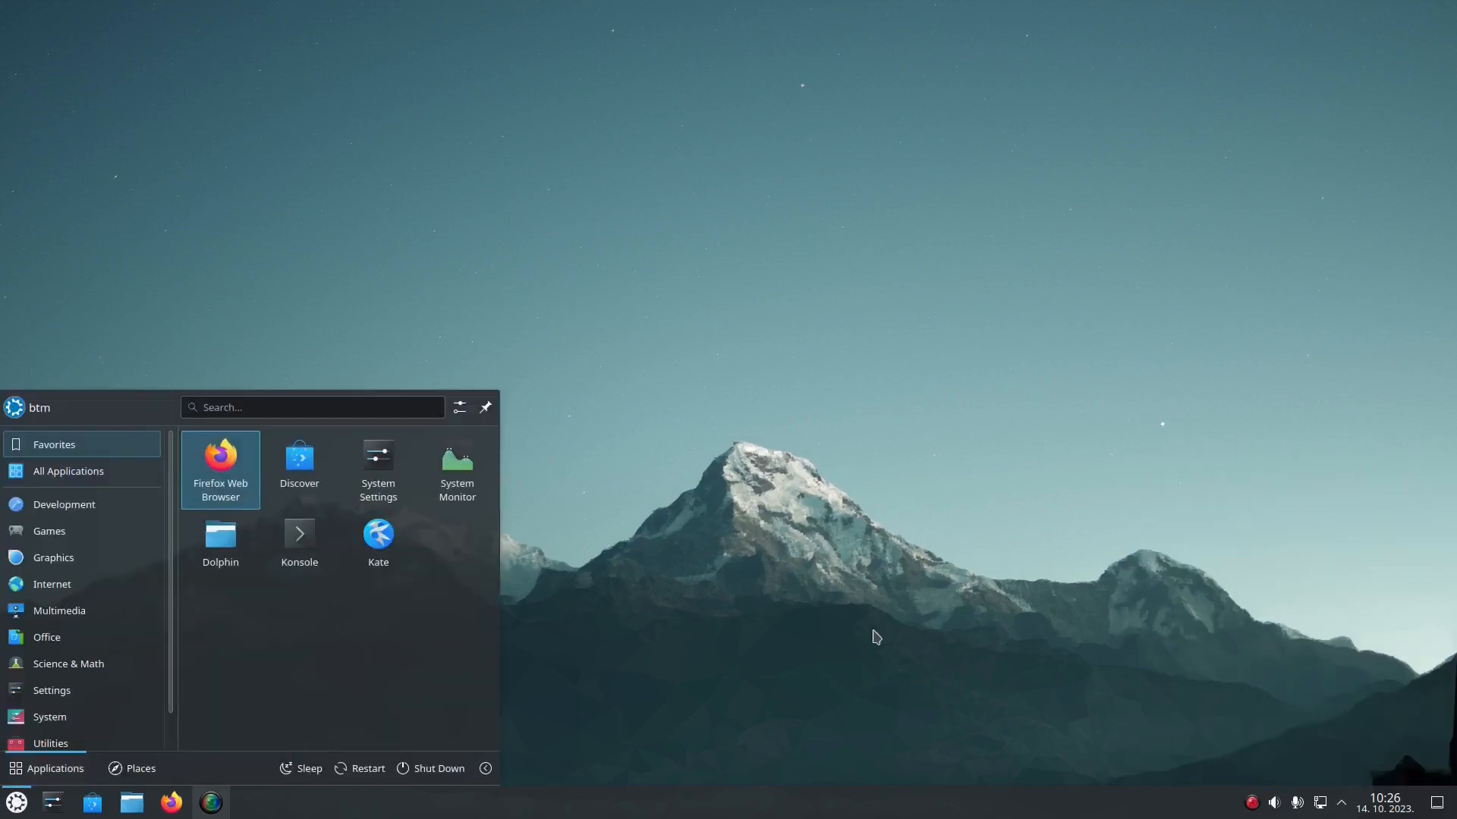
mouse_move(883, 386)
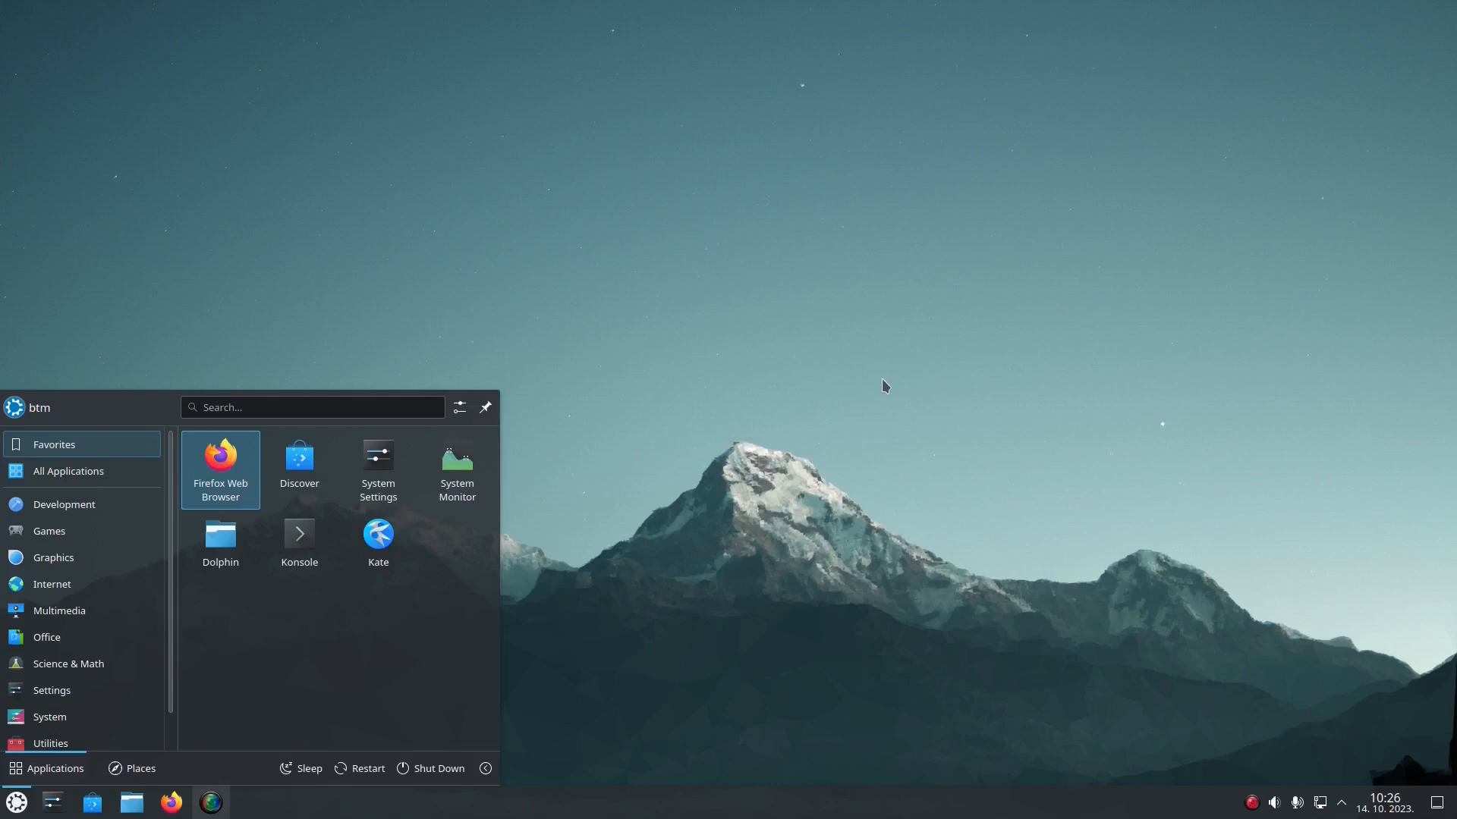
mouse_move(826, 388)
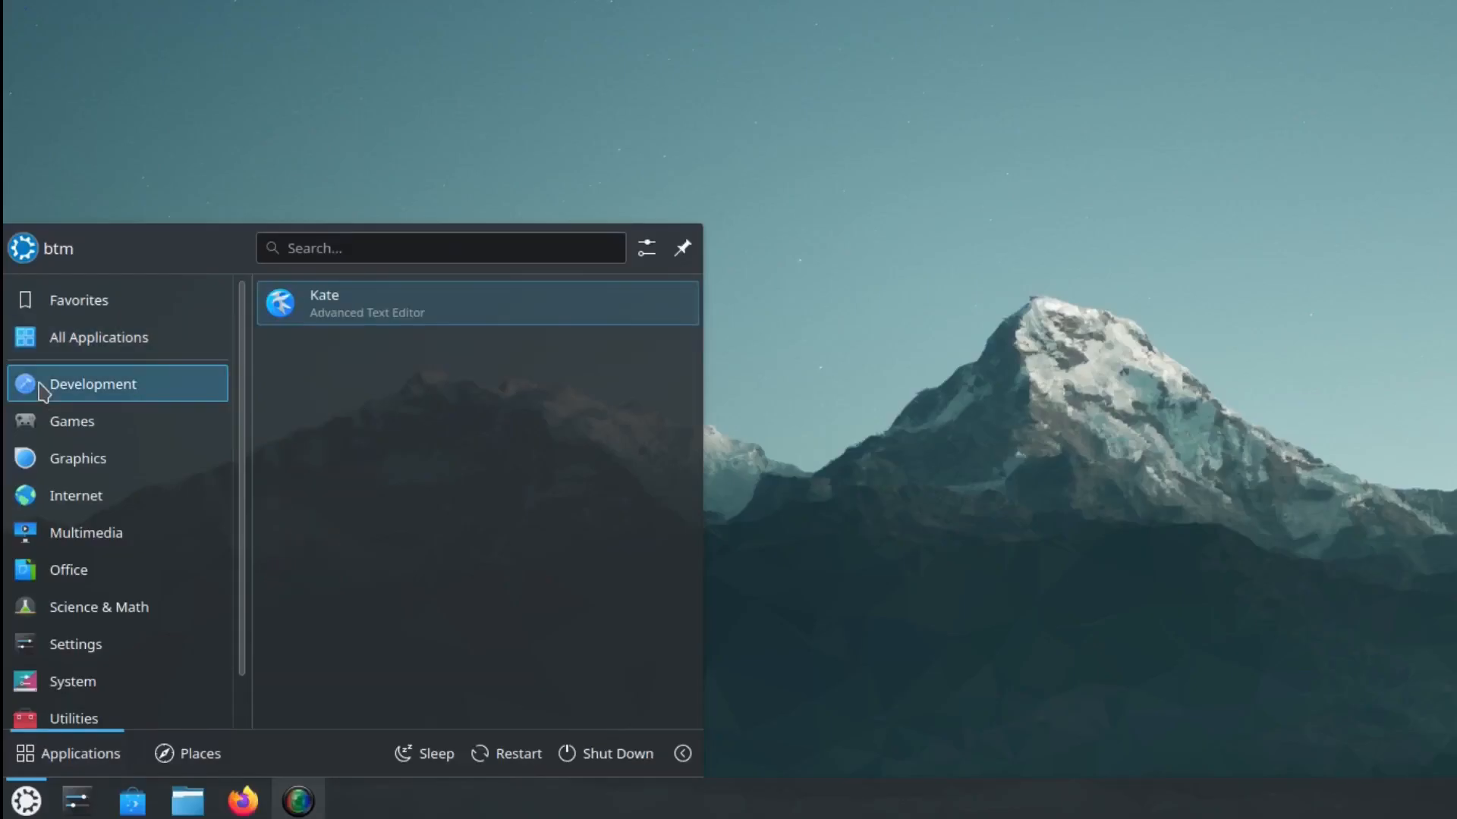
left_click(71, 421)
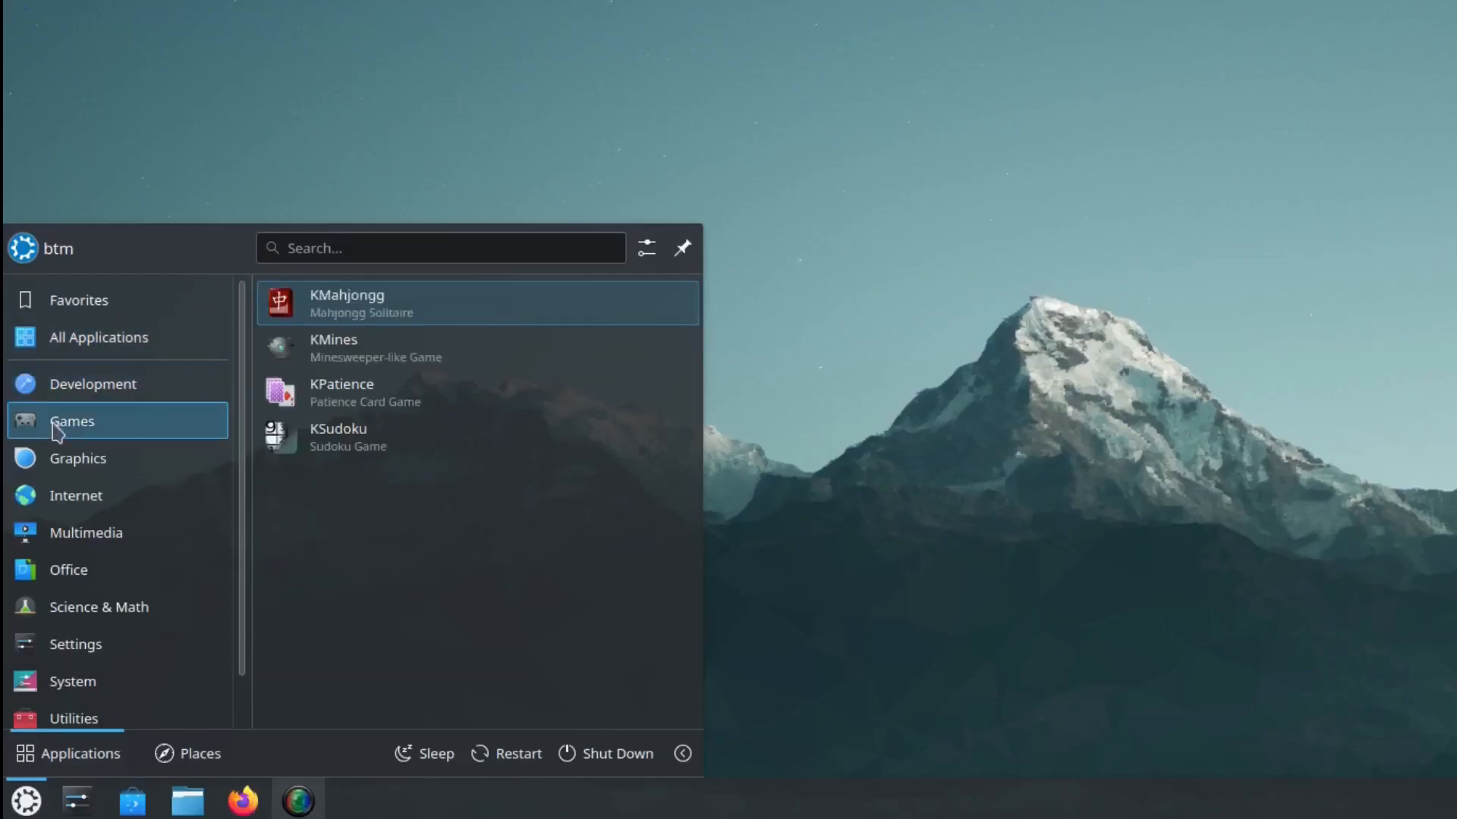
left_click(78, 458)
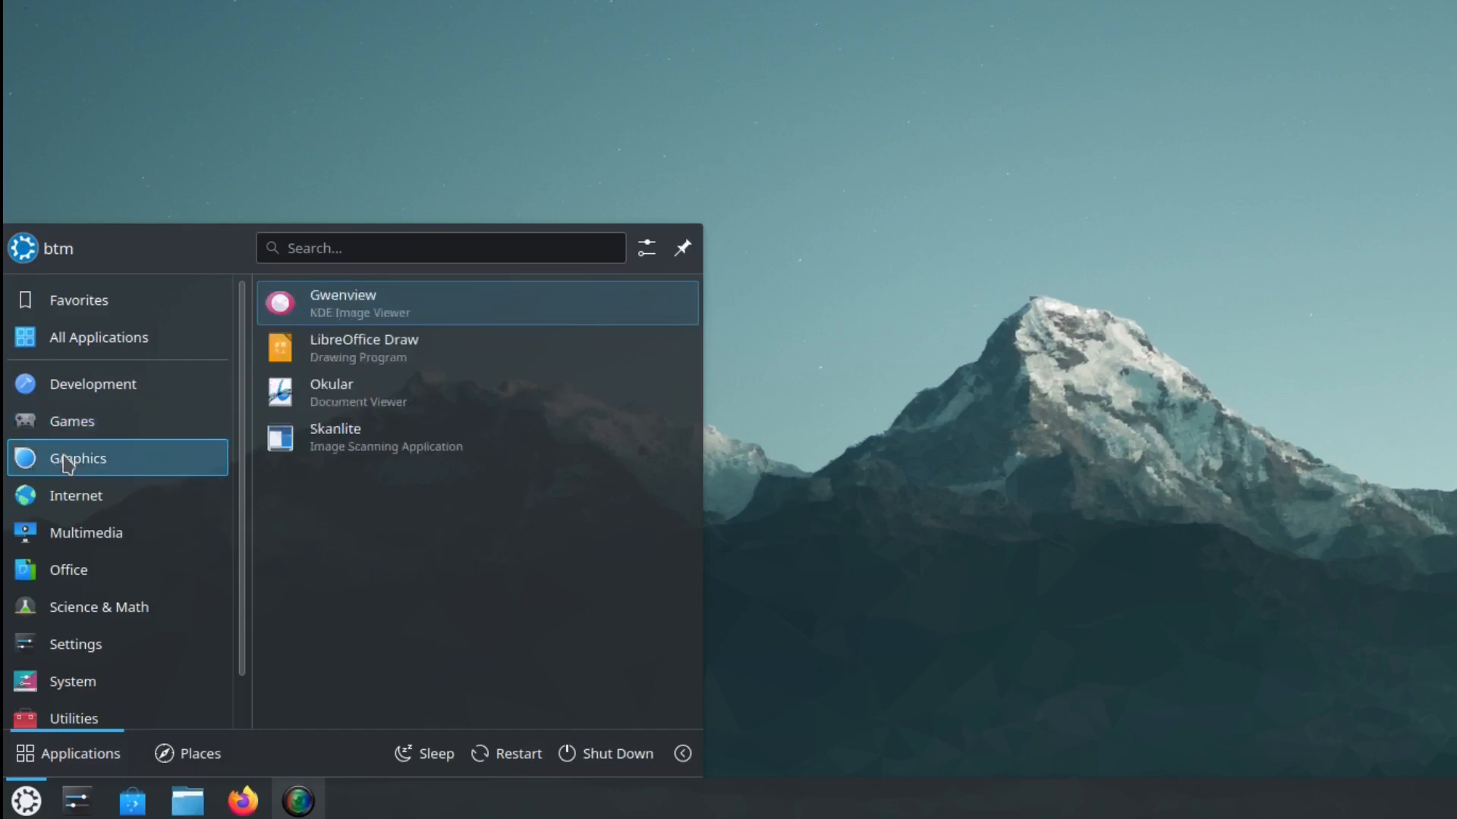
left_click(76, 495)
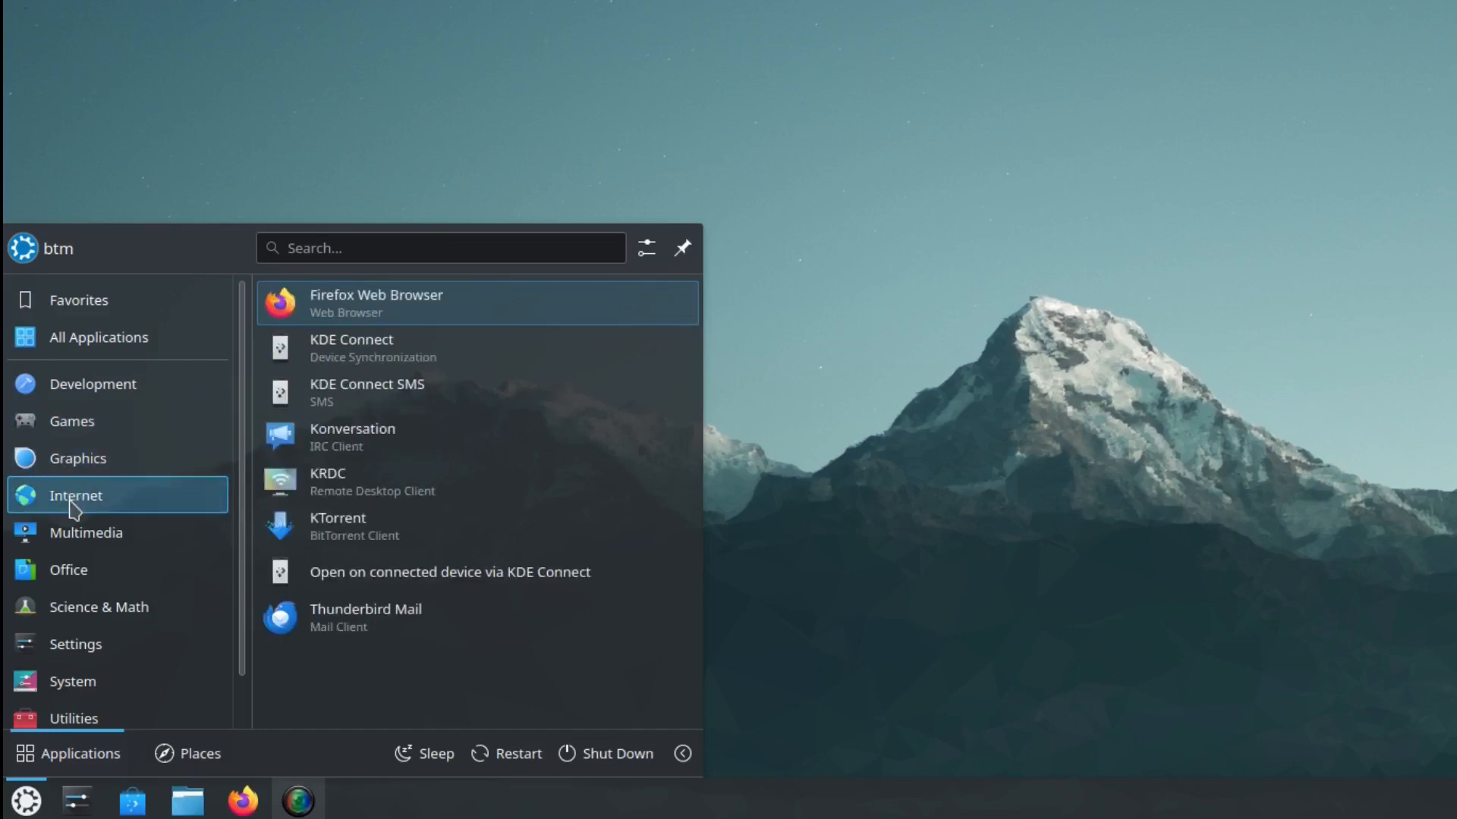
left_click(86, 533)
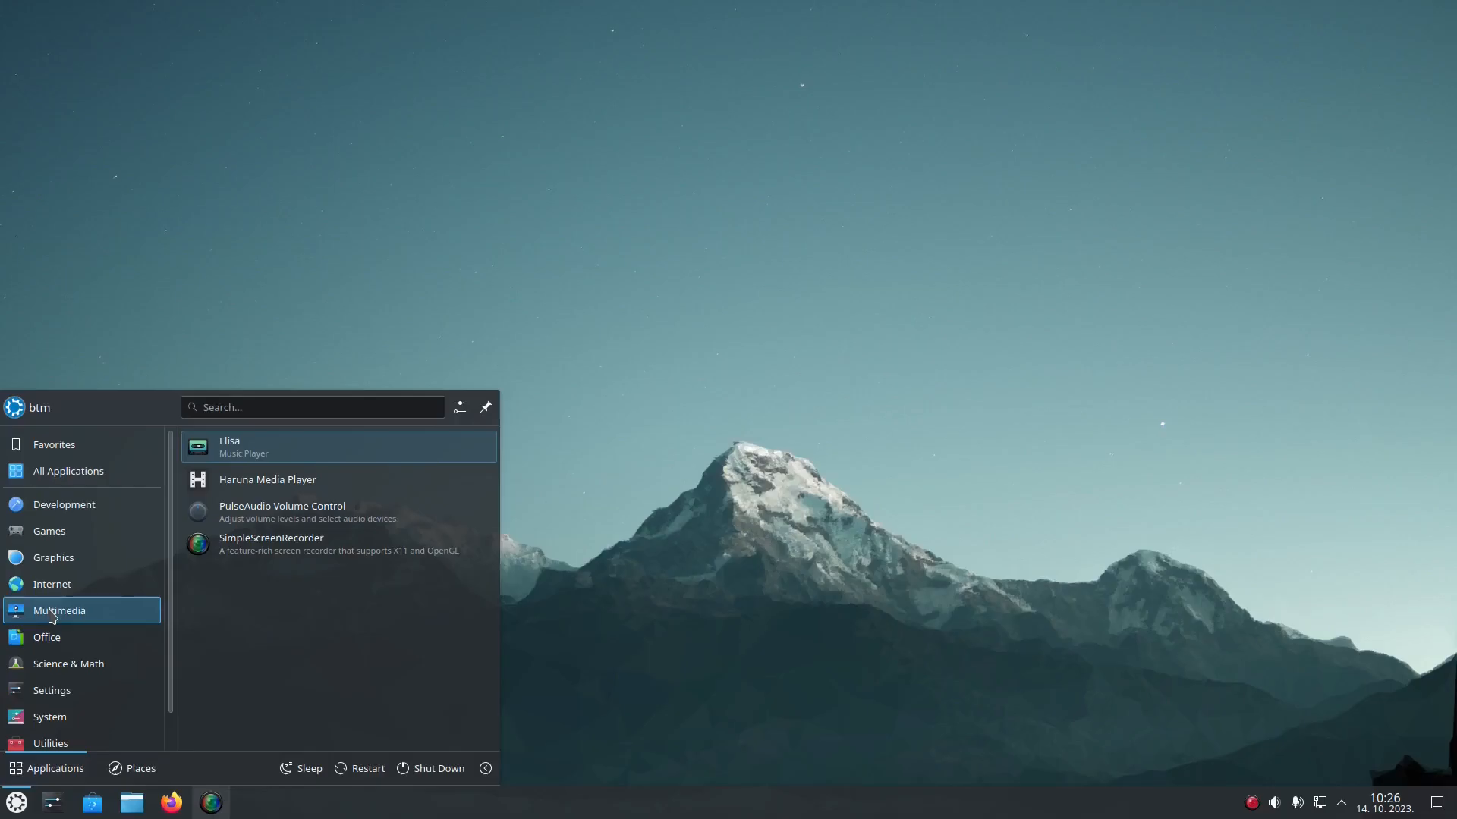
left_click(47, 637)
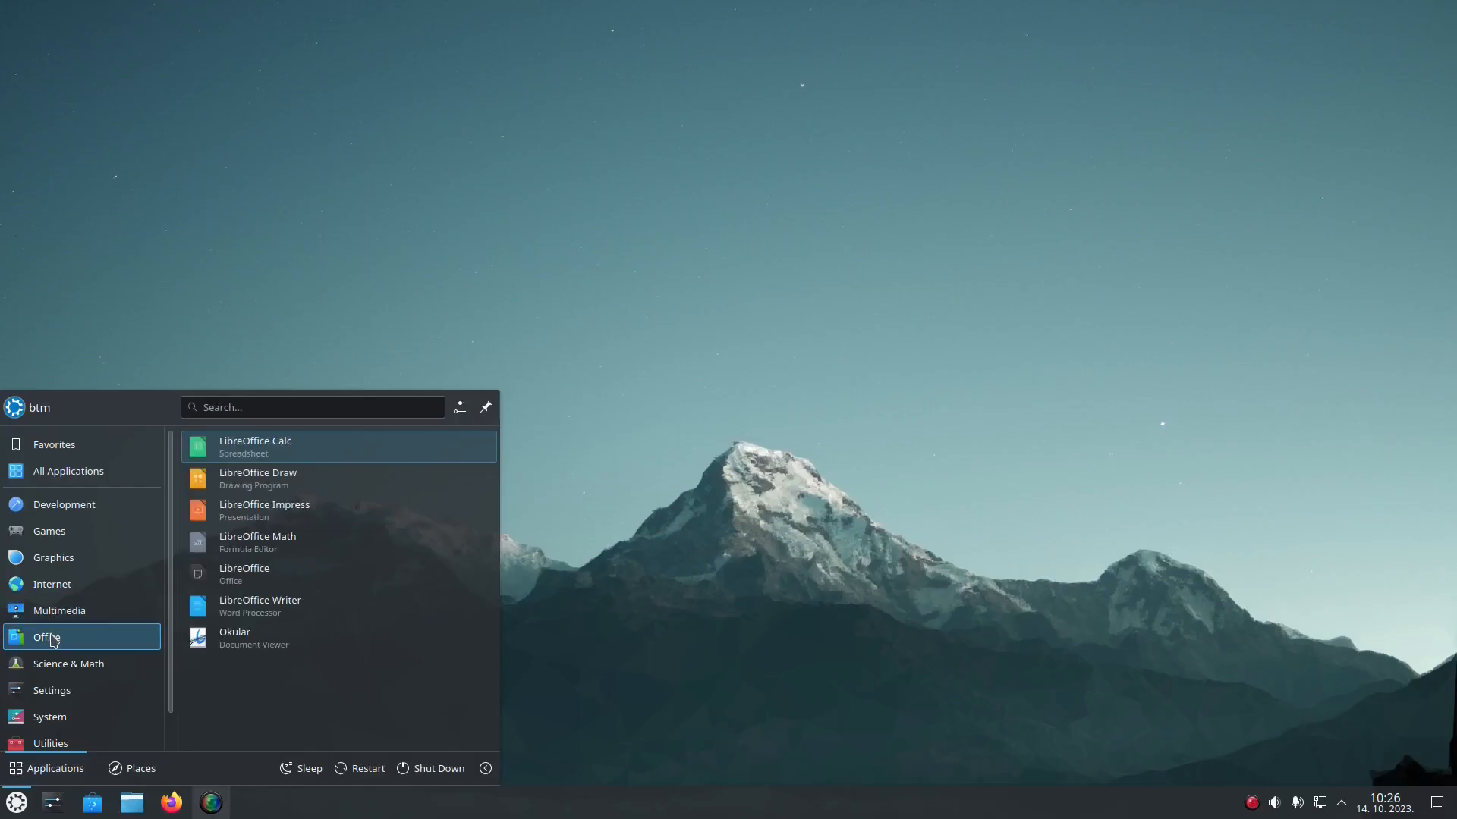
left_click(906, 261)
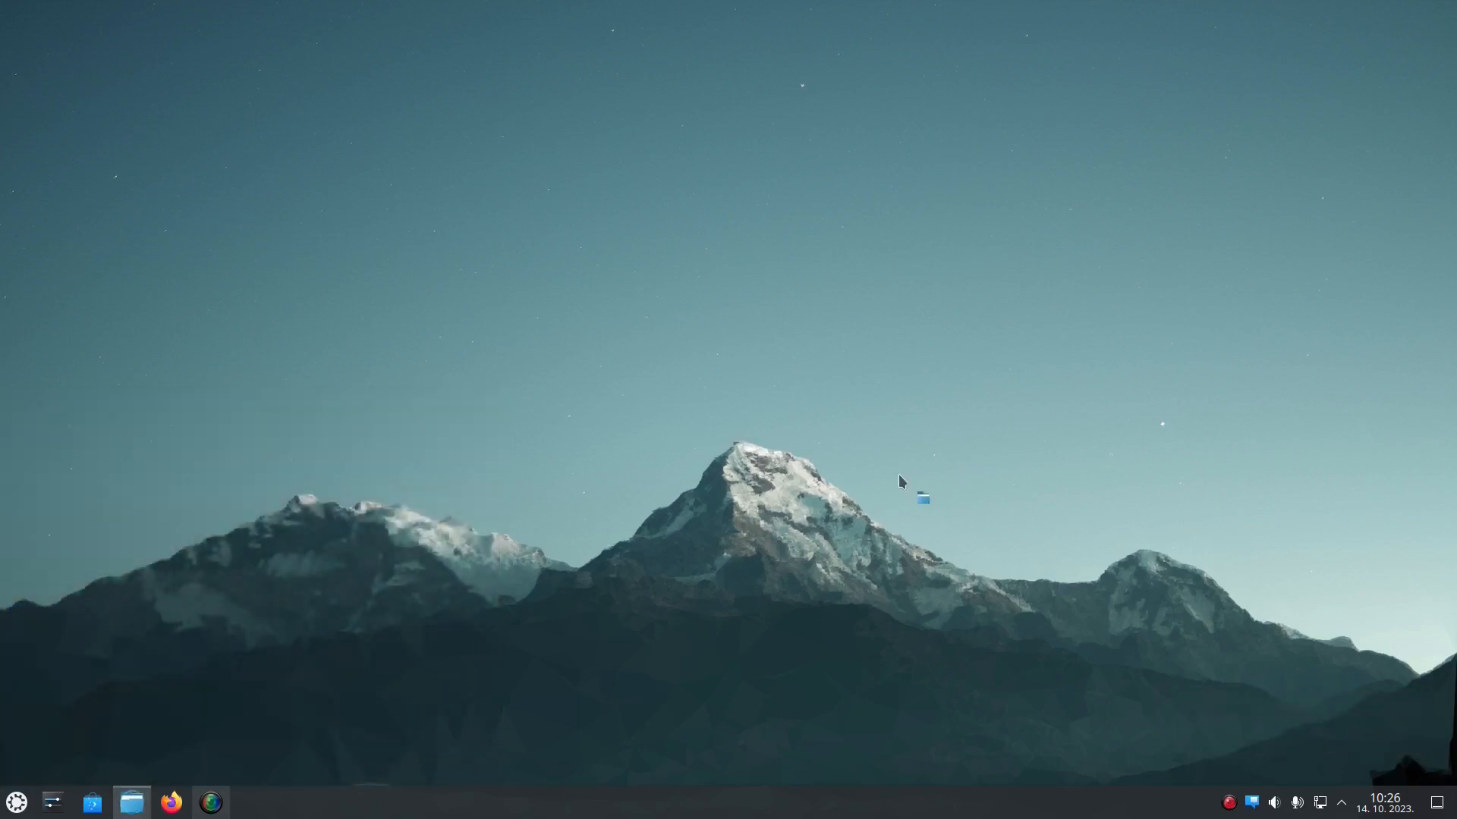
left_click(131, 801)
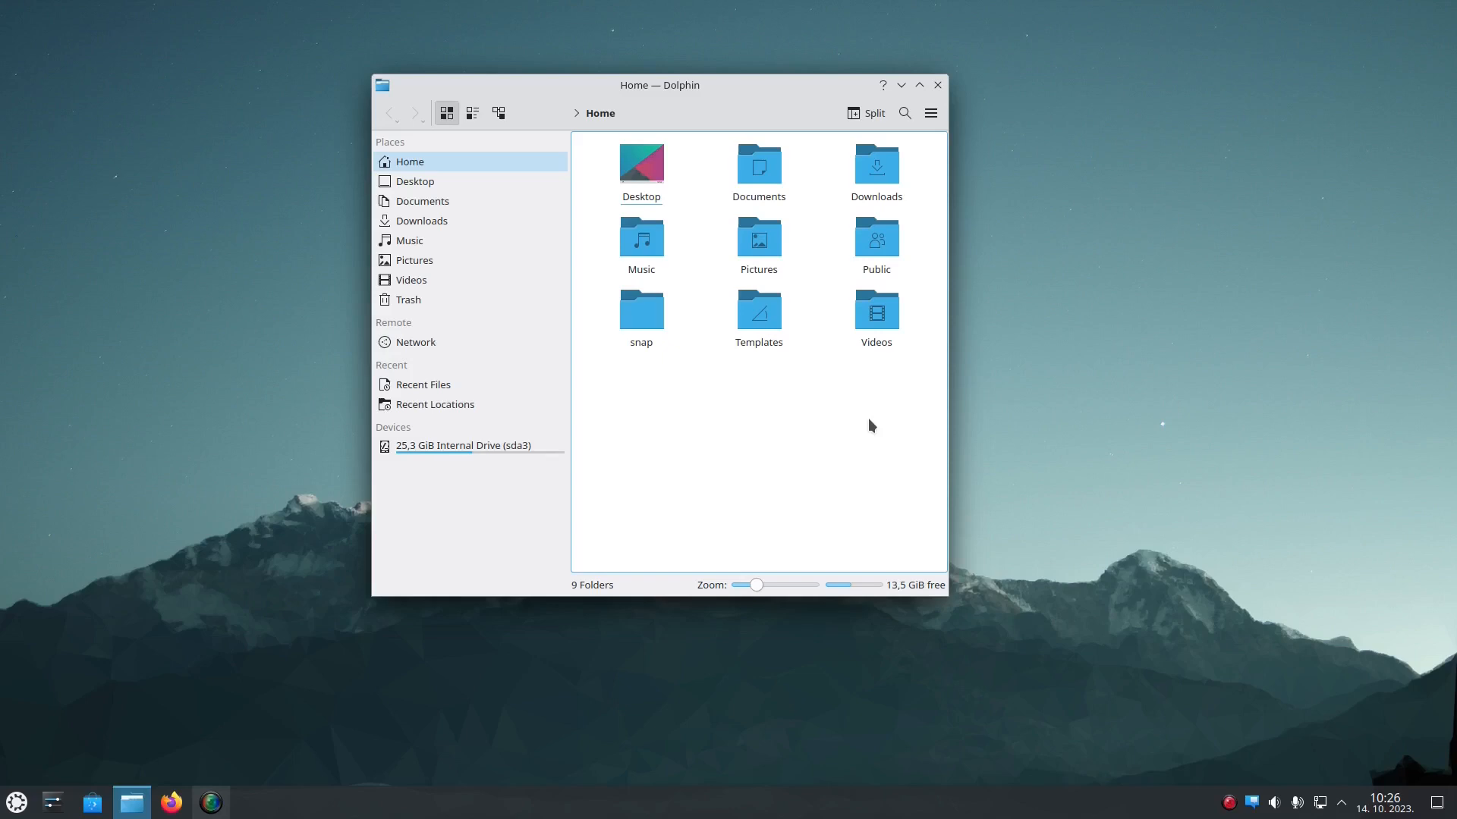
left_click(936, 84)
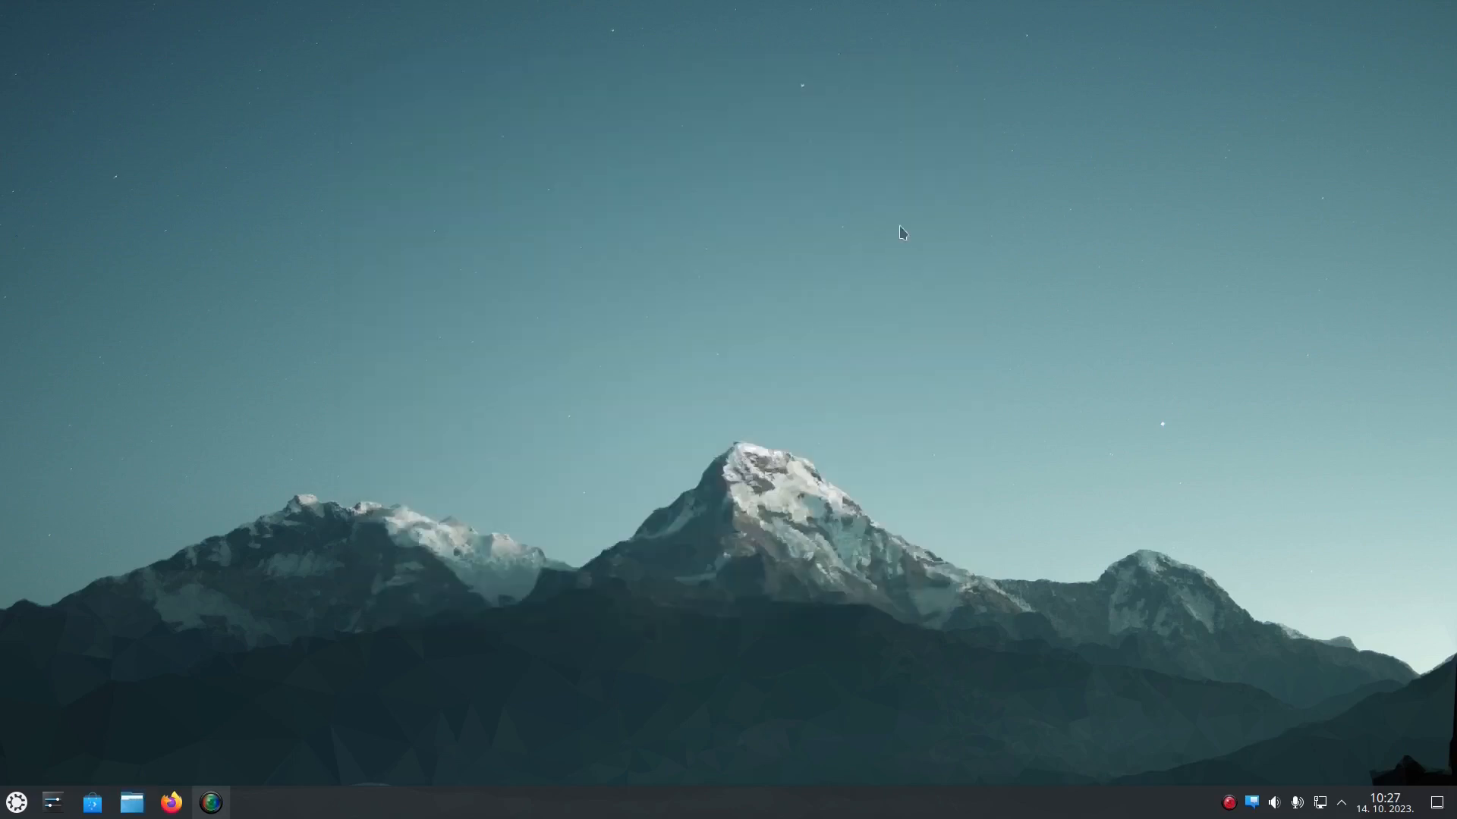
mouse_move(327, 516)
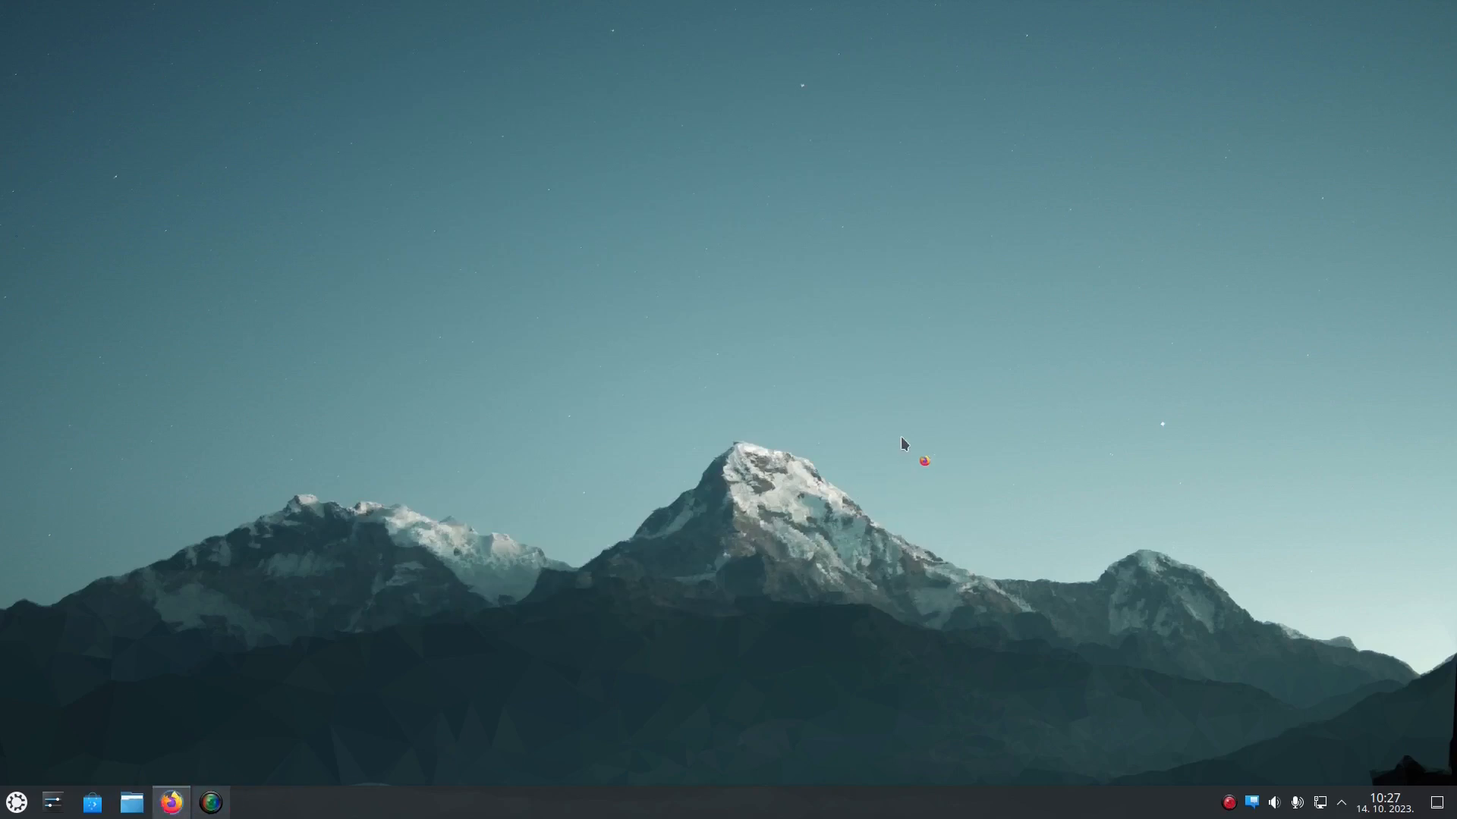
mouse_move(1042, 355)
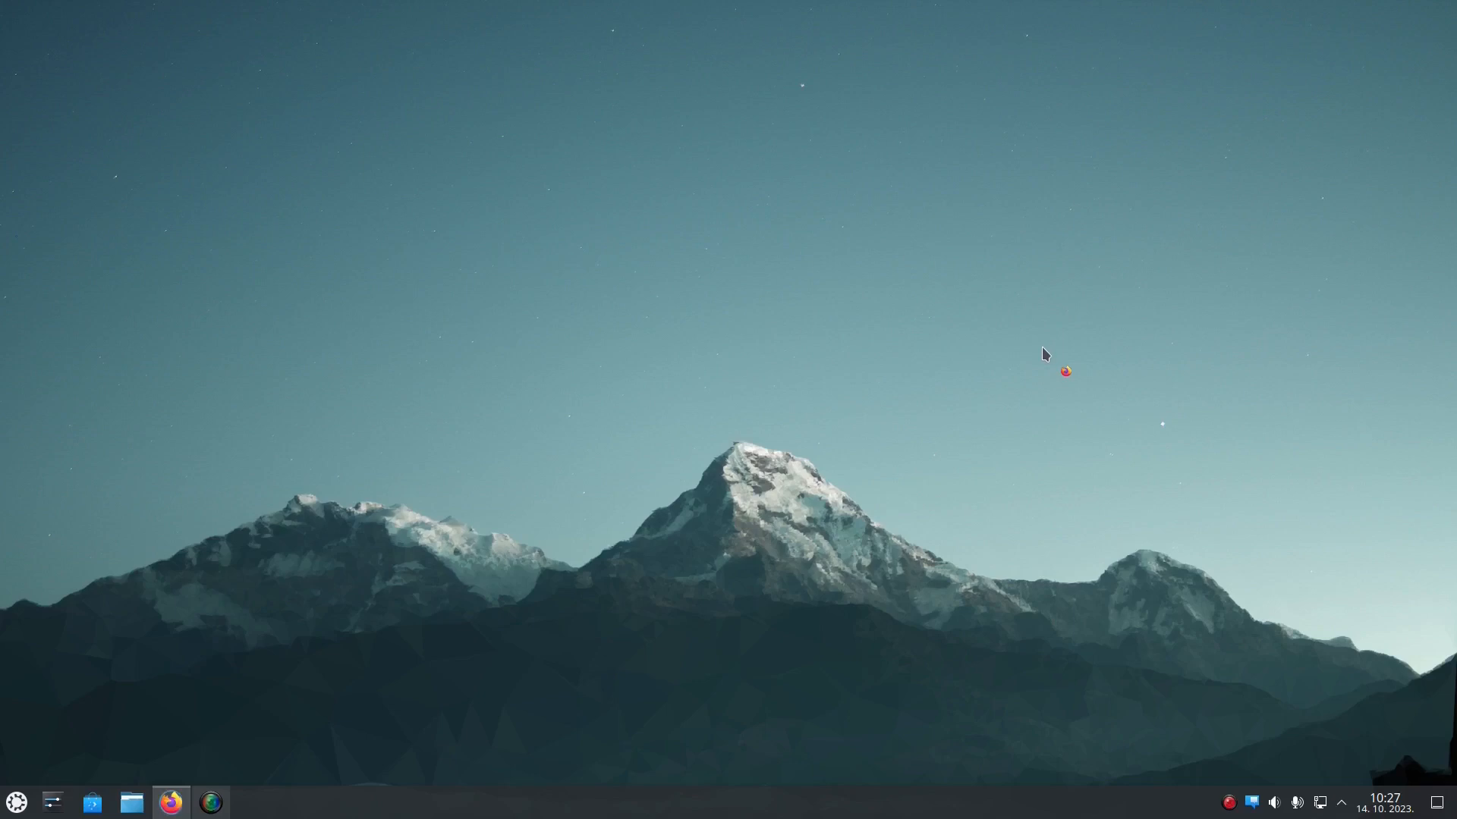
left_click(169, 802)
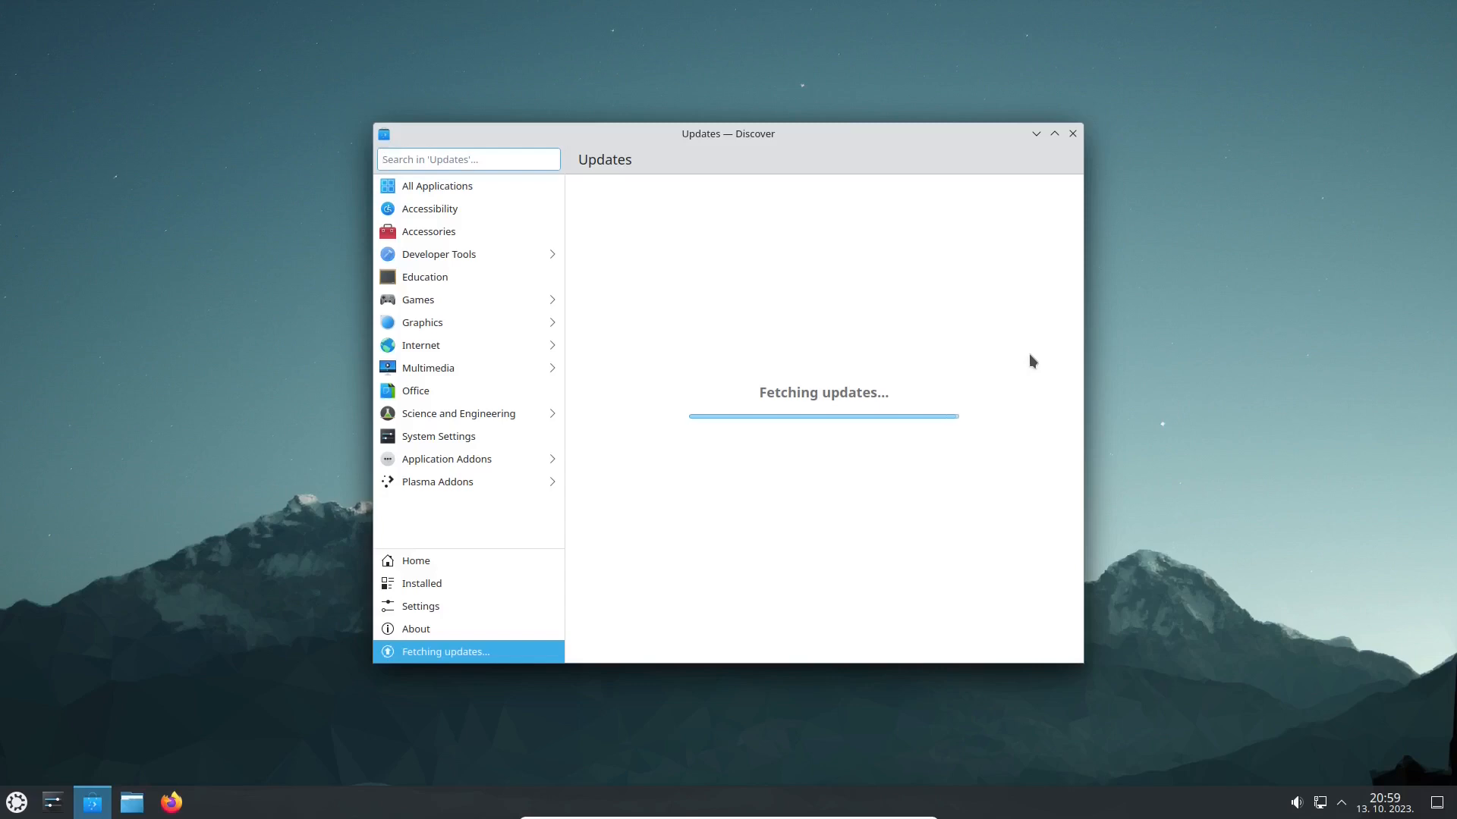
Step: Open VLC's page, compare its Ubuntu and Snap sources, and return home
left_click(416, 560)
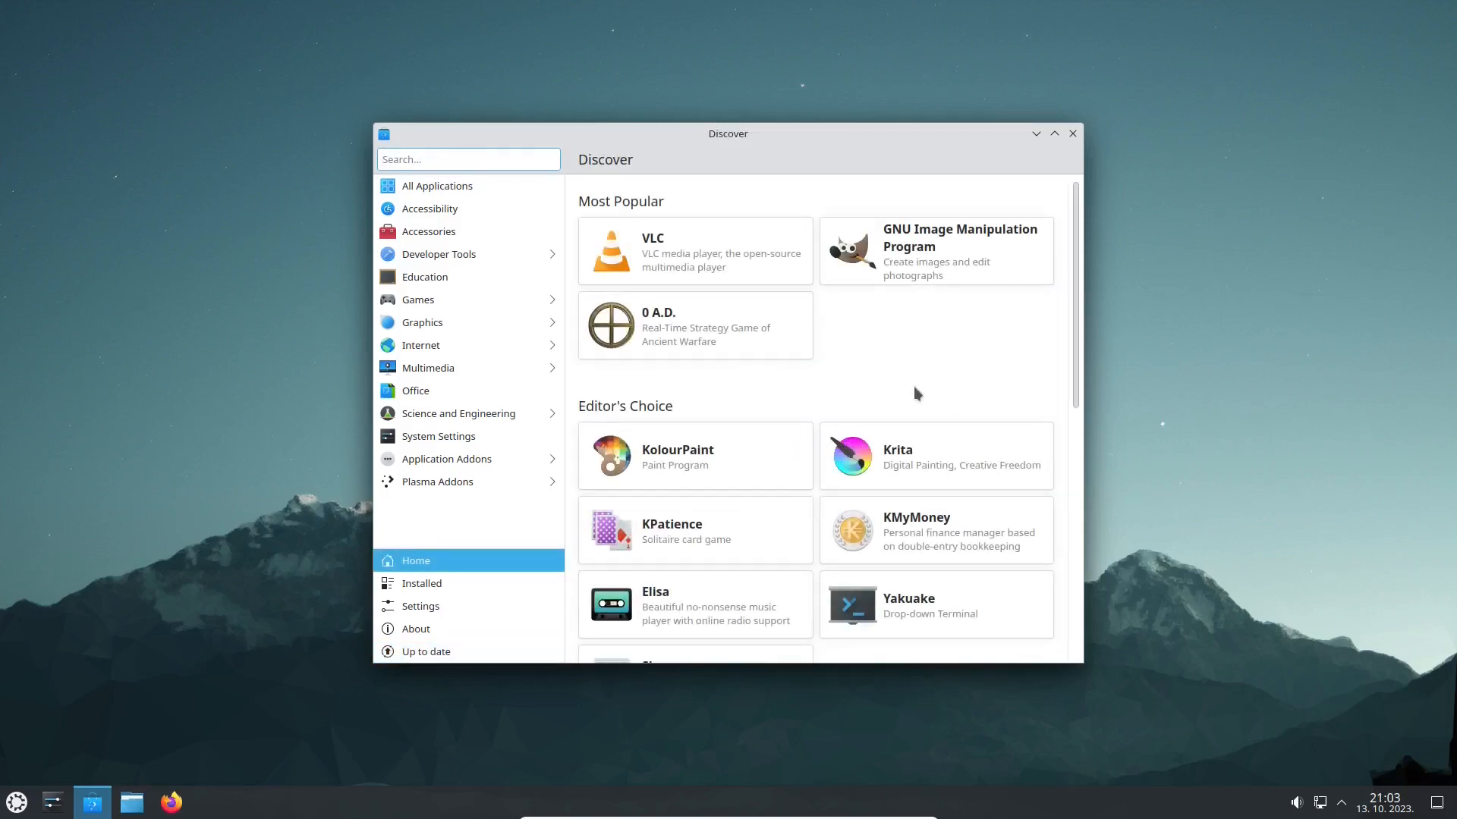
left_click(692, 251)
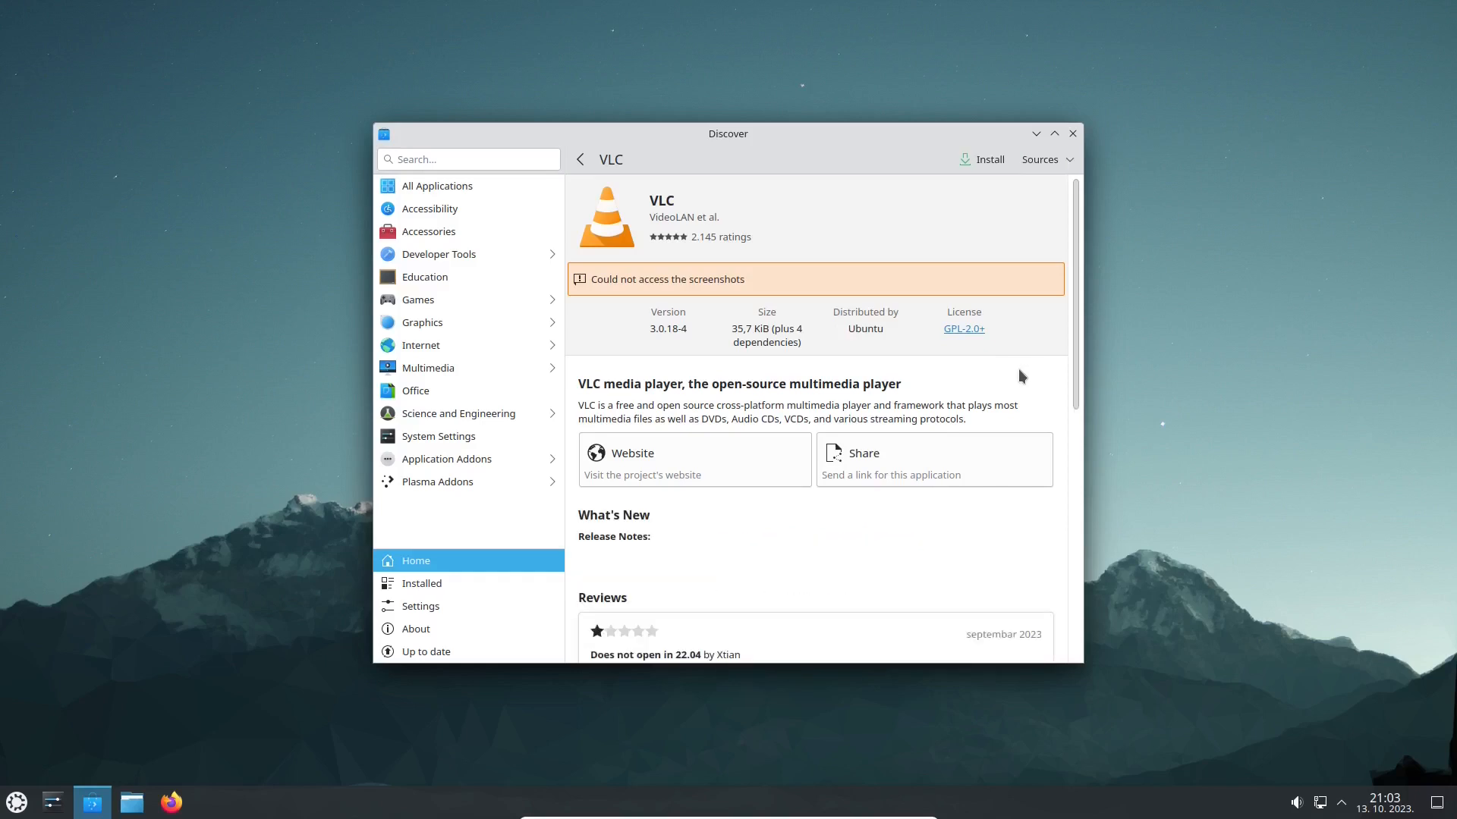
left_click(1042, 158)
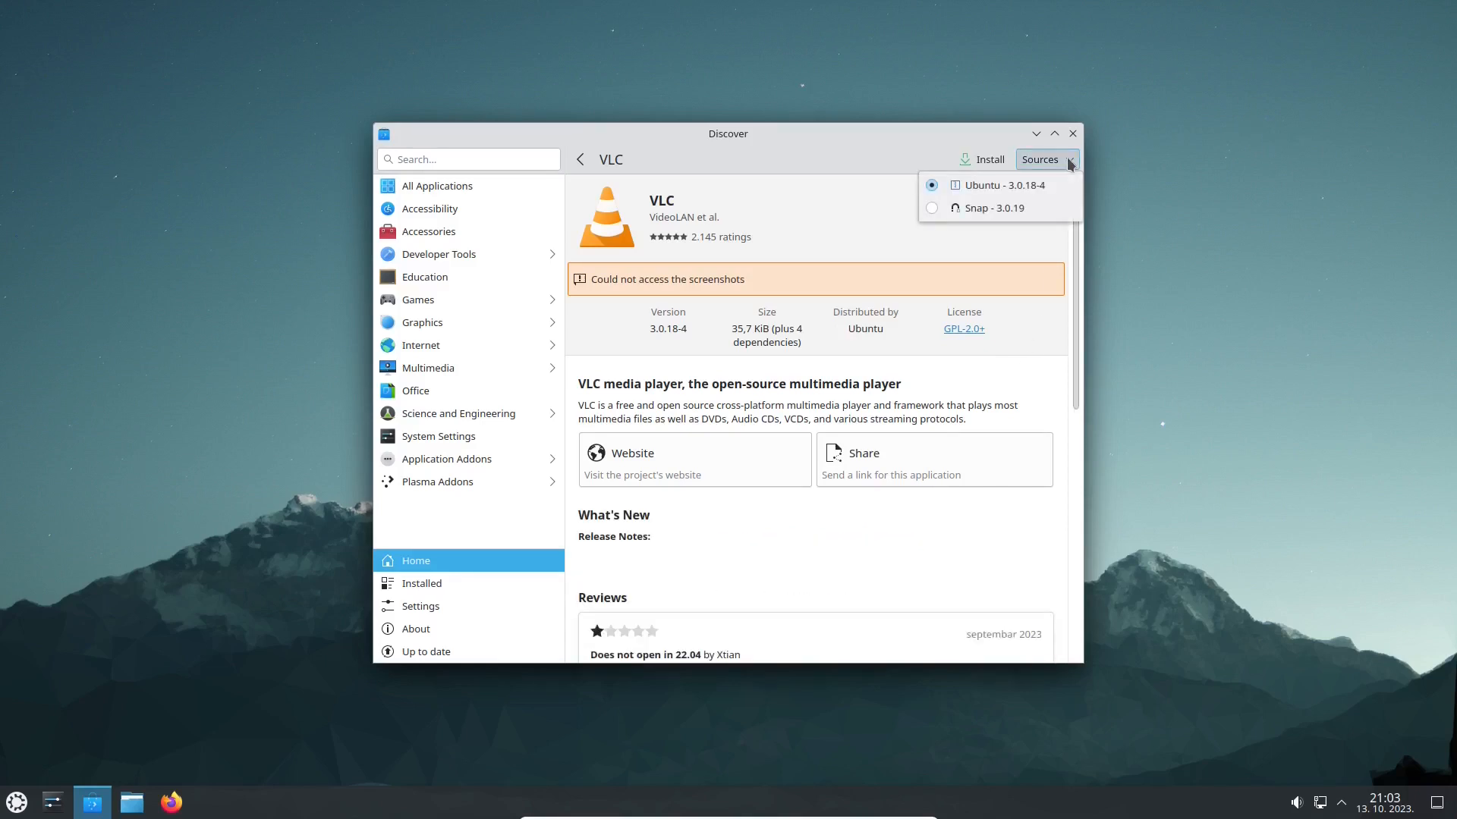
mouse_move(1163, 365)
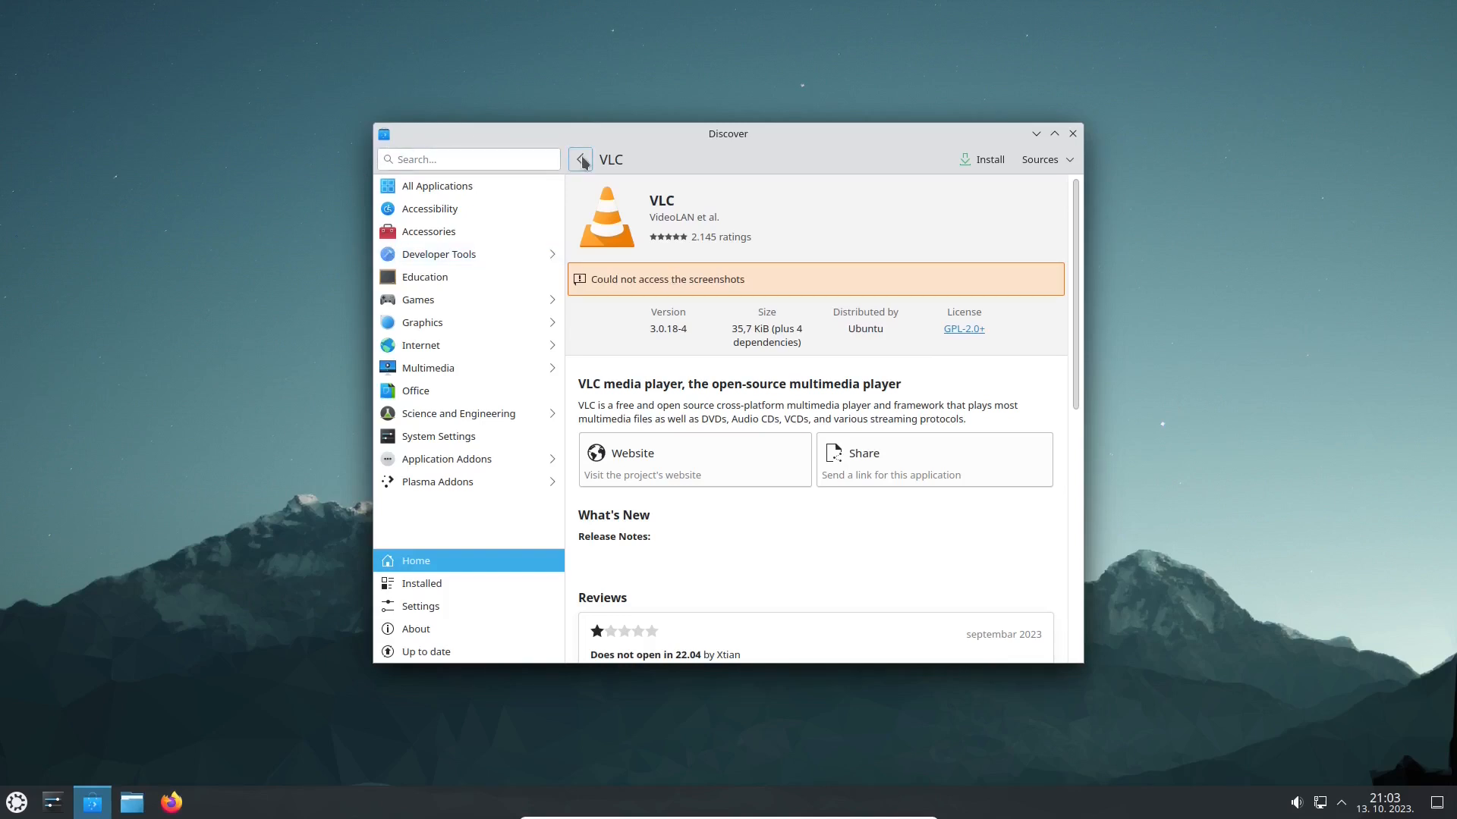
left_click(579, 159)
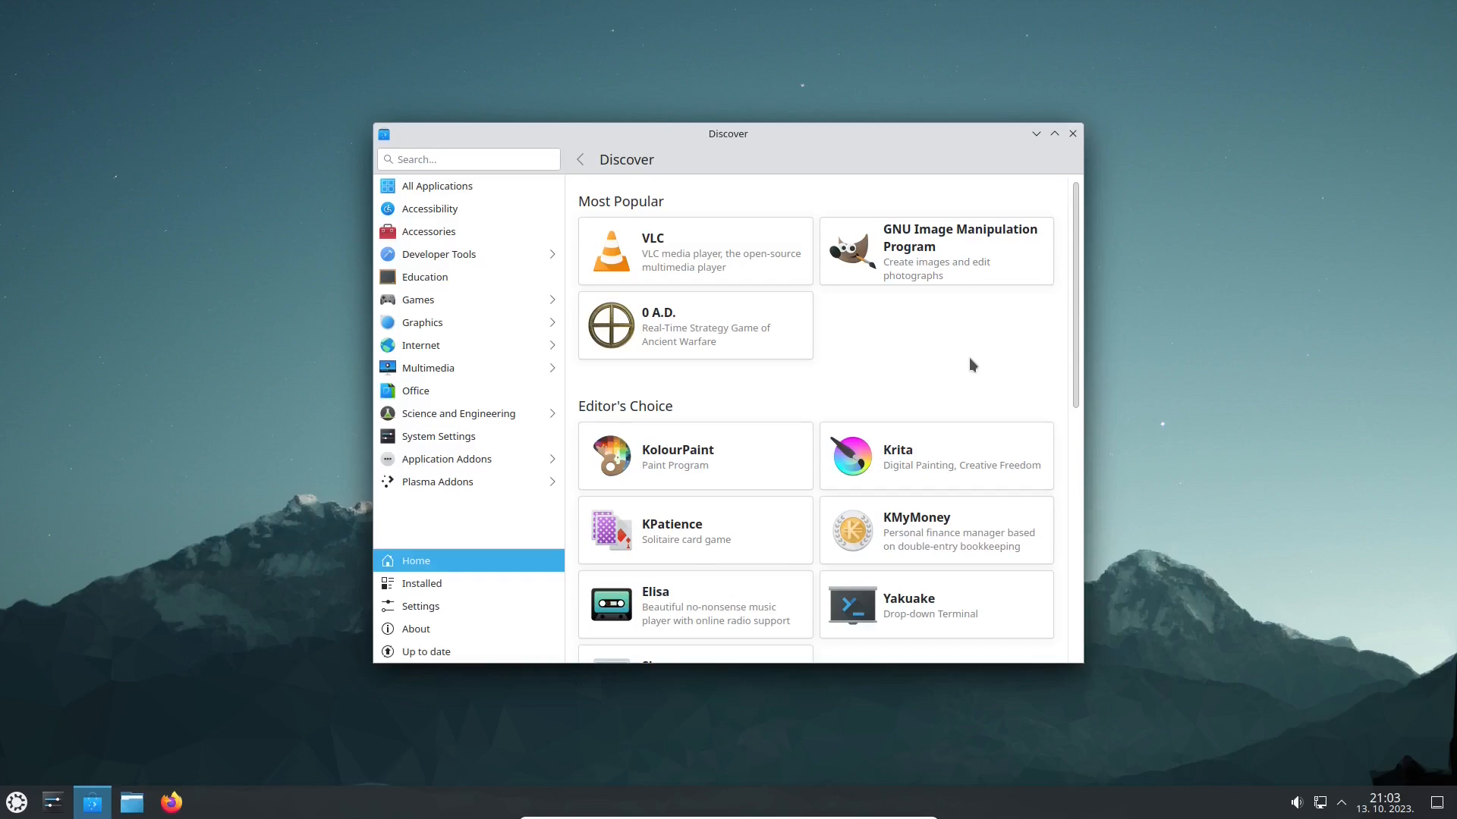
Step: Launch Konsole from Favorites and run 'snap list'
left_click(16, 801)
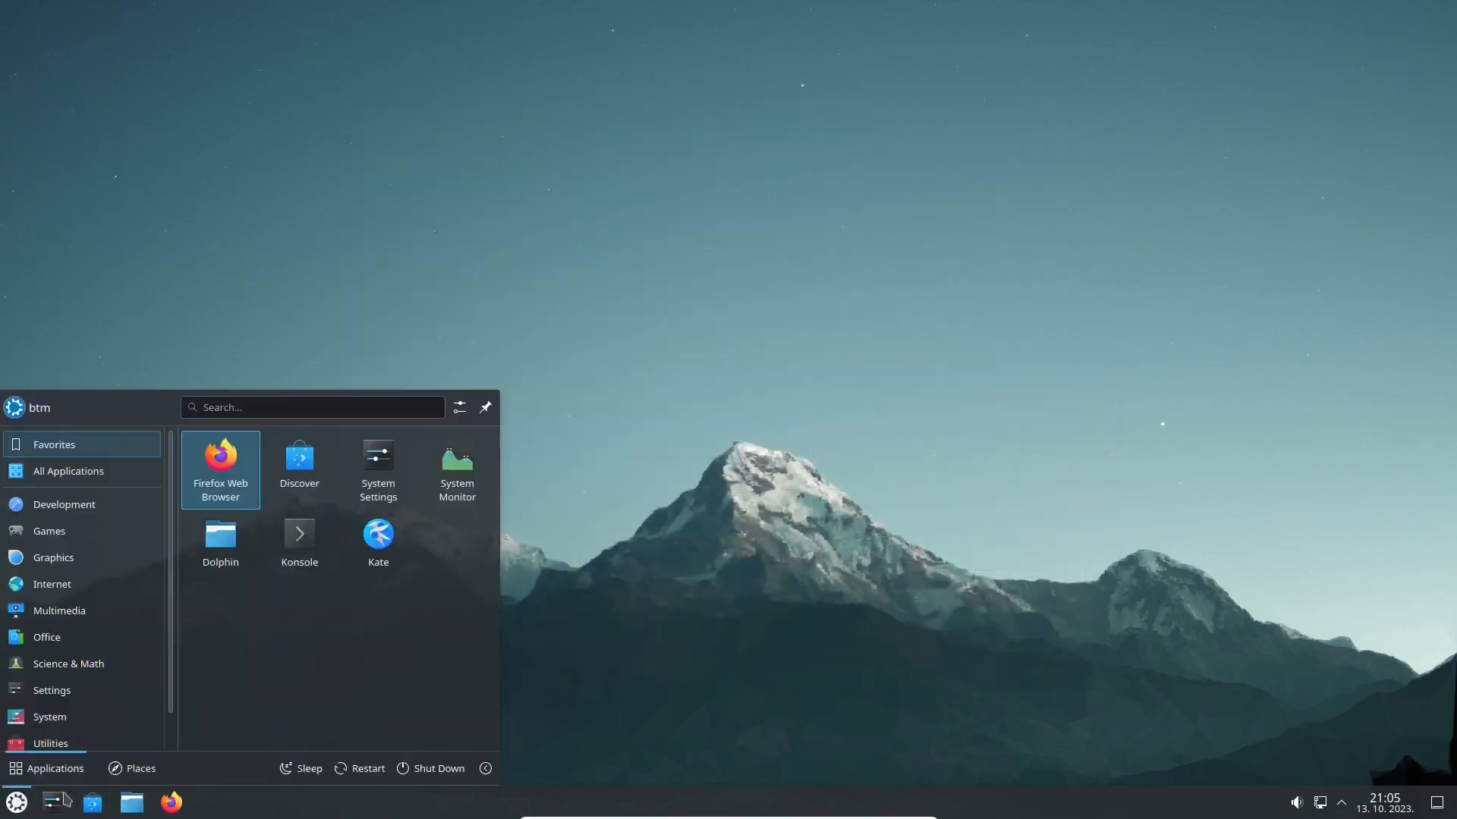
left_click(298, 533)
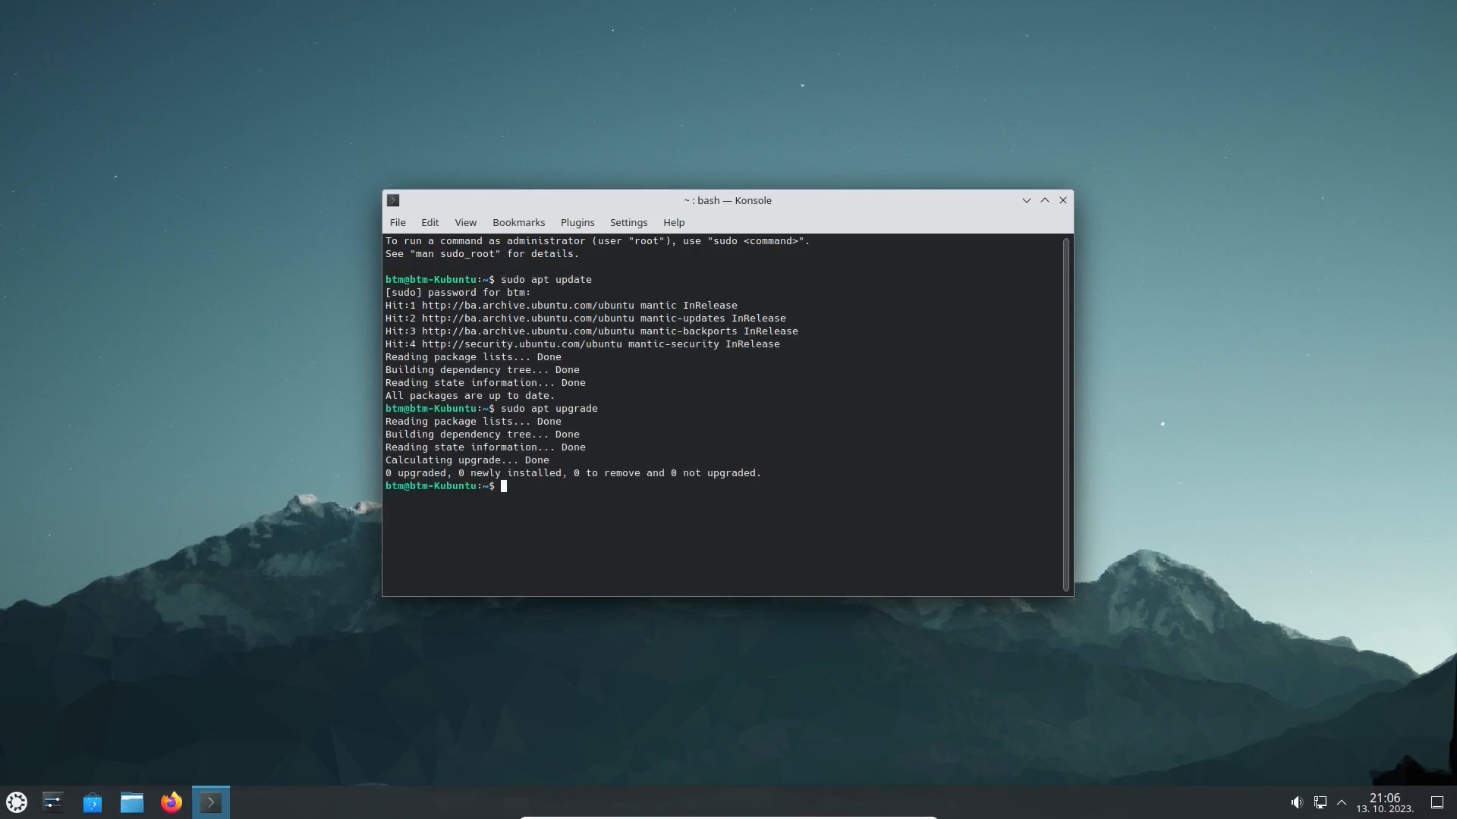
type("snap list")
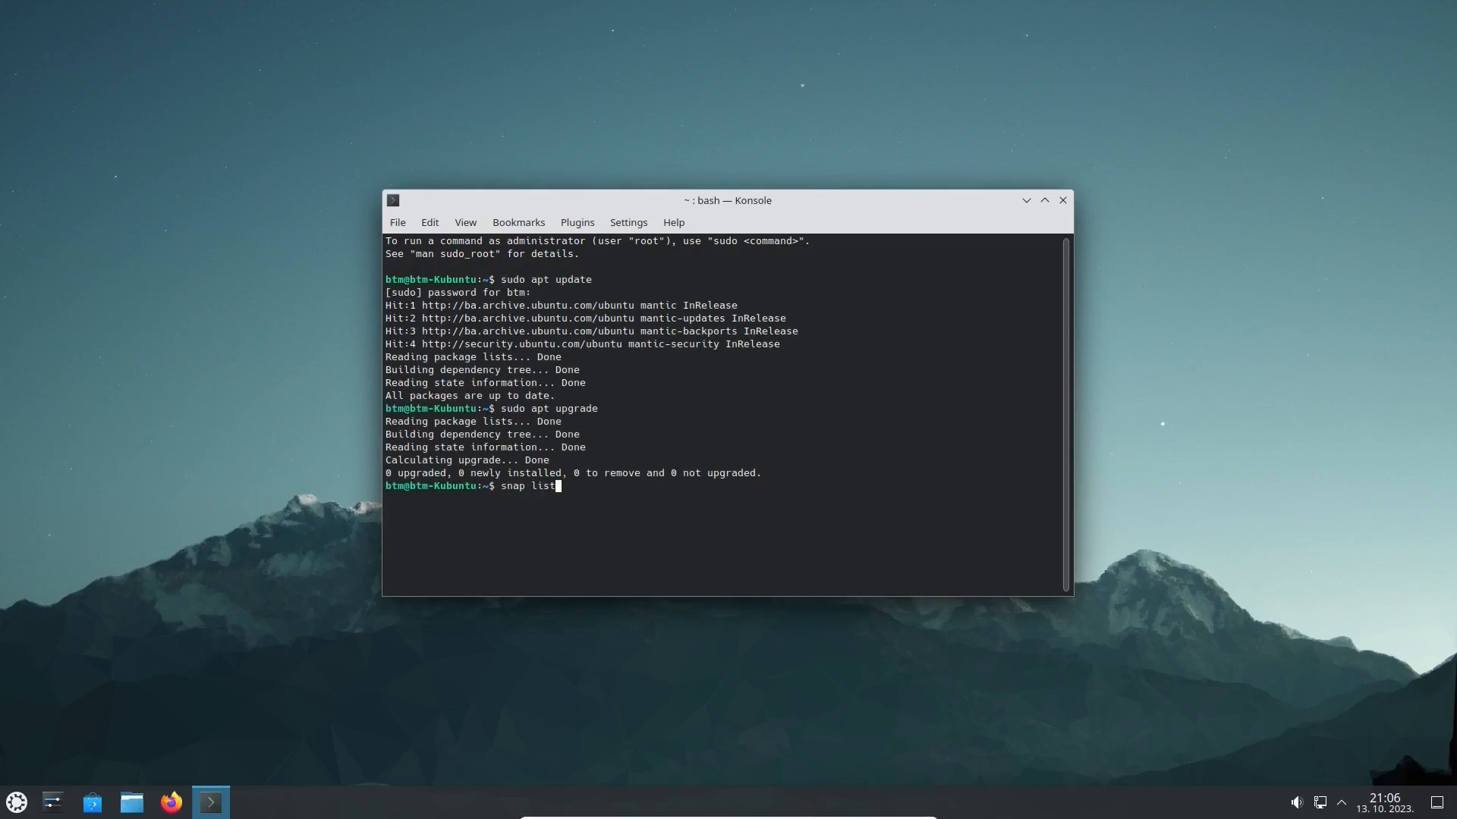
key("Return")
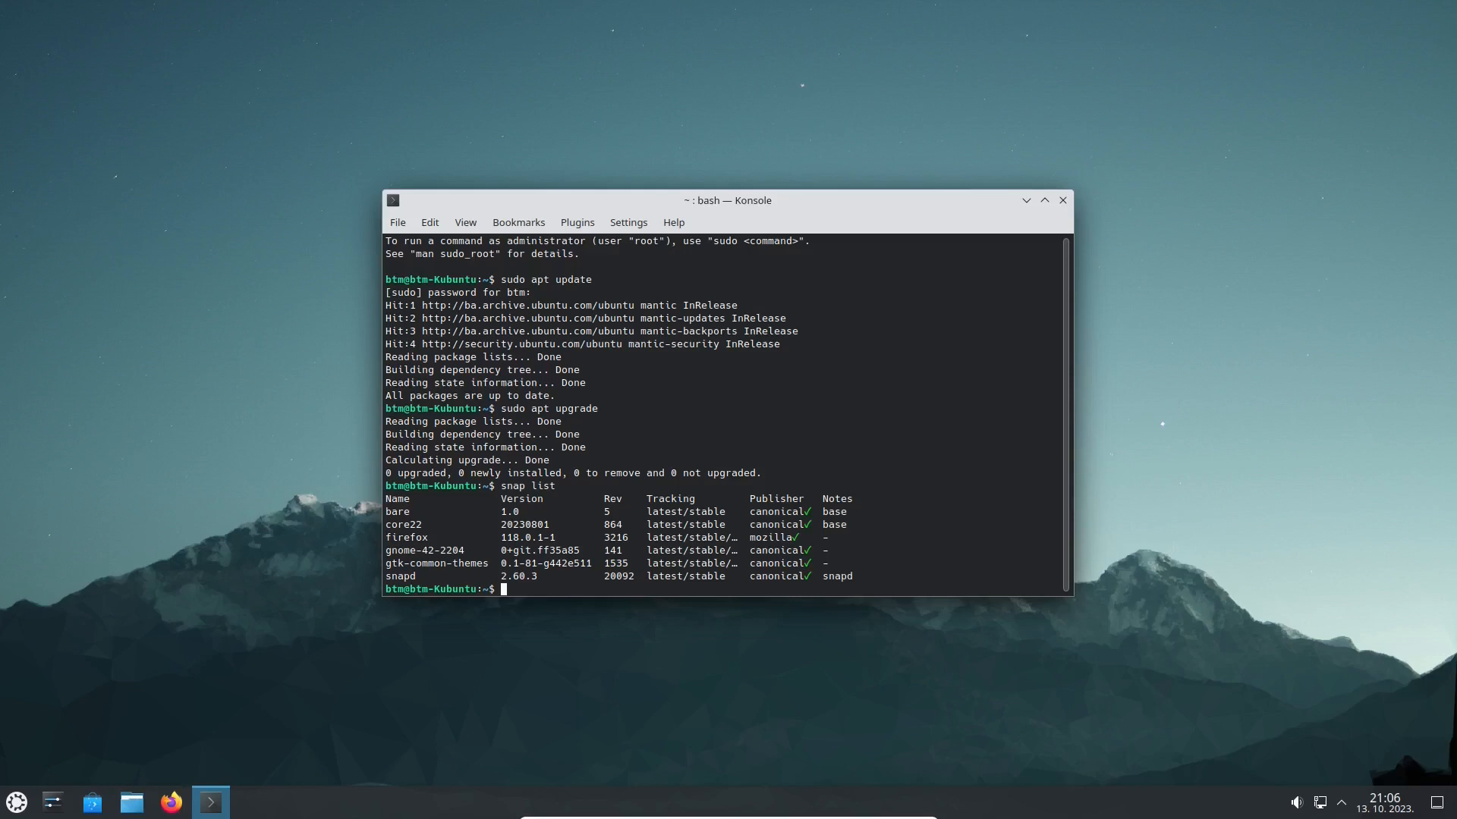
Step: Run 'flatpak list' to show installed flatpak packages
type("flat")
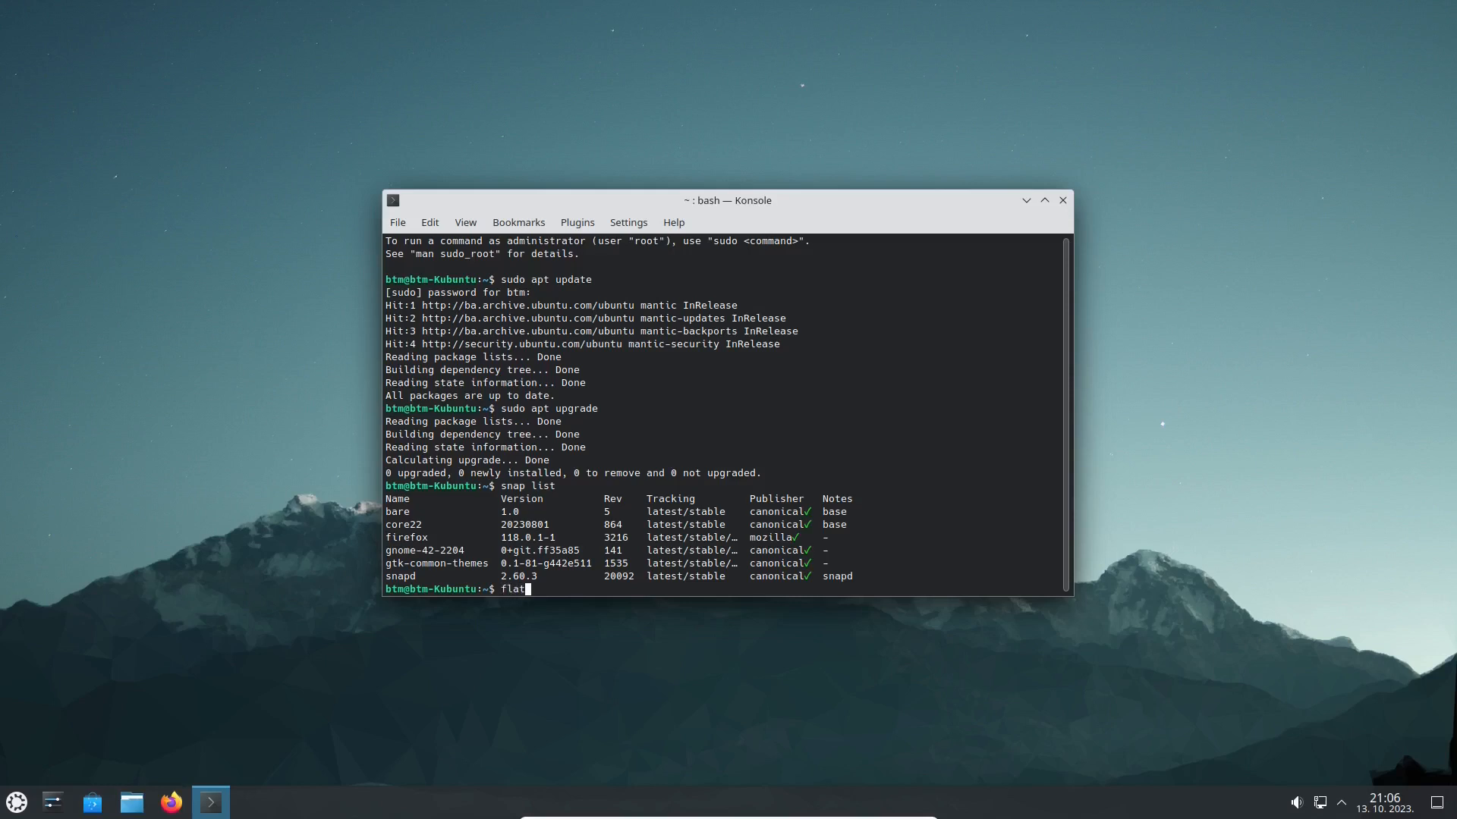
type("pak list")
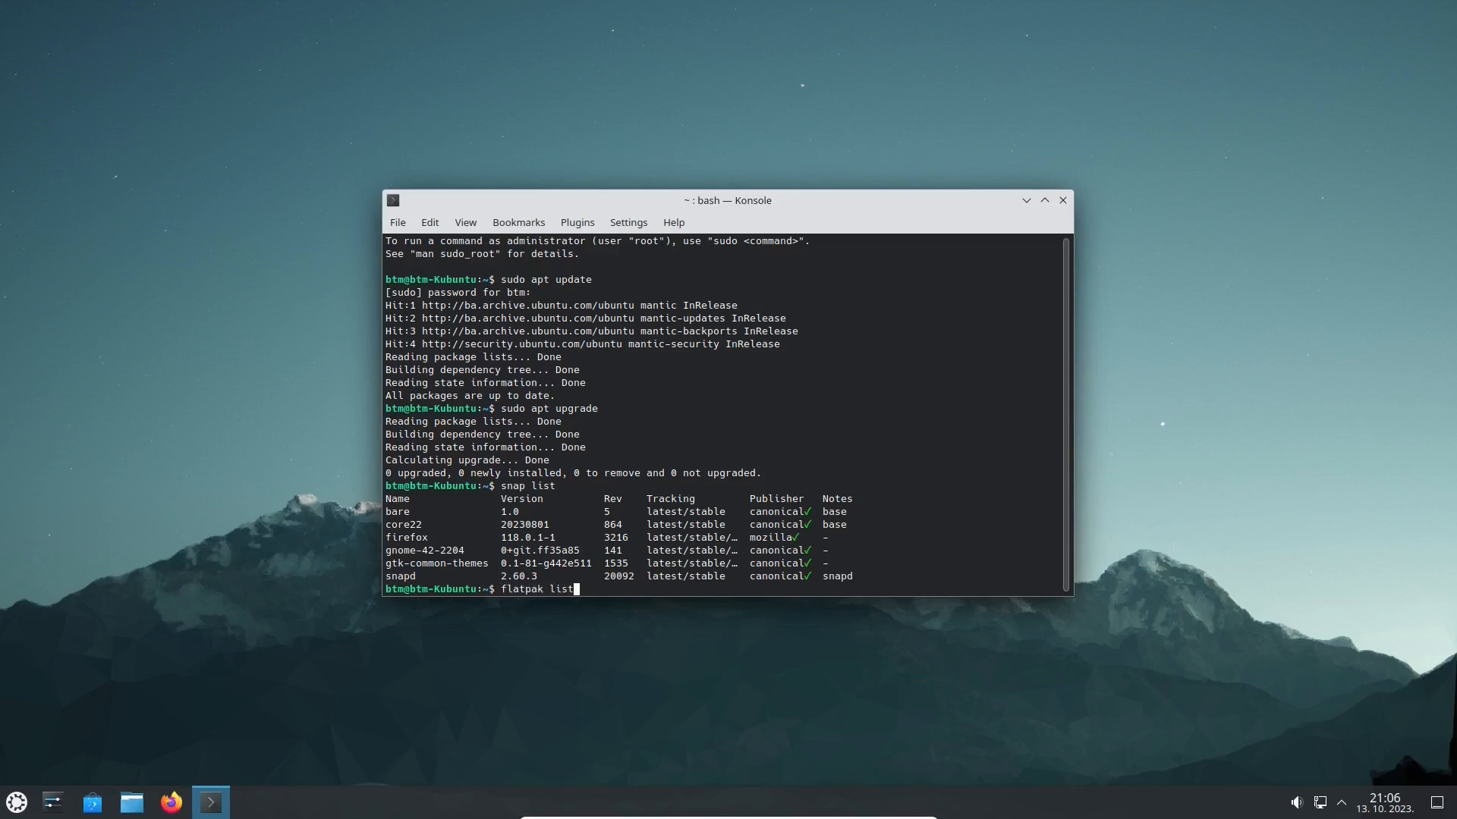
key("Return")
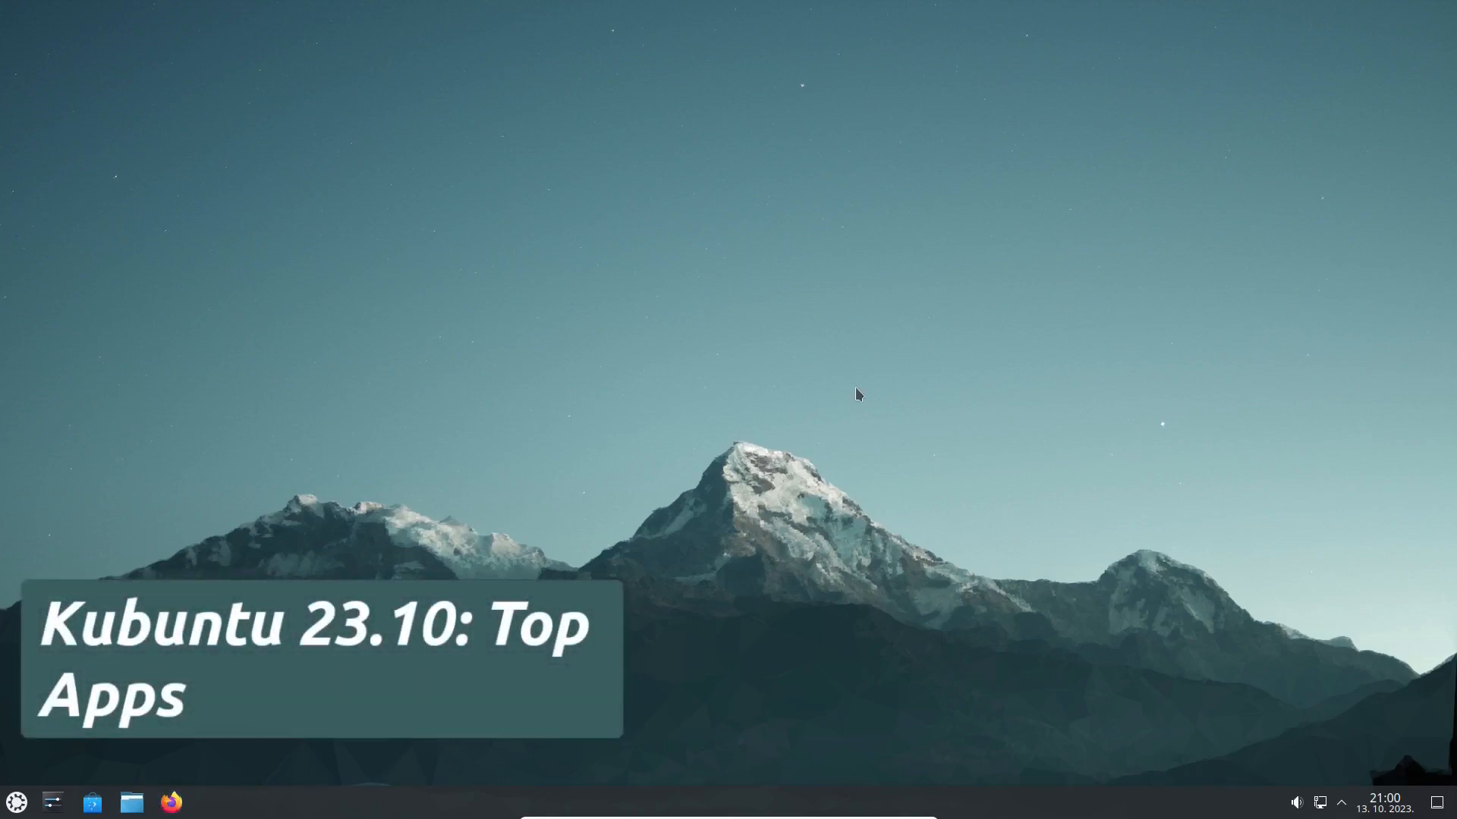
Step: Launch Firefox, skip through onboarding, and view the 118.0.1 Snap version info
left_click(171, 802)
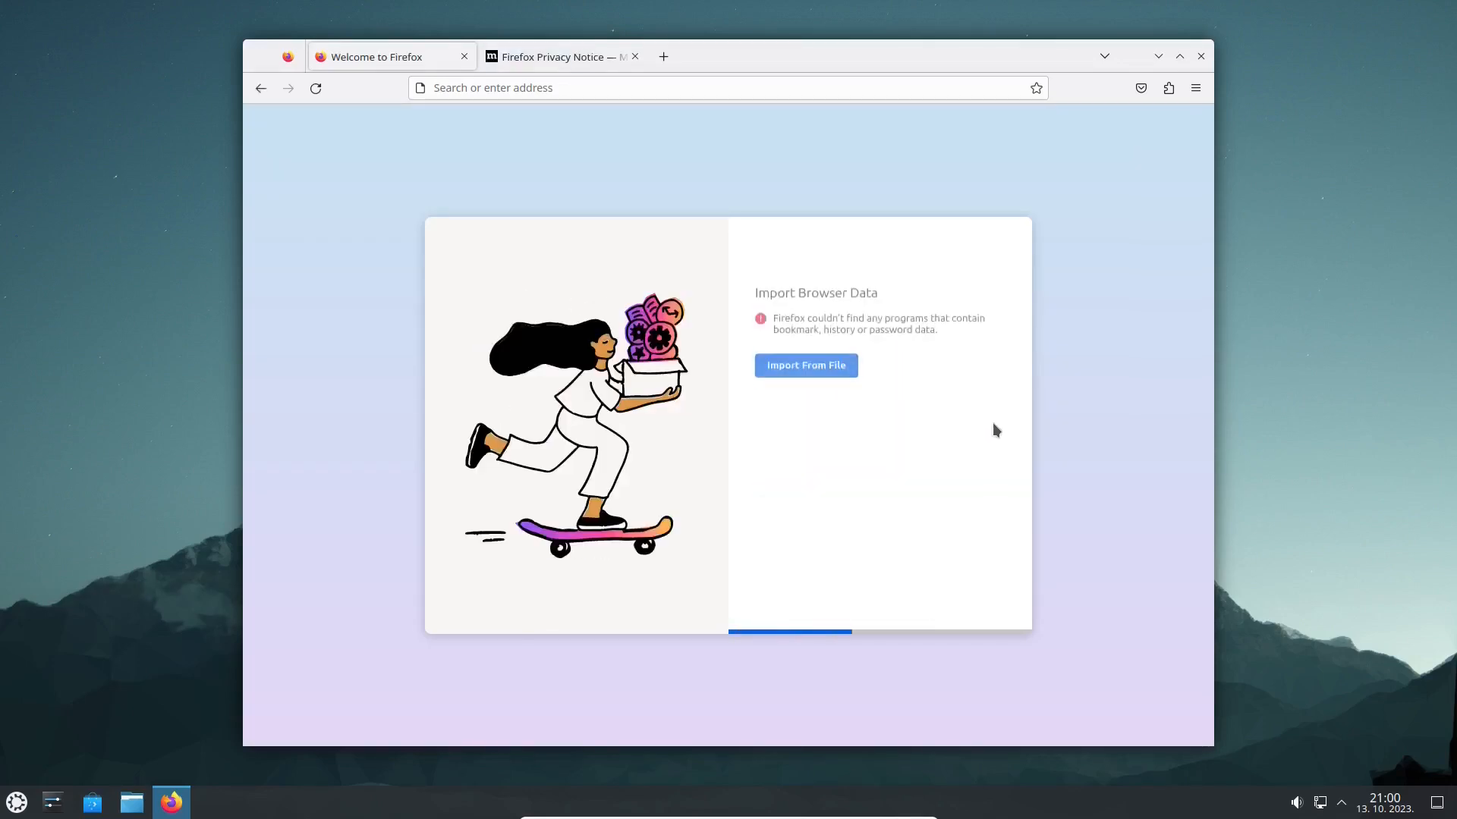
left_click(804, 365)
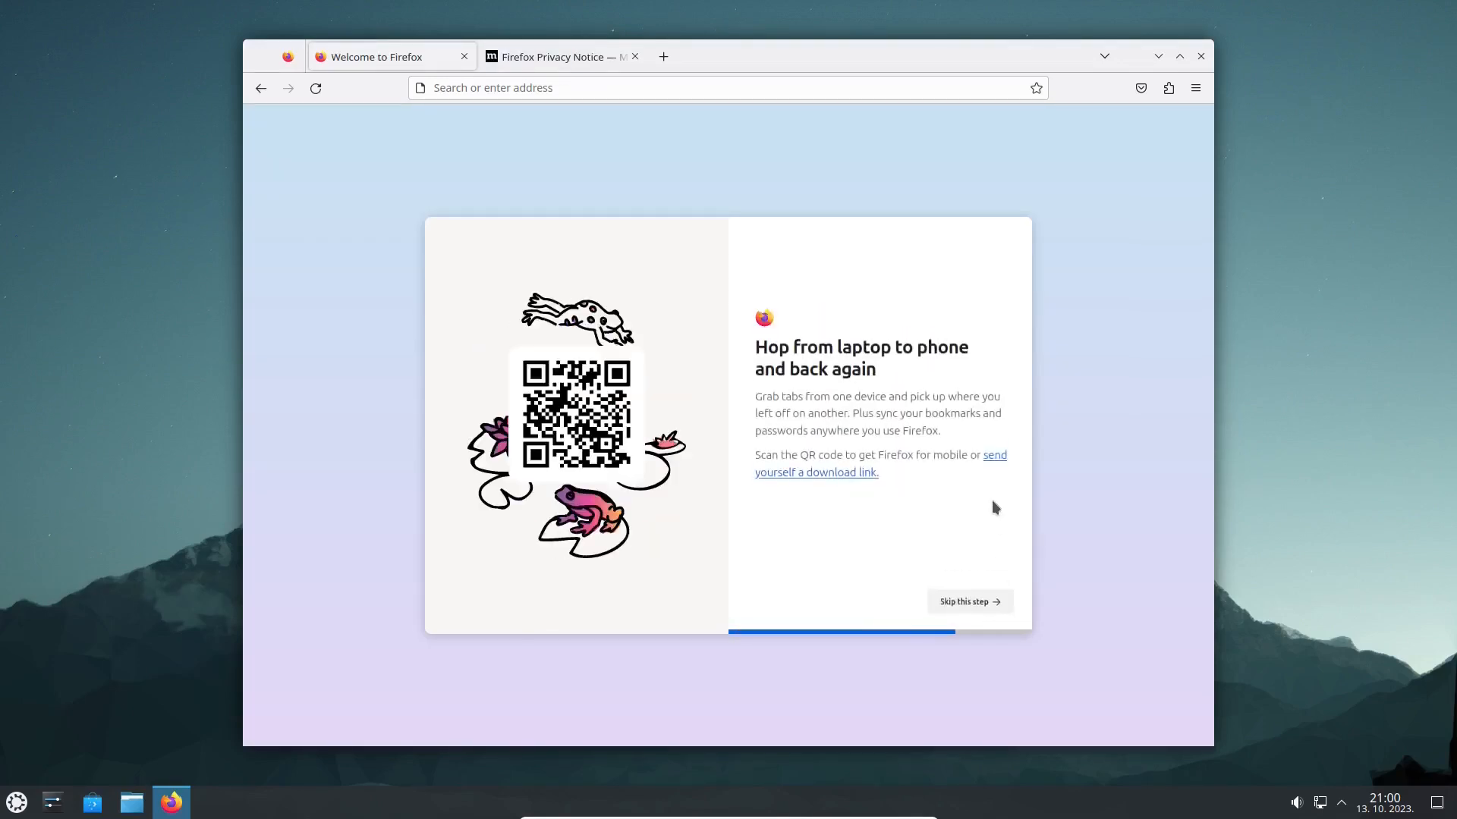
left_click(968, 601)
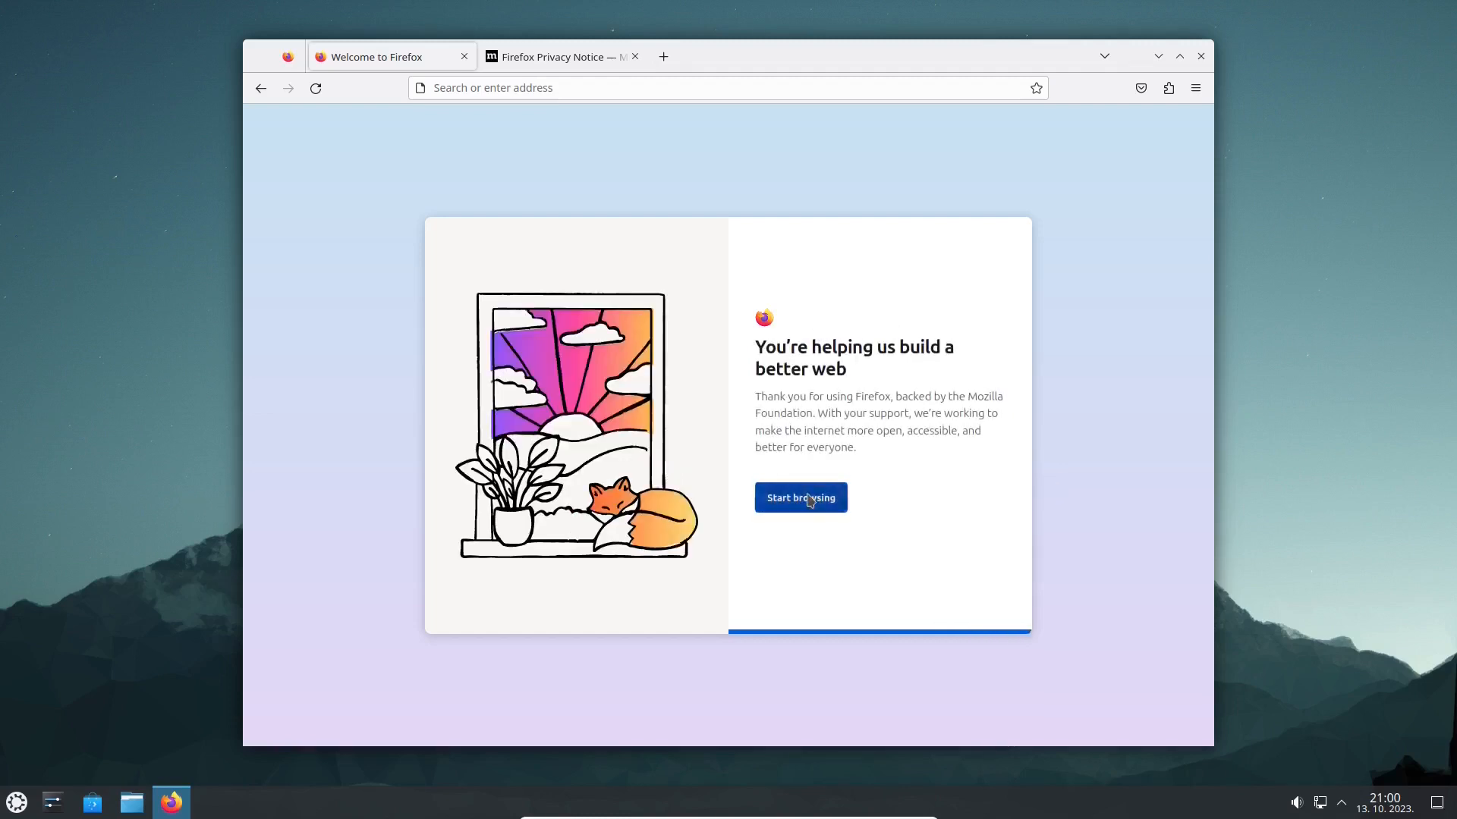
left_click(1196, 87)
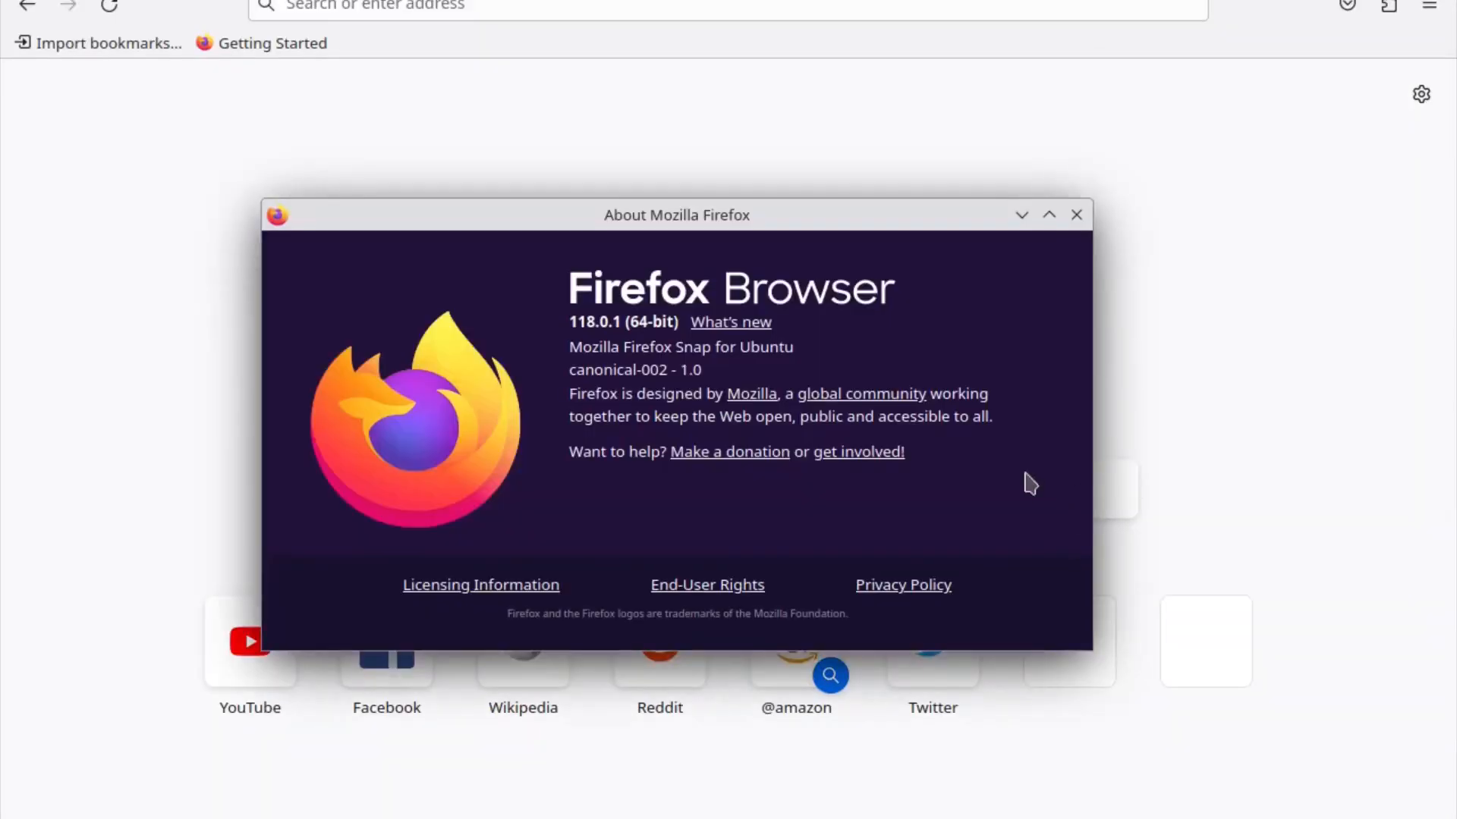
left_click(1076, 214)
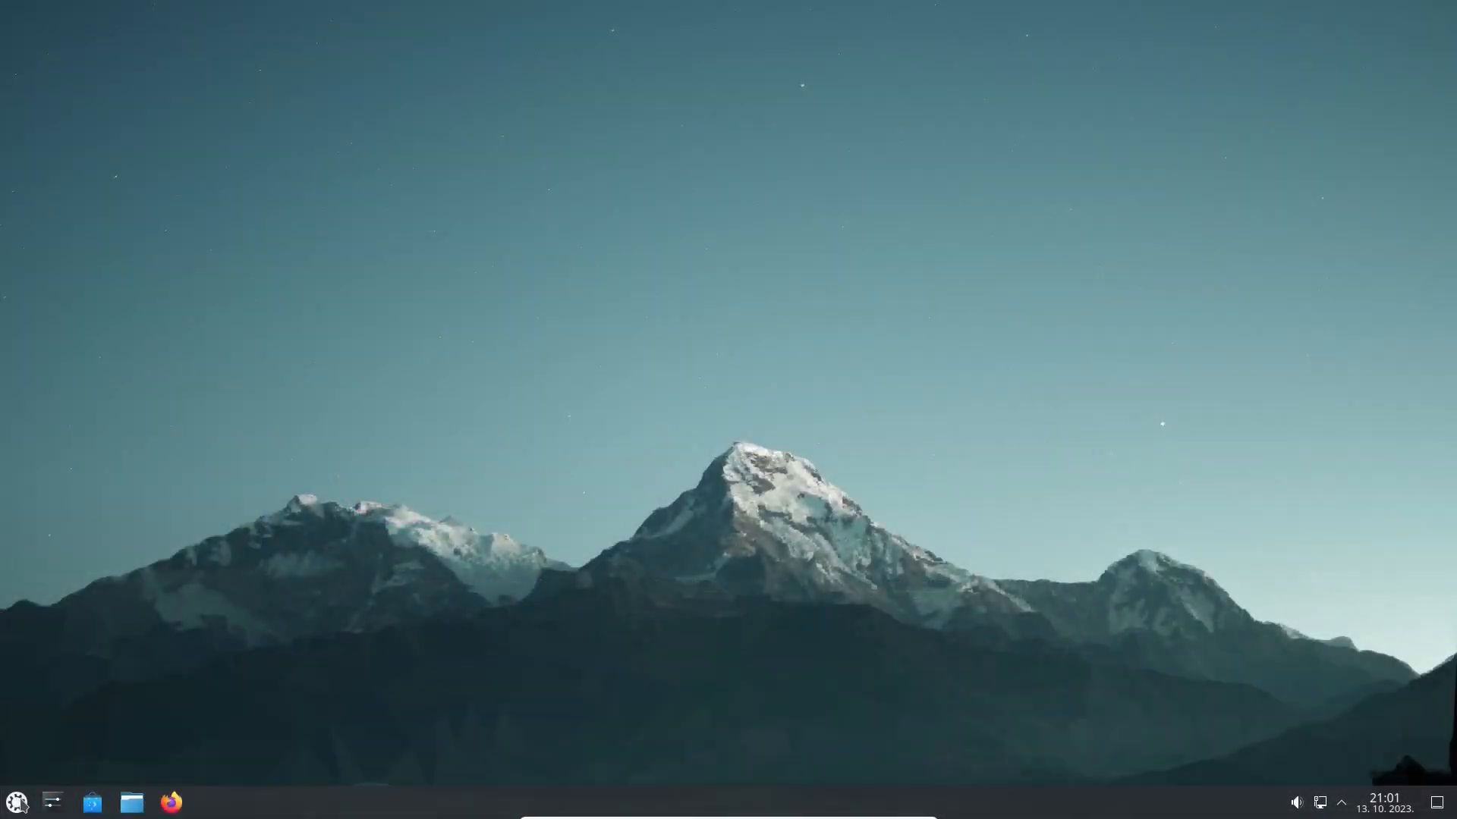
Step: Launch LibreOffice and read version 7.6.2.1 under Help > About
left_click(16, 801)
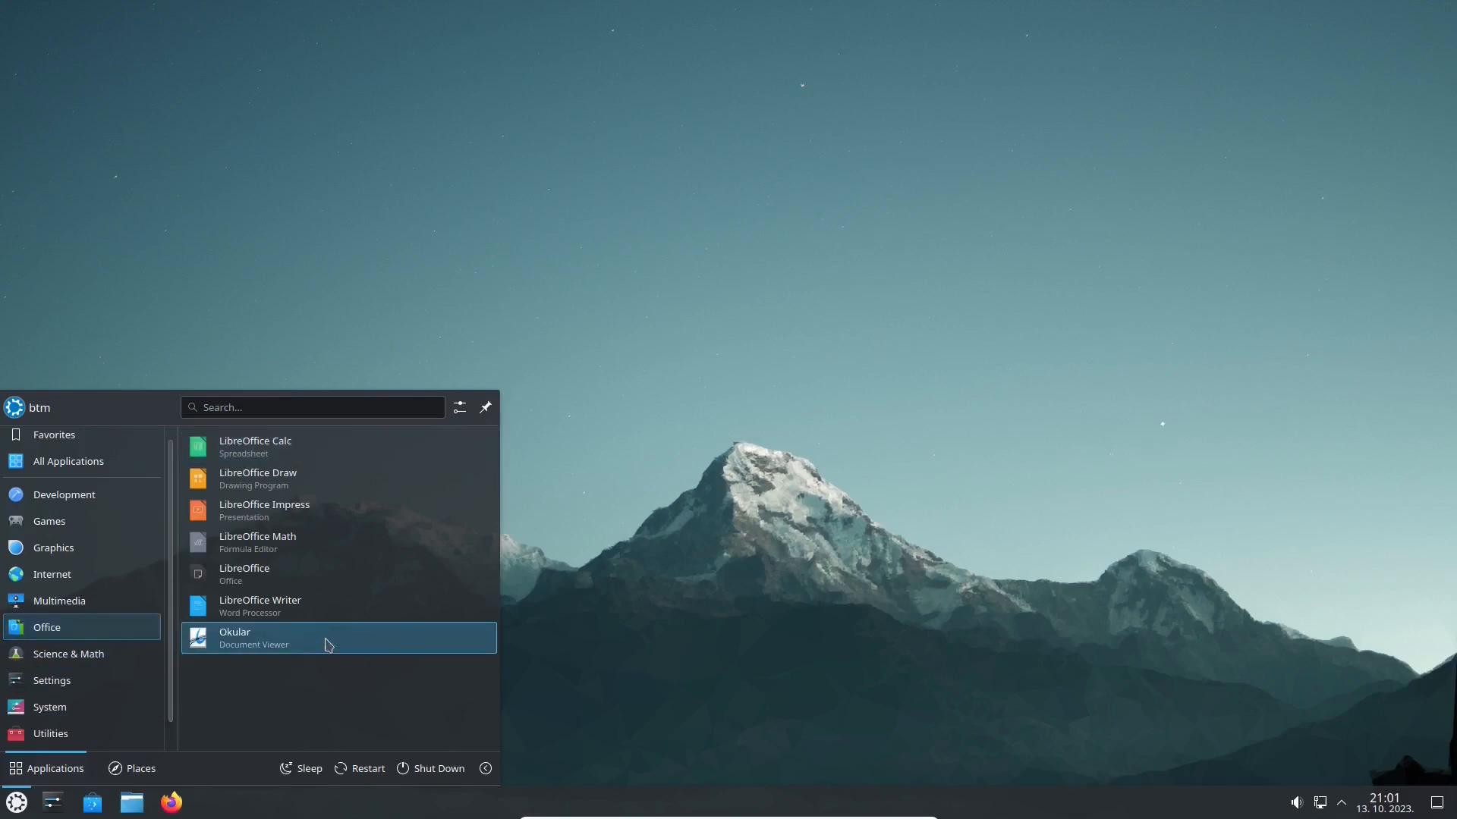
mouse_move(337, 574)
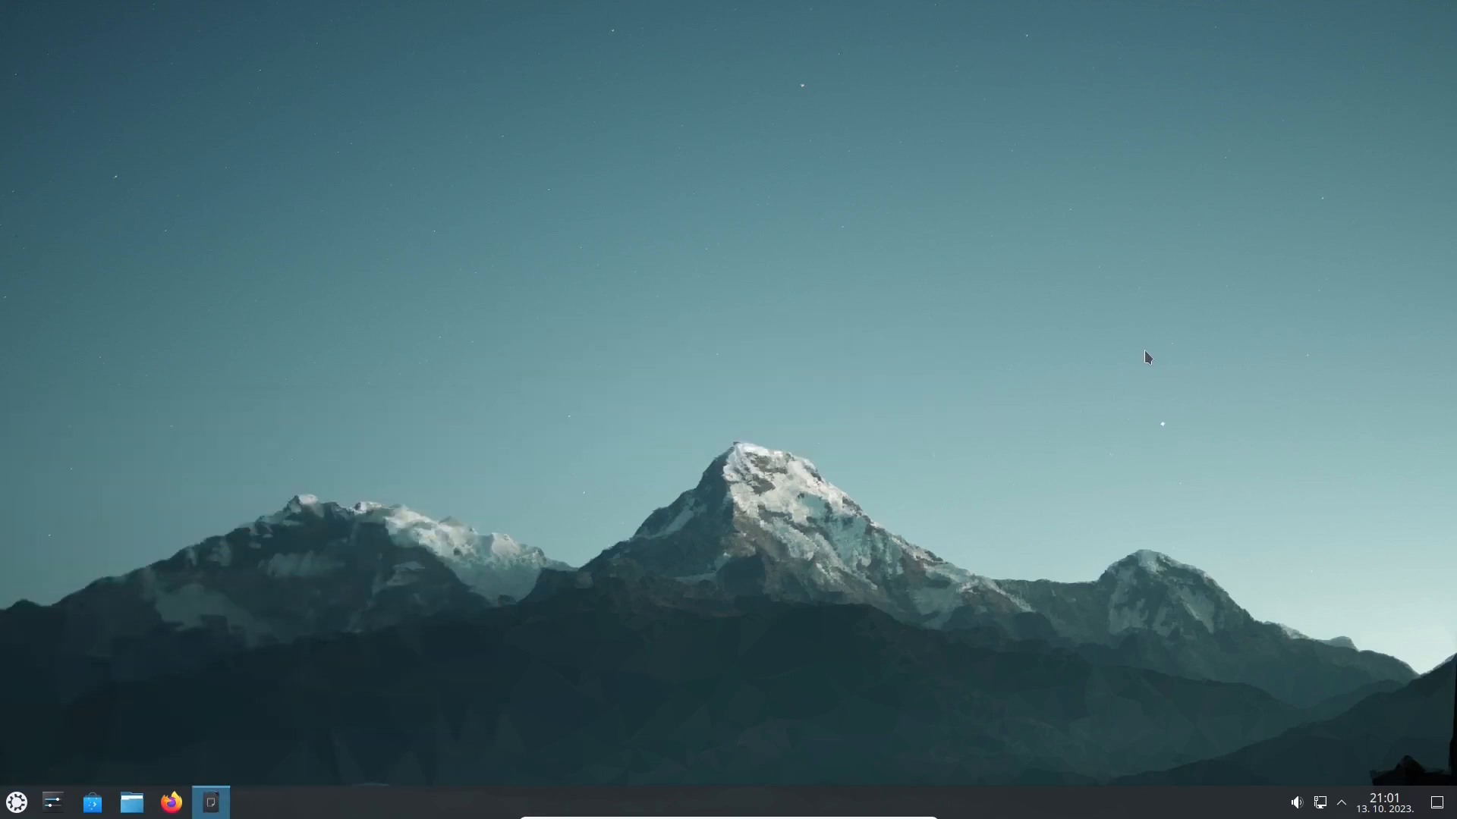
left_click(210, 802)
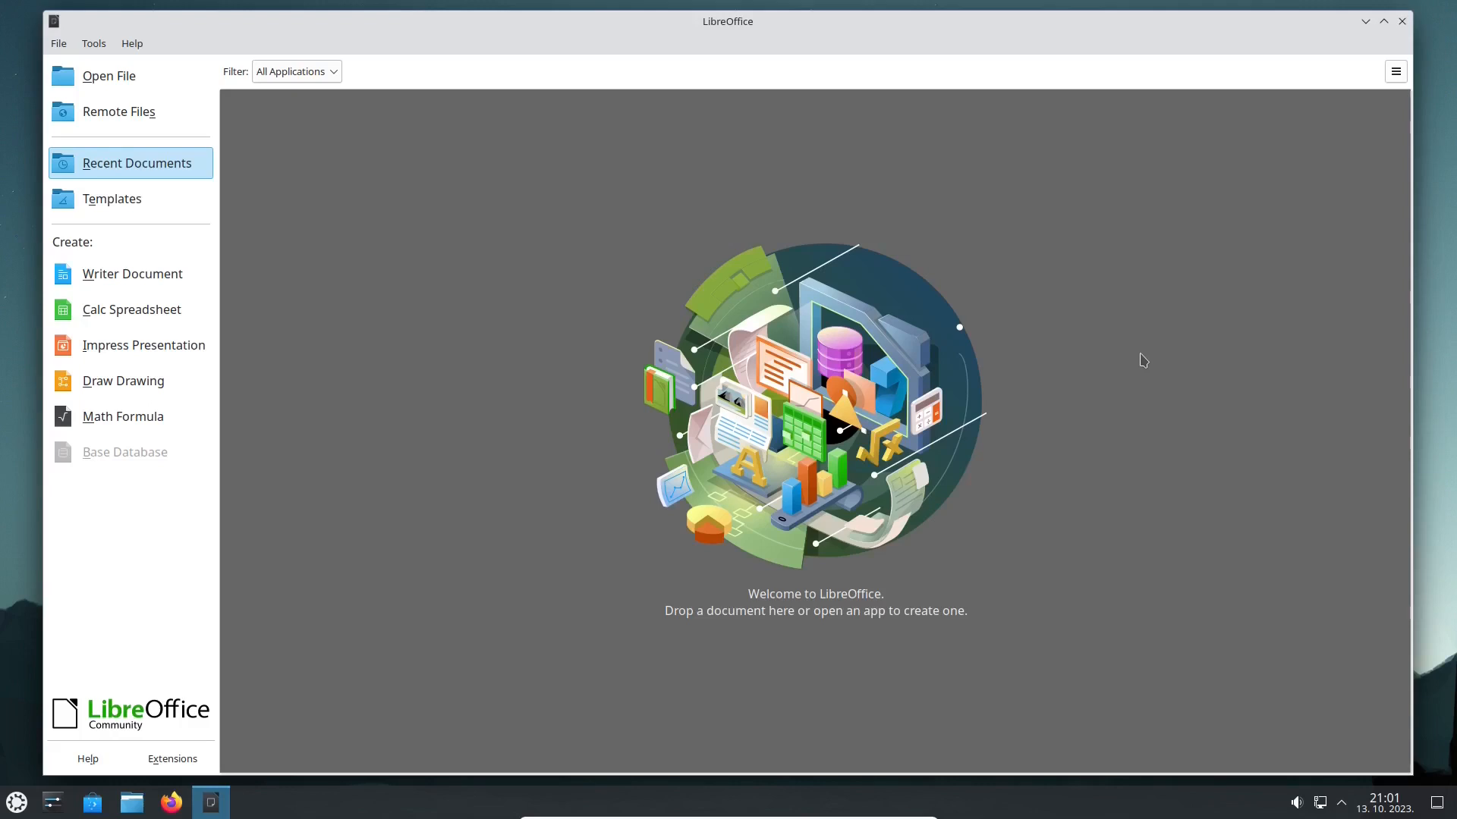
left_click(131, 42)
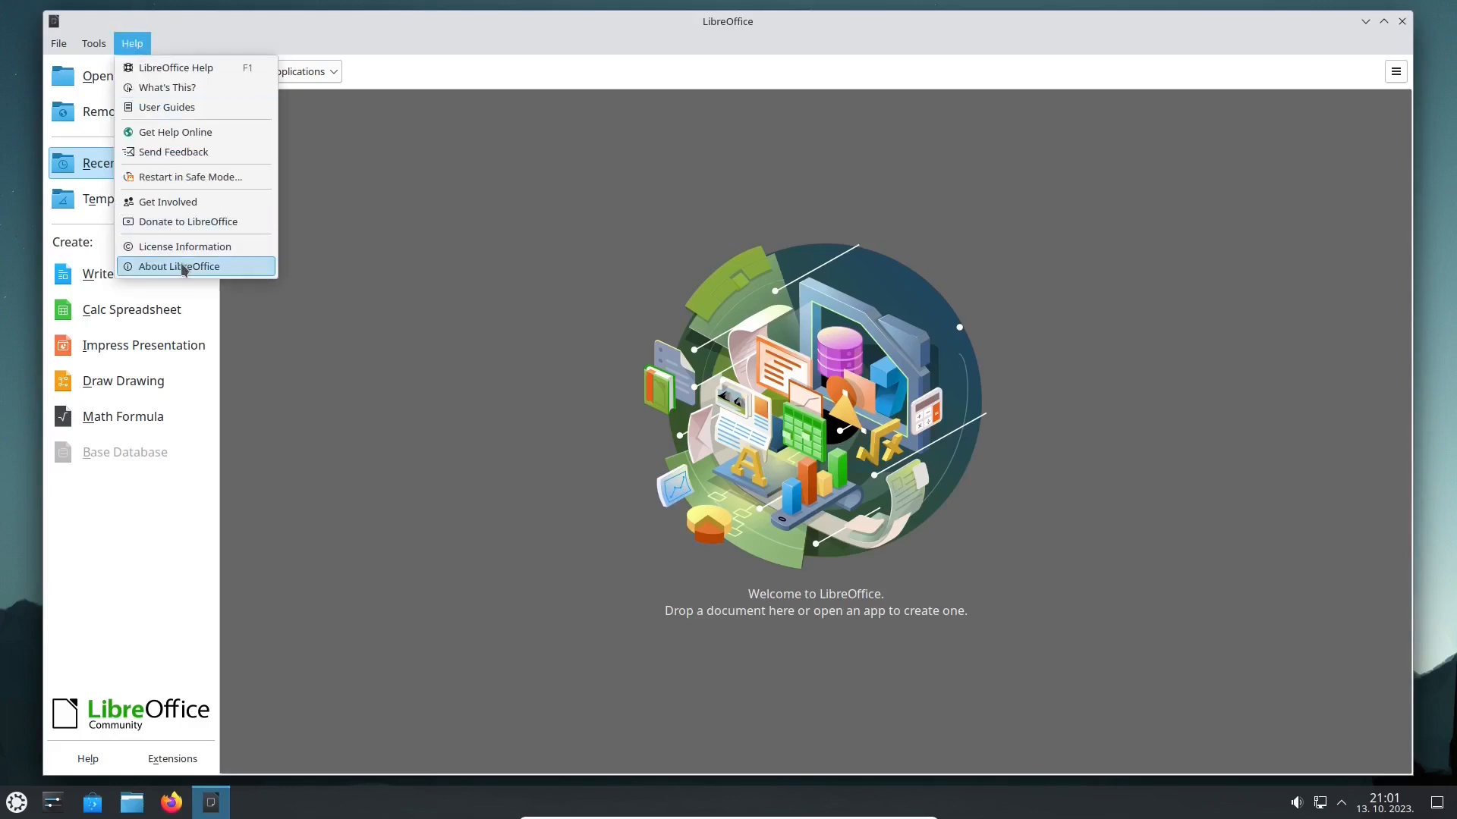
left_click(179, 266)
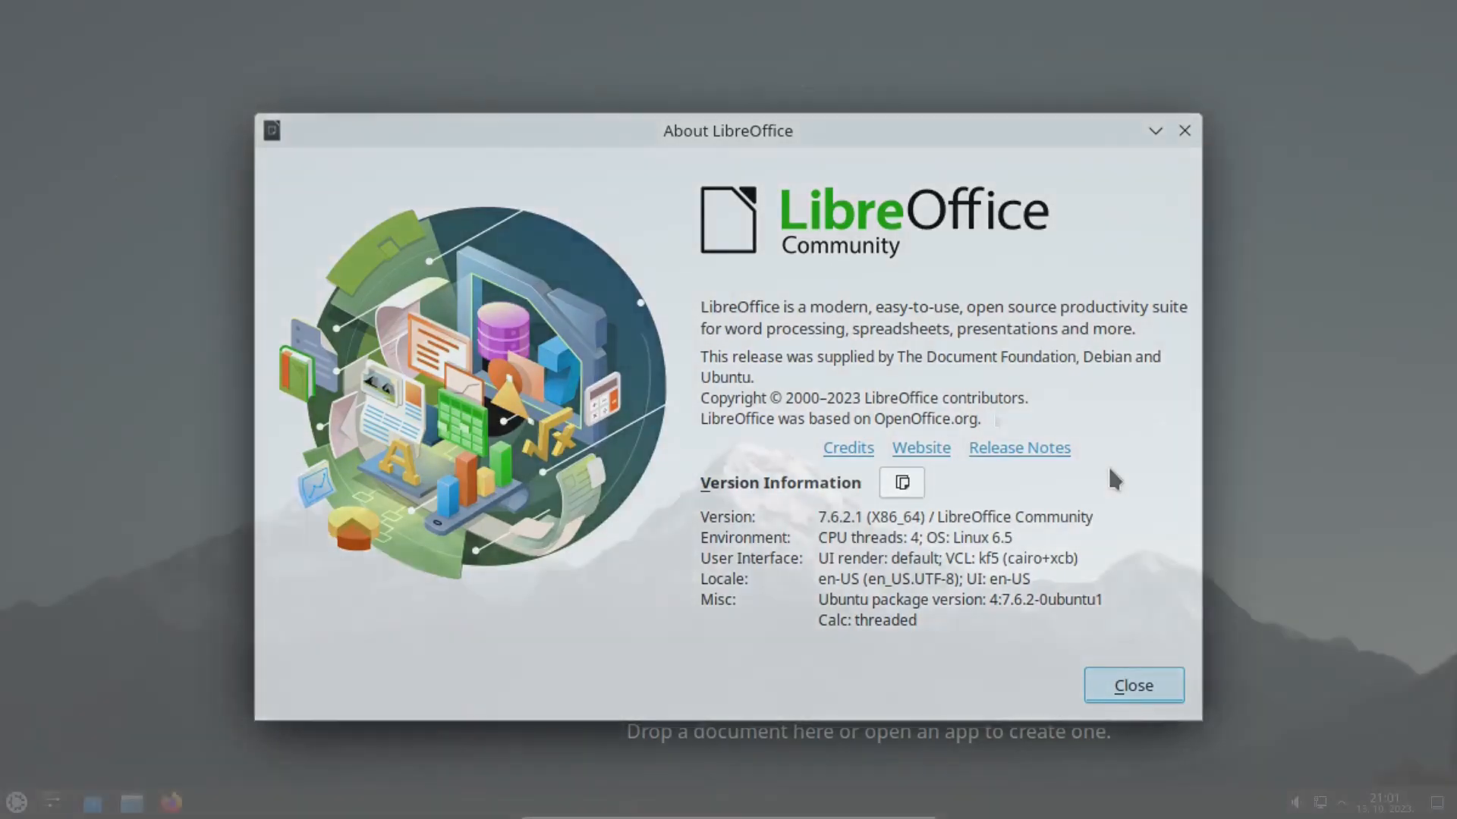
left_click(15, 802)
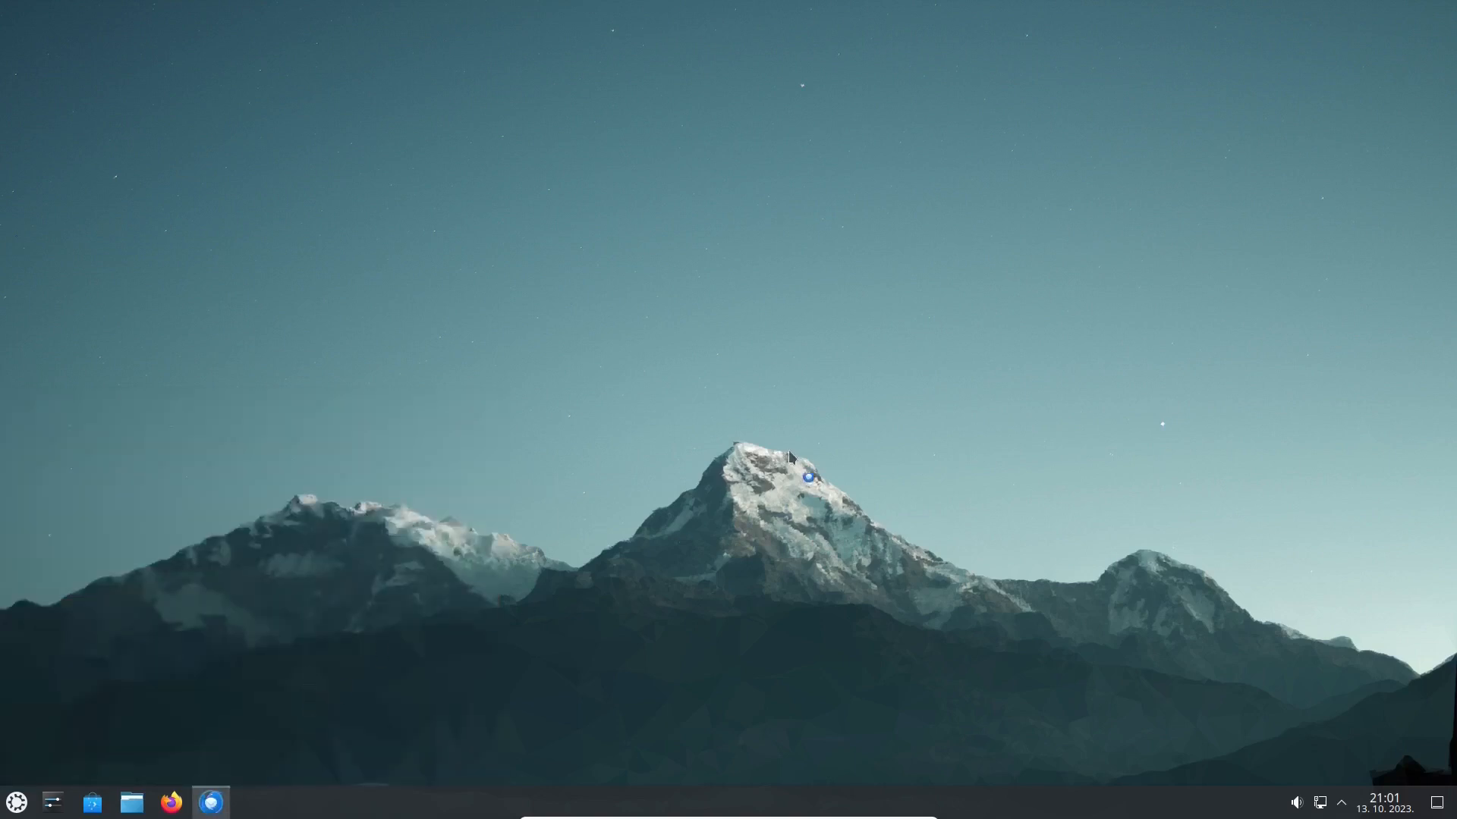
Step: Open Thunderbird, confirm version 115.3.1 in About, and quit it
left_click(211, 802)
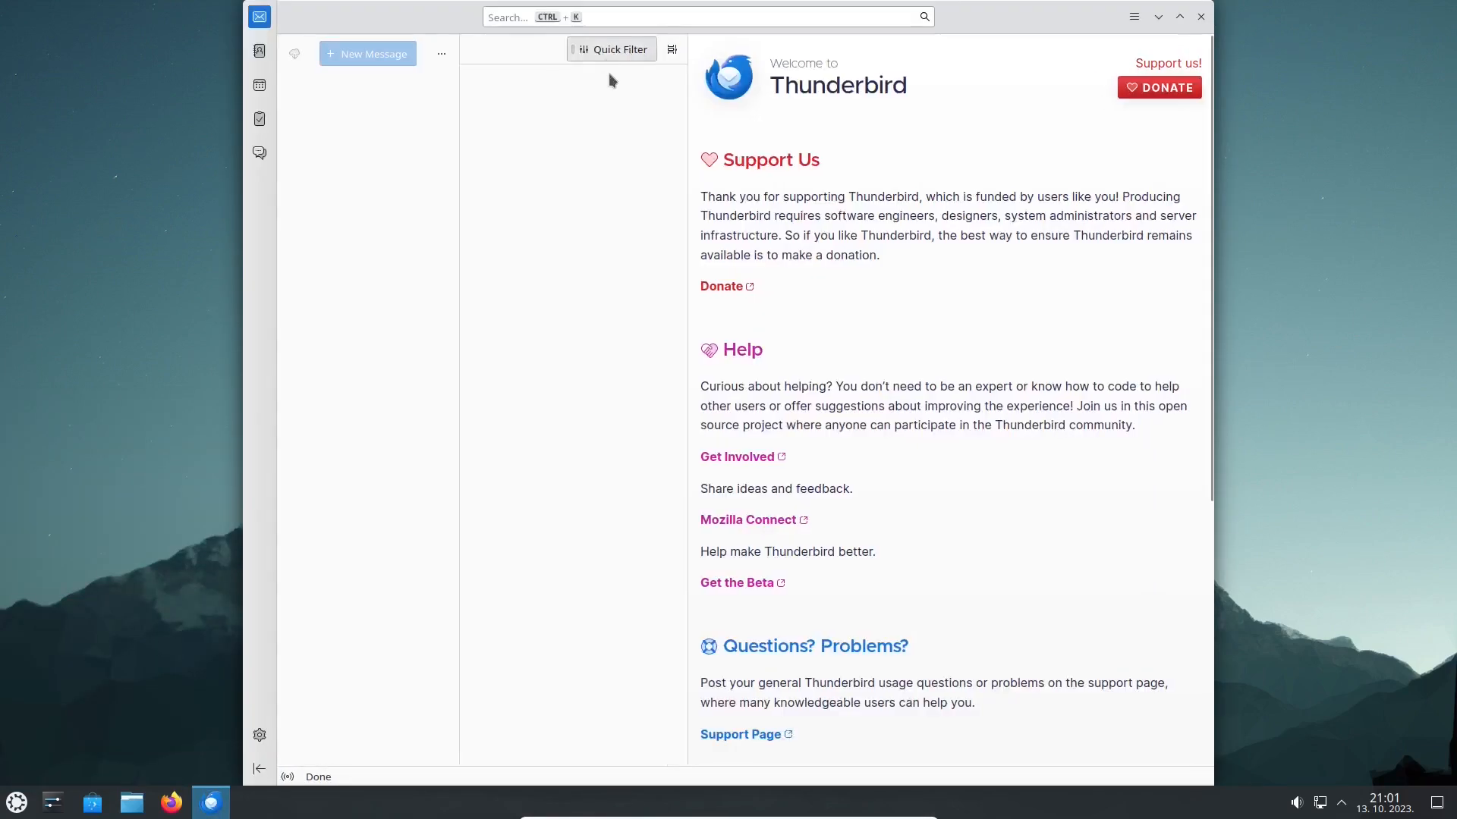
left_click(1133, 16)
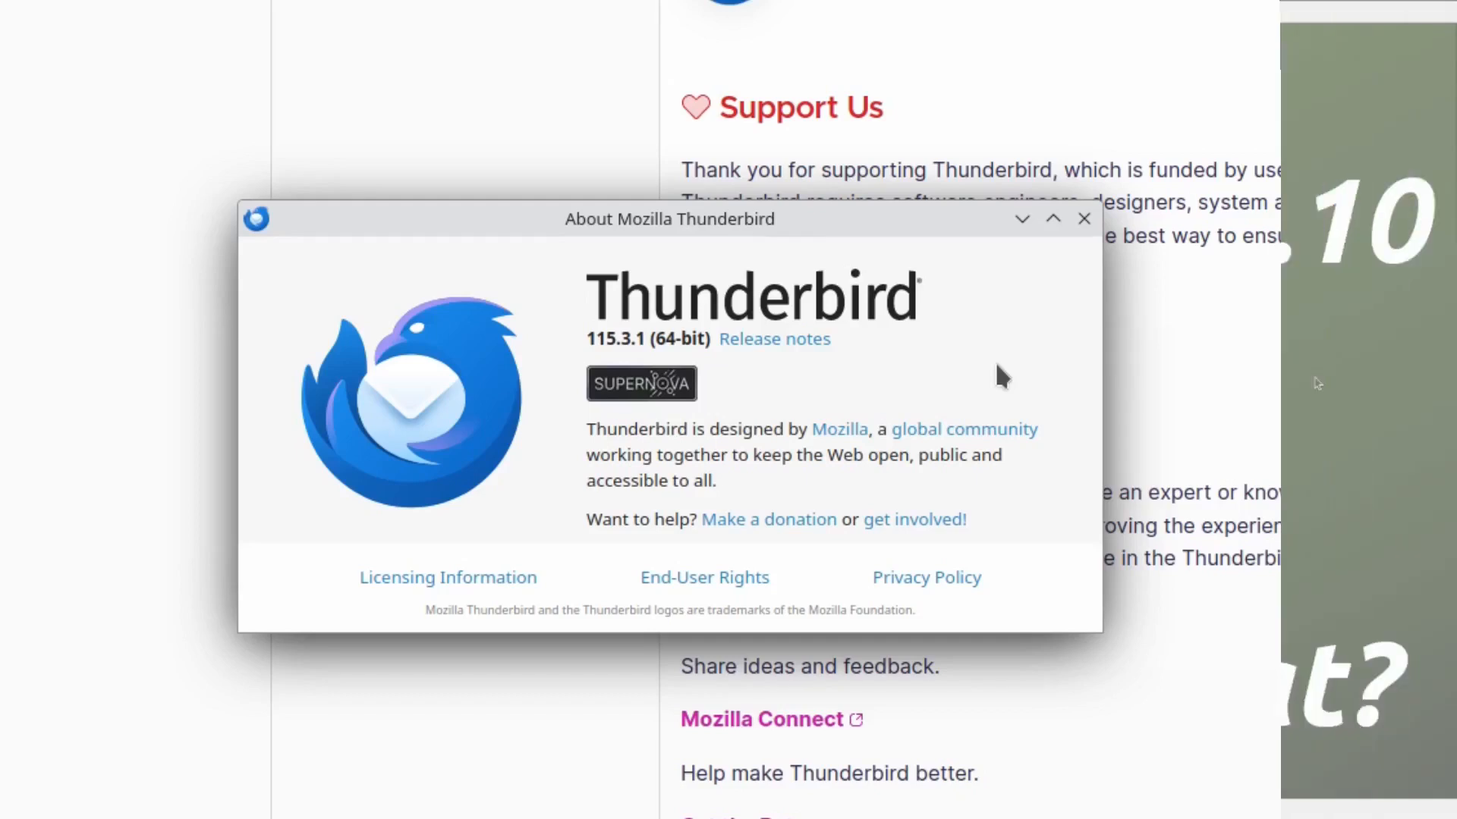
left_click(1083, 218)
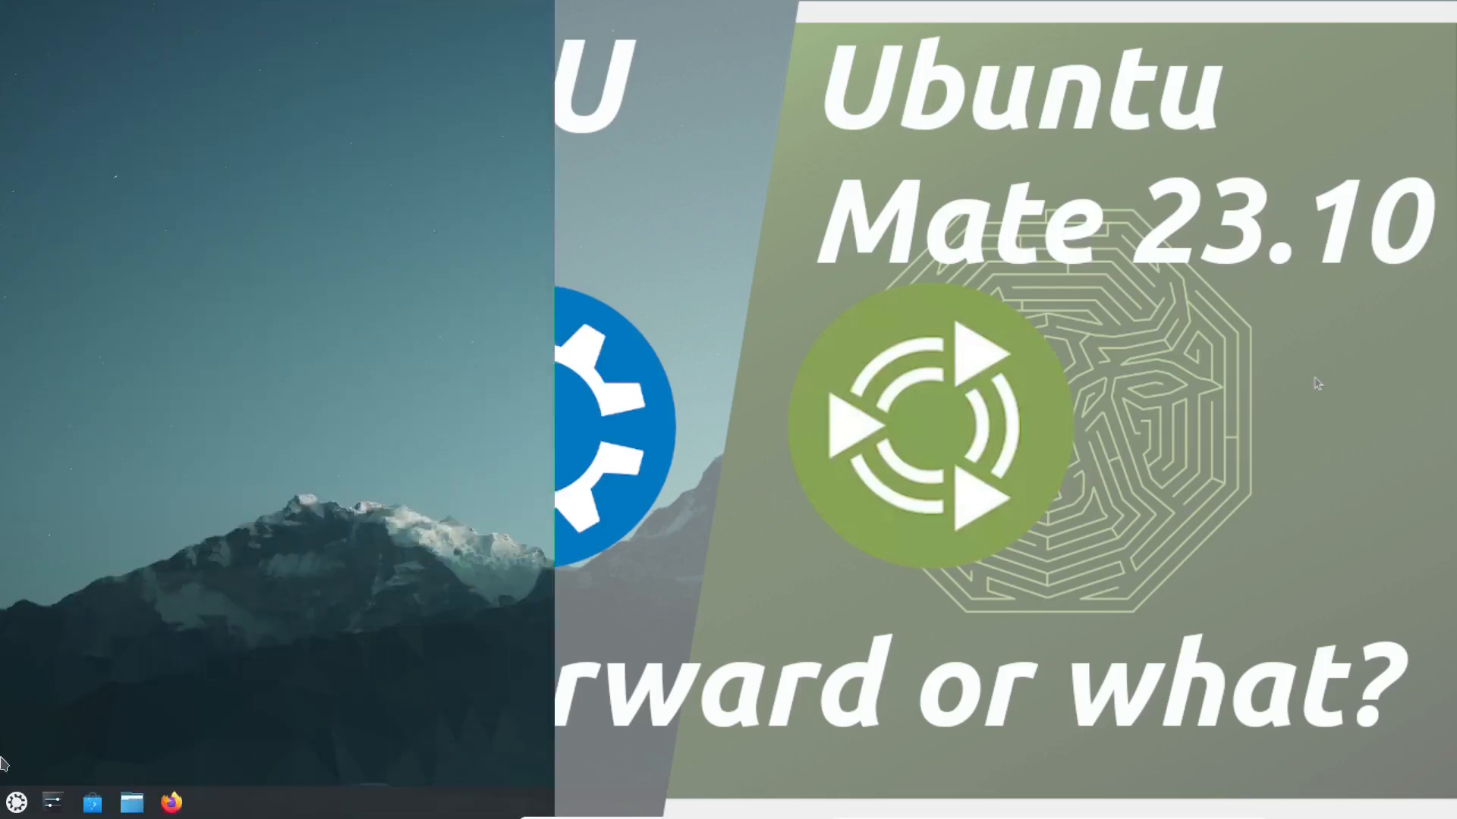
left_click(16, 802)
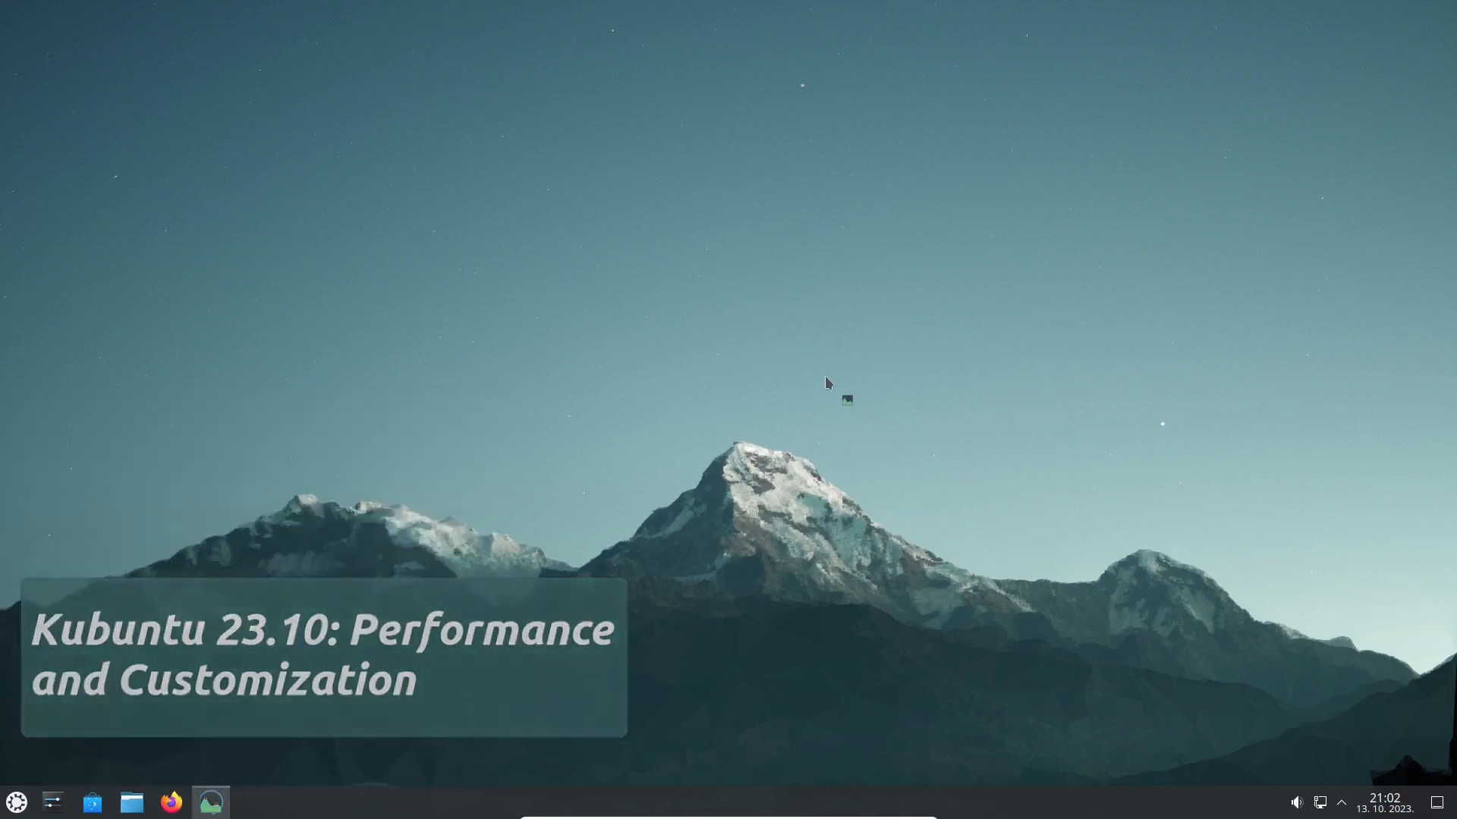
Step: Open System Monitor's Overview of memory, disk and CPU, then close it
left_click(210, 802)
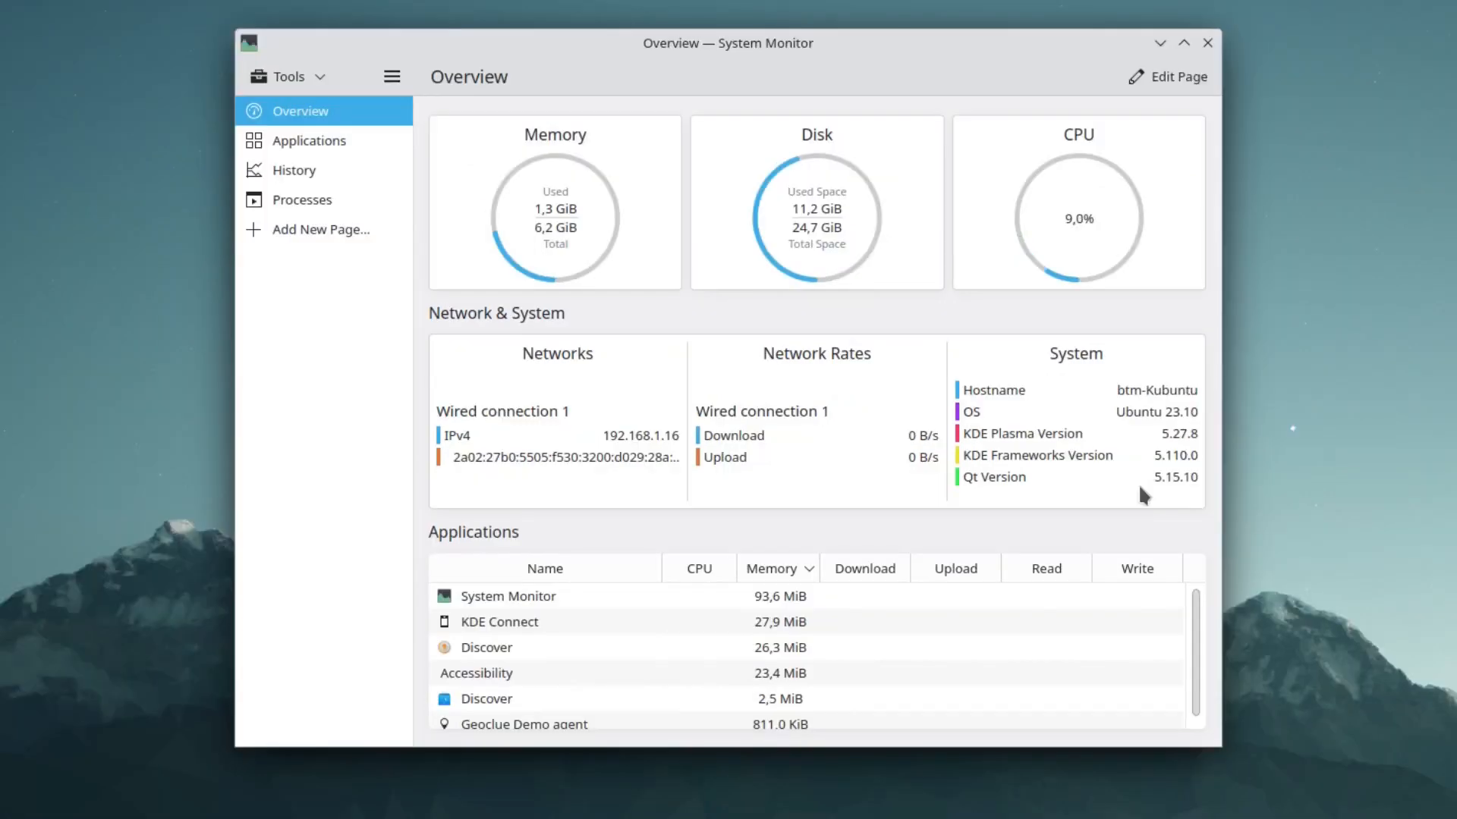
left_click(1207, 42)
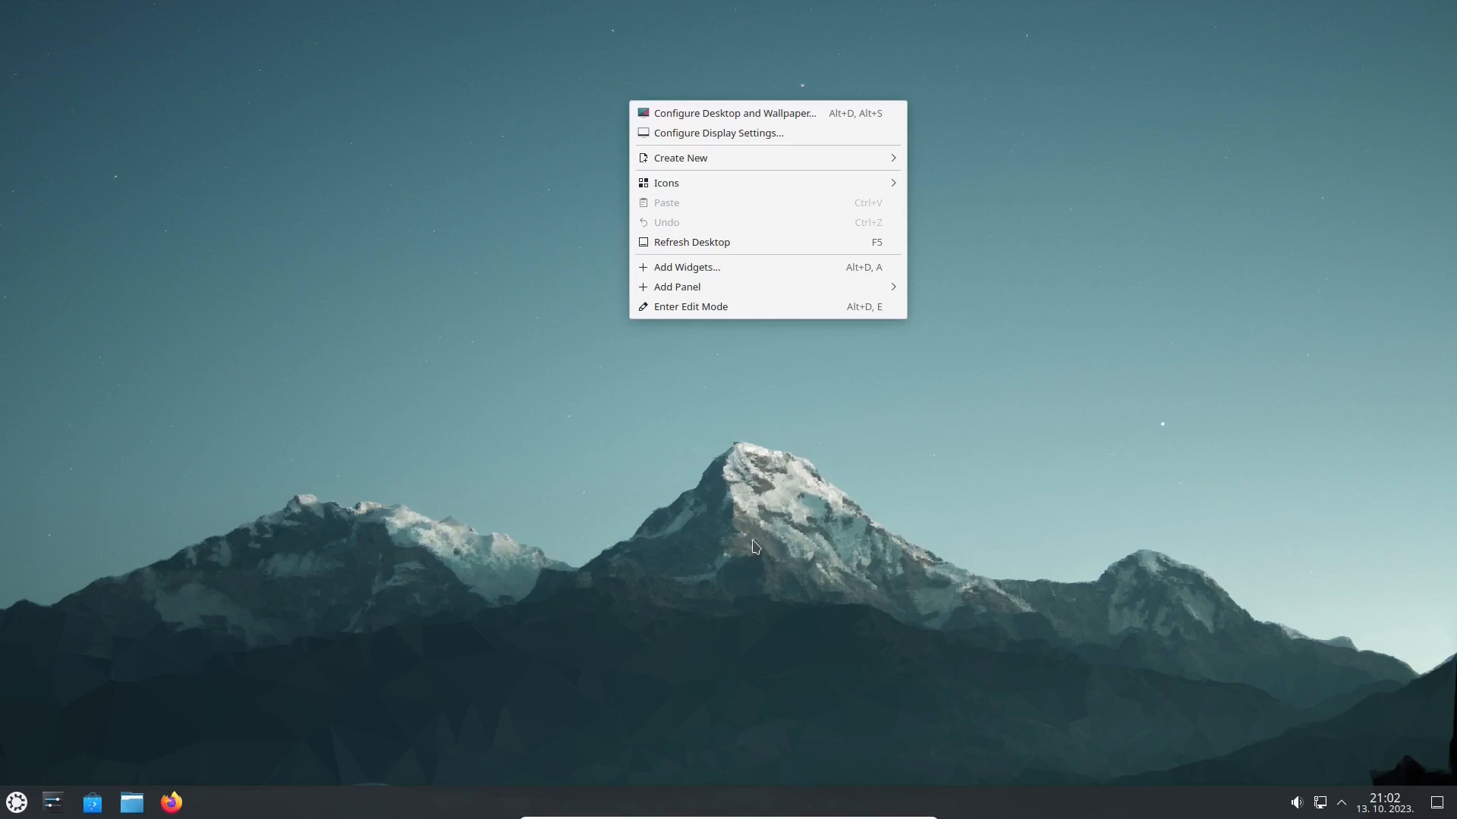
Step: Enter Plasma edit mode and scroll through the Add Widgets library
left_click(691, 306)
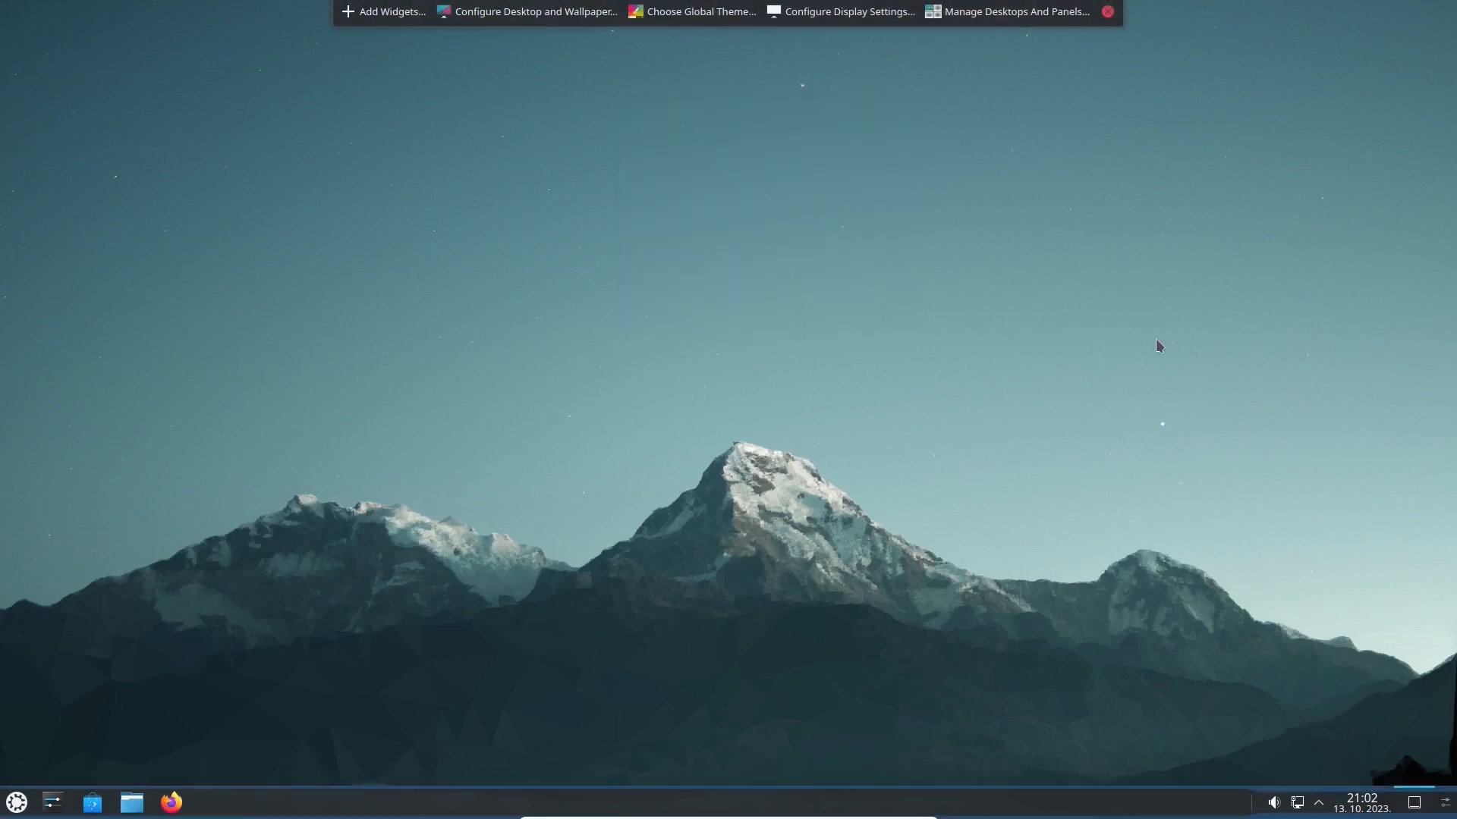
mouse_move(996, 406)
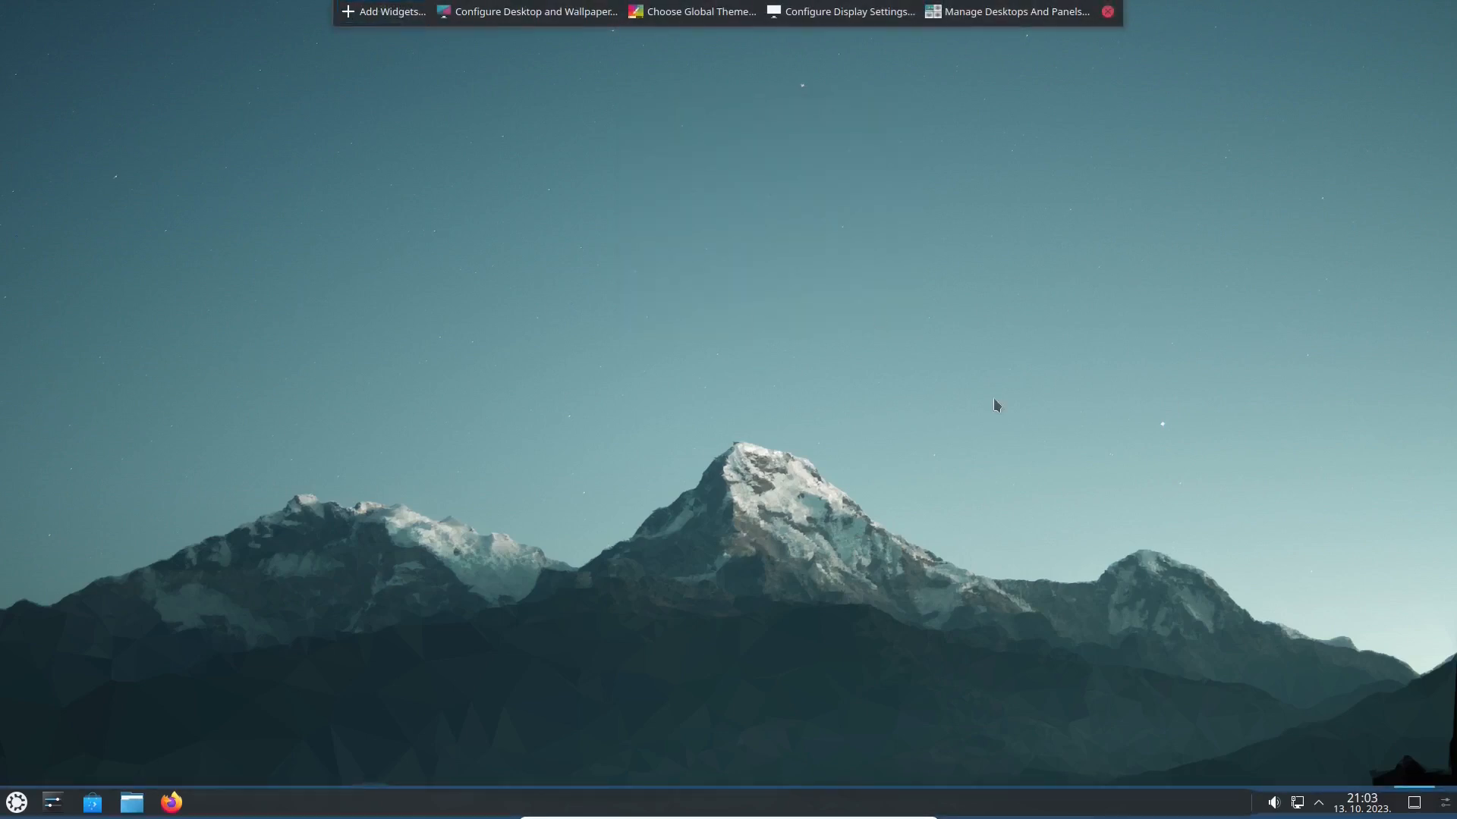
left_click(382, 11)
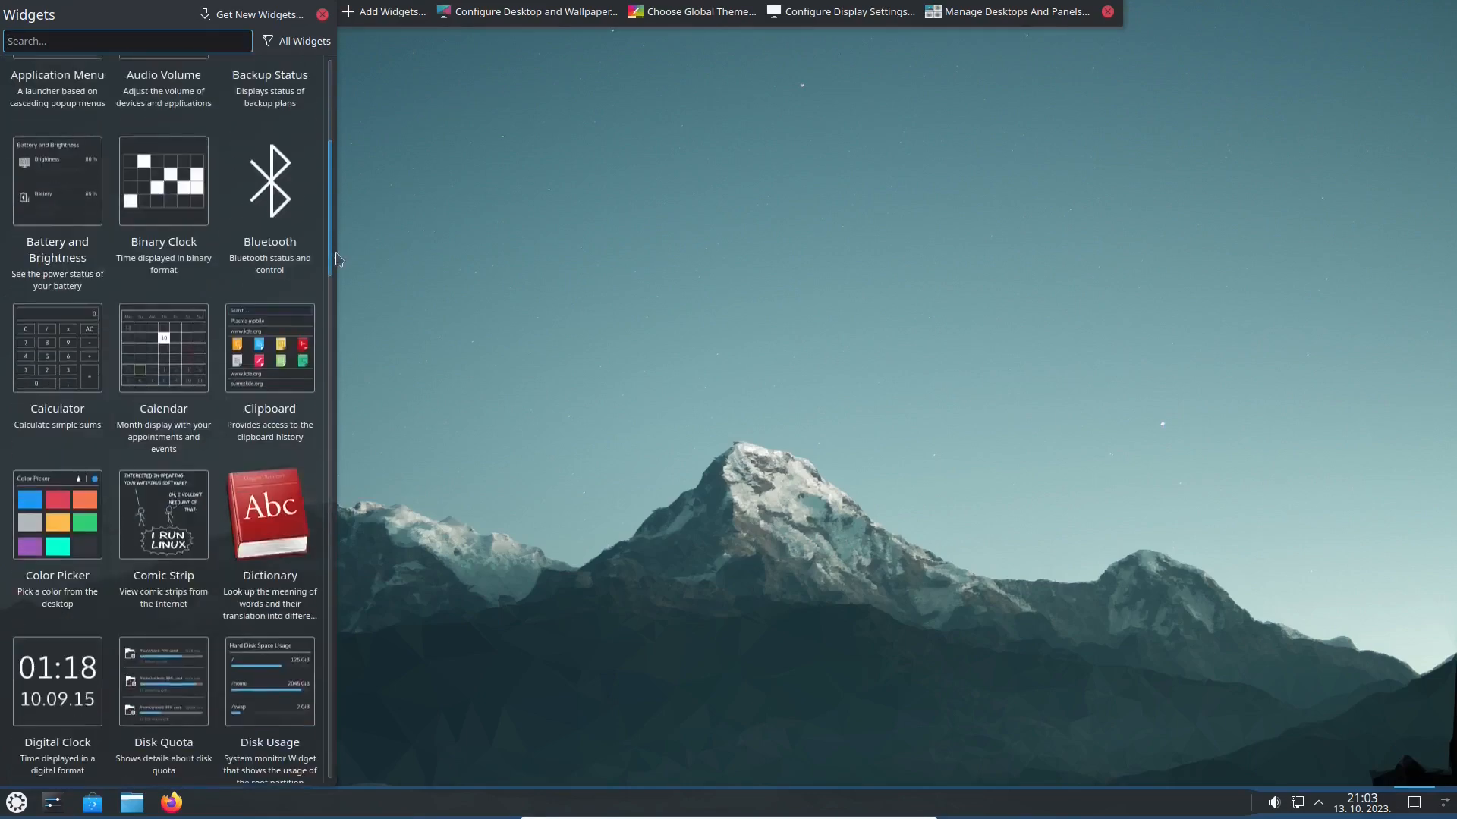
scroll("down", 3)
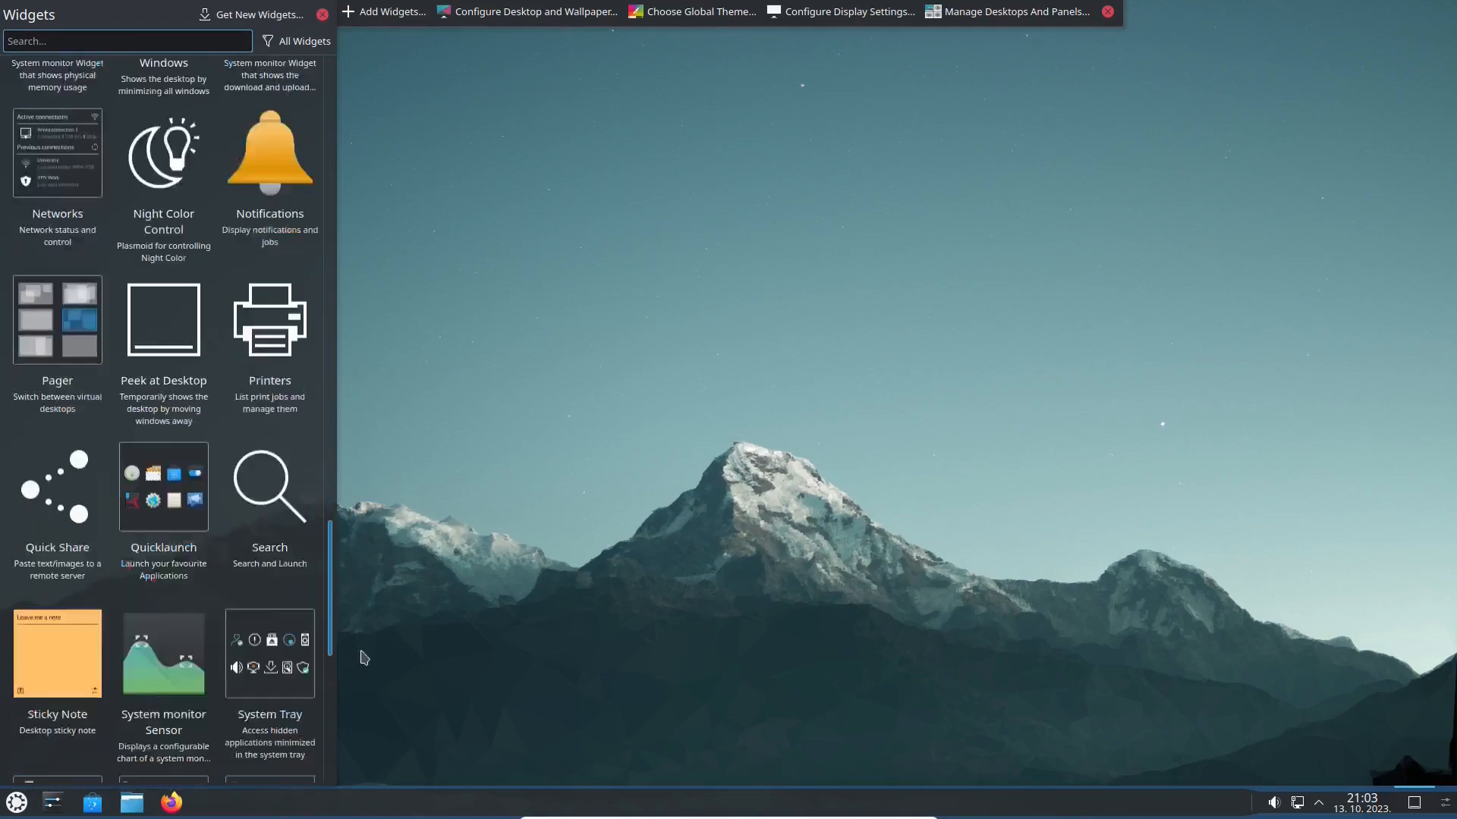
Step: Scroll through the Configure Desktop wallpaper choices and cancel, keeping the mountain wallpaper
right_click(706, 129)
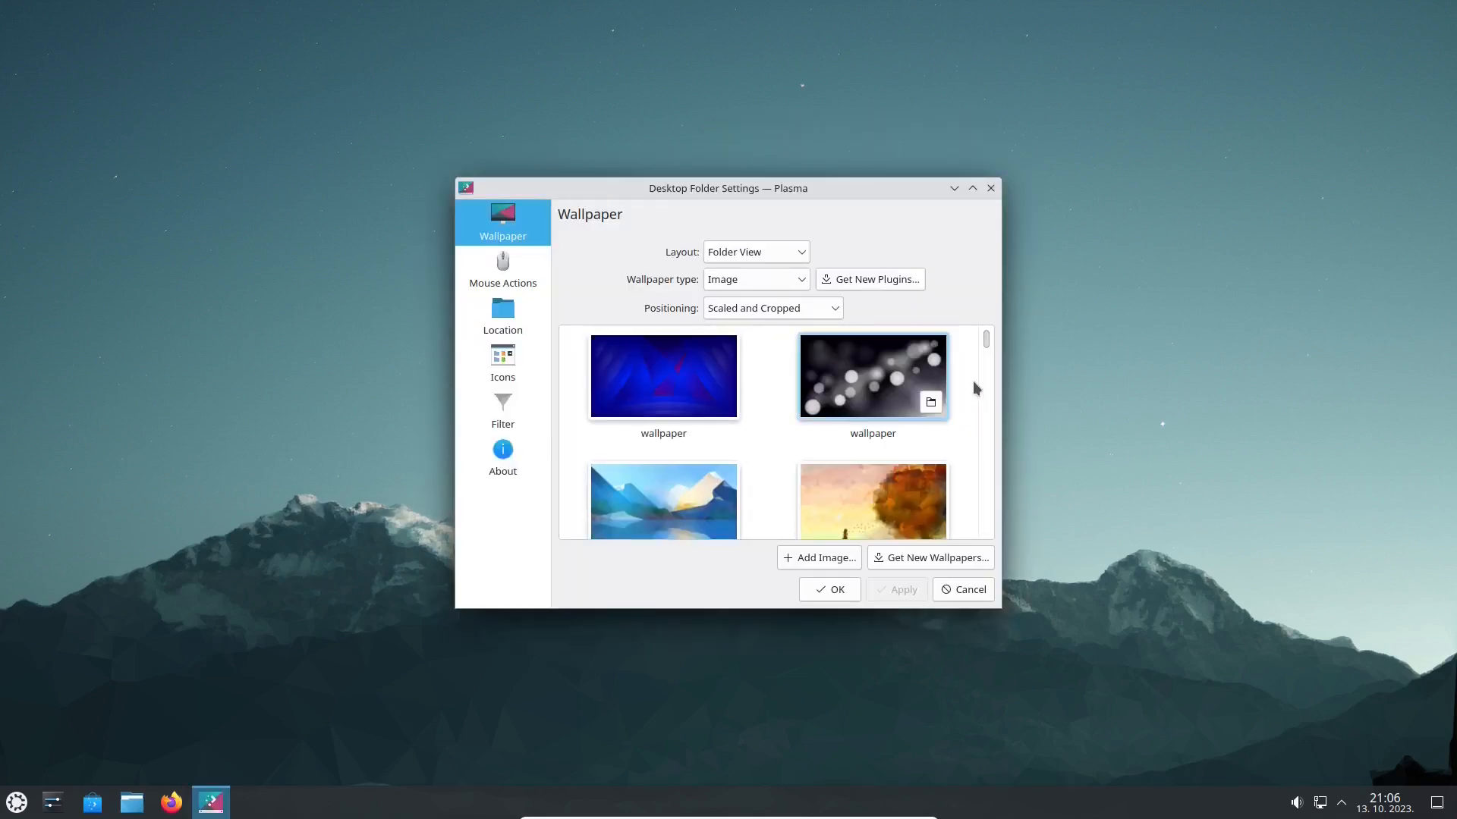
scroll("down", 3)
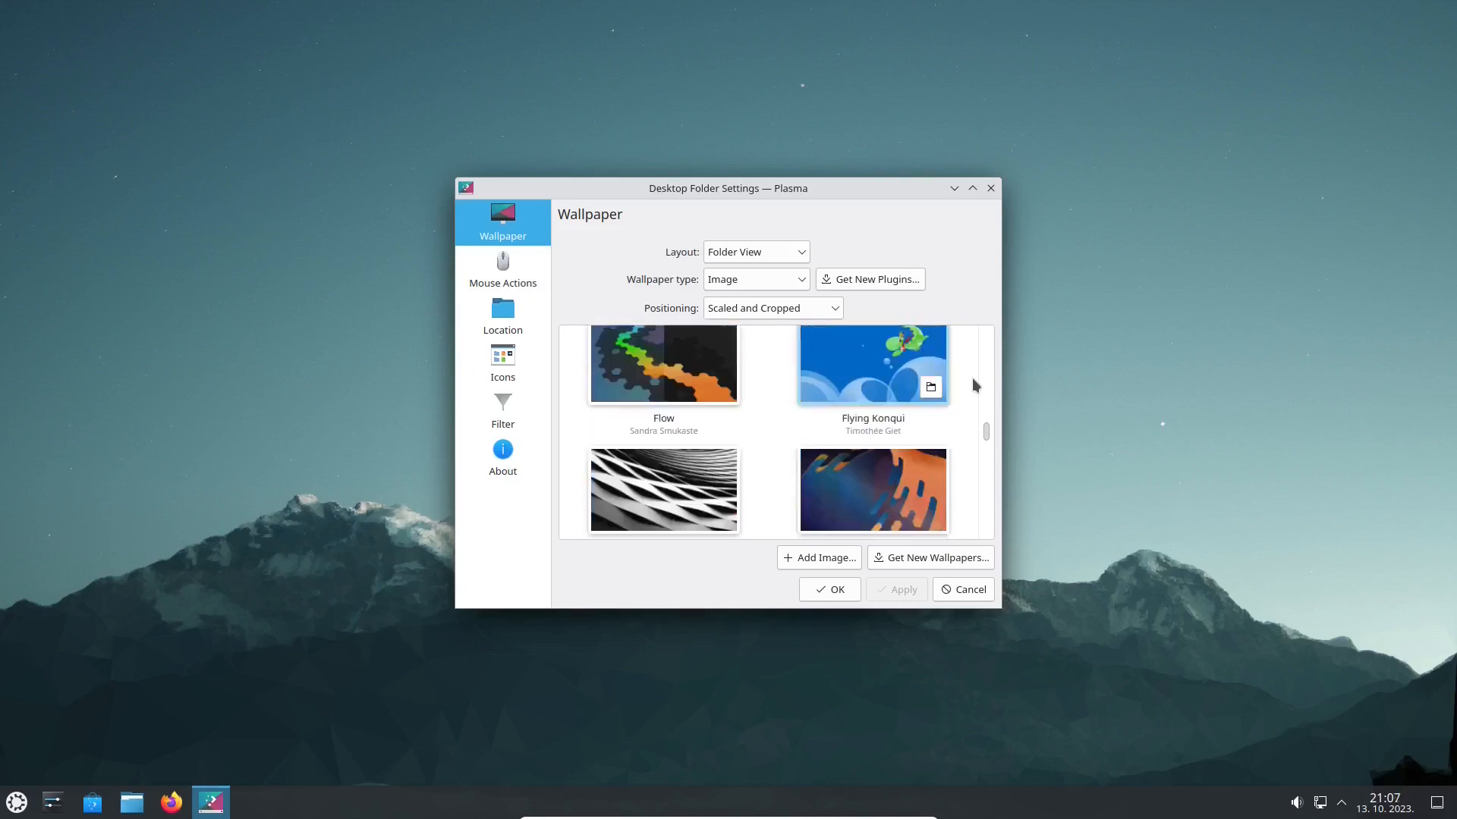
scroll("down", 3)
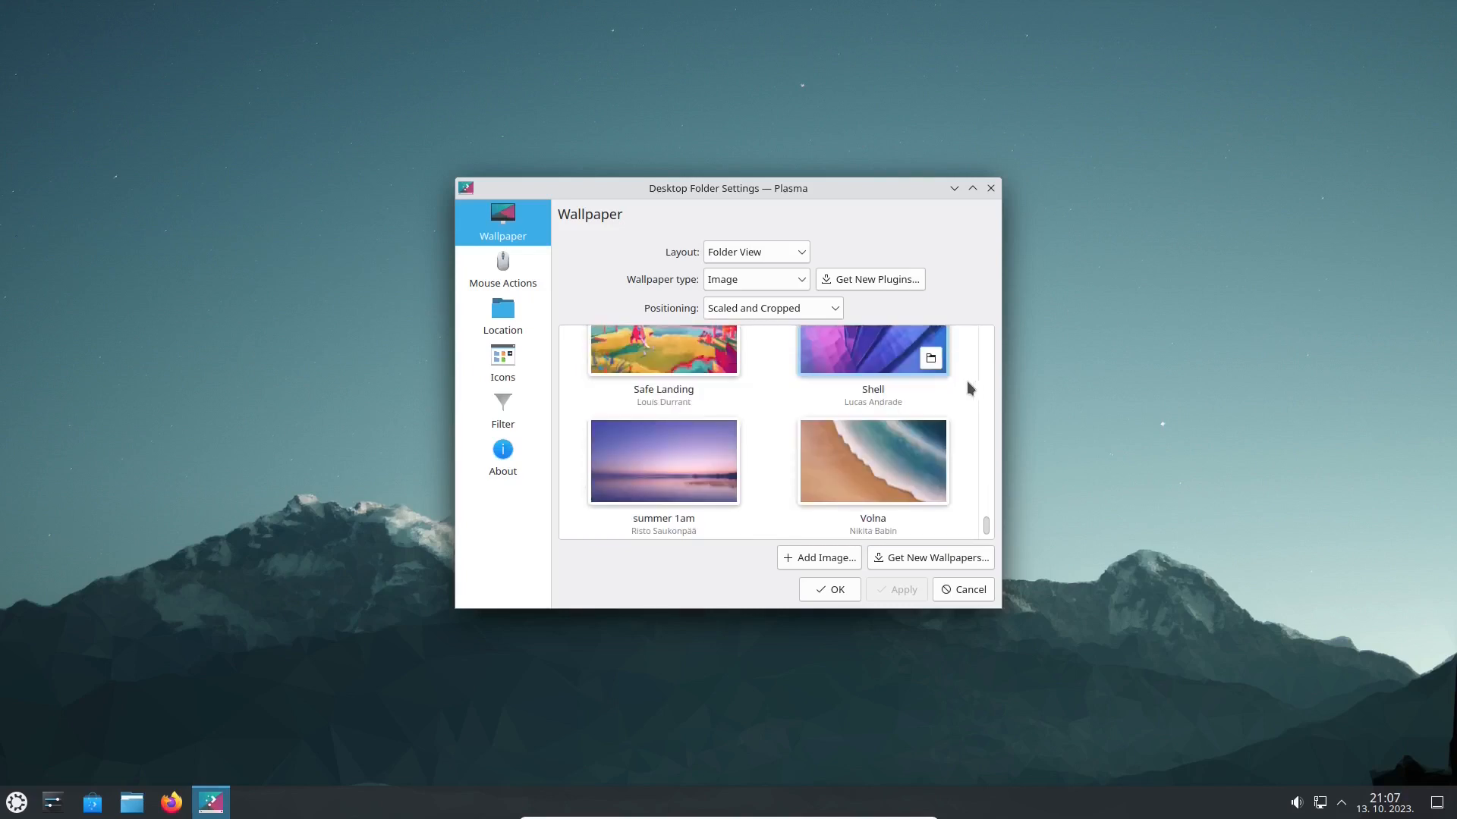
left_click(928, 558)
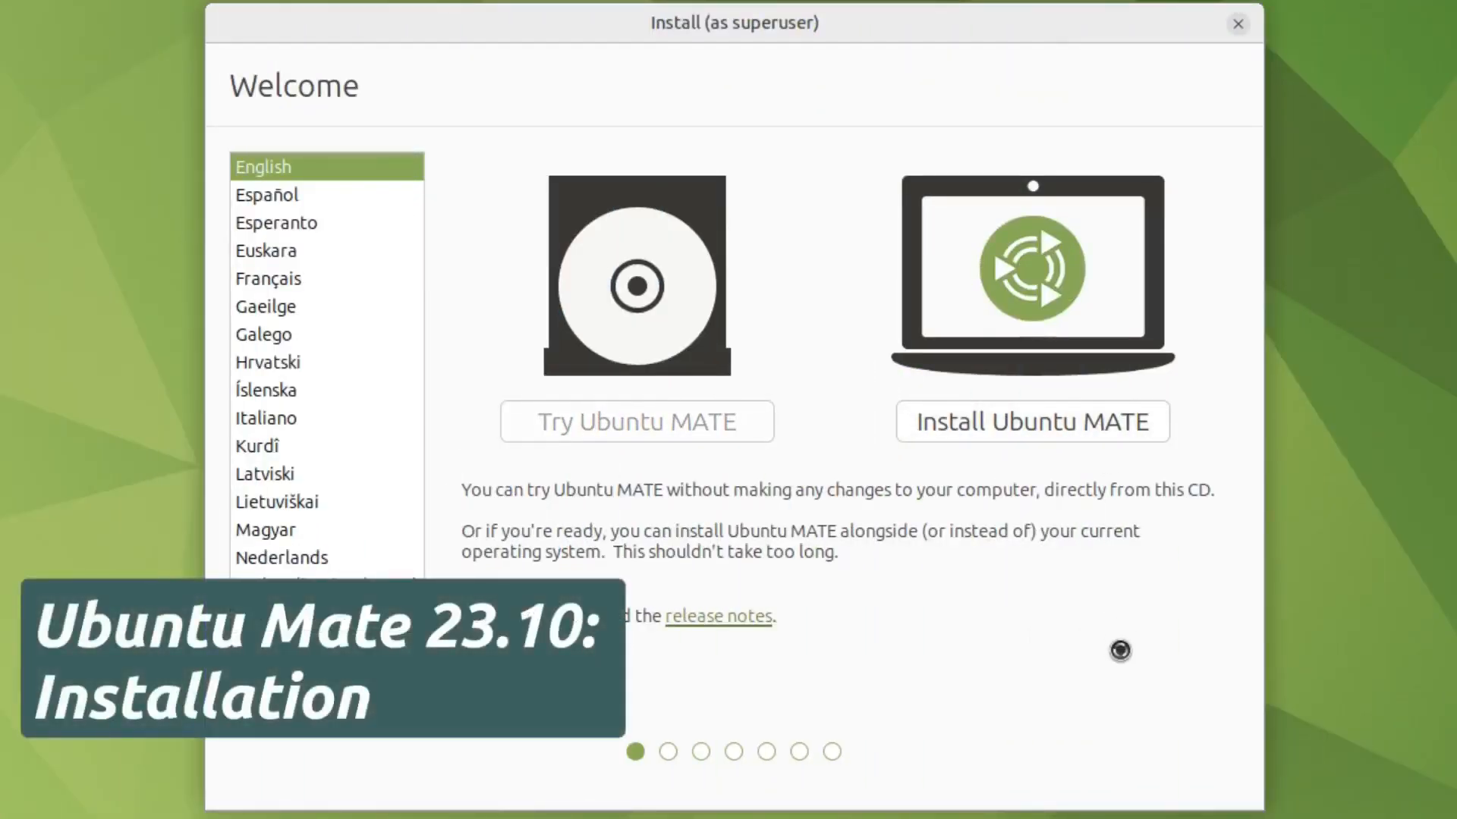
Step: Start the installer with a Bosnian keyboard layout tested with 'žđšćč', keeping updates enabled
left_click(1031, 421)
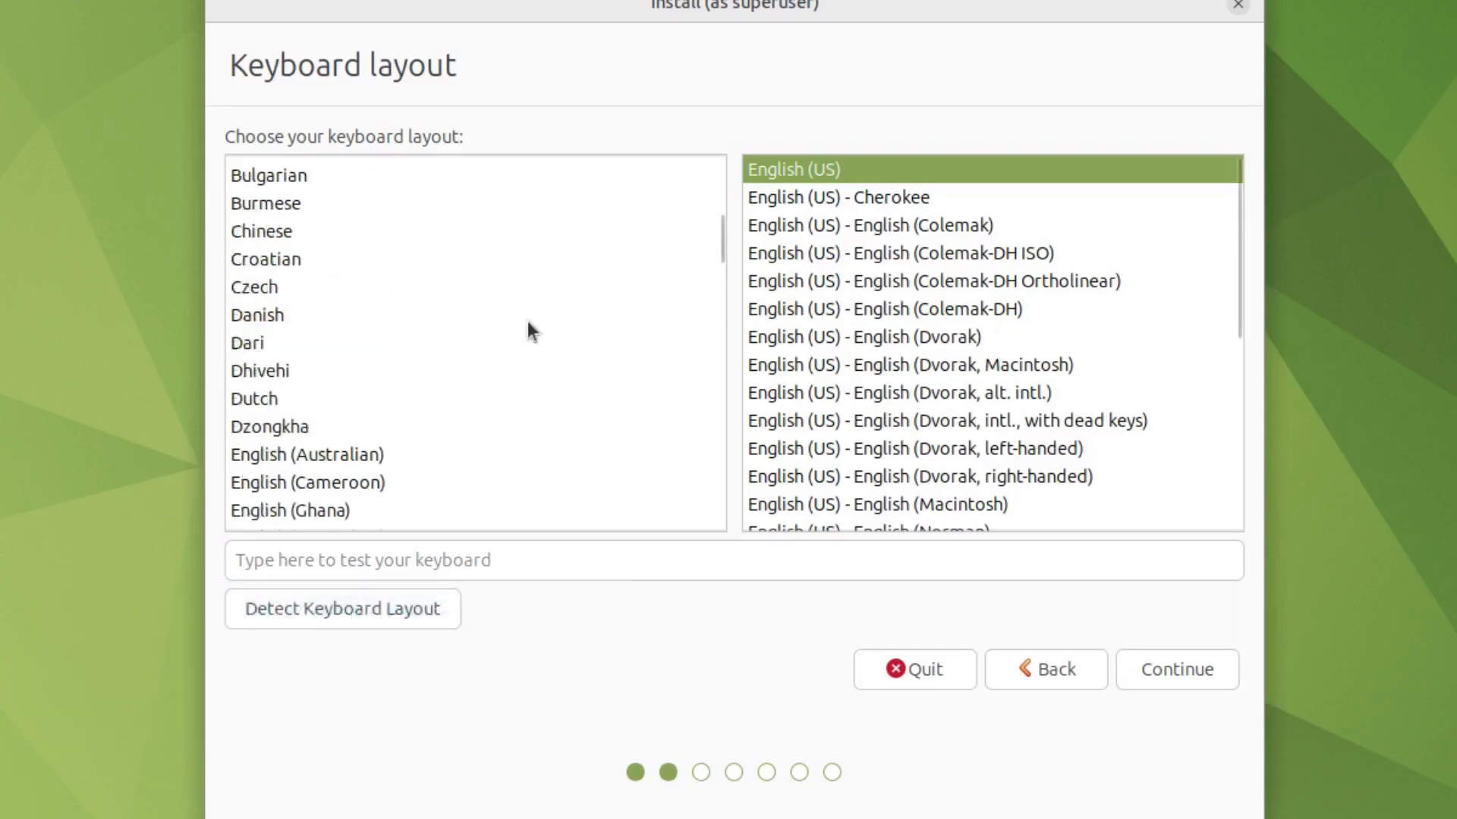
left_click(261, 342)
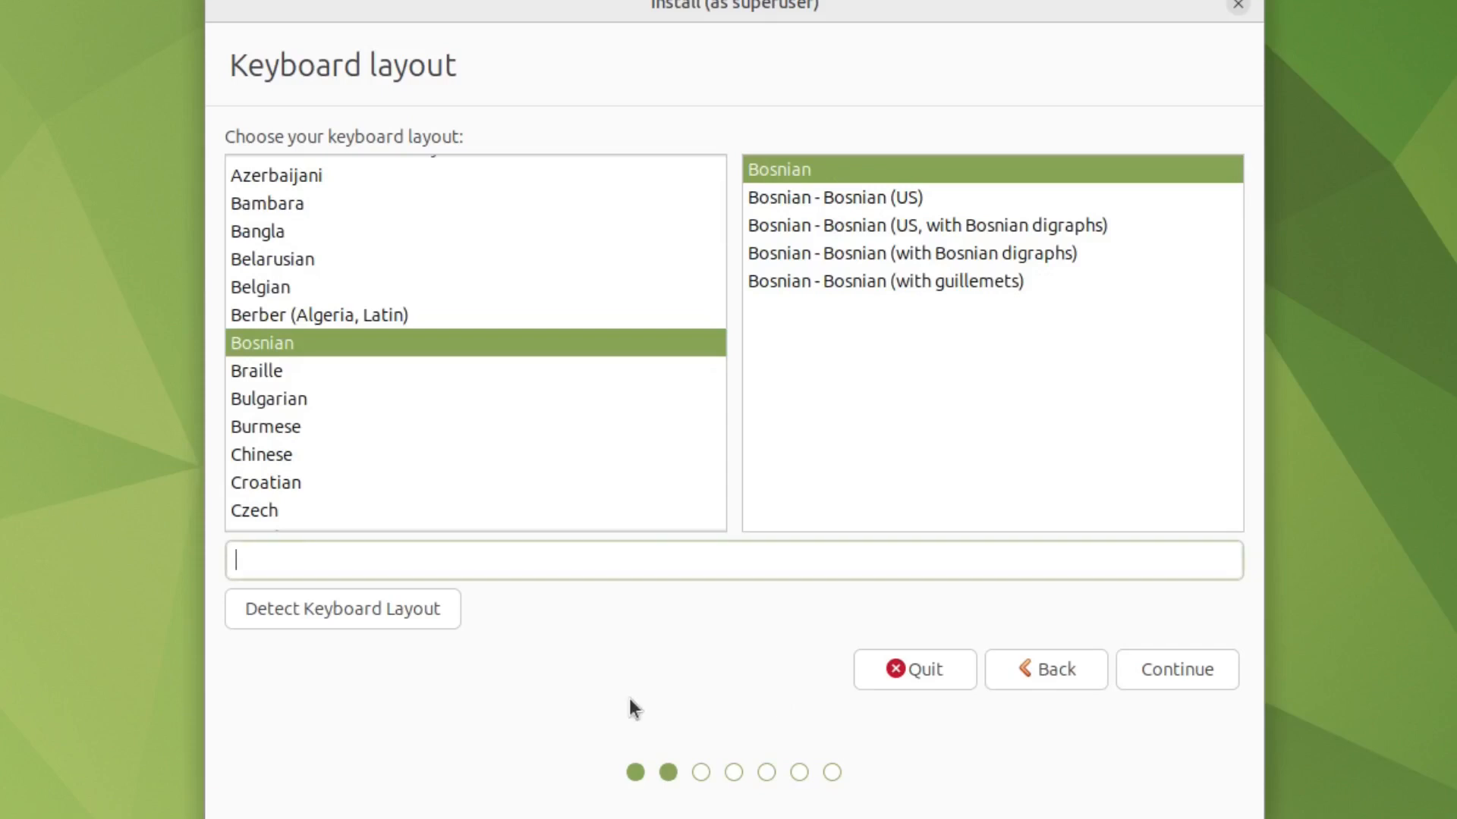
type("žđšćč")
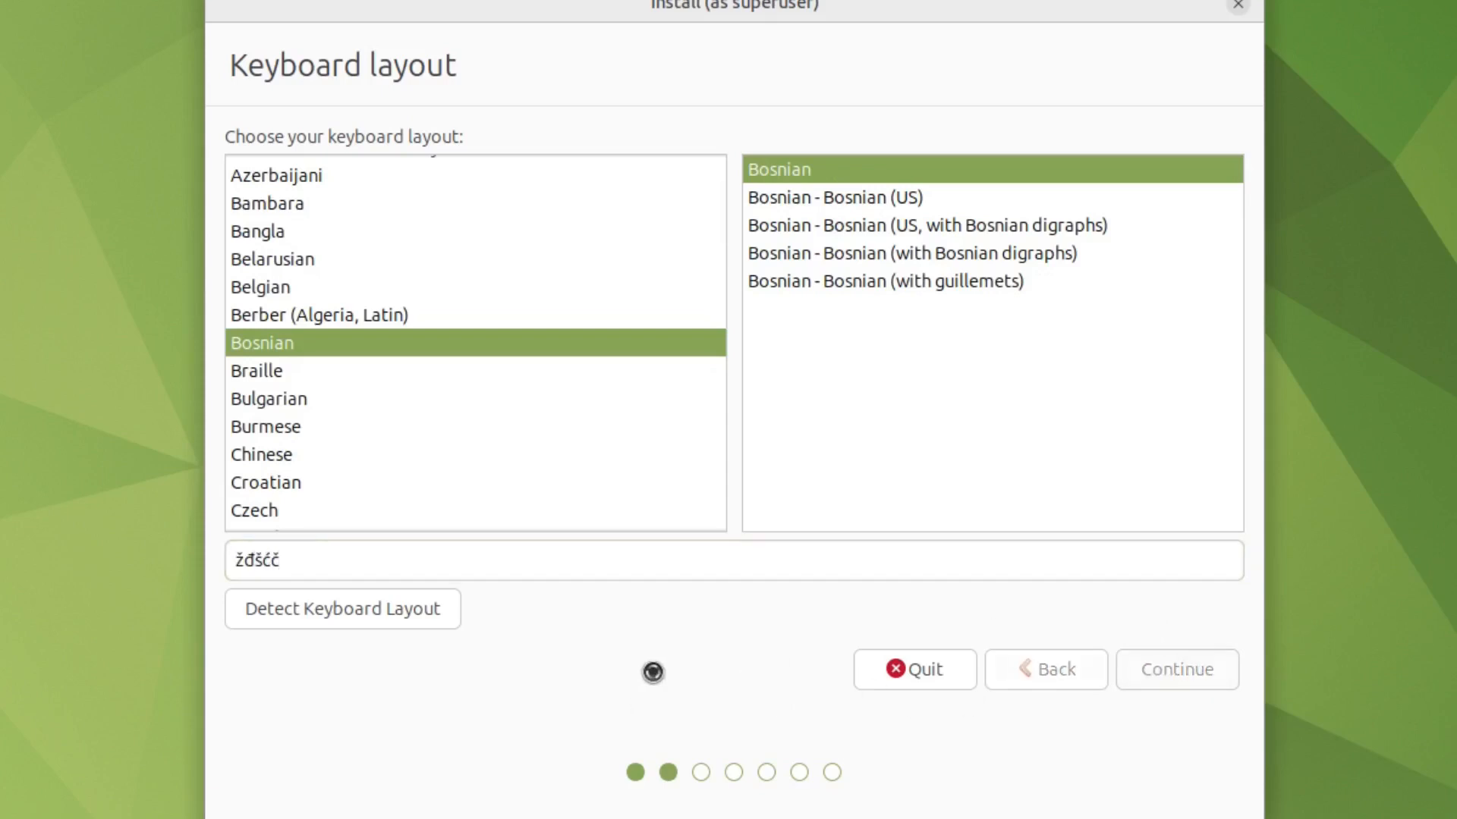
left_click(1175, 669)
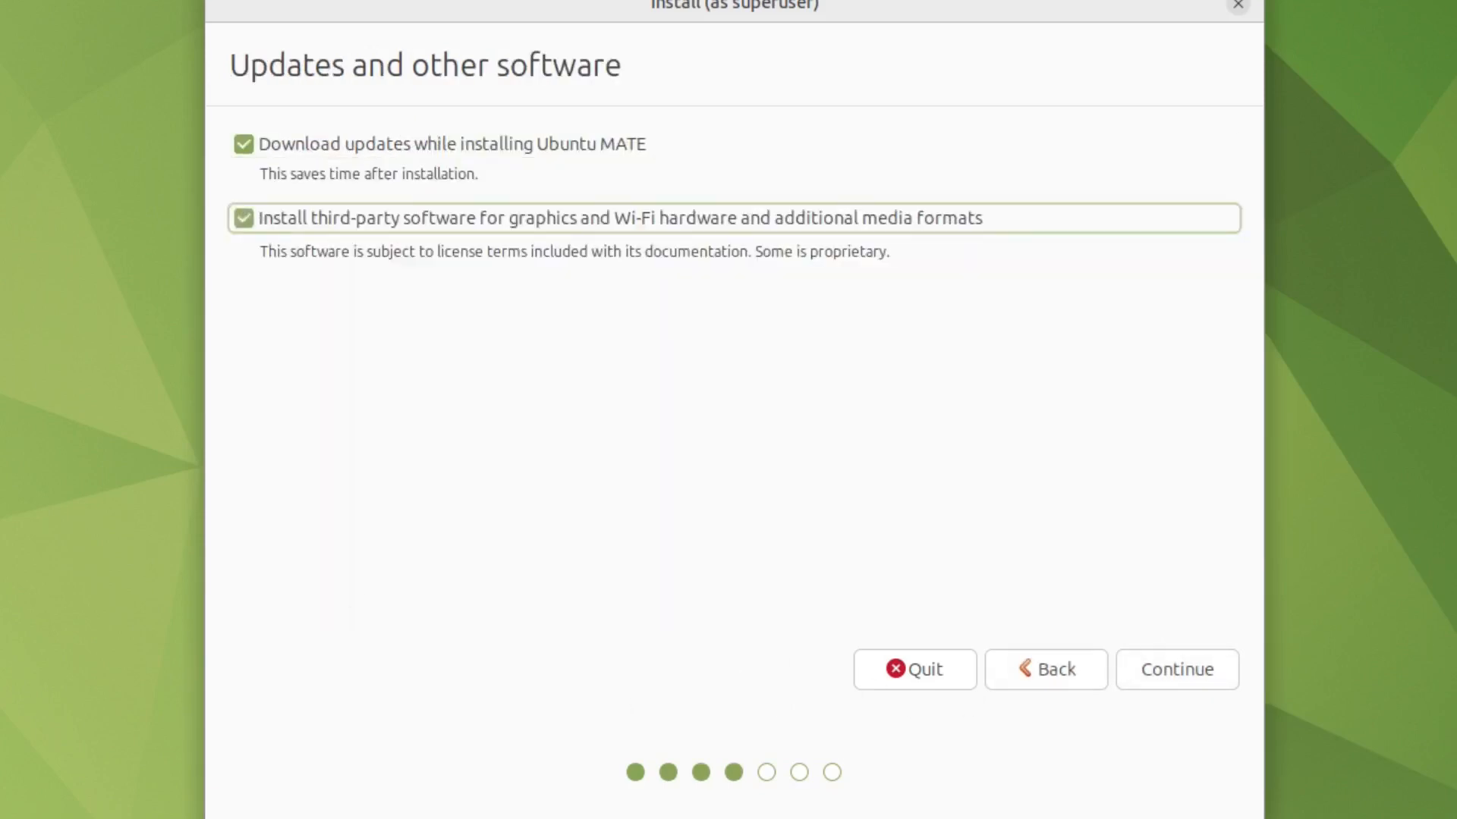
left_click(1176, 669)
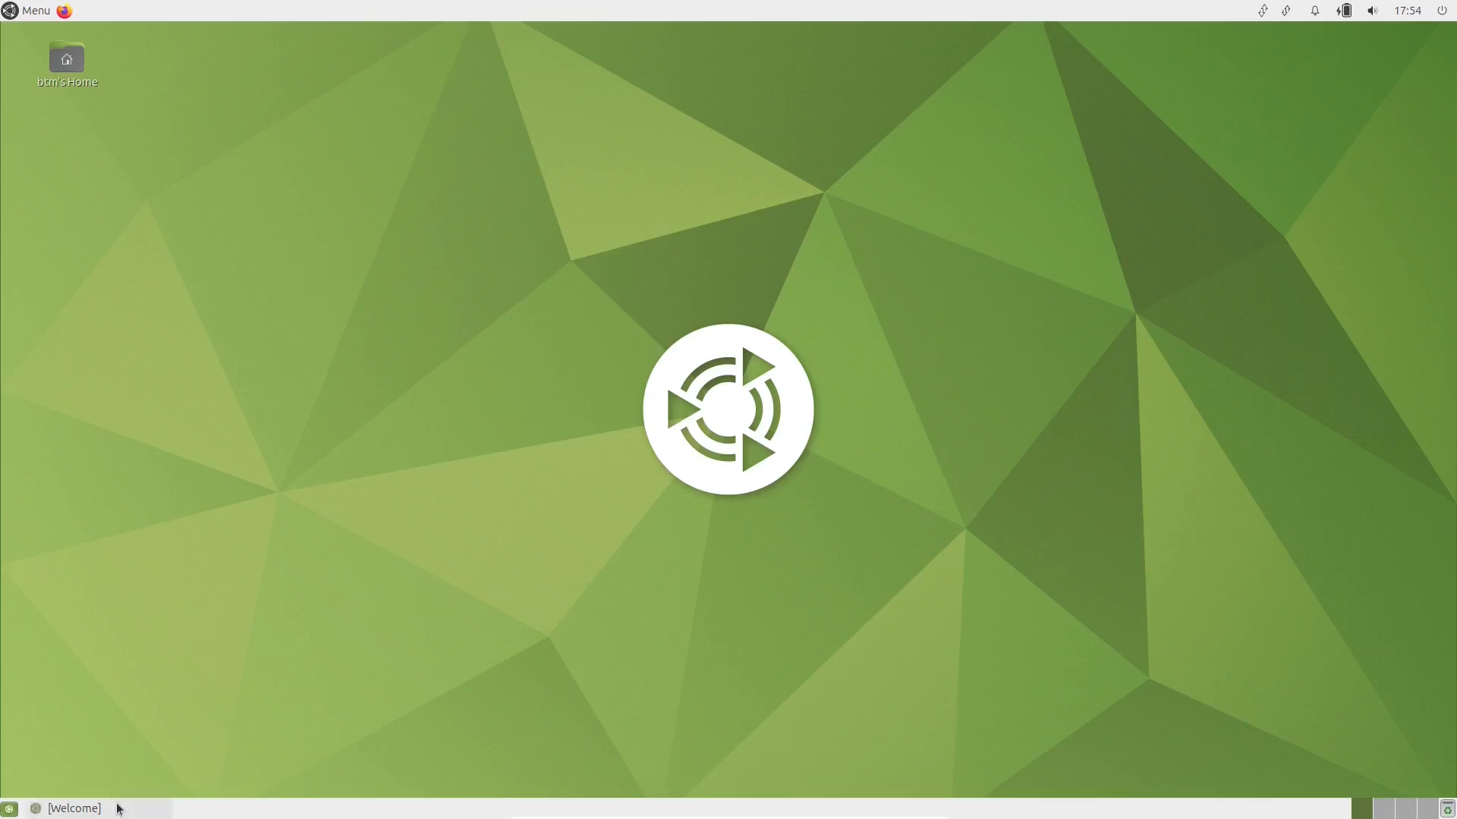
Step: Send anonymised system info, reach the Welcome main menu, and open Getting Started topics
left_click(73, 807)
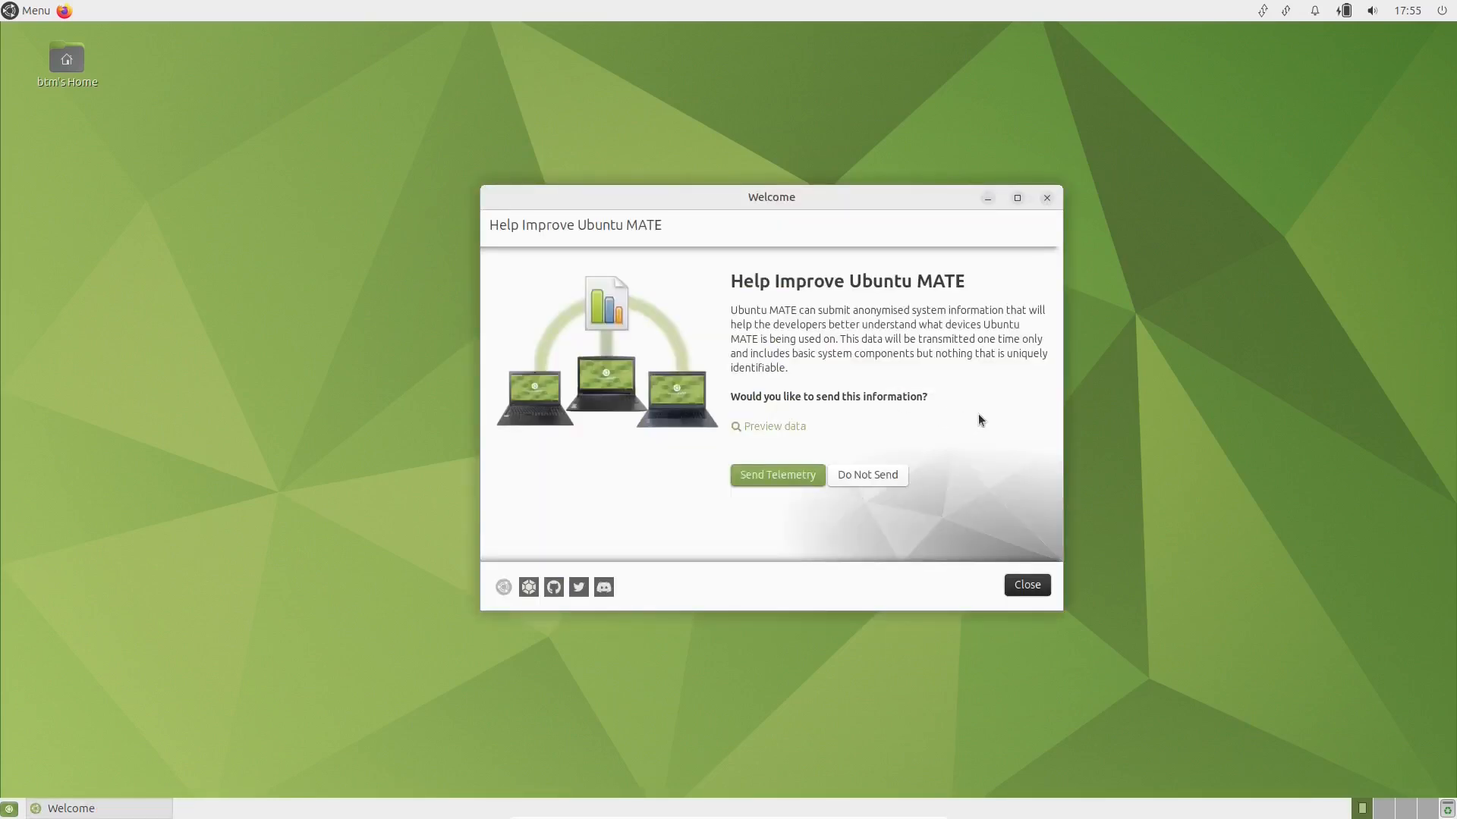
left_click(777, 475)
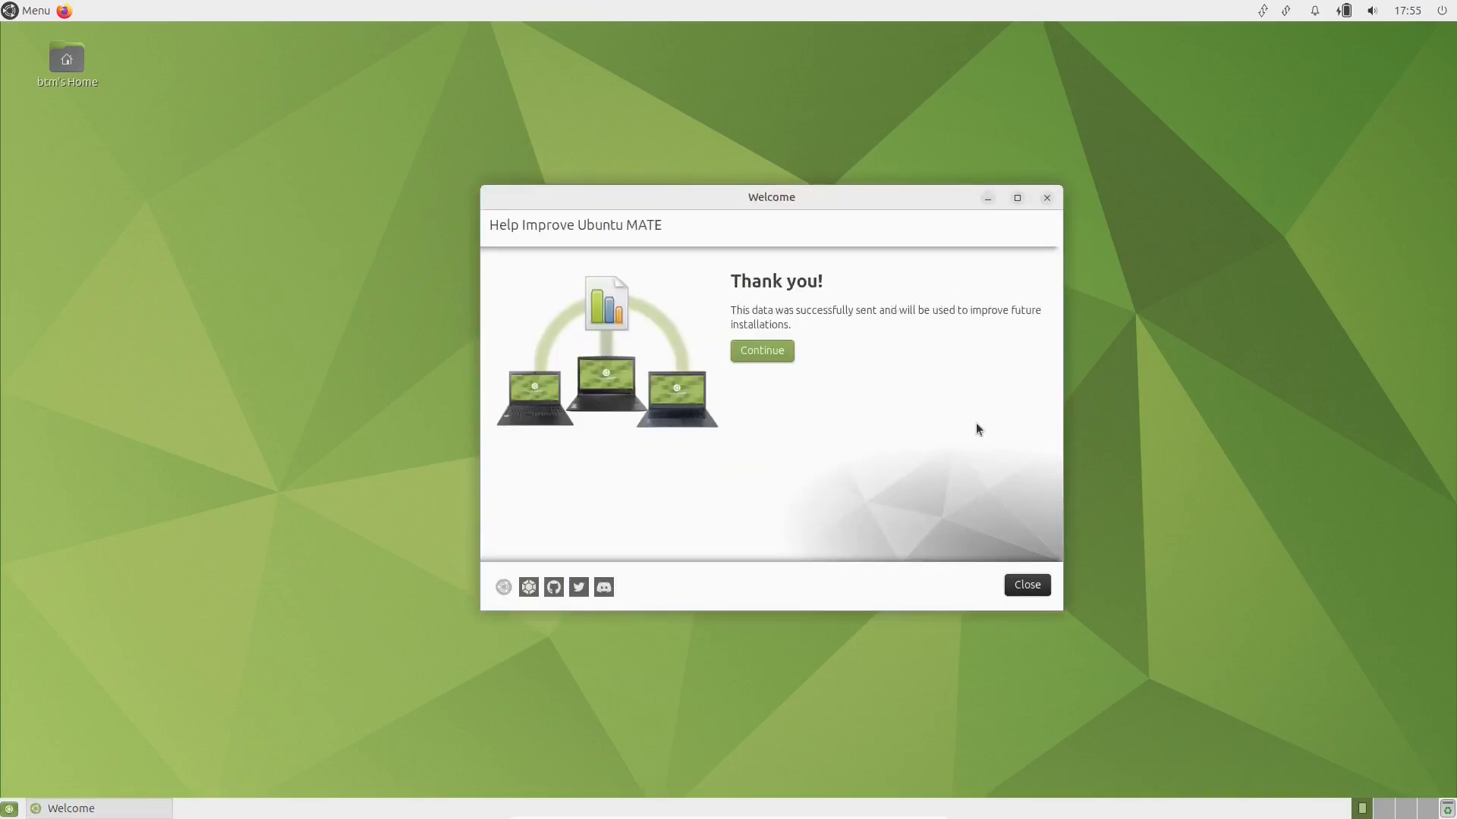
mouse_move(997, 143)
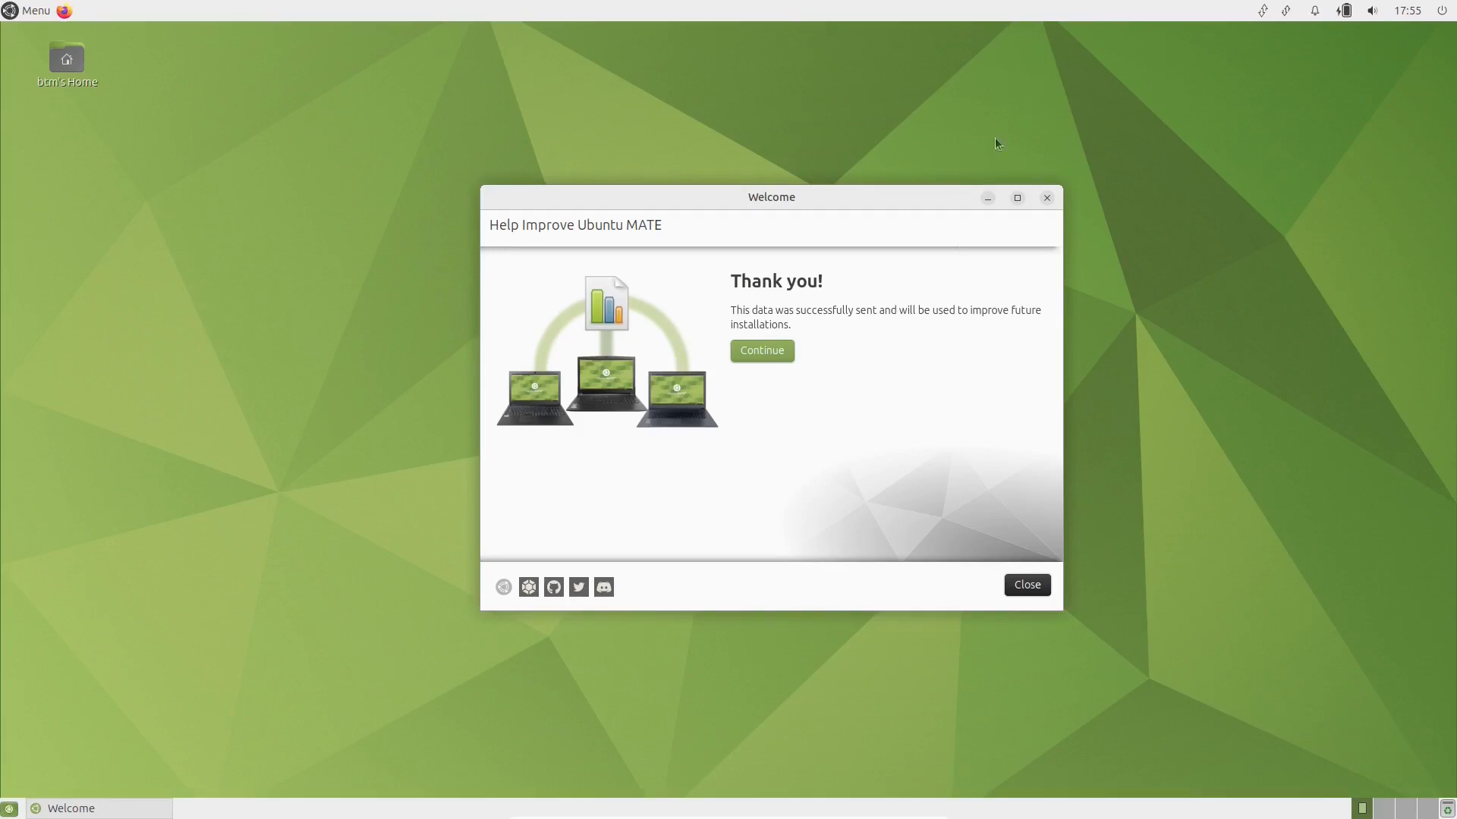
left_click(760, 350)
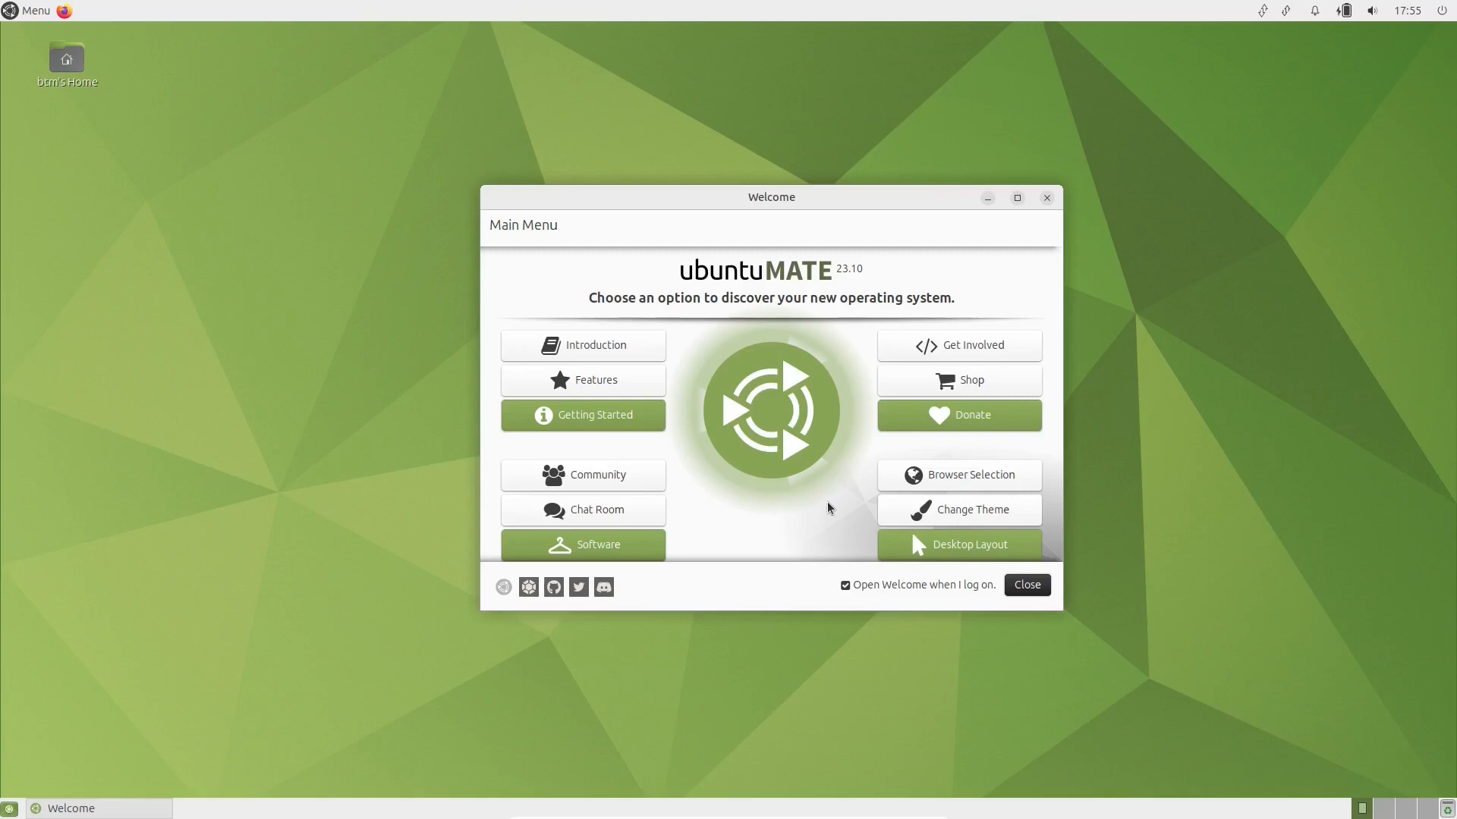
left_click(583, 415)
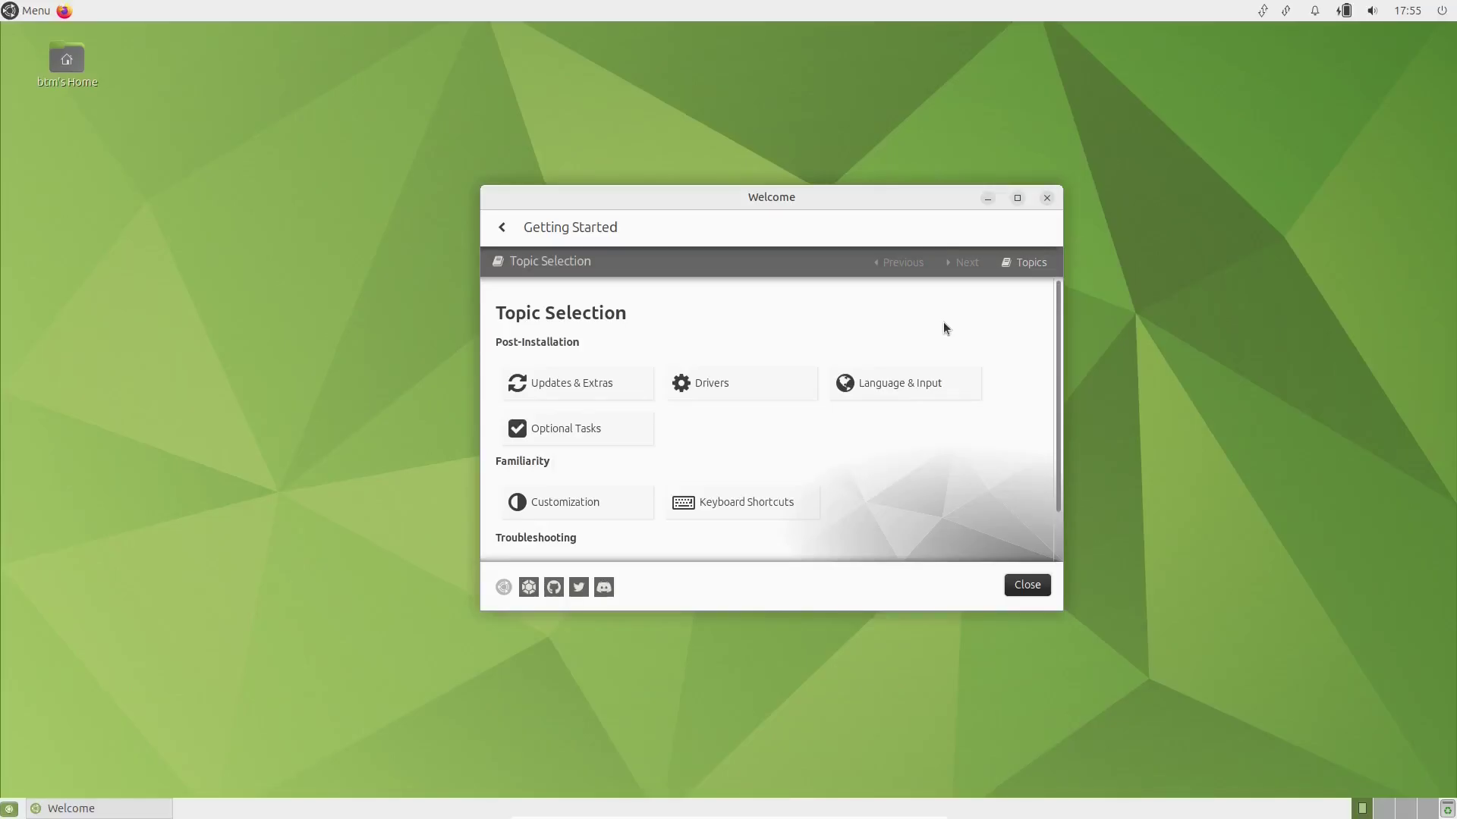
Step: Browse Updates & Extras and Drivers, view Additional Drivers, then scroll System Specifications
left_click(573, 383)
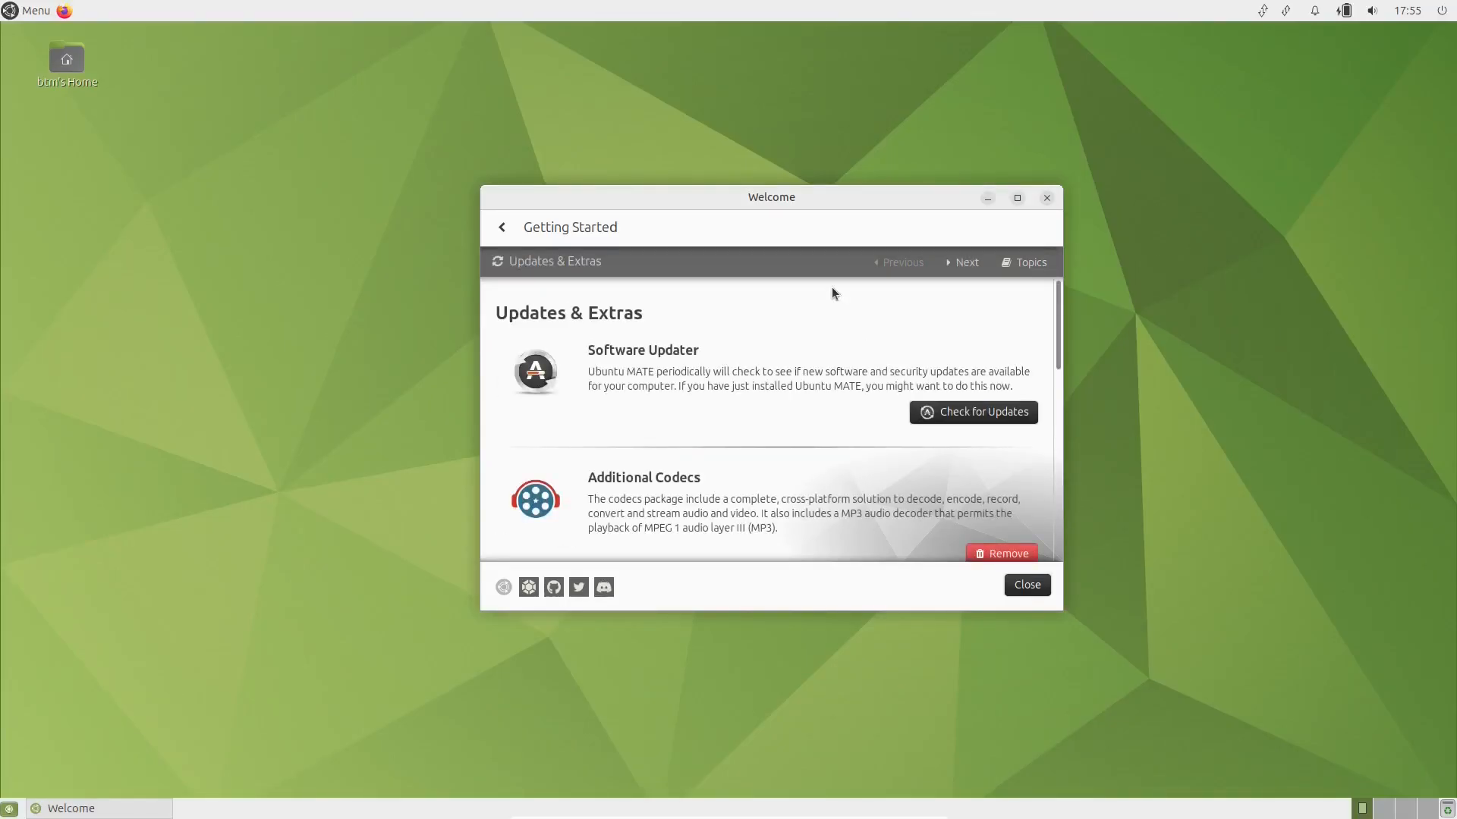
left_click(1022, 262)
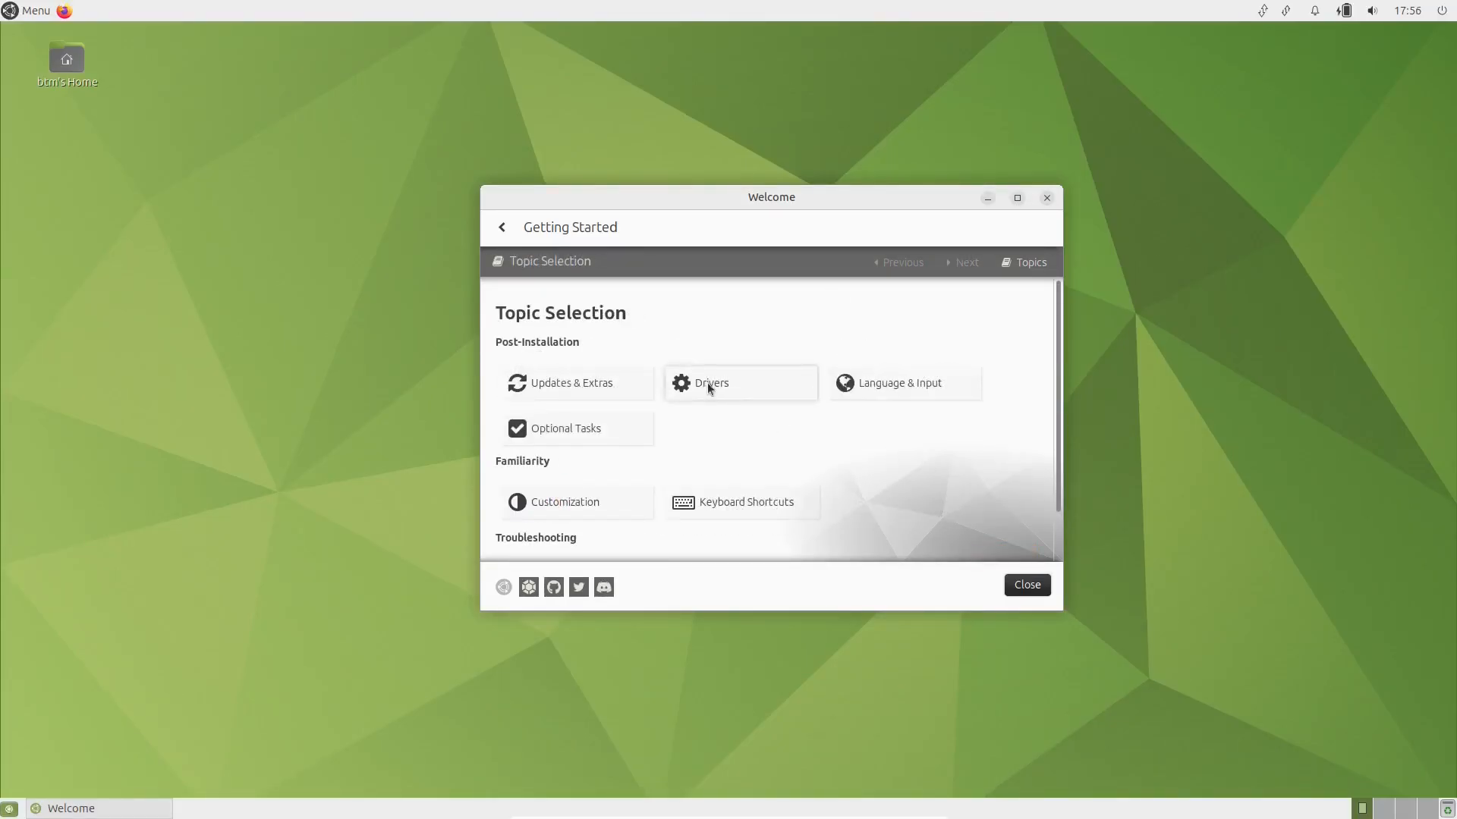
left_click(710, 382)
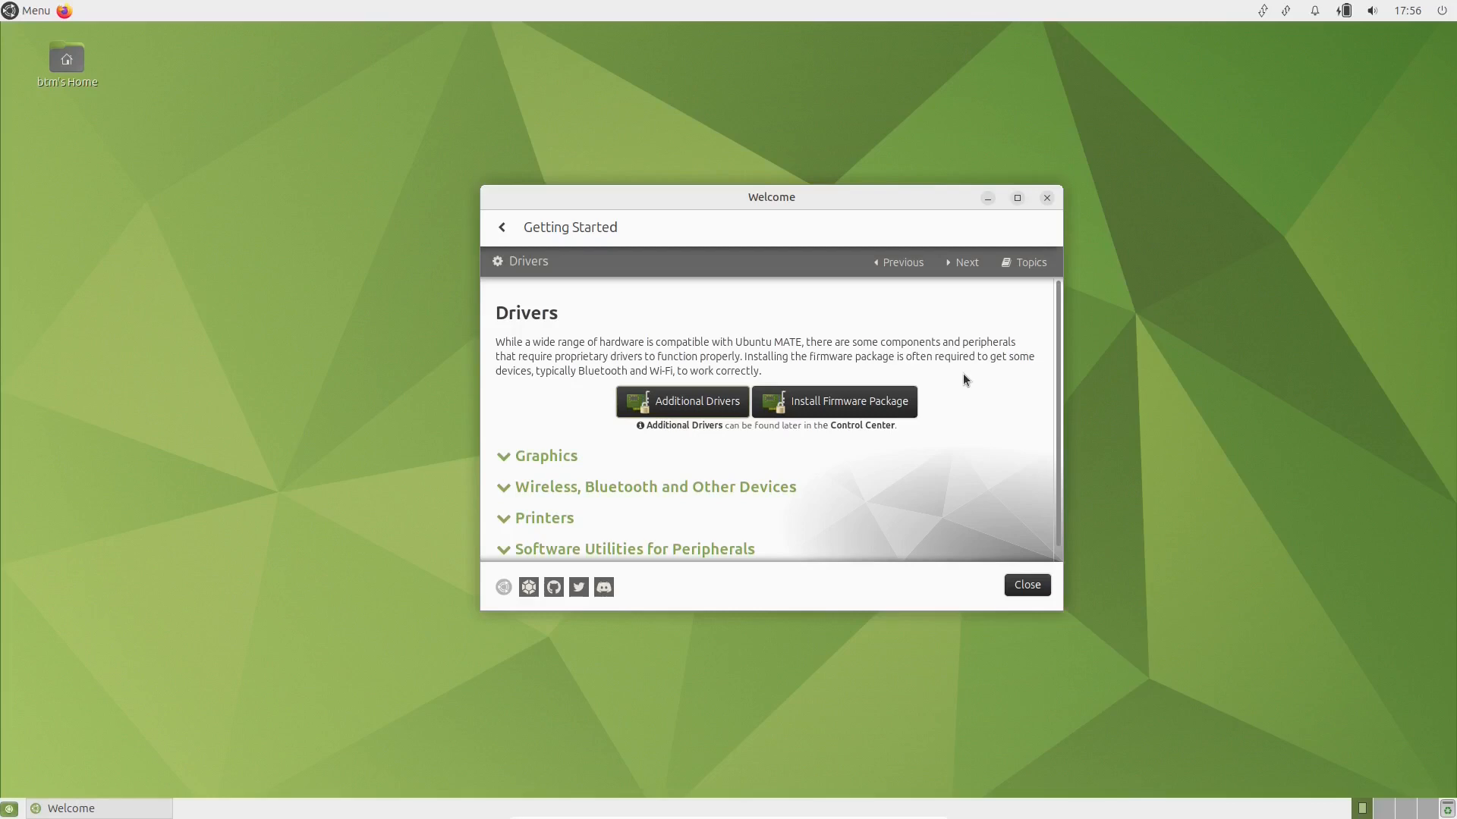
left_click(682, 402)
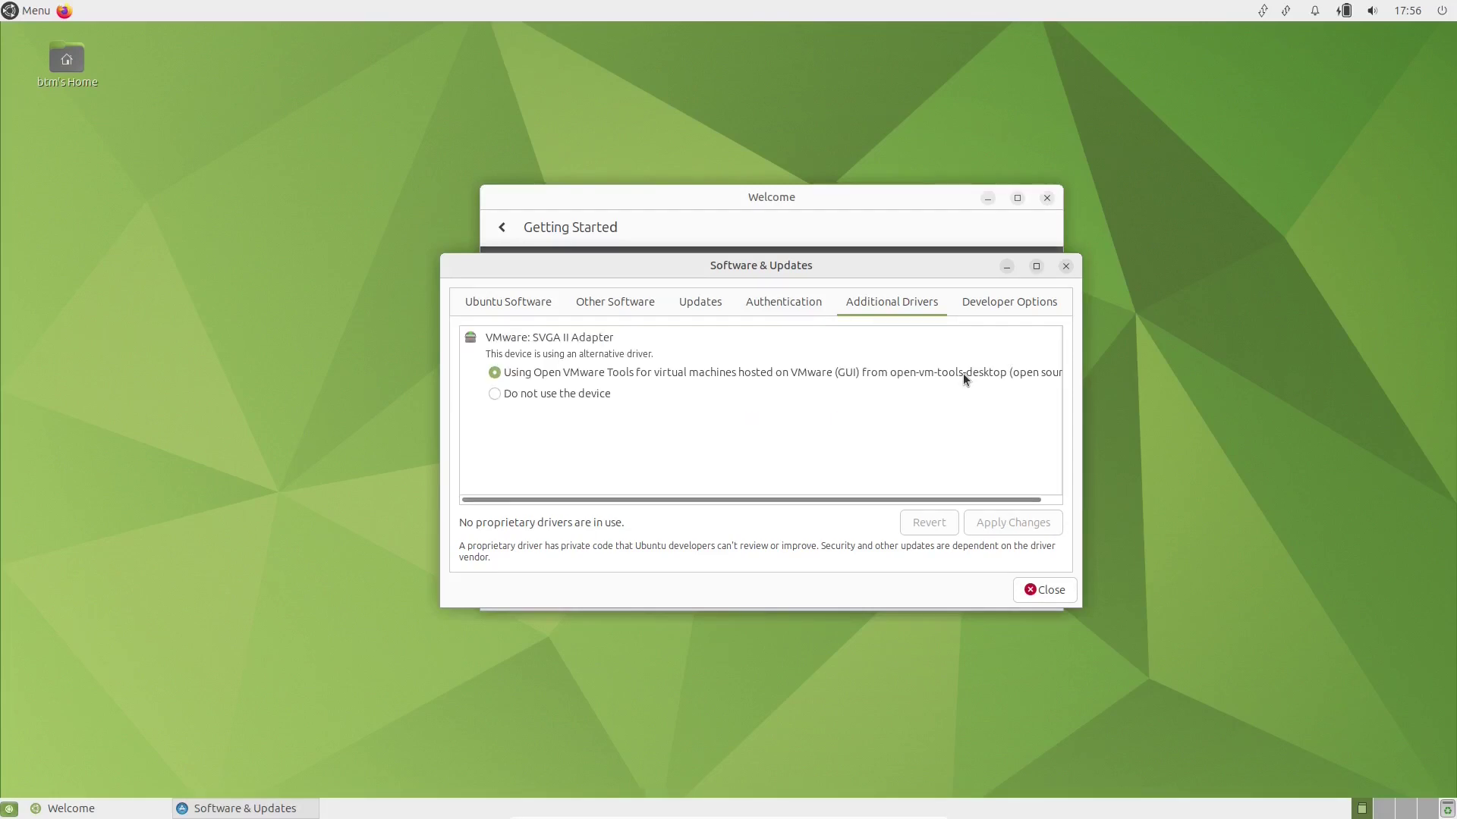
left_click(1043, 590)
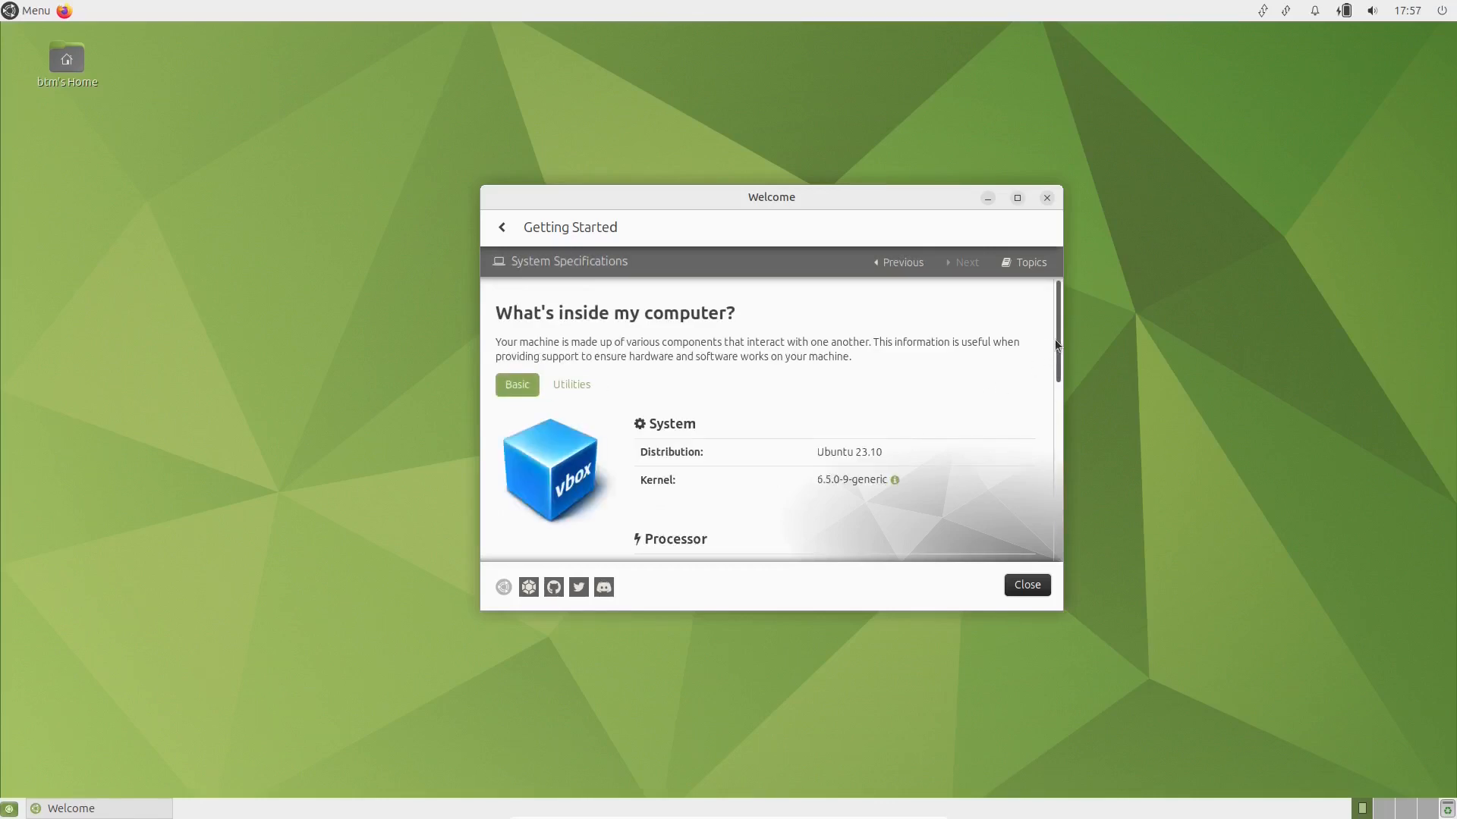
scroll("down", 3)
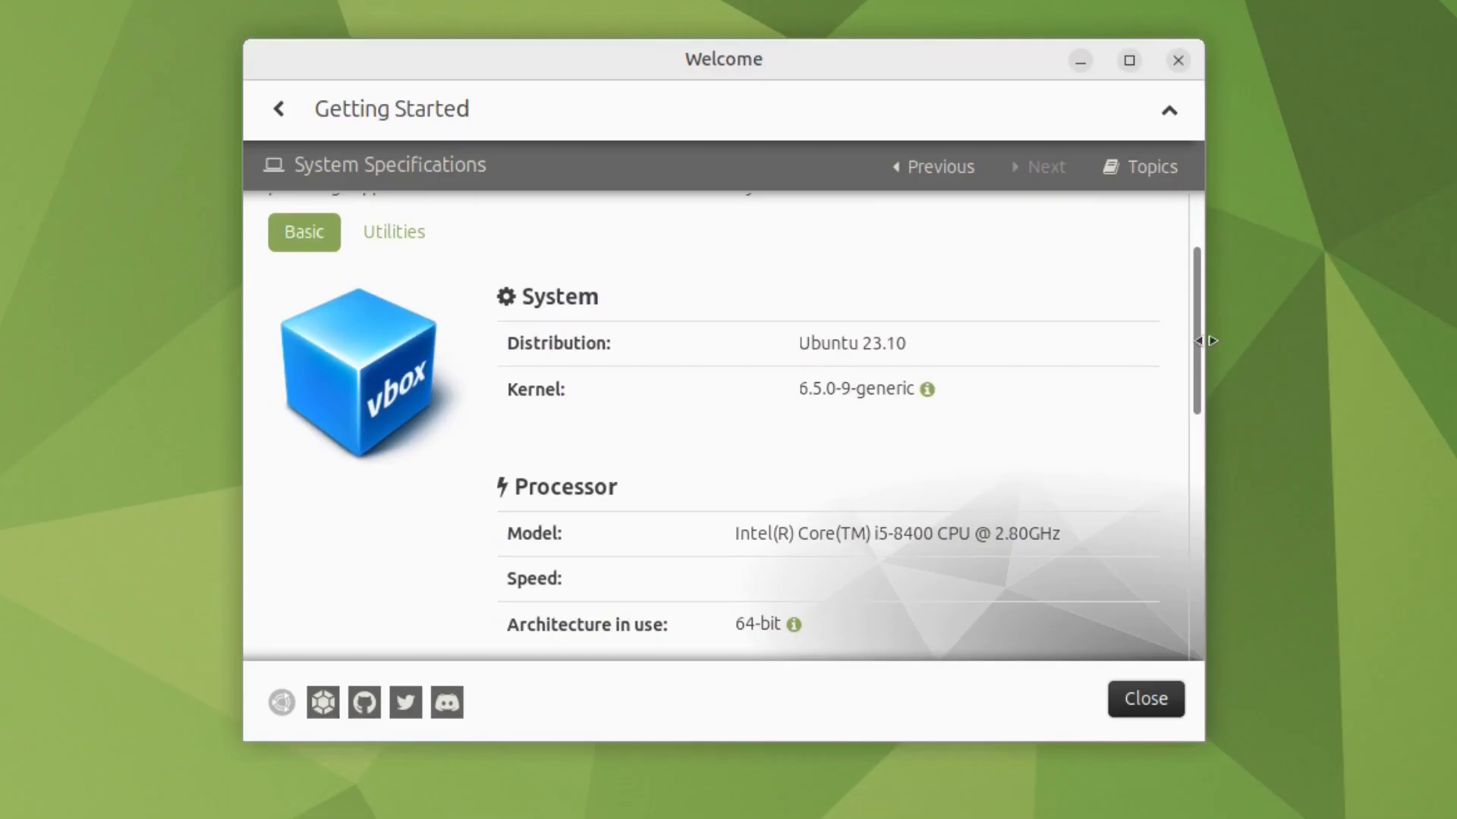
scroll("down", 3)
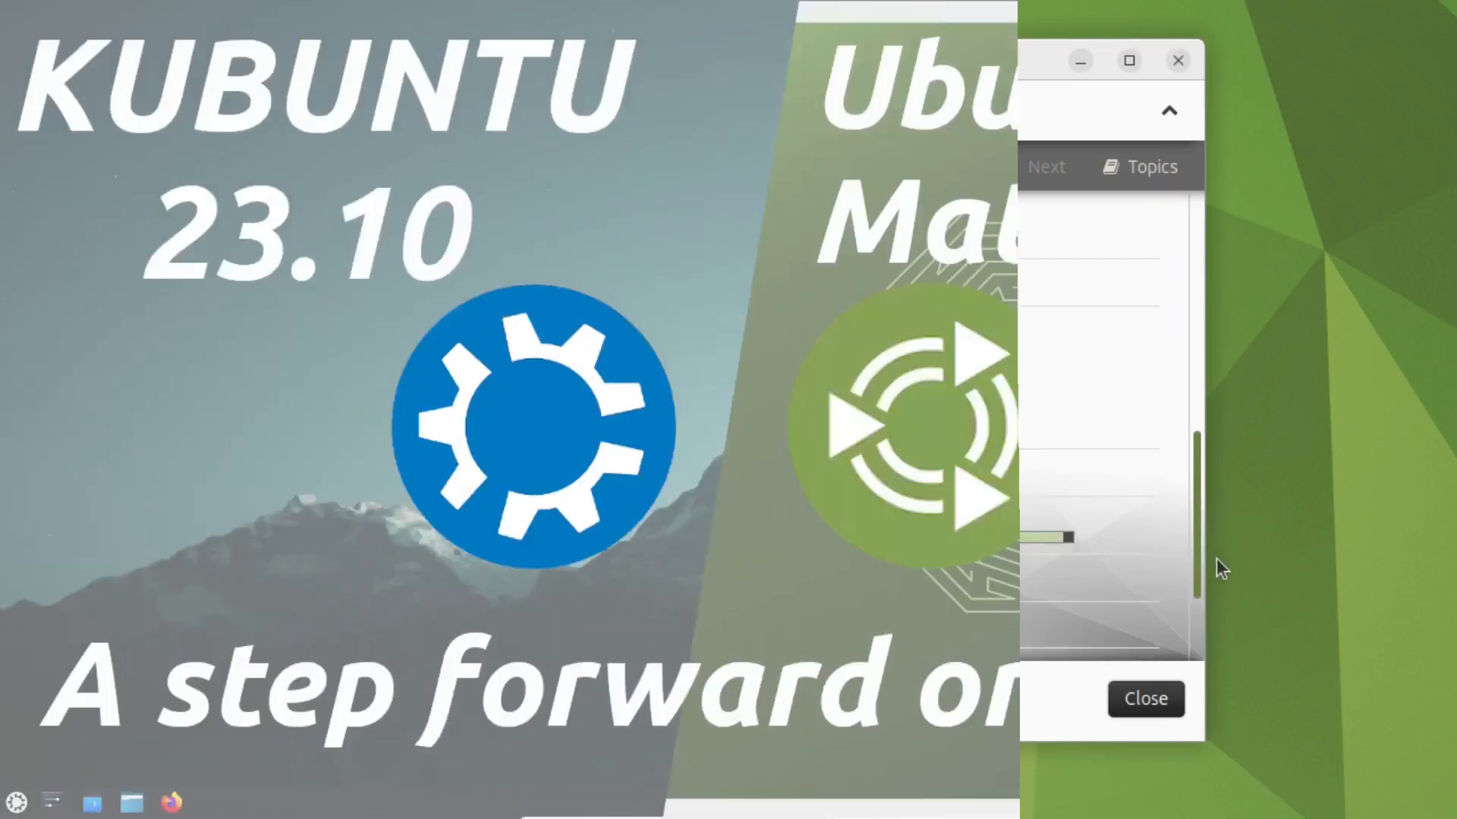
Step: Close Welcome and view System Monitor's Resources via About This Computer
left_click(1145, 699)
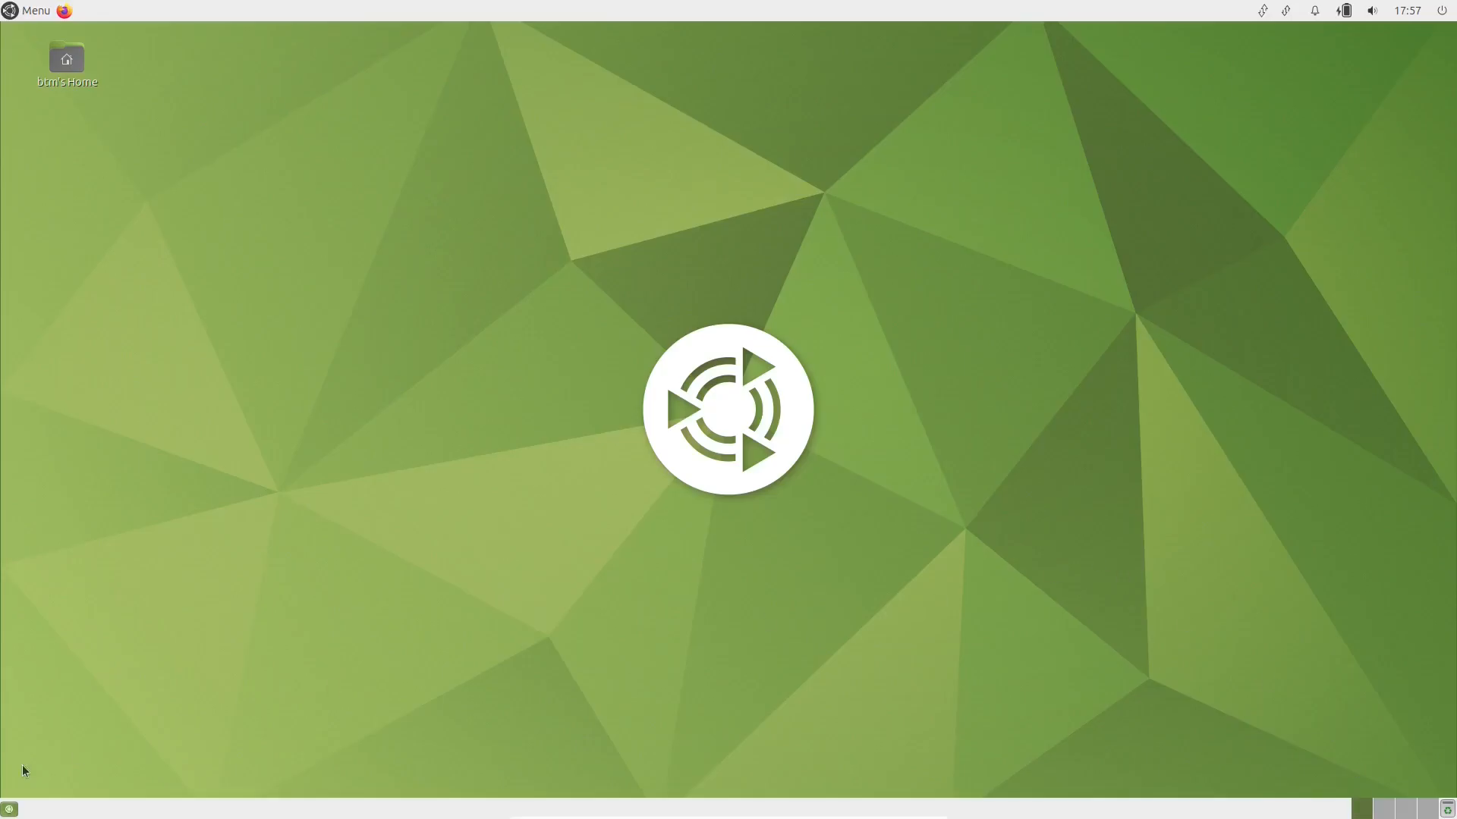
mouse_move(991, 480)
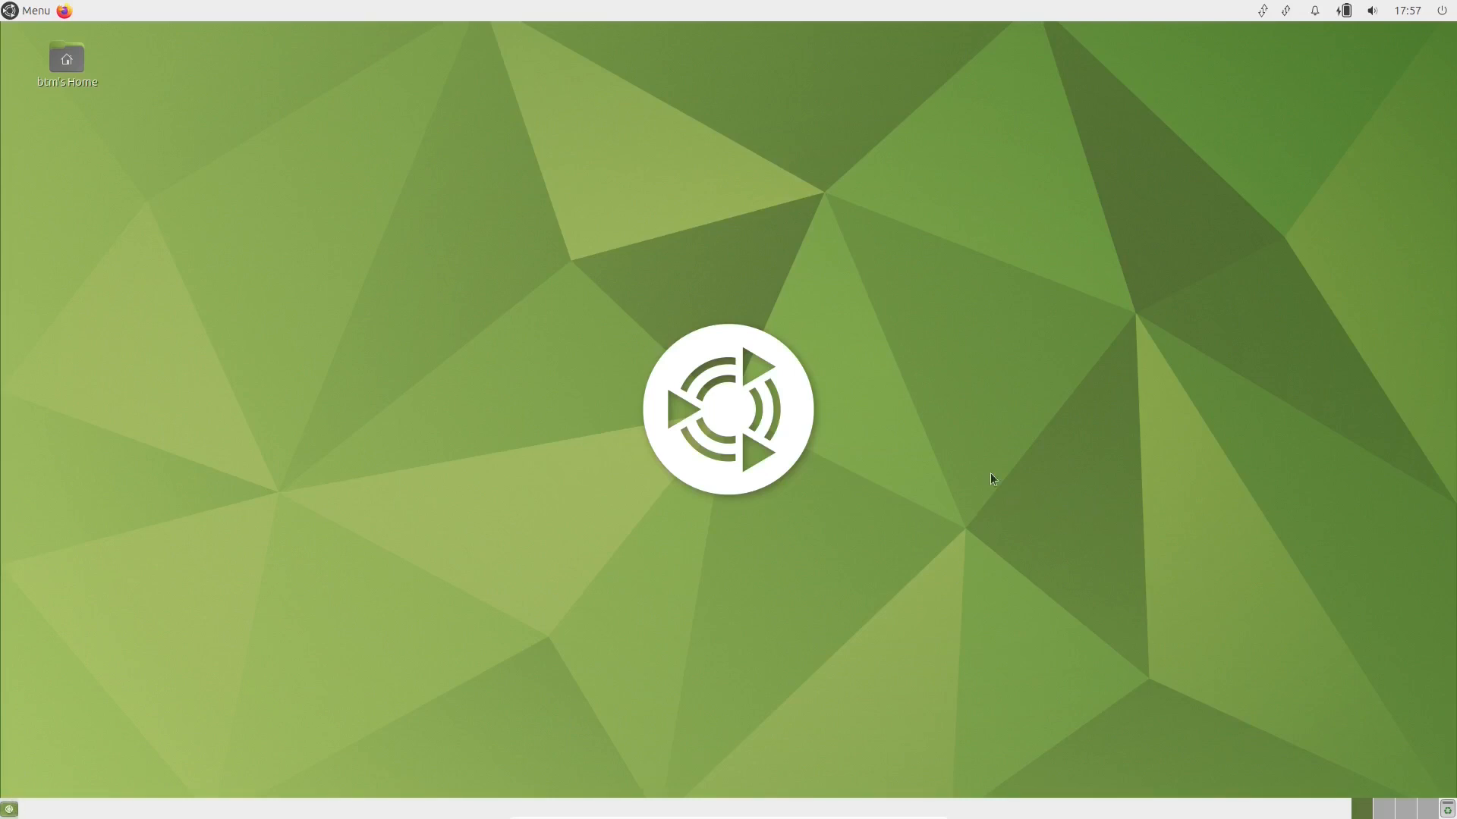
mouse_move(1445, 13)
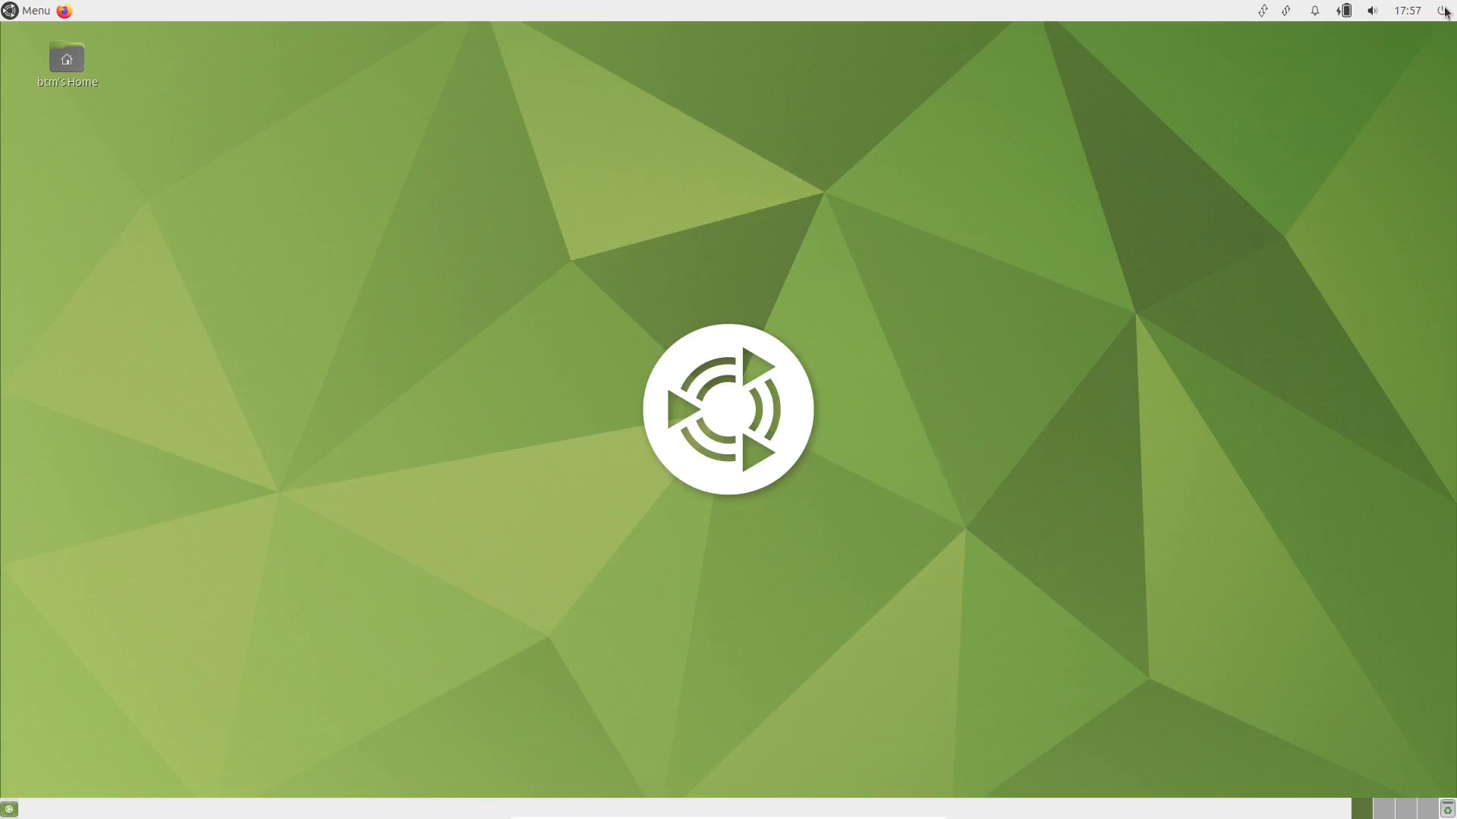
left_click(1426, 14)
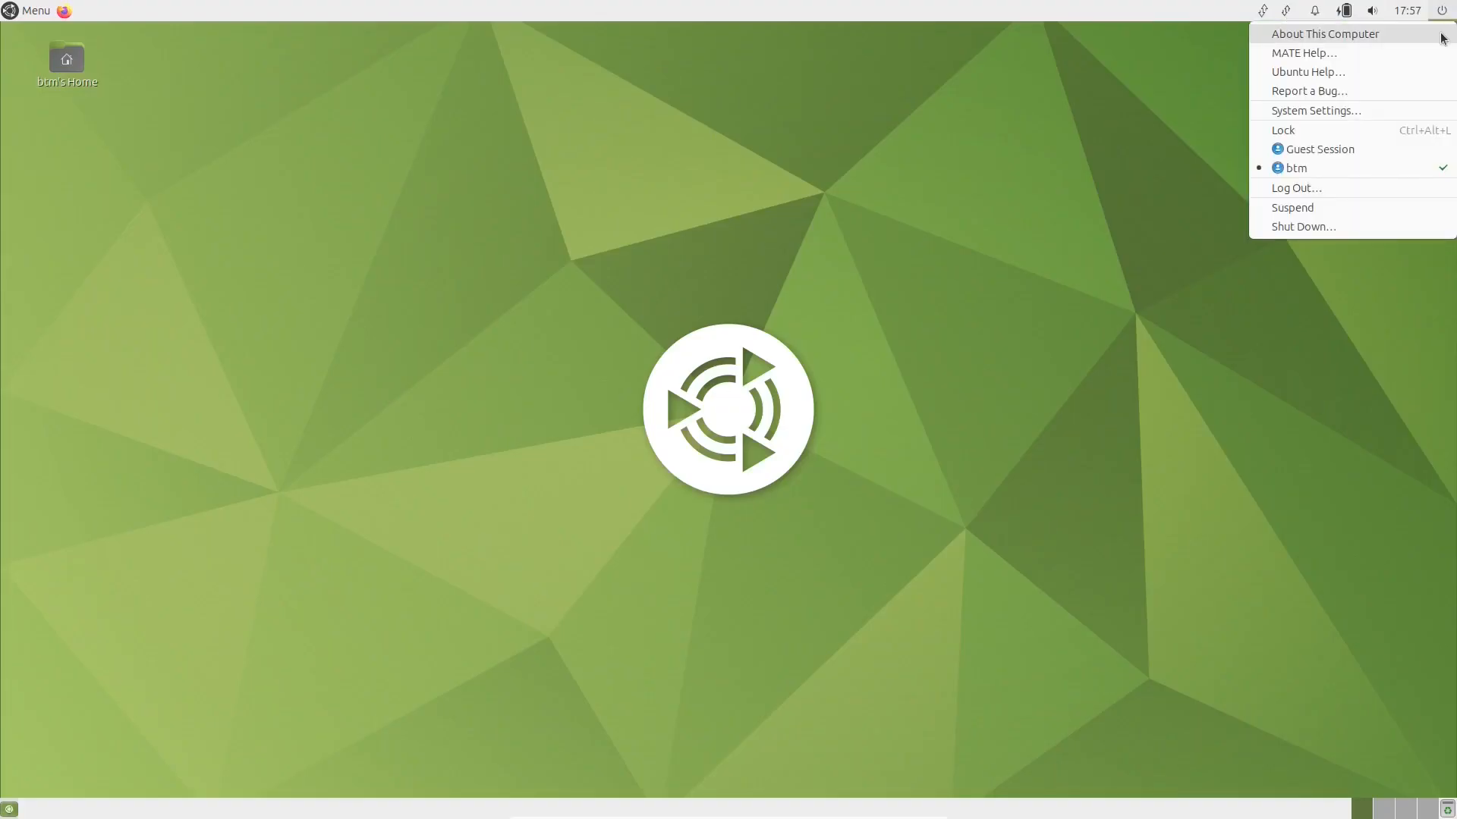
left_click(1325, 33)
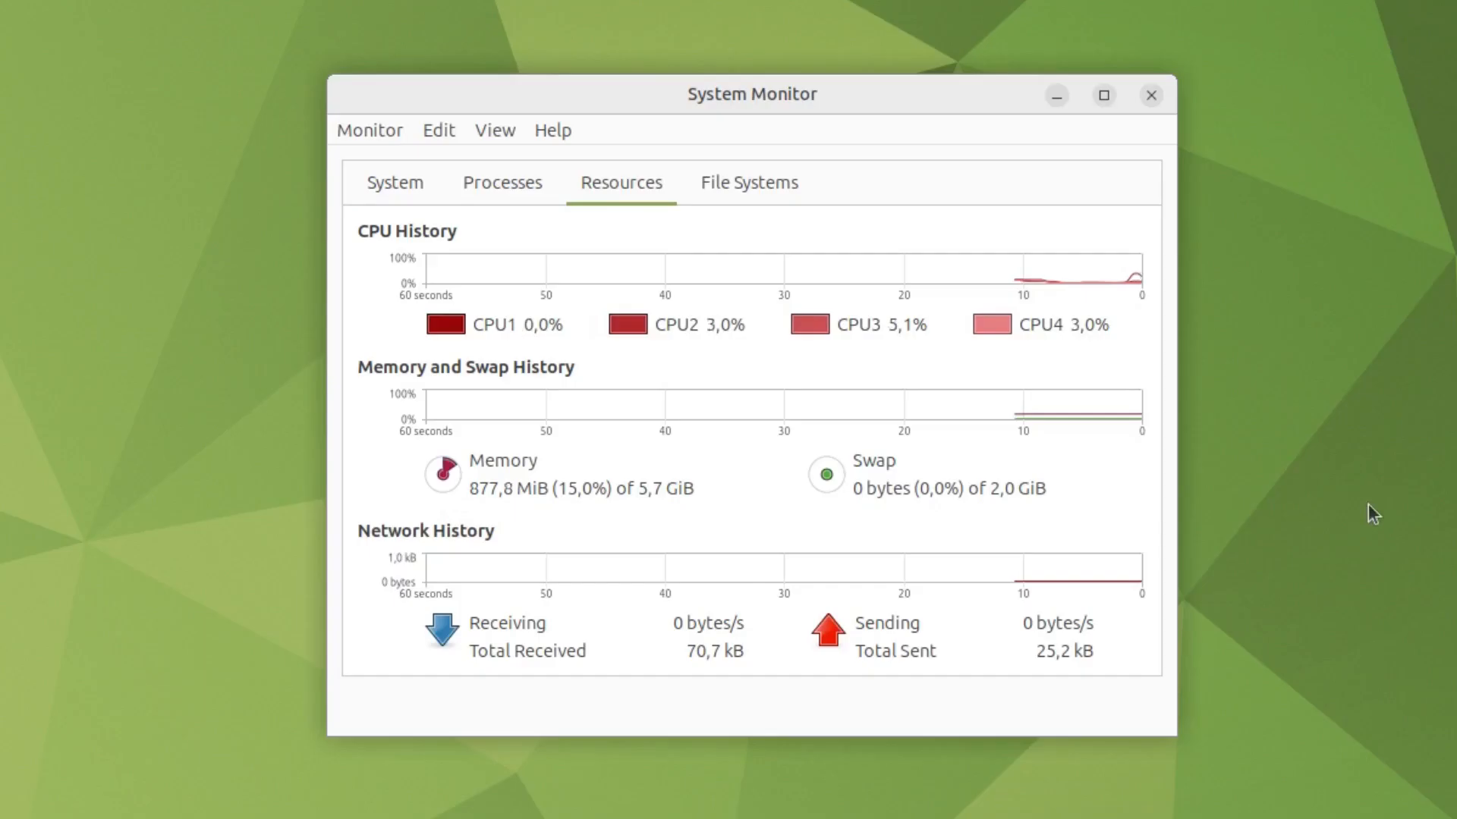
Step: Open the Control Center from the power menu and scroll its settings groups
left_click(1443, 10)
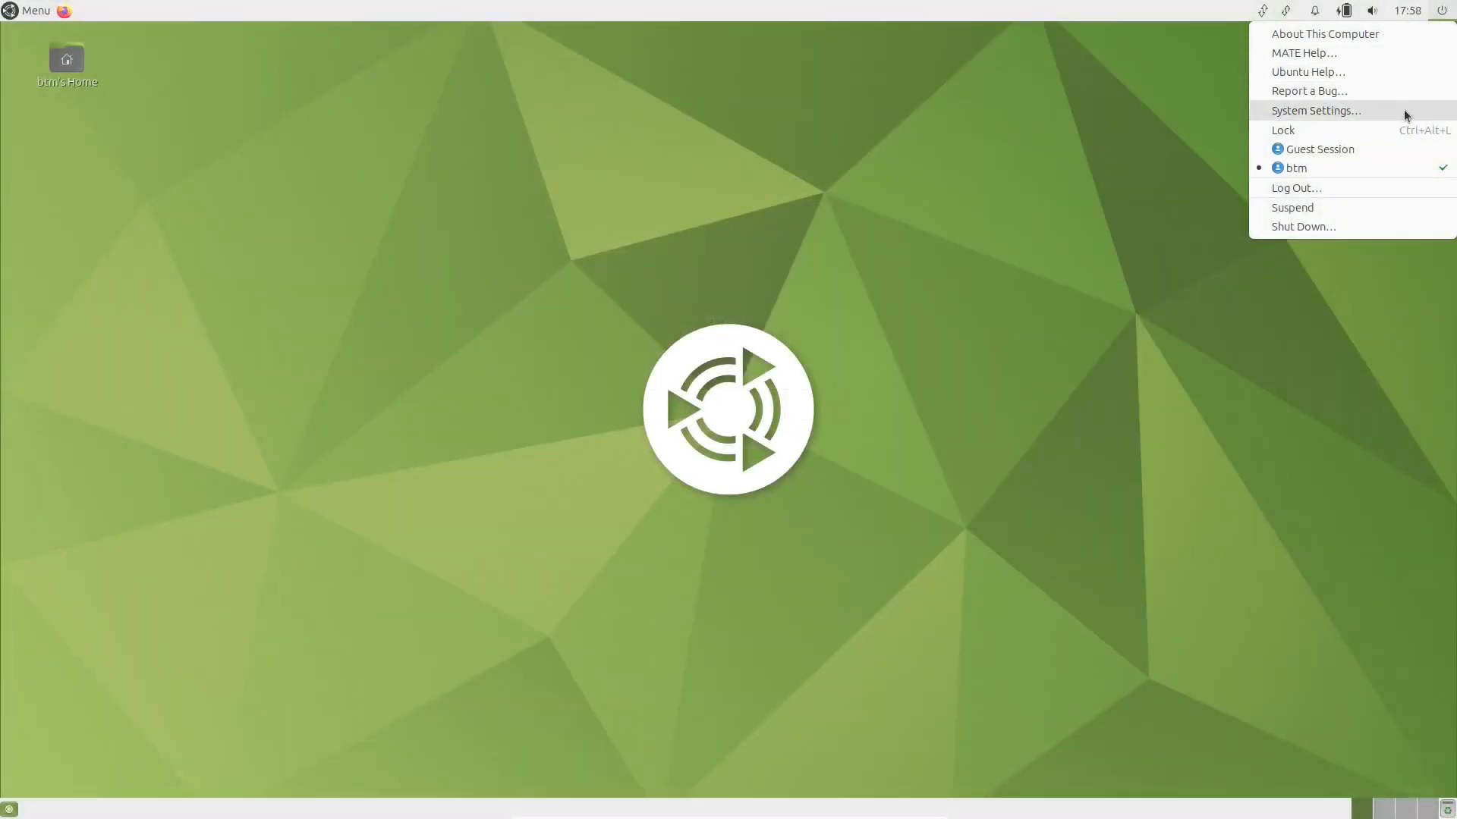
left_click(1315, 111)
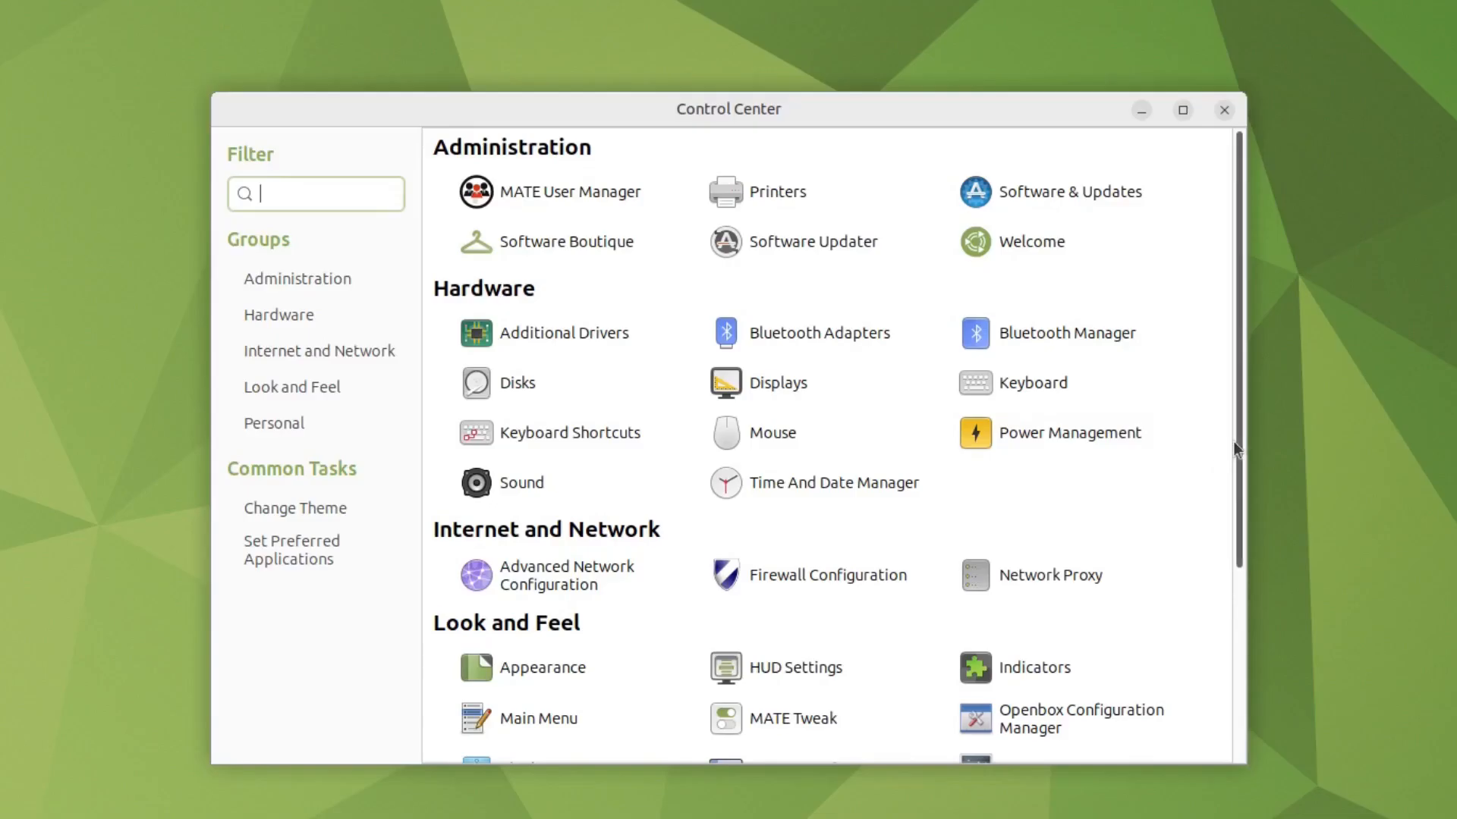
scroll("down", 3)
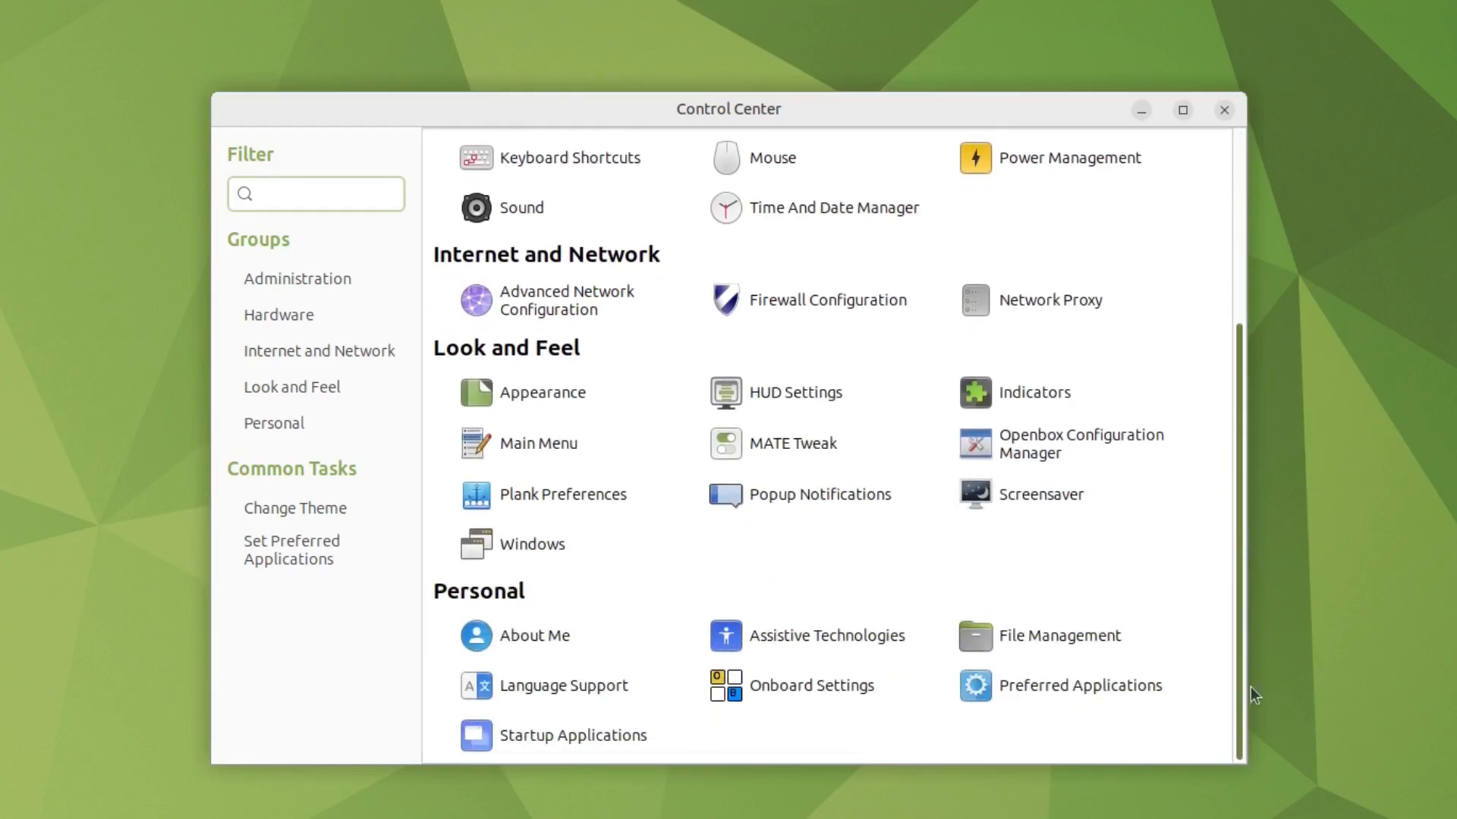
scroll("up", 3)
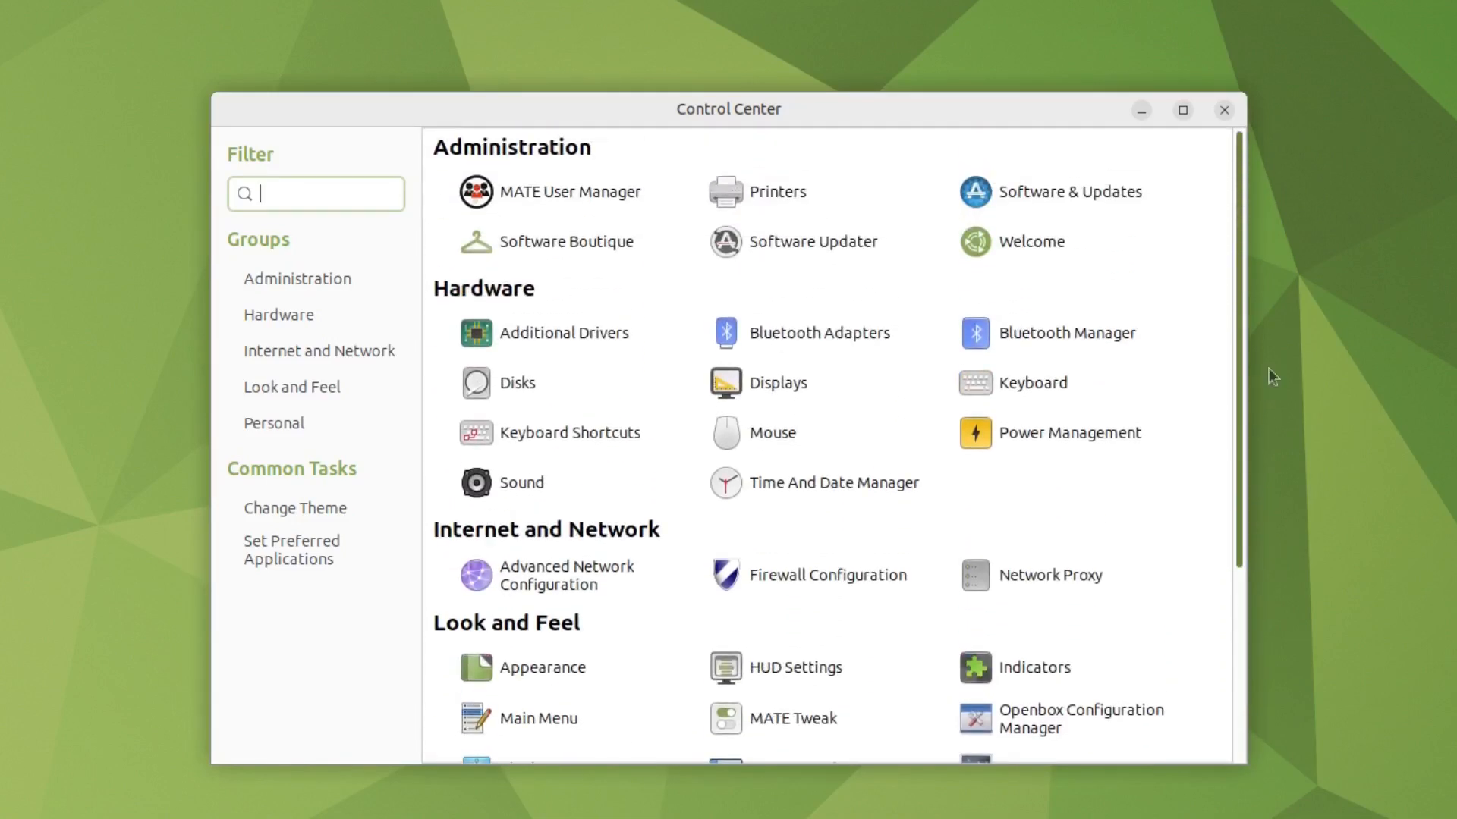
mouse_move(1330, 318)
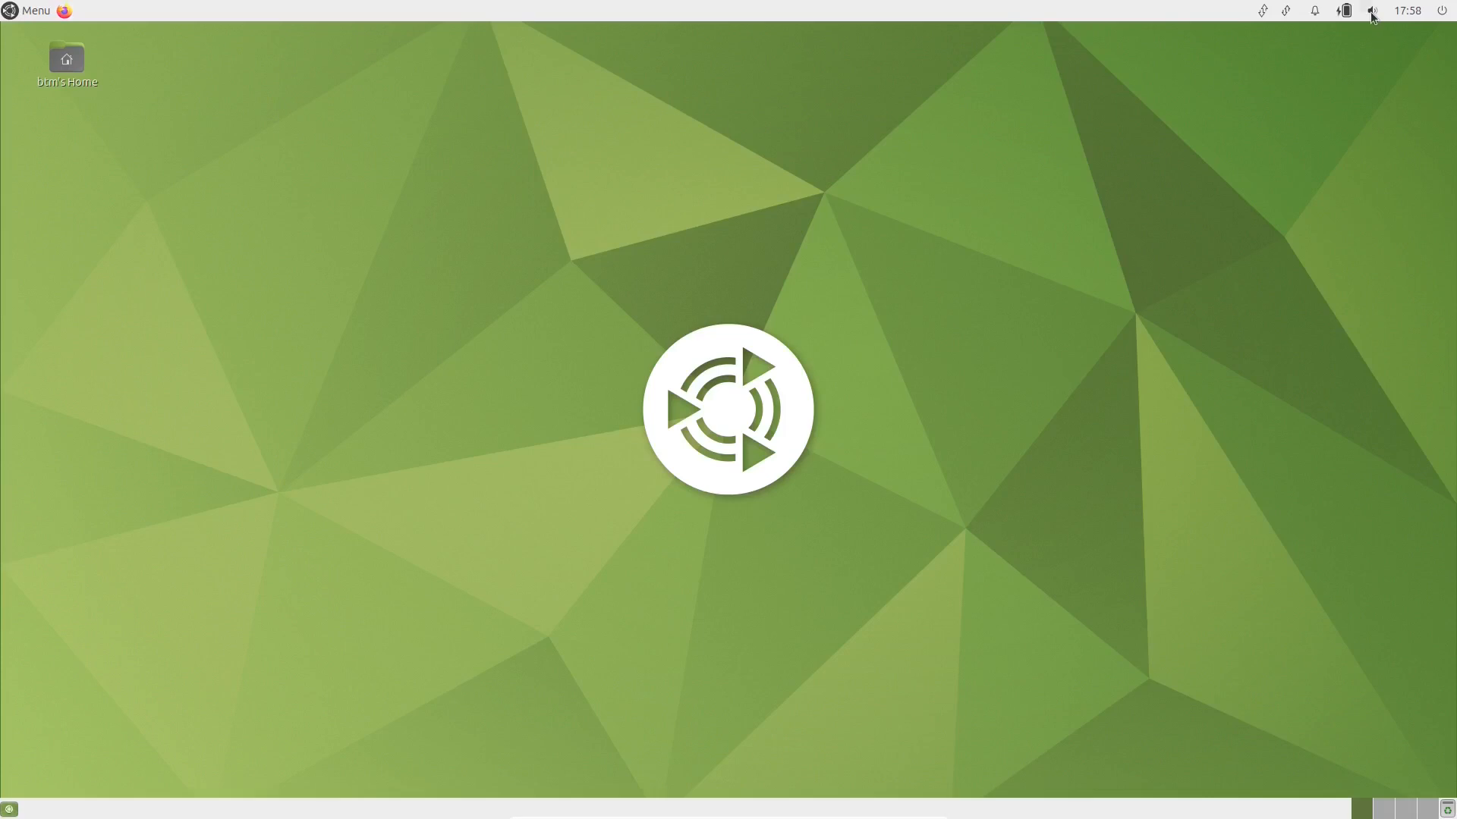
Step: Check the volume controls, then show the network connection options
left_click(1373, 10)
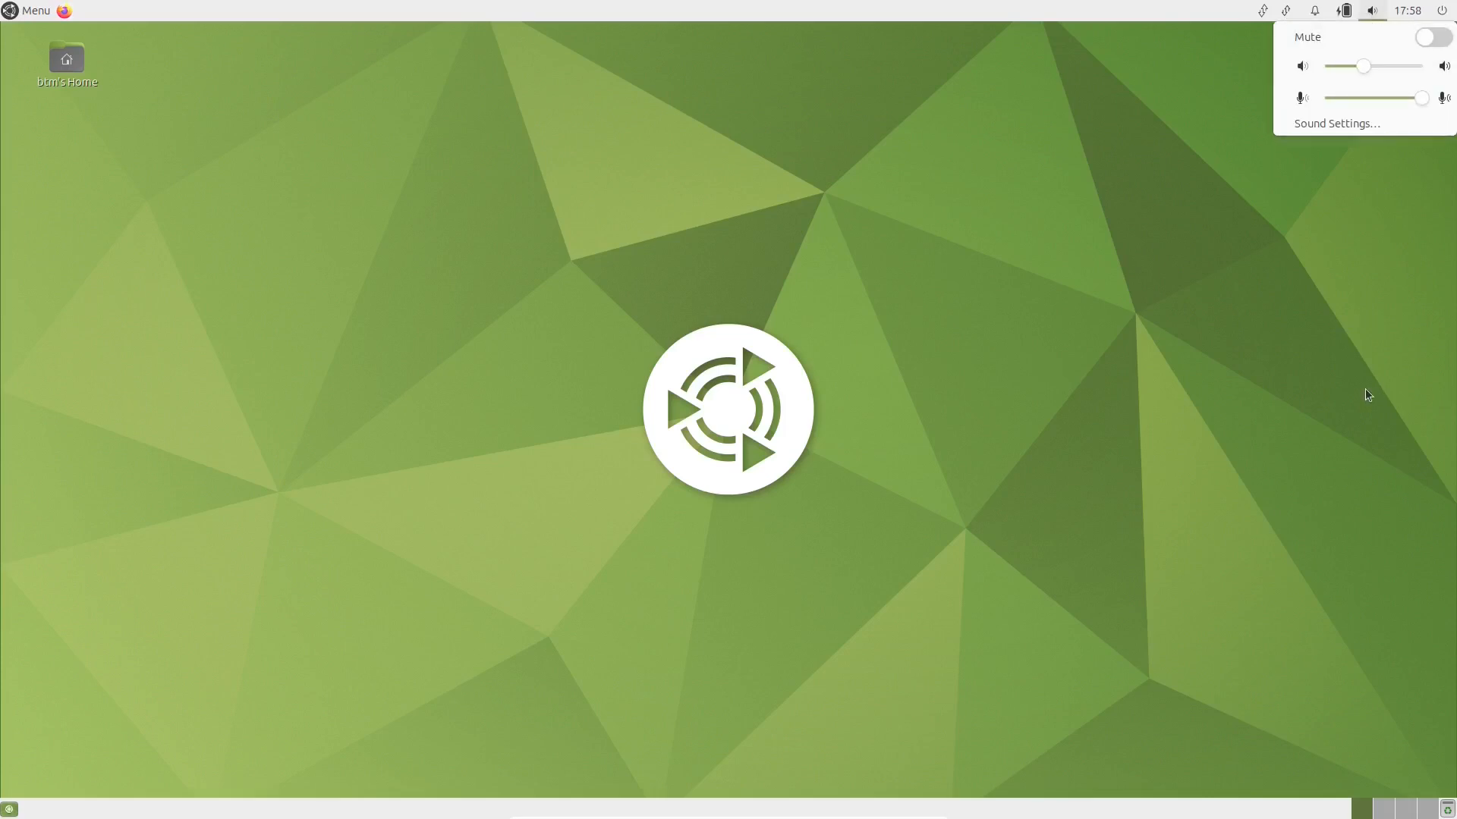
left_click(1313, 10)
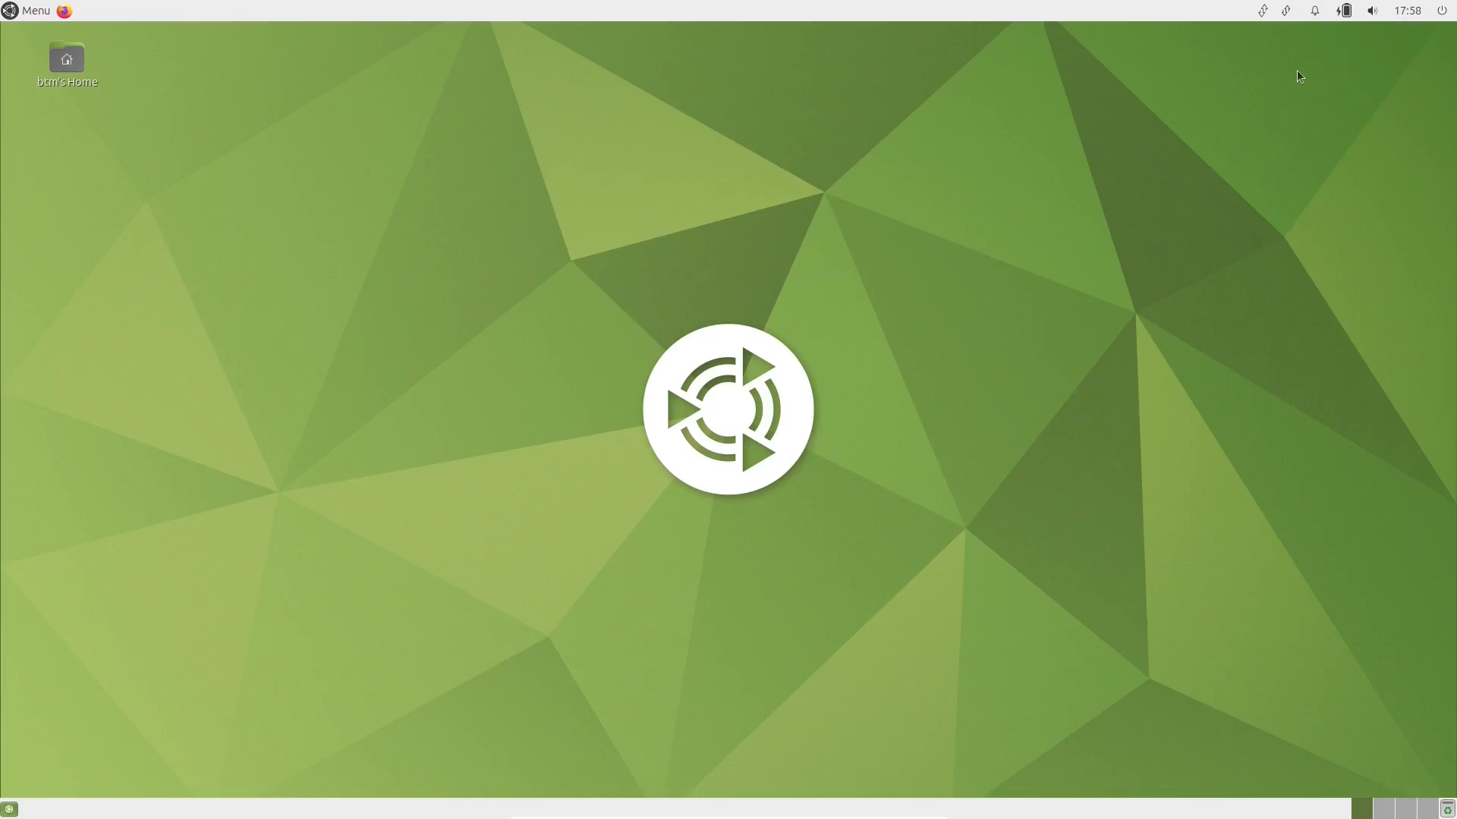
left_click(1159, 19)
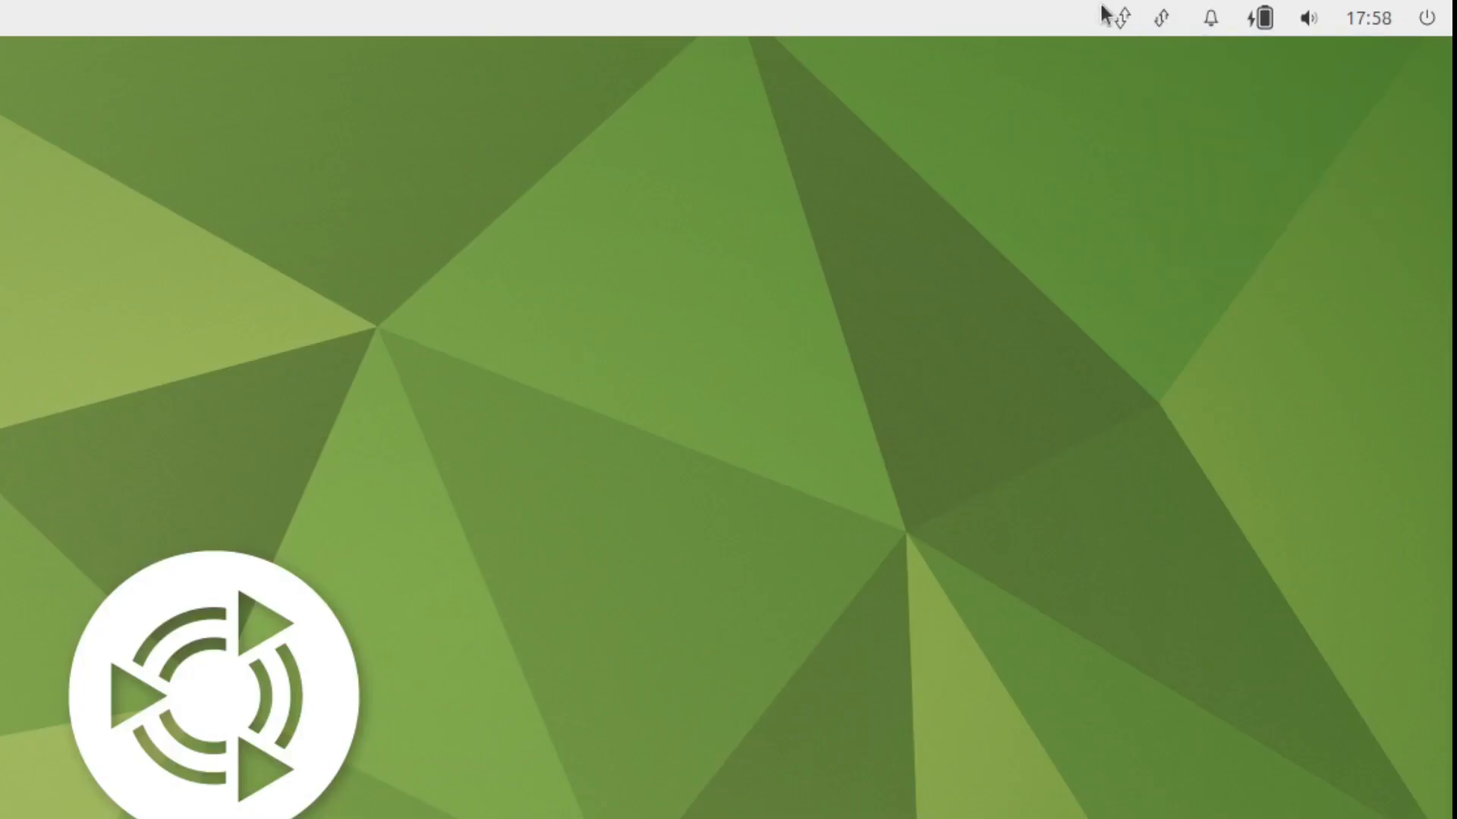
left_click(1089, 17)
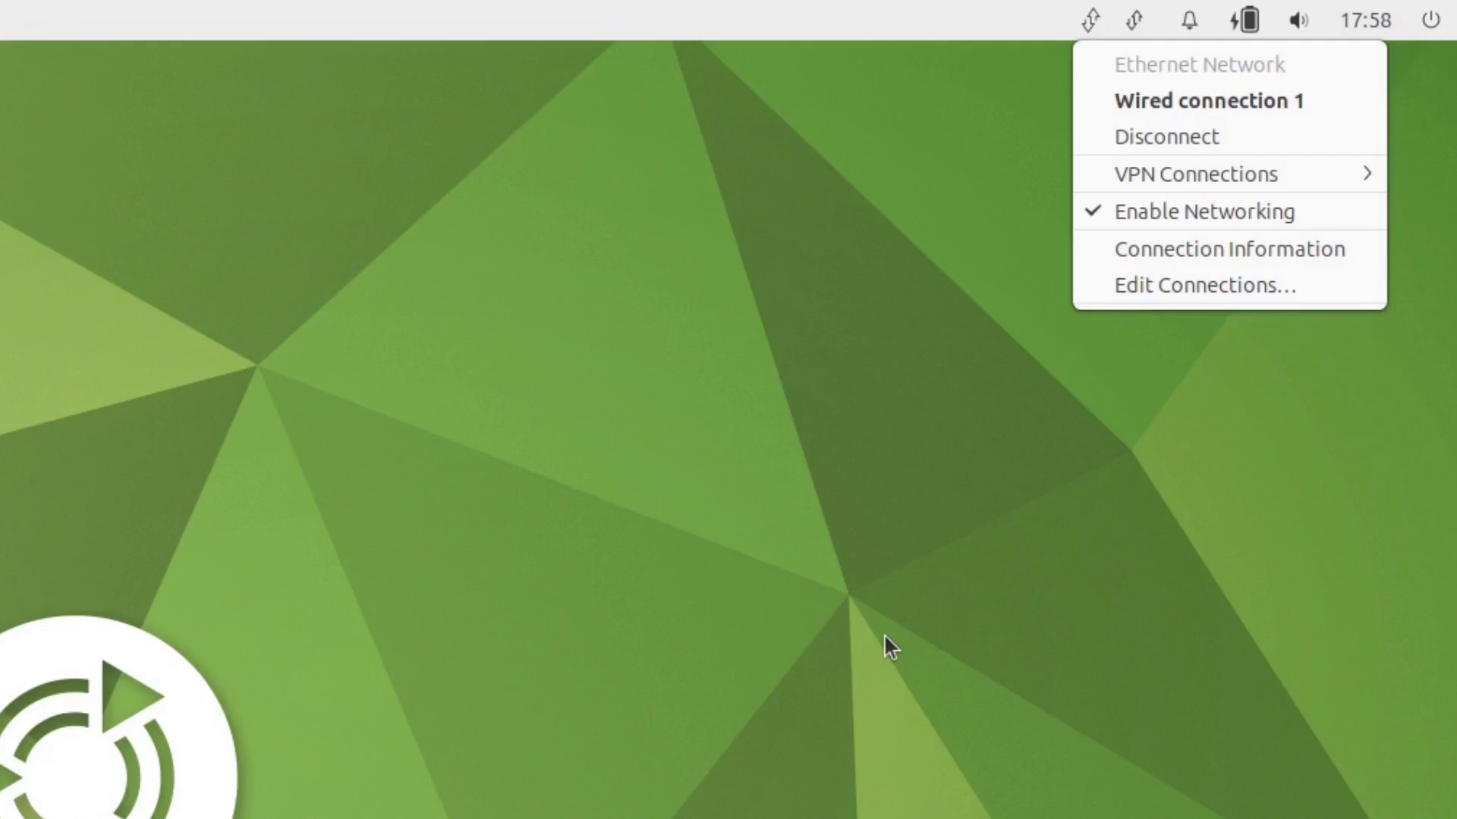
Step: Browse the application menu's All and Accessories categories
left_click(33, 10)
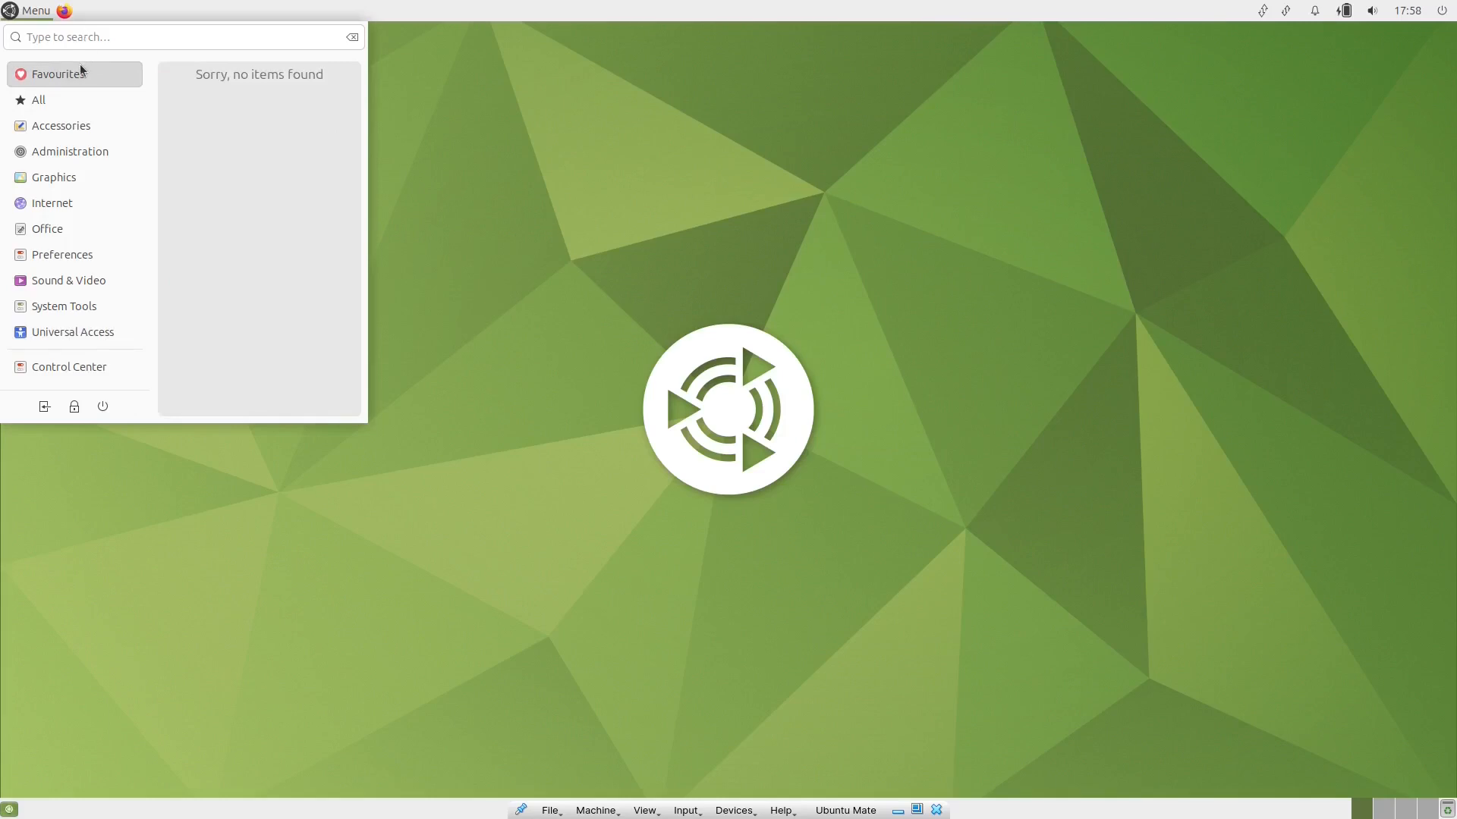
left_click(38, 100)
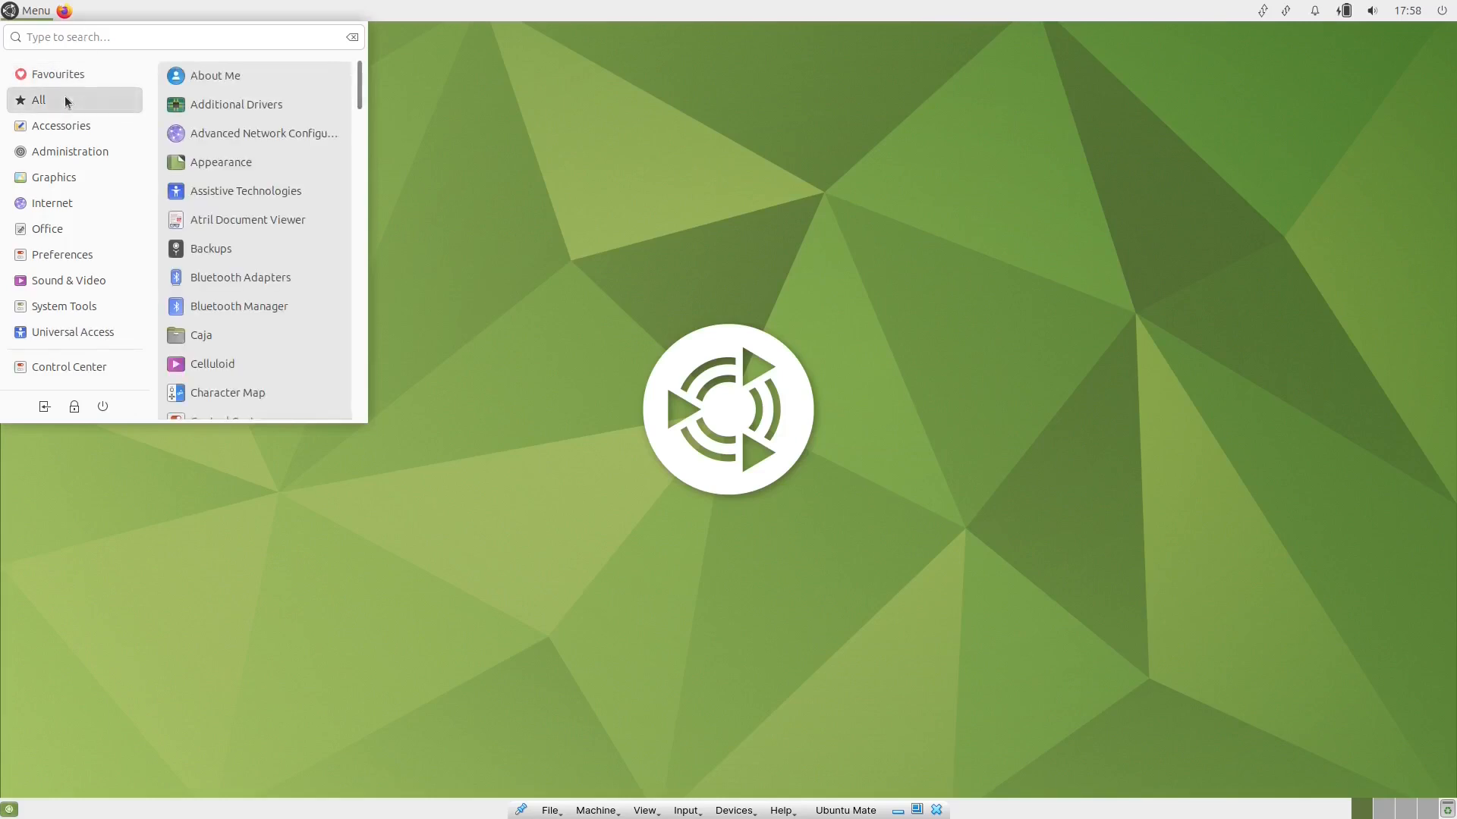
left_click(60, 125)
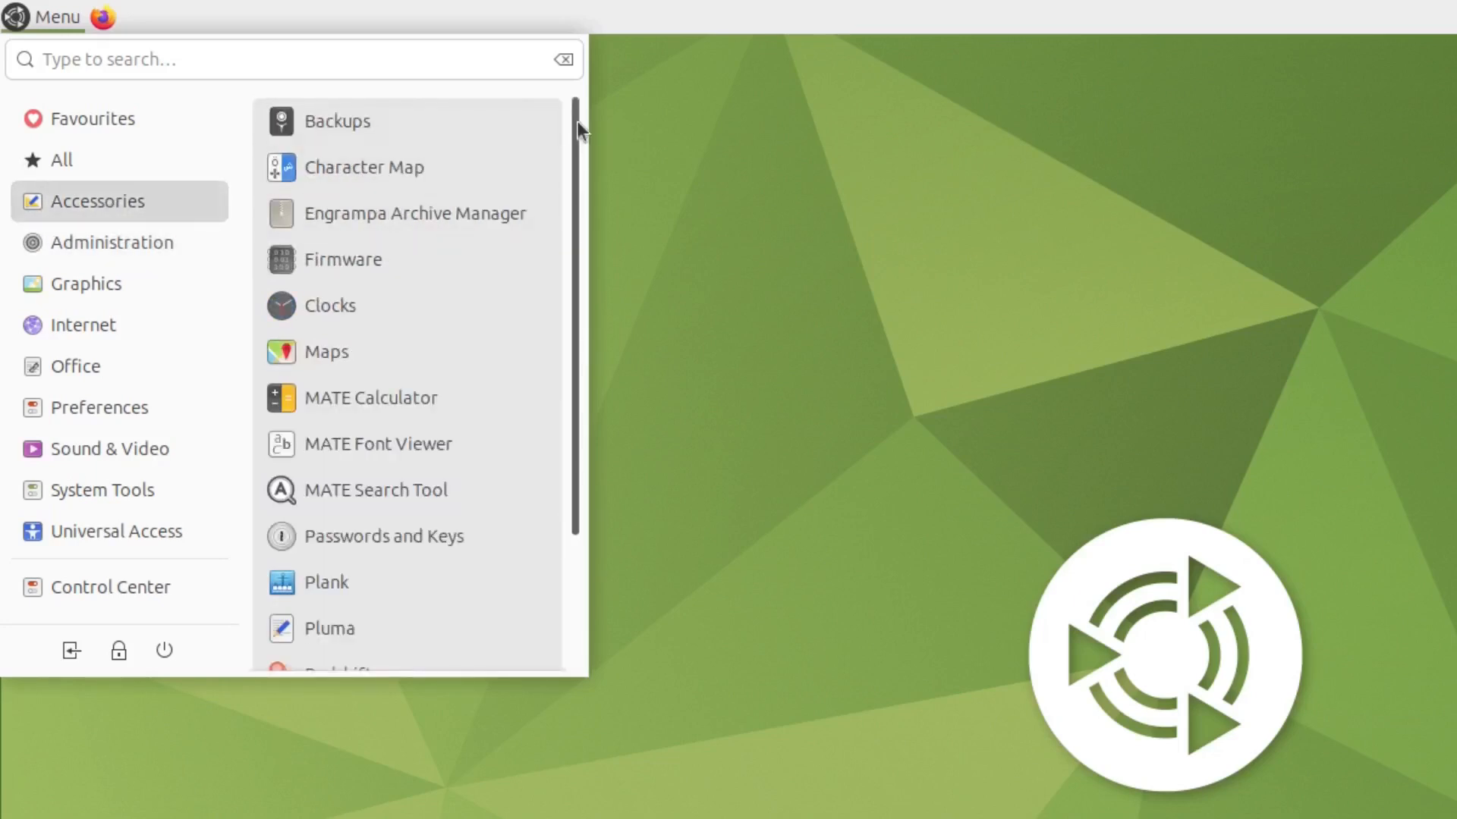
mouse_move(579, 173)
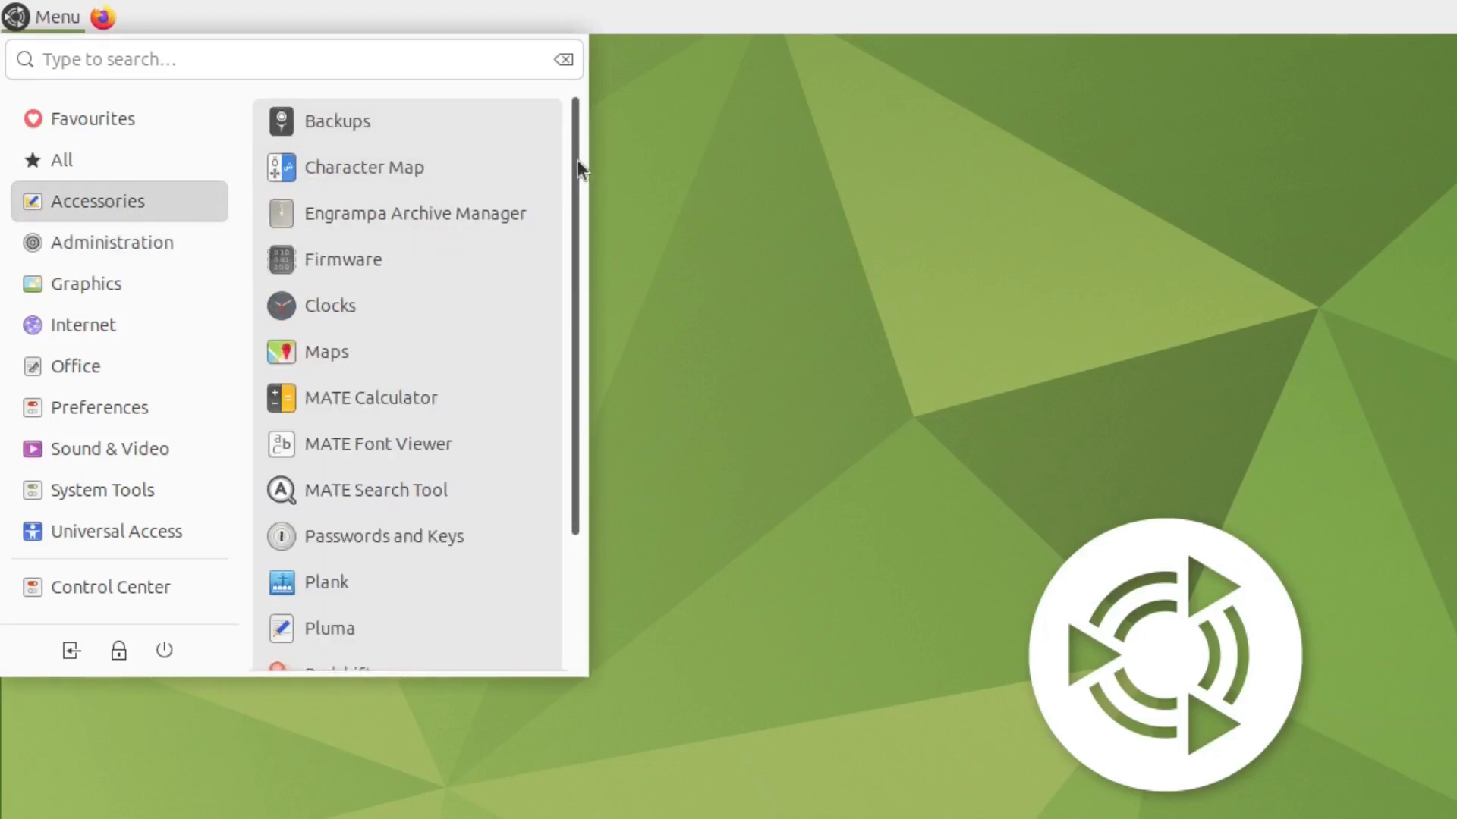
scroll("down", 3)
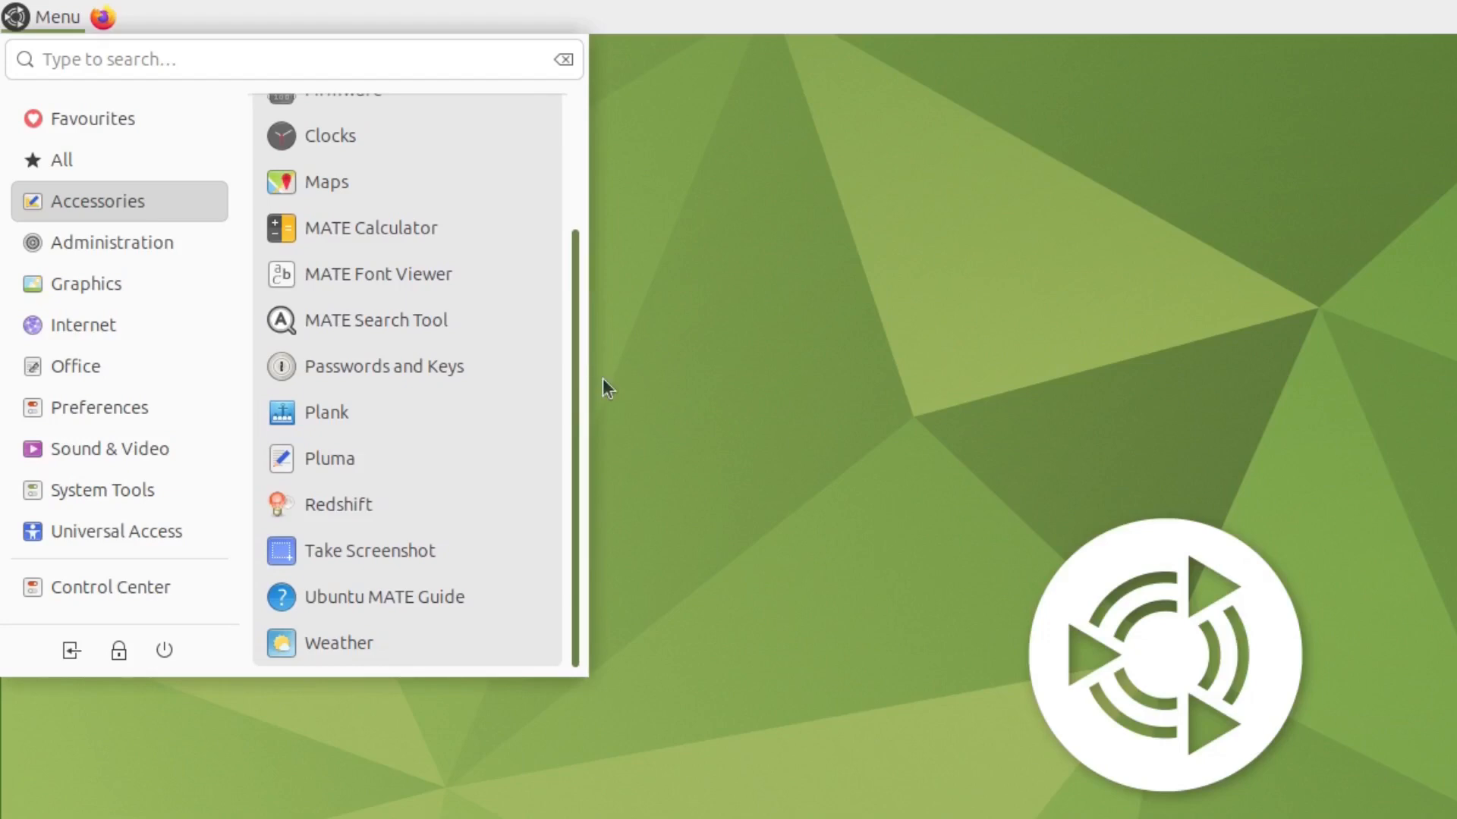
left_click(84, 283)
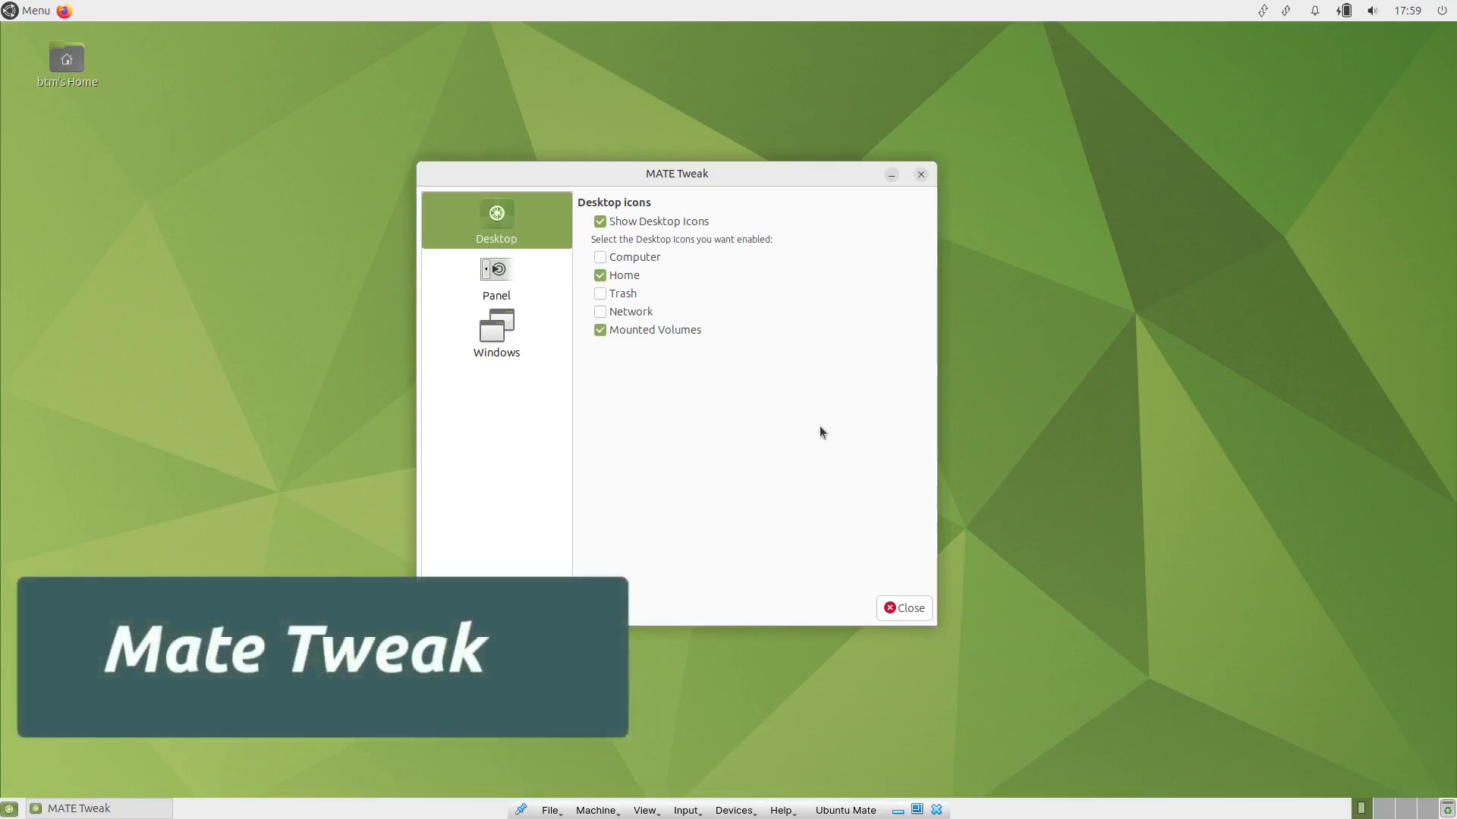
Step: Toggle the desktop Trash icon, then switch the panel layout to Contemporary
left_click(600, 293)
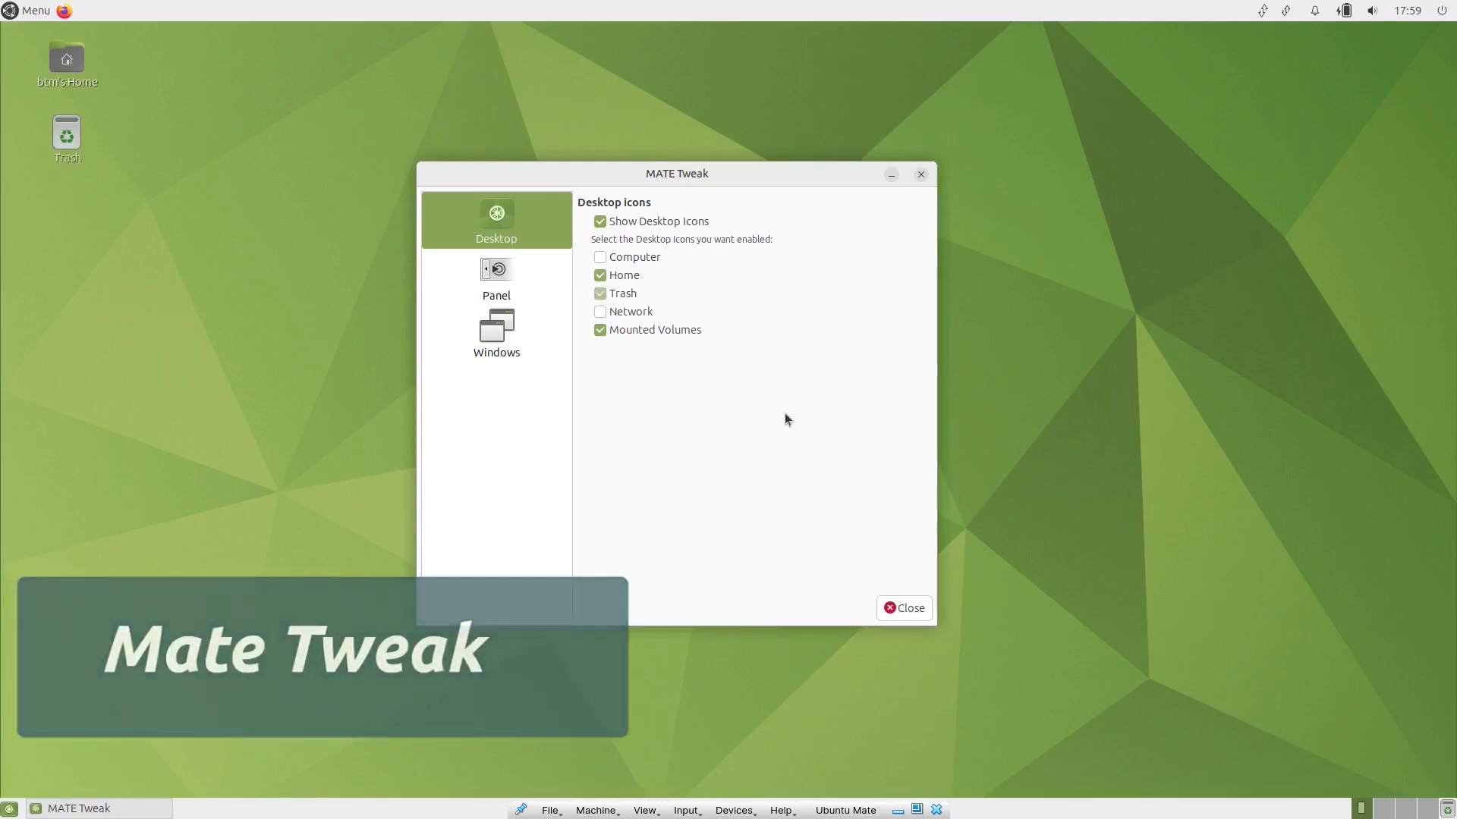
left_click(600, 293)
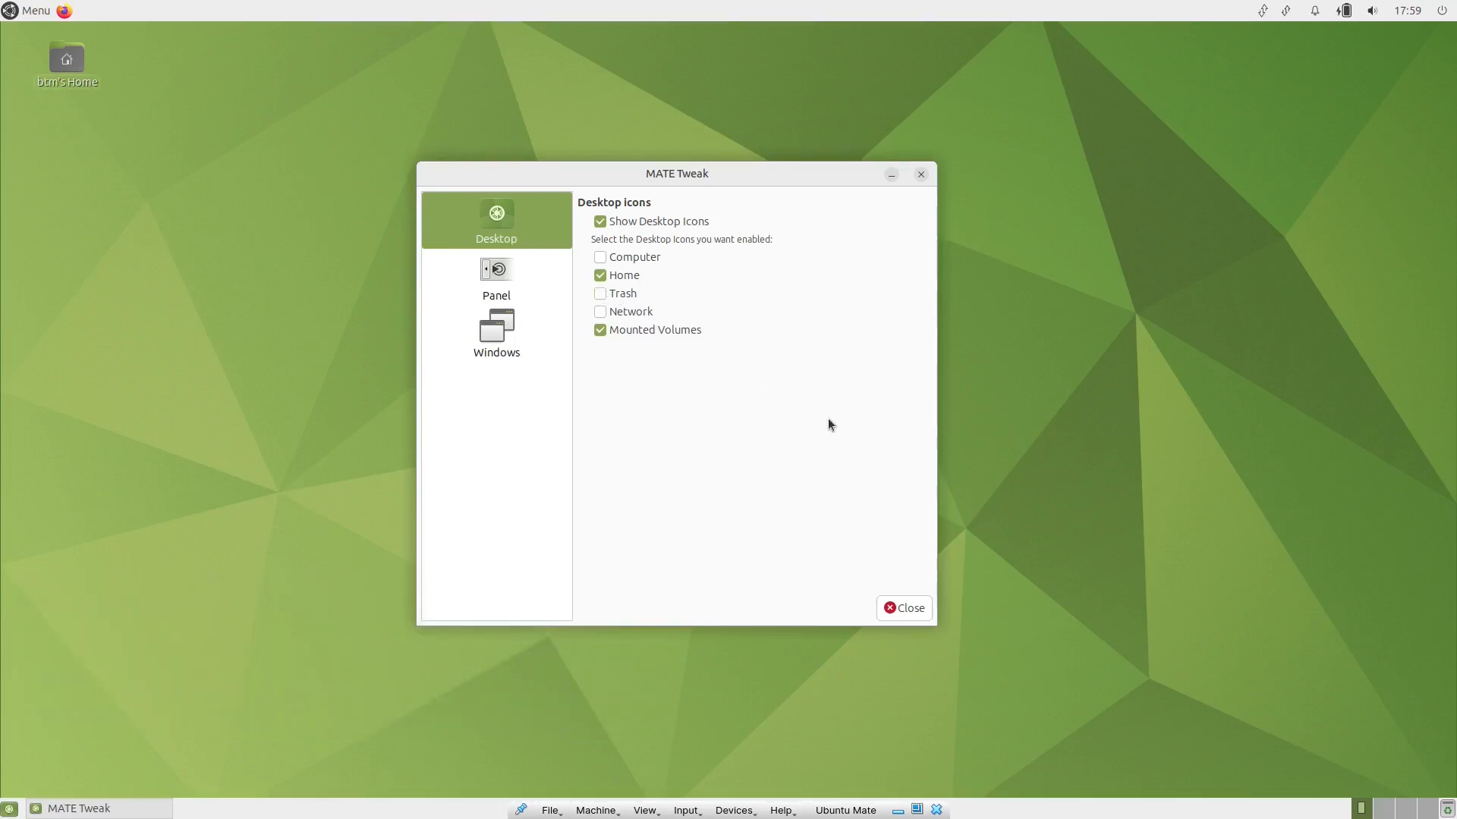
left_click(496, 279)
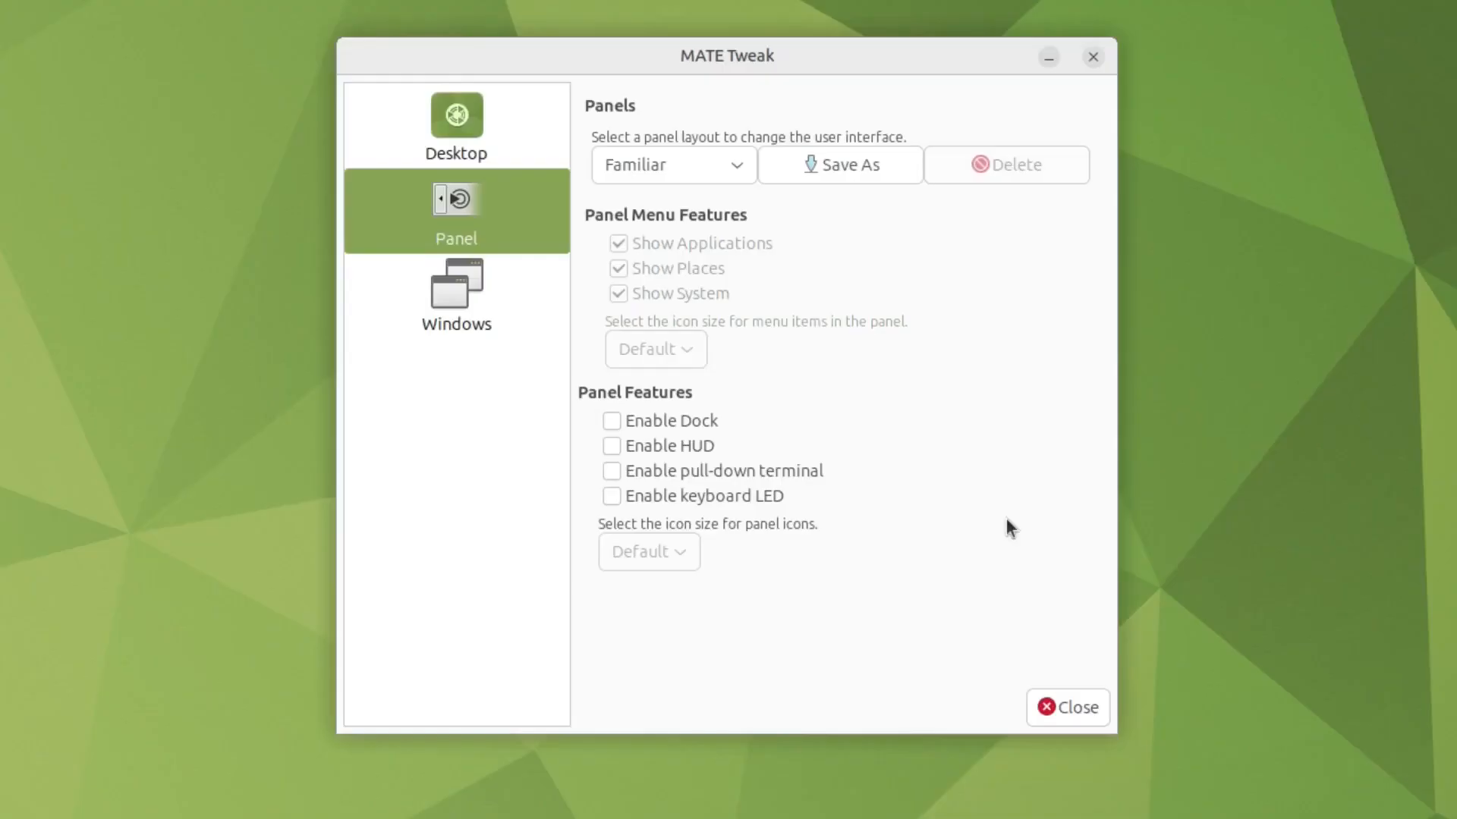
left_click(671, 164)
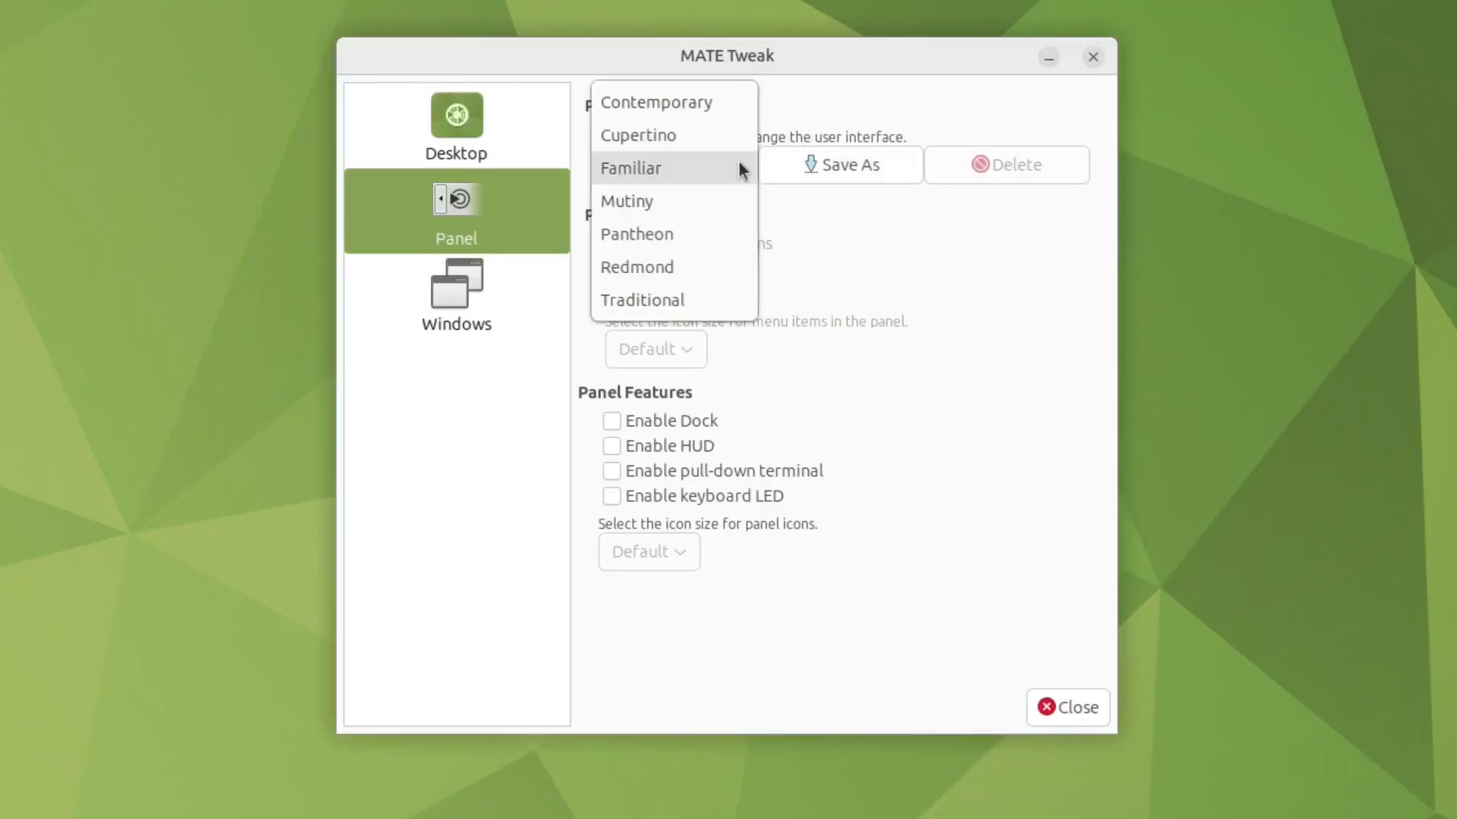
mouse_move(1051, 569)
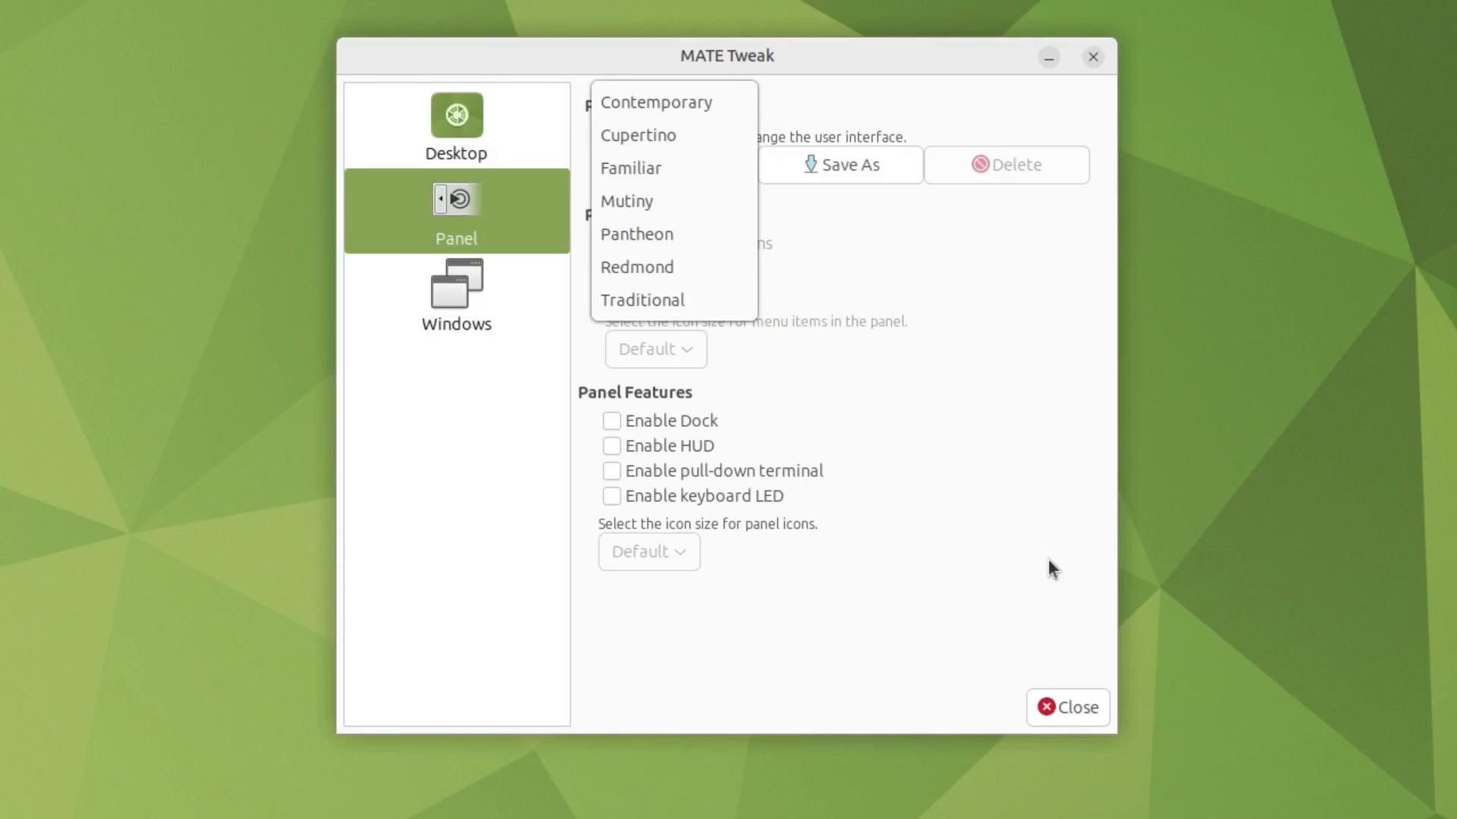
mouse_move(673, 102)
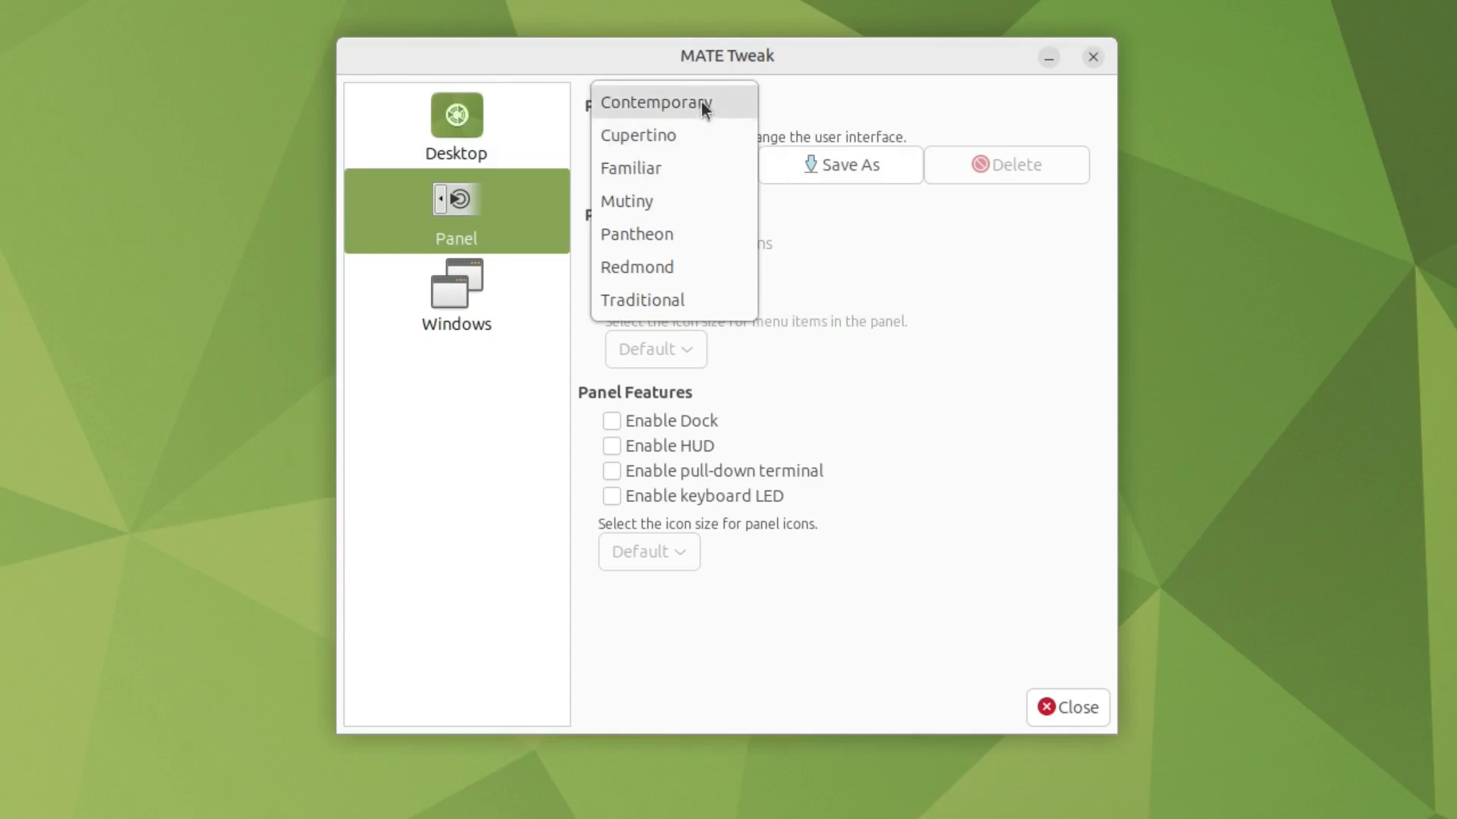
left_click(655, 102)
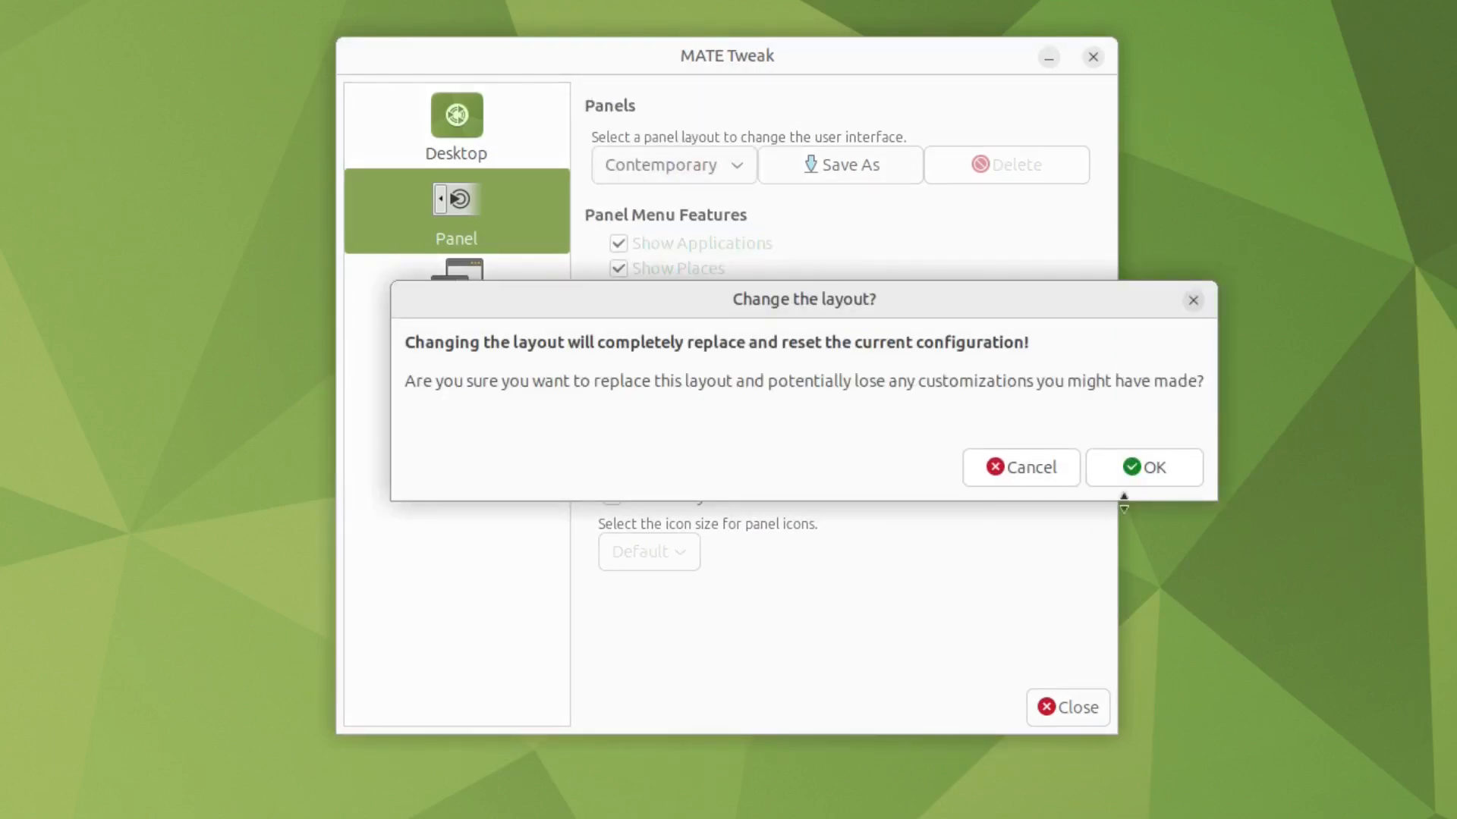
left_click(1142, 467)
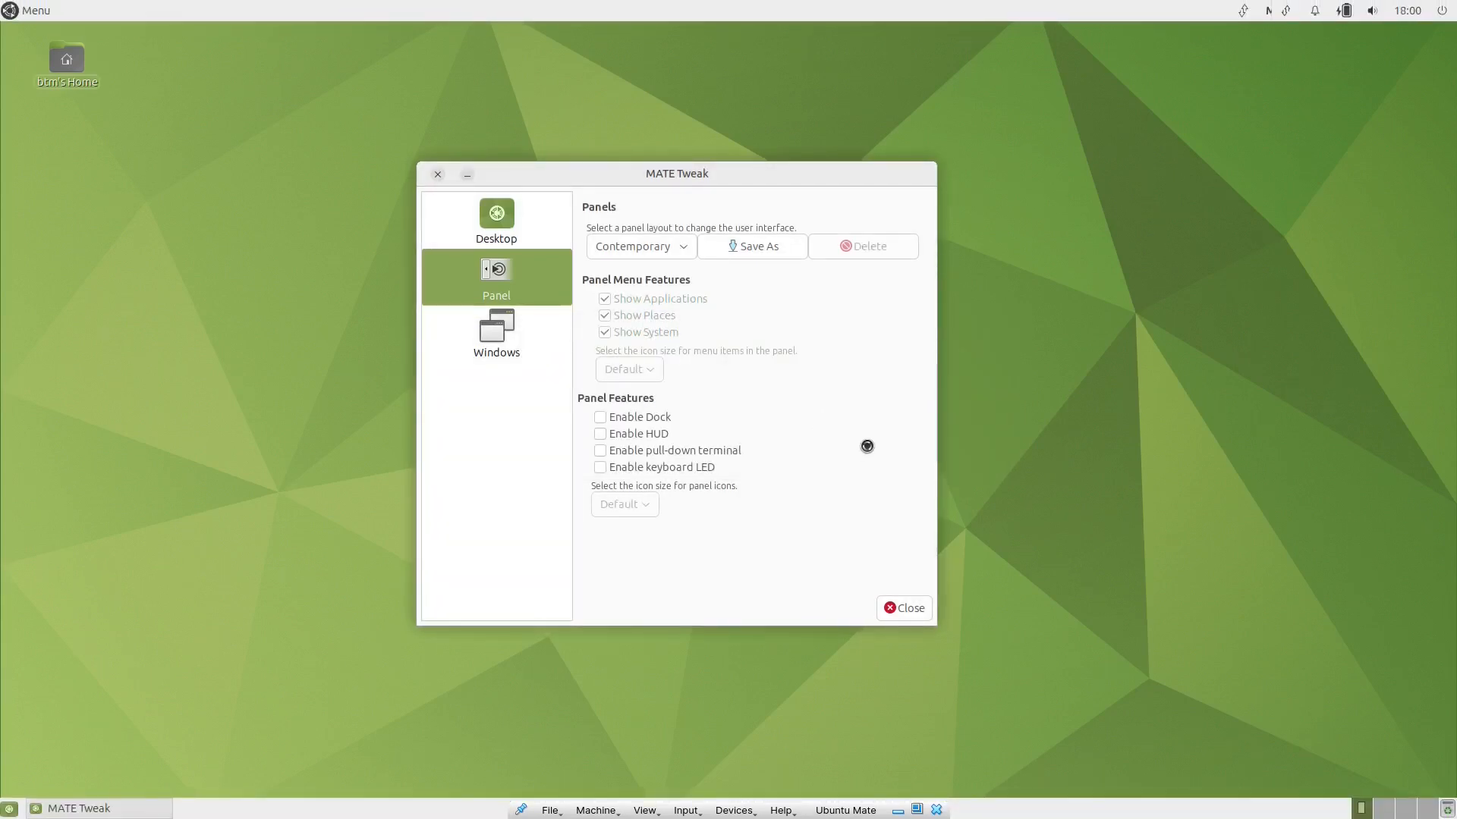
Step: Switch the panel layout to Cupertino and confirm
left_click(639, 245)
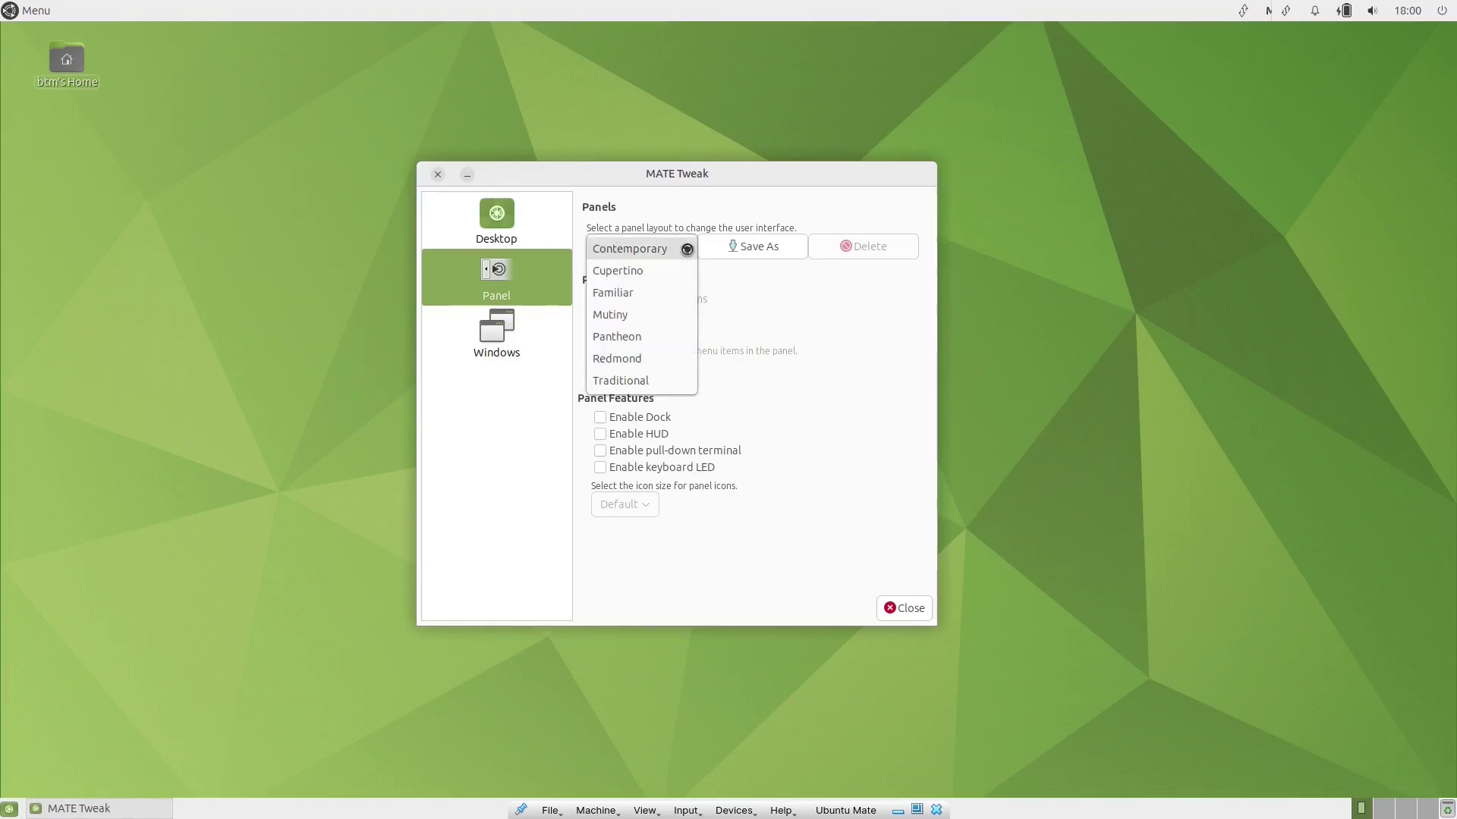
left_click(617, 270)
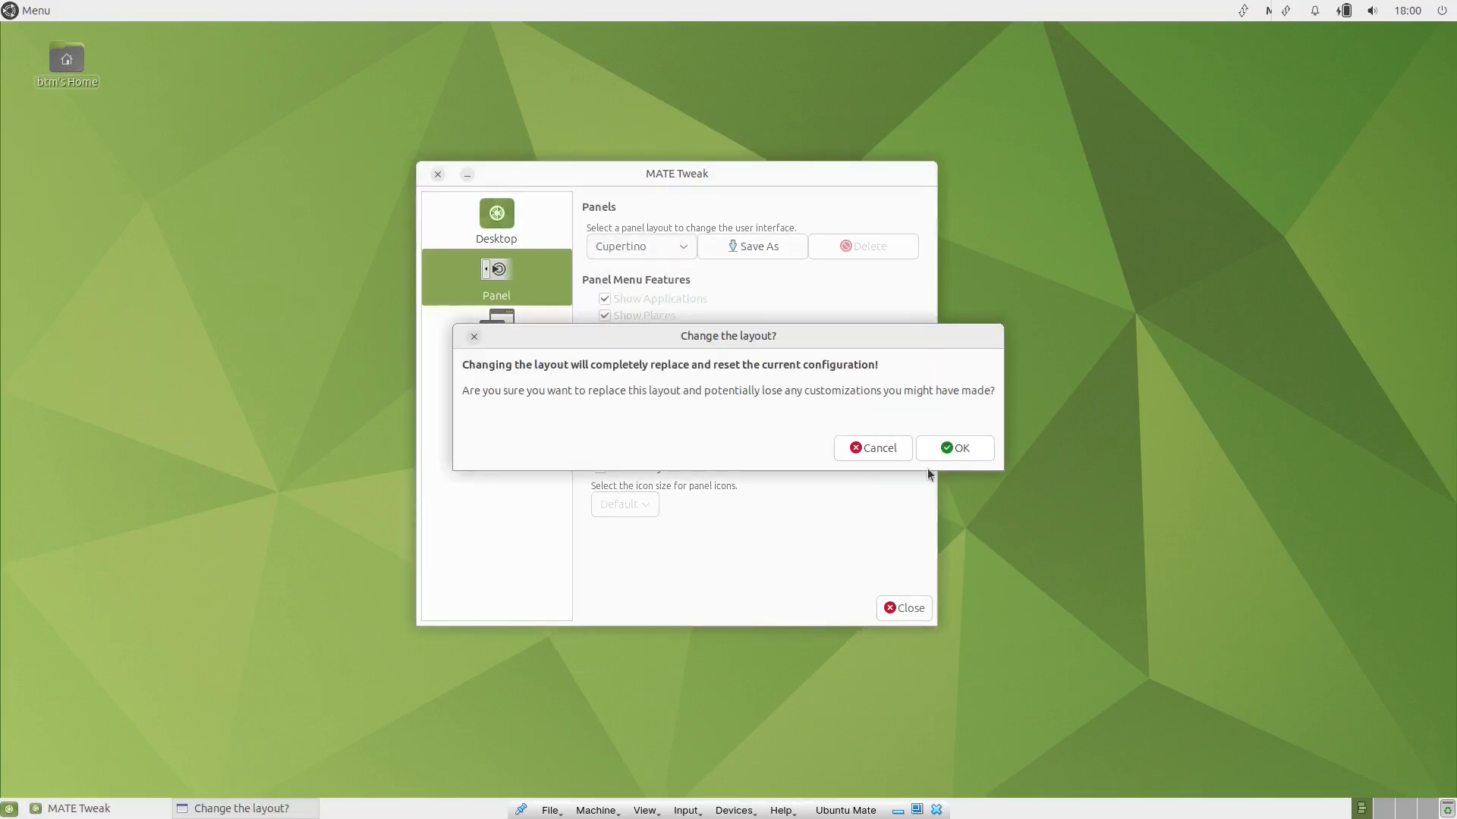
left_click(953, 447)
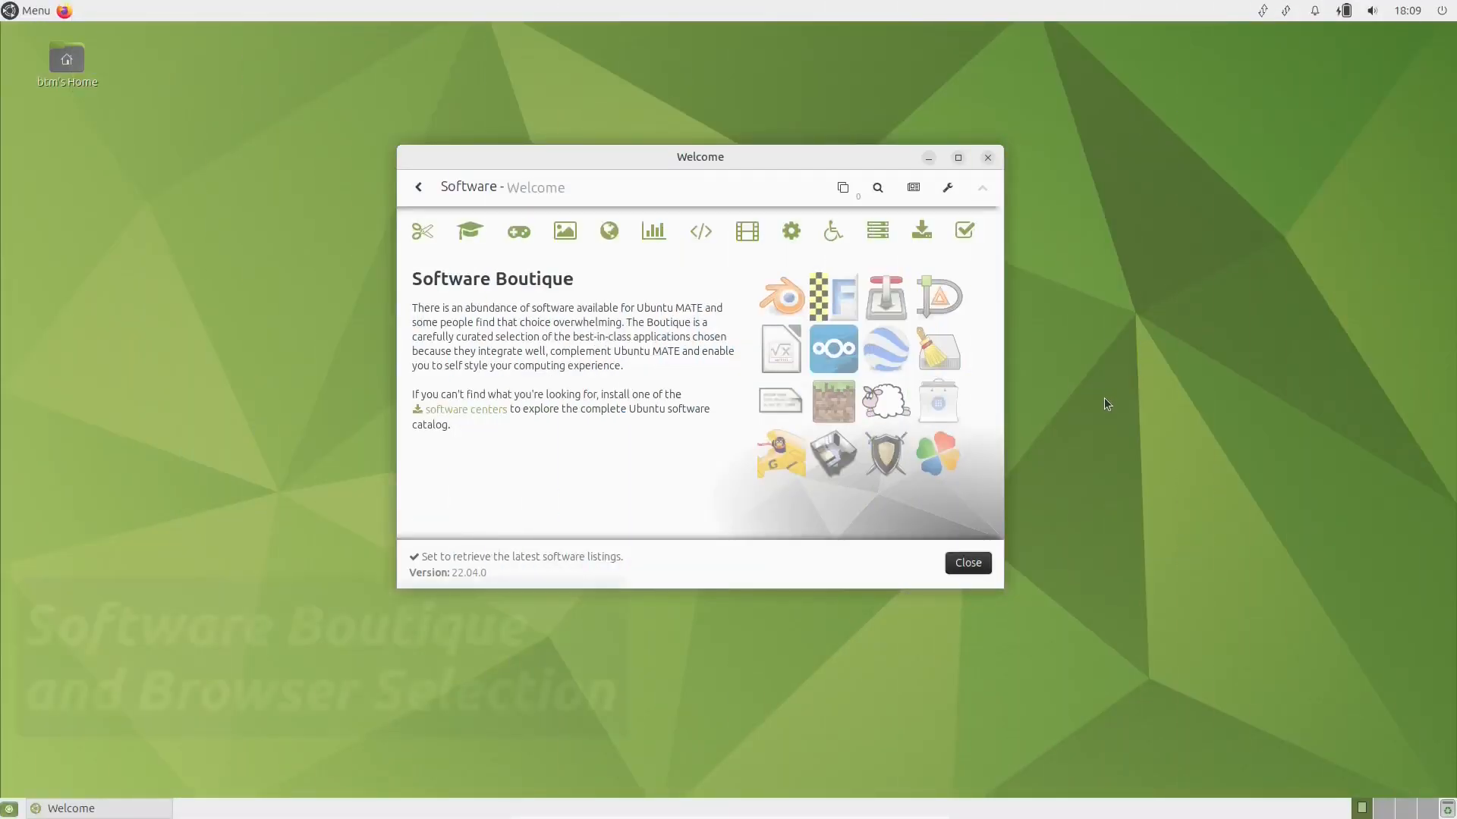
Step: Open the Accessories category in Software Boutique and scroll its apps
left_click(421, 231)
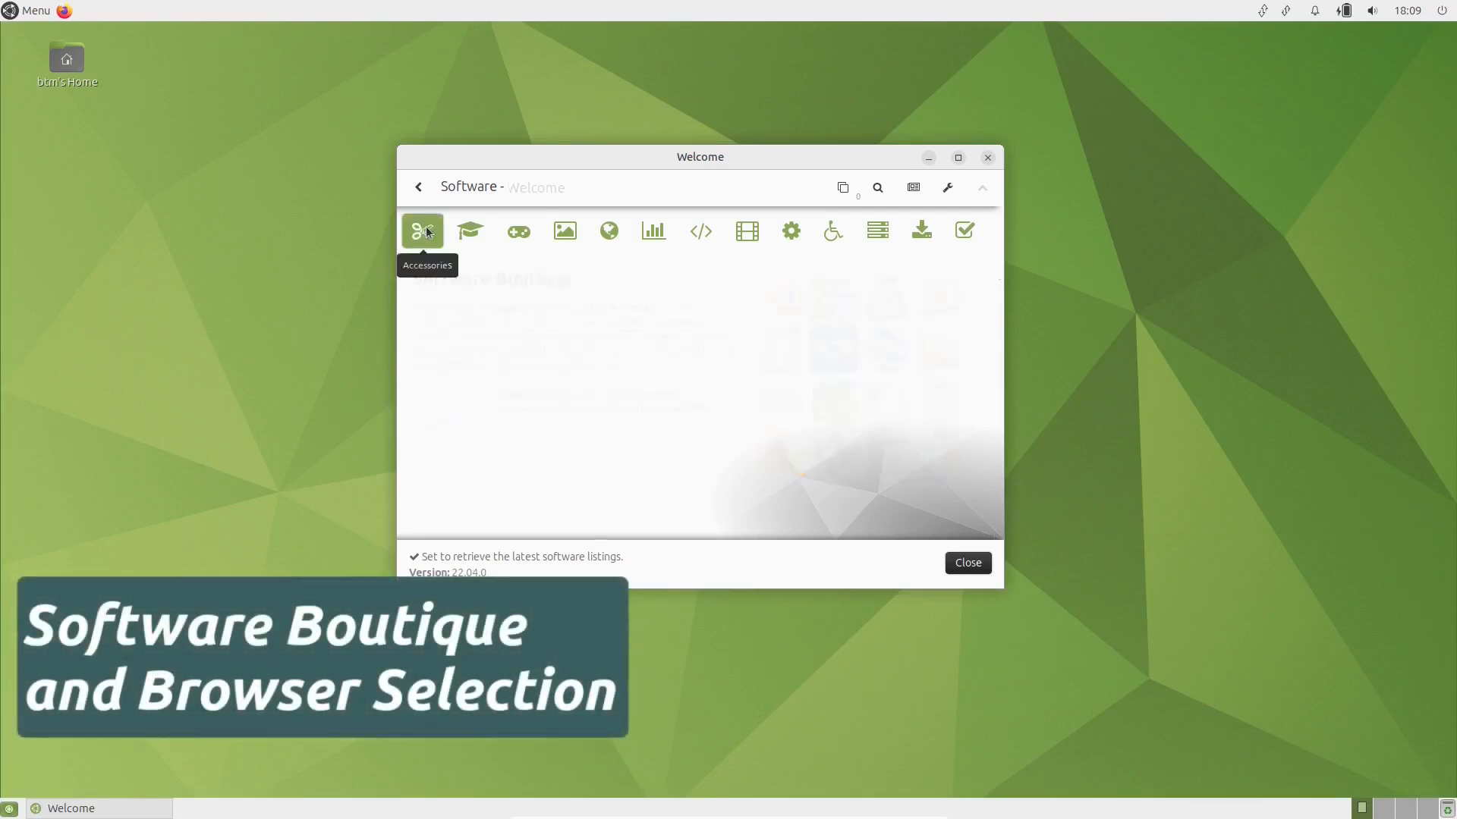
left_click(422, 231)
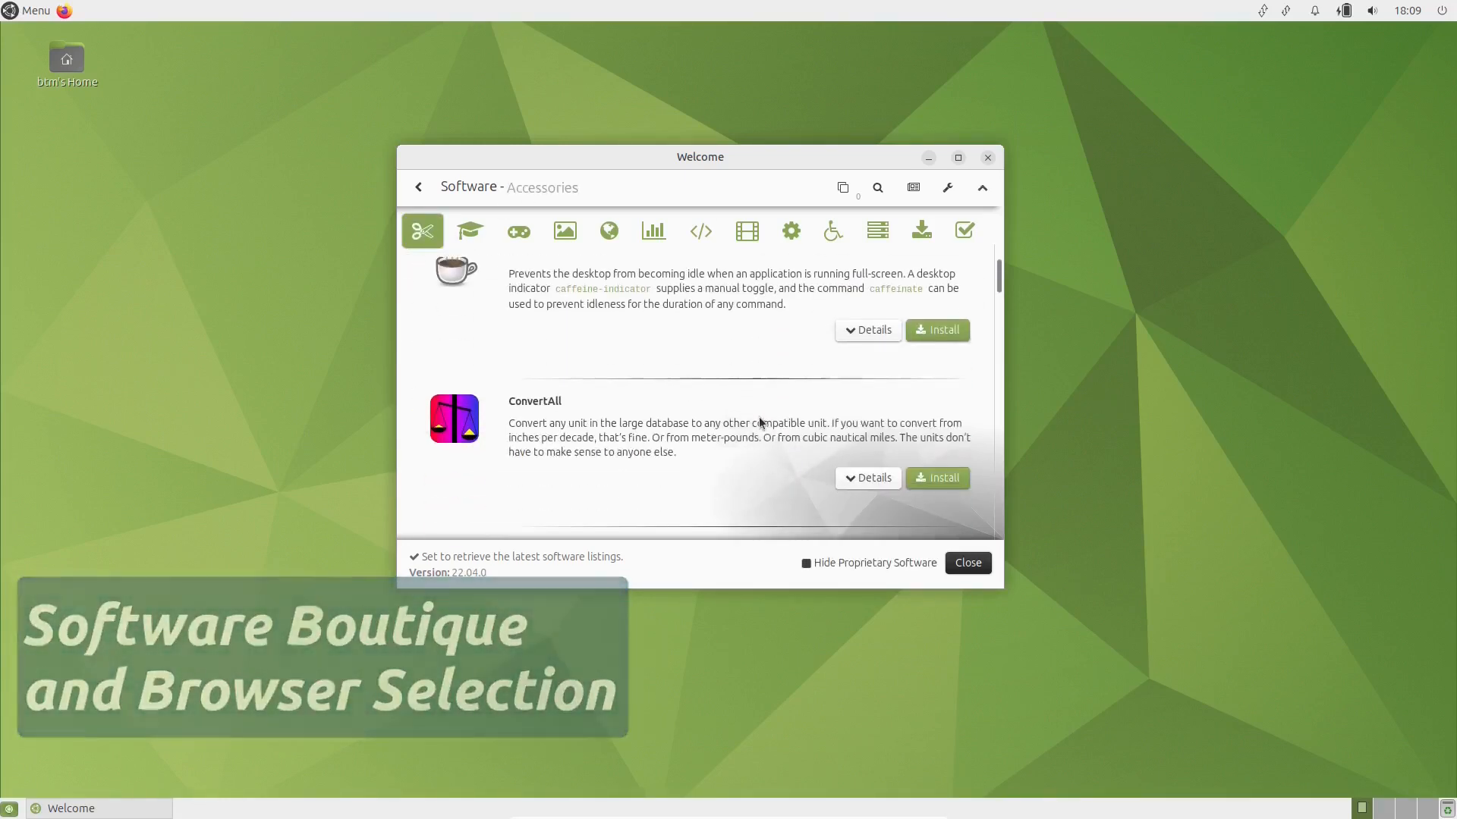
scroll("down", 3)
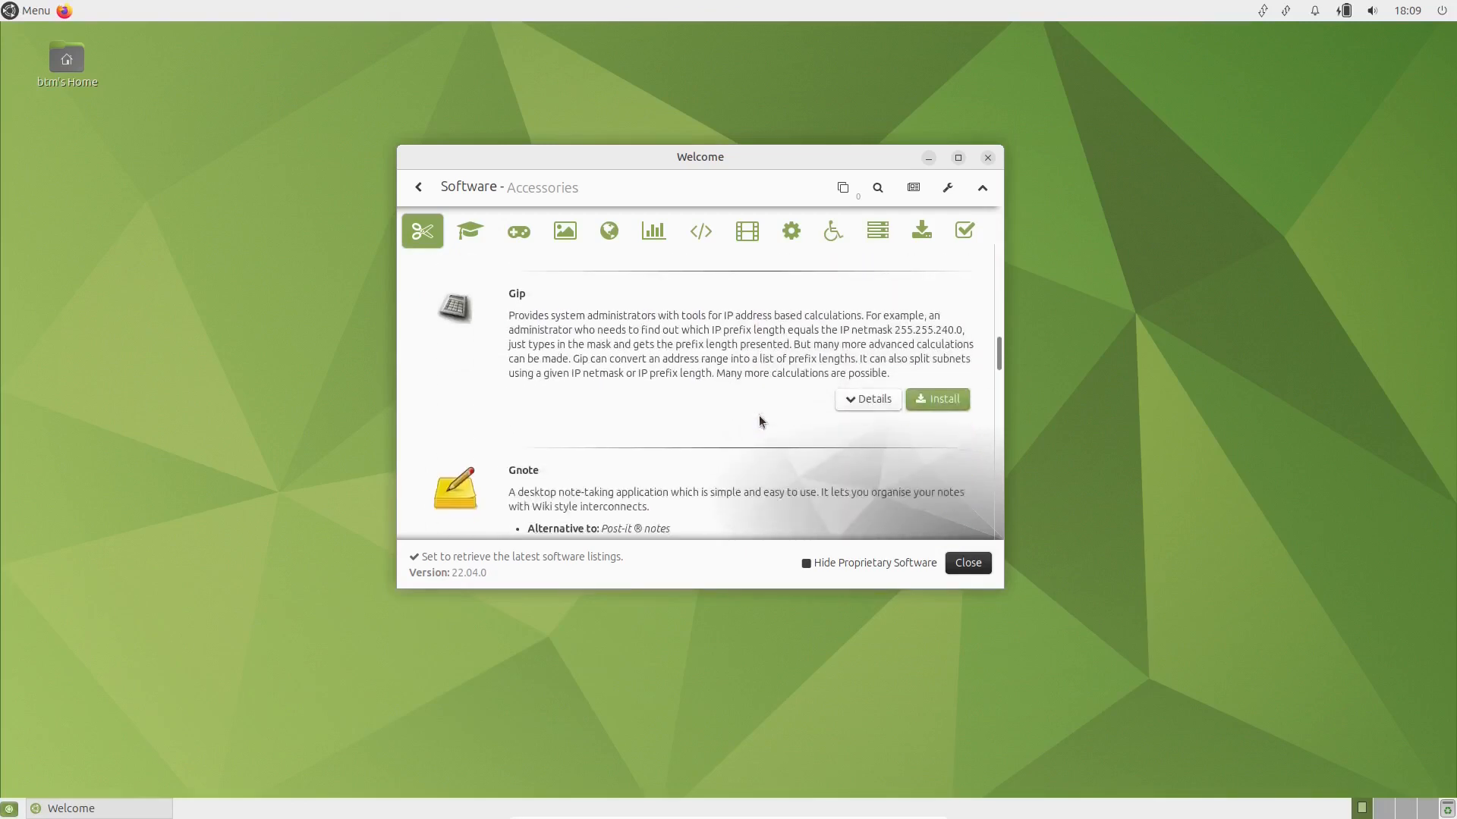
scroll("down", 3)
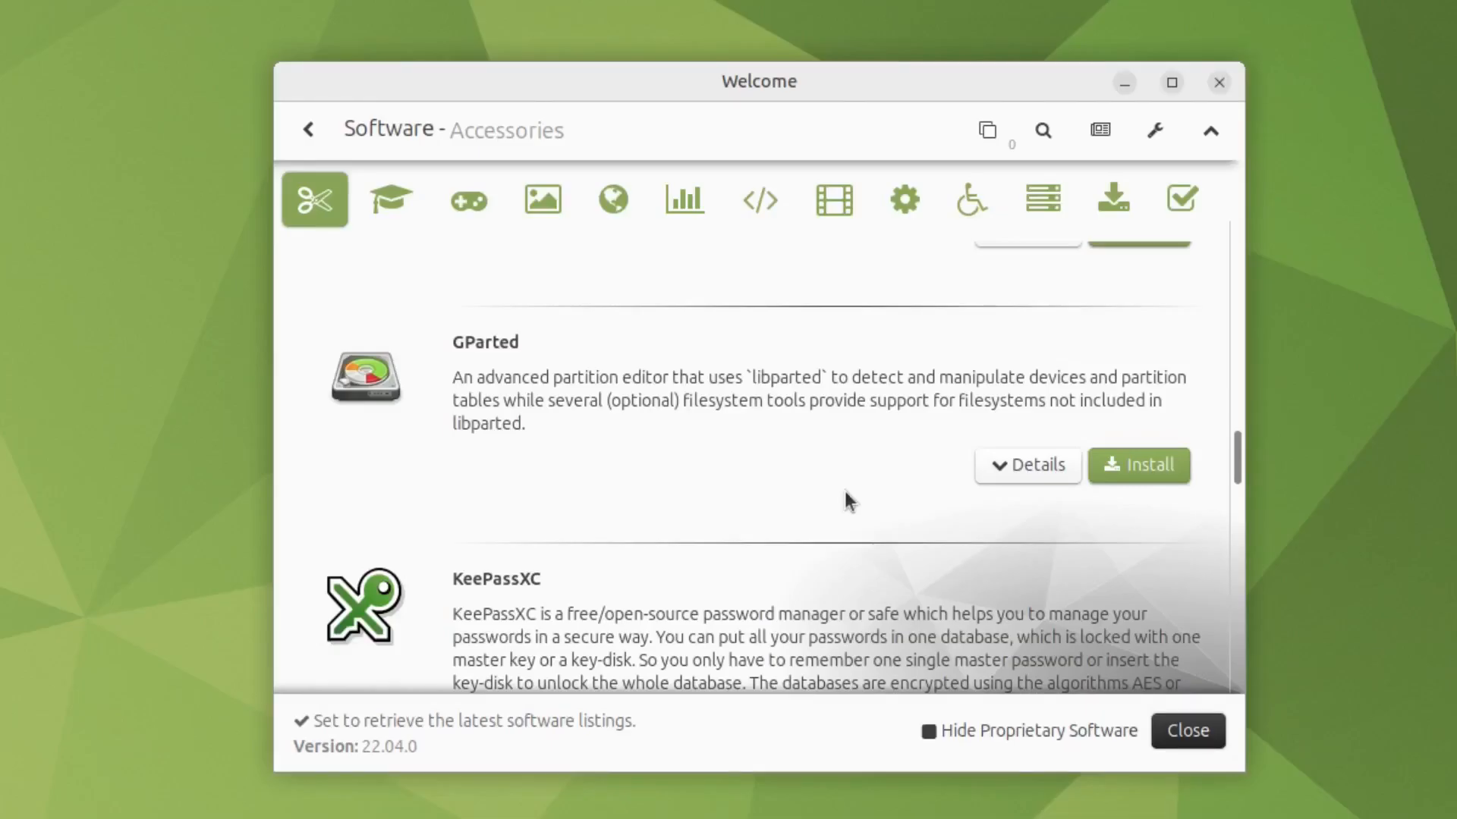
mouse_move(469, 199)
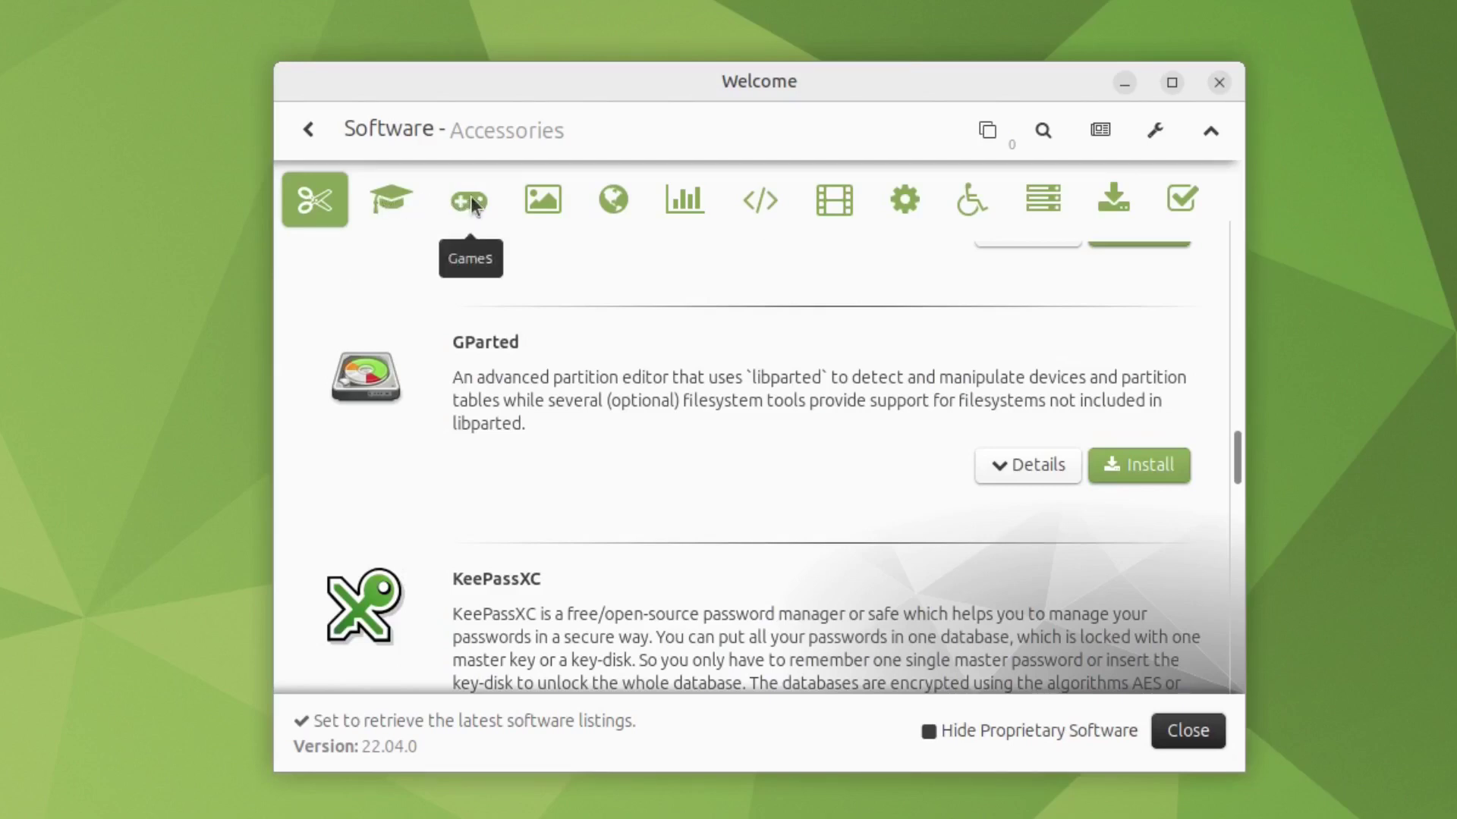
mouse_move(612, 199)
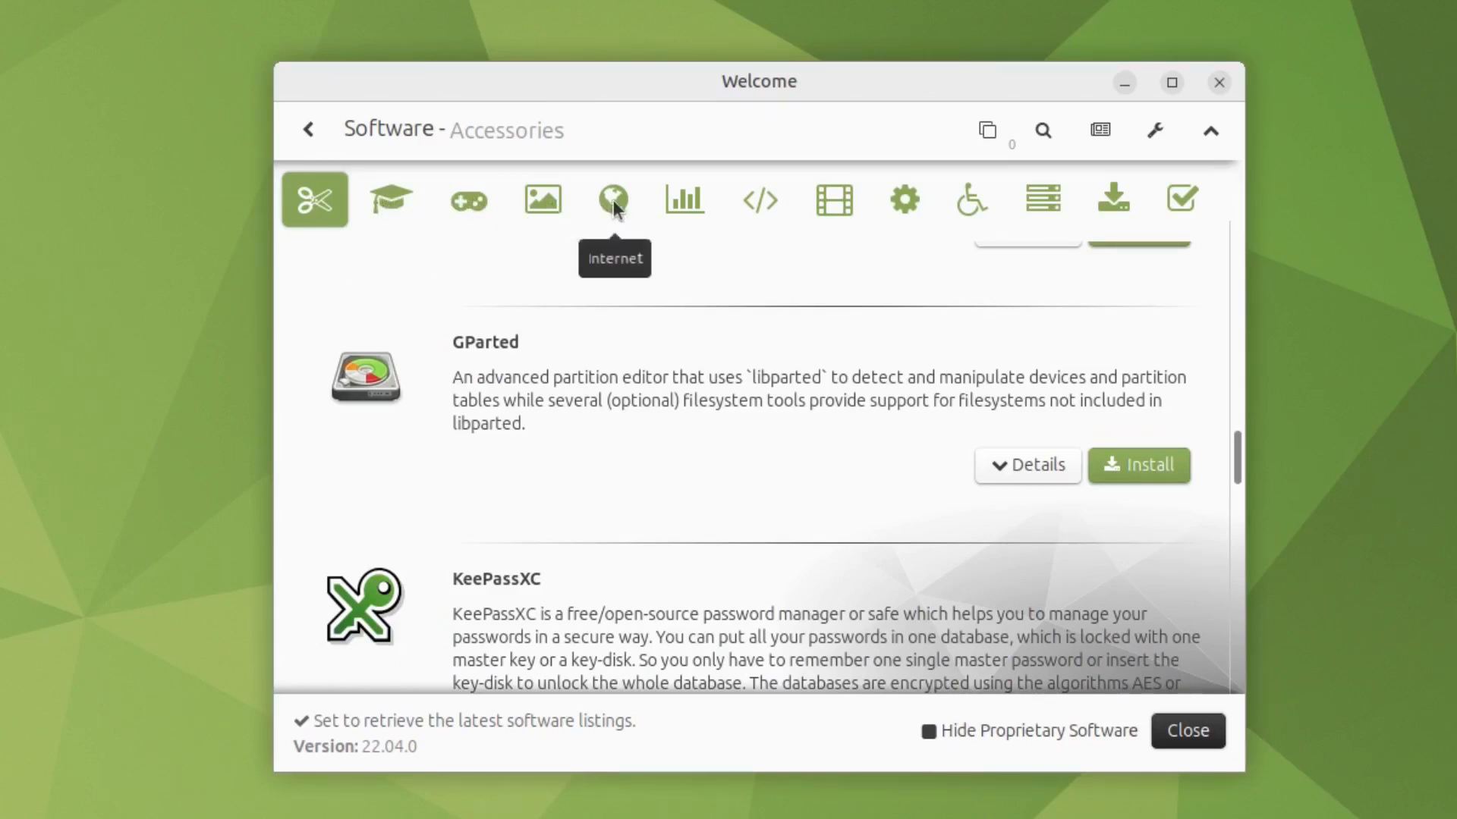
mouse_move(760, 200)
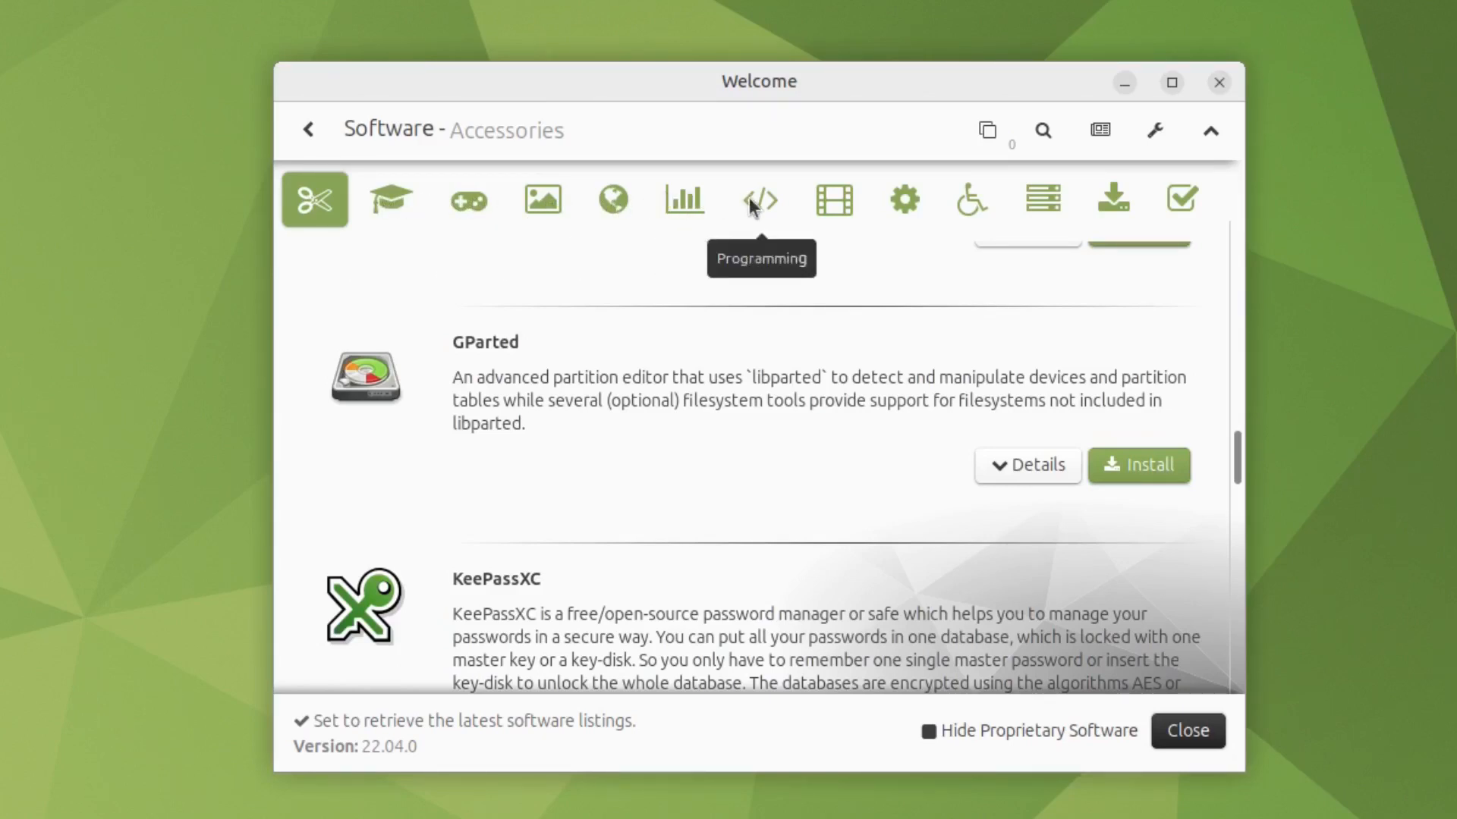
Step: Scroll through the Sound & Video apps, where Codecs Pack shows installed
left_click(832, 199)
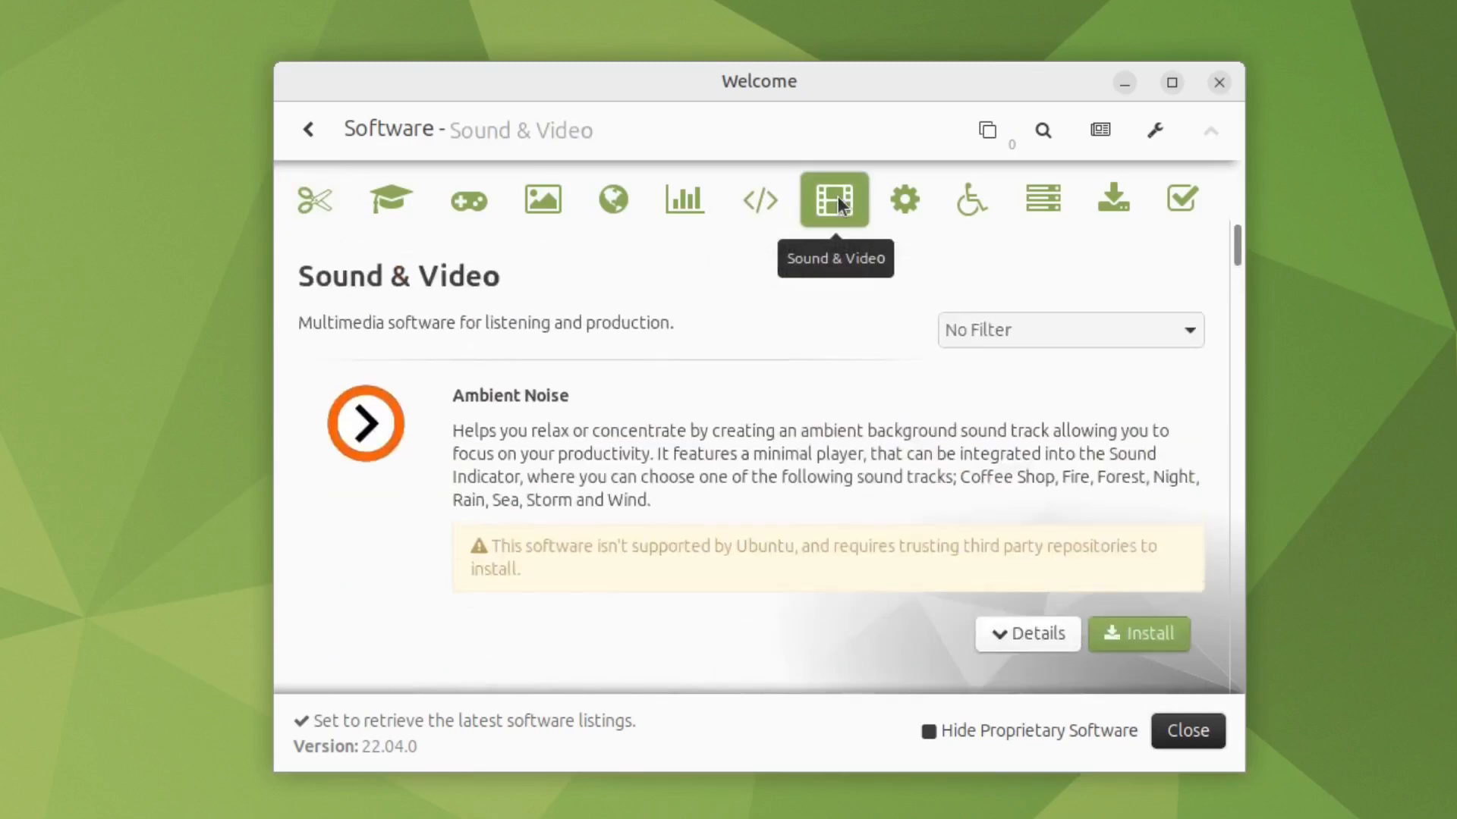
scroll("down", 3)
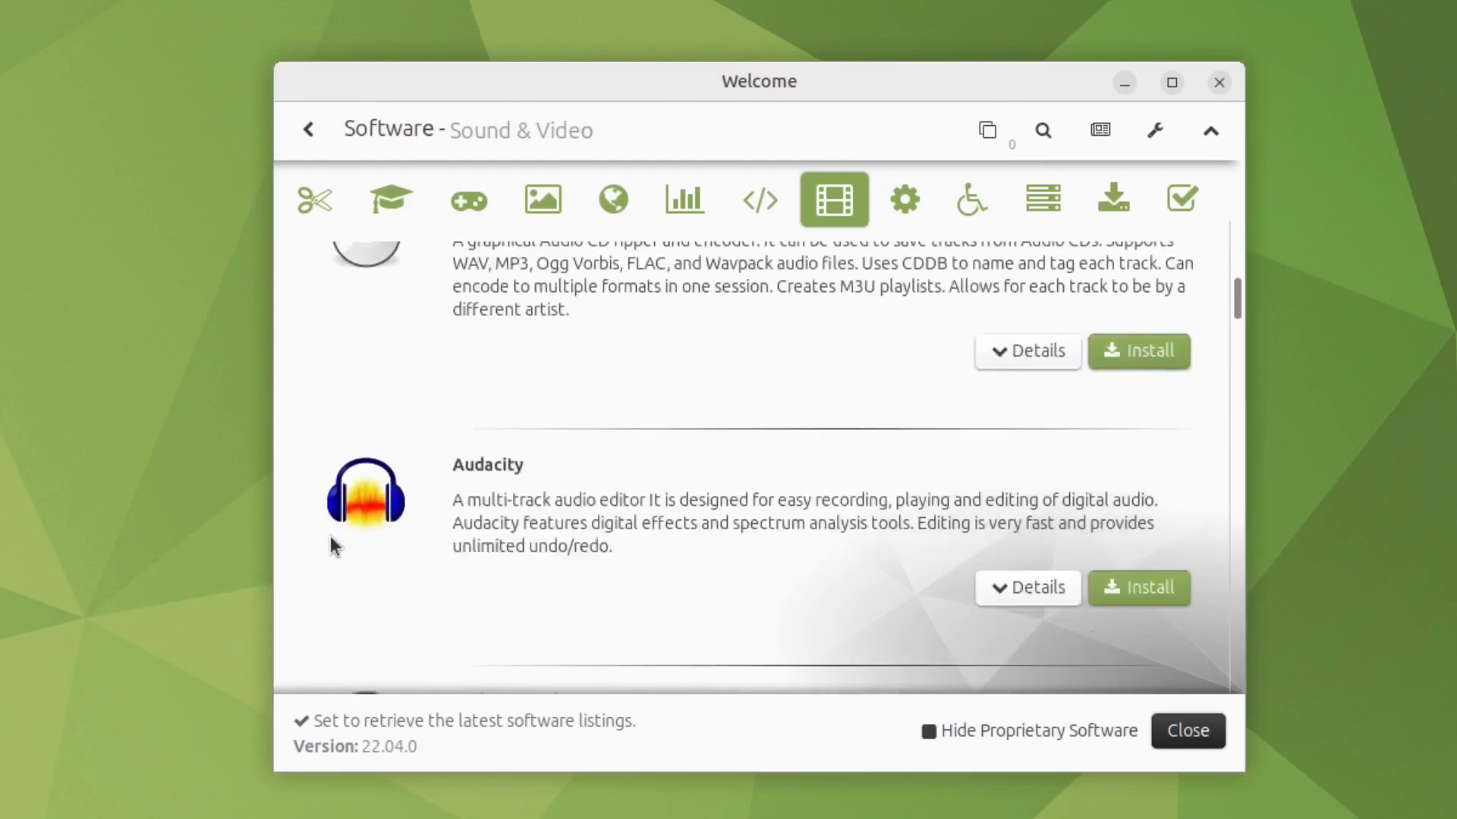
scroll("down", 3)
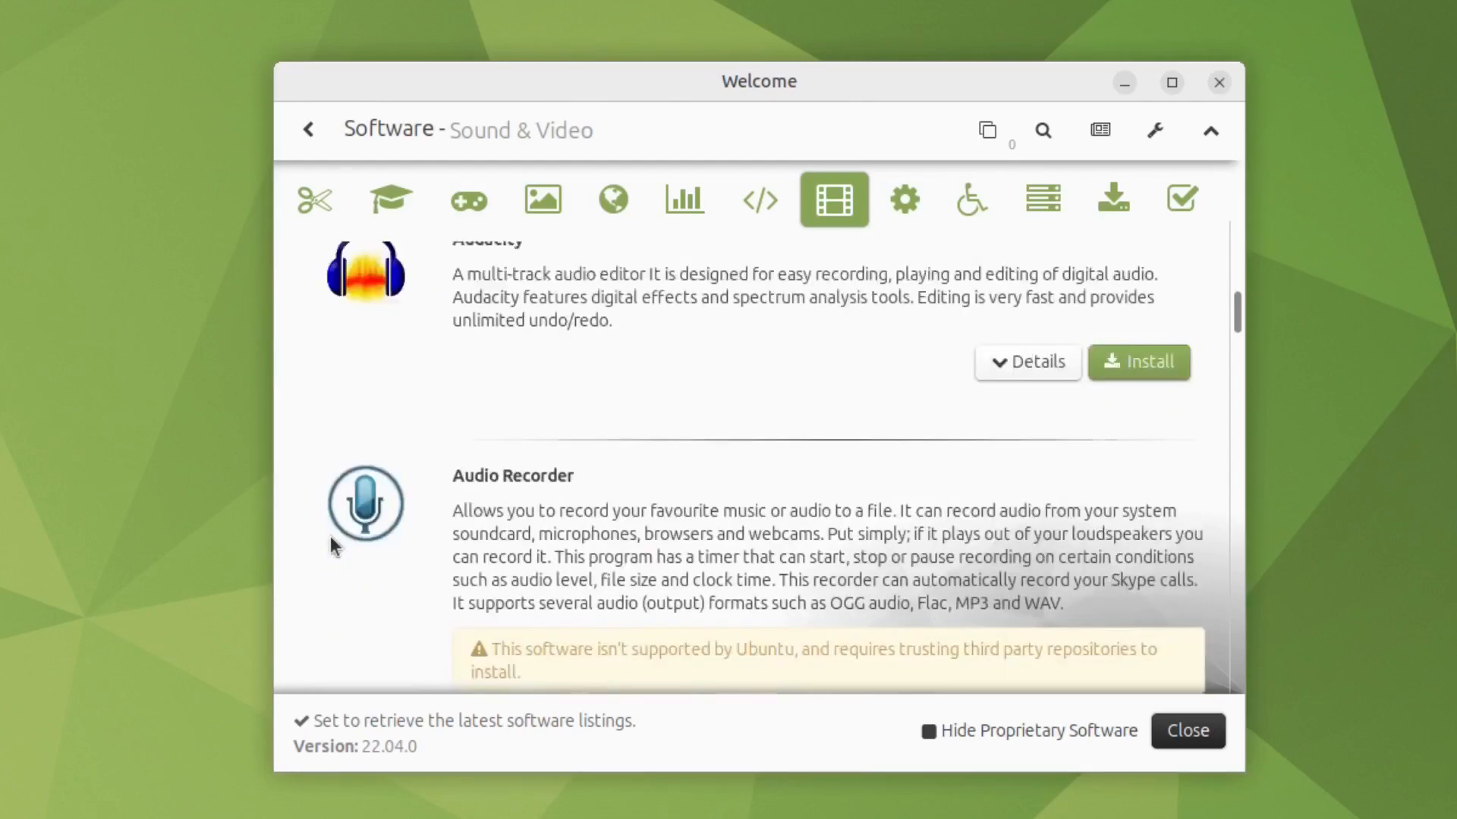
scroll("down", 3)
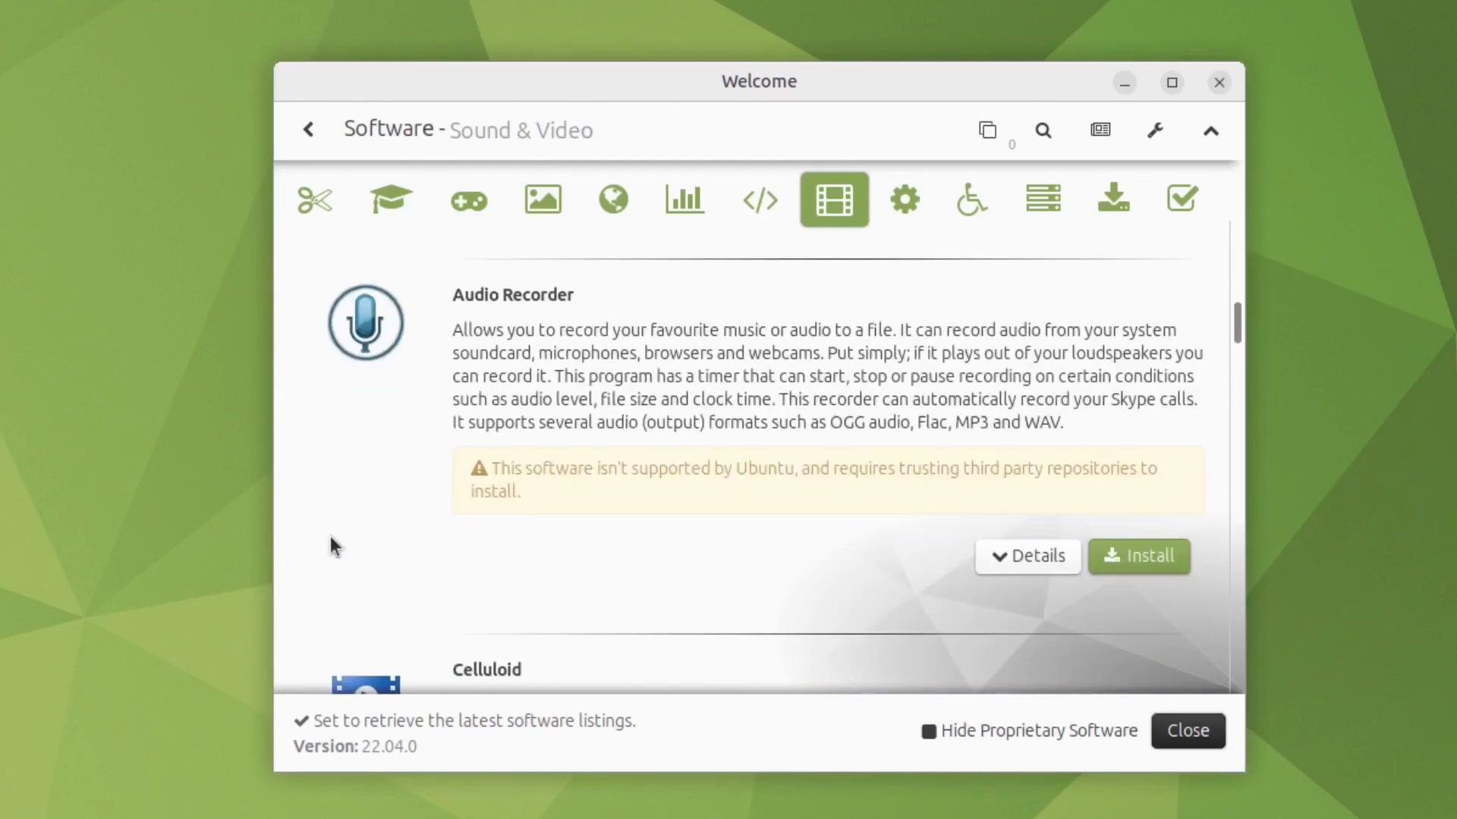
scroll("down", 3)
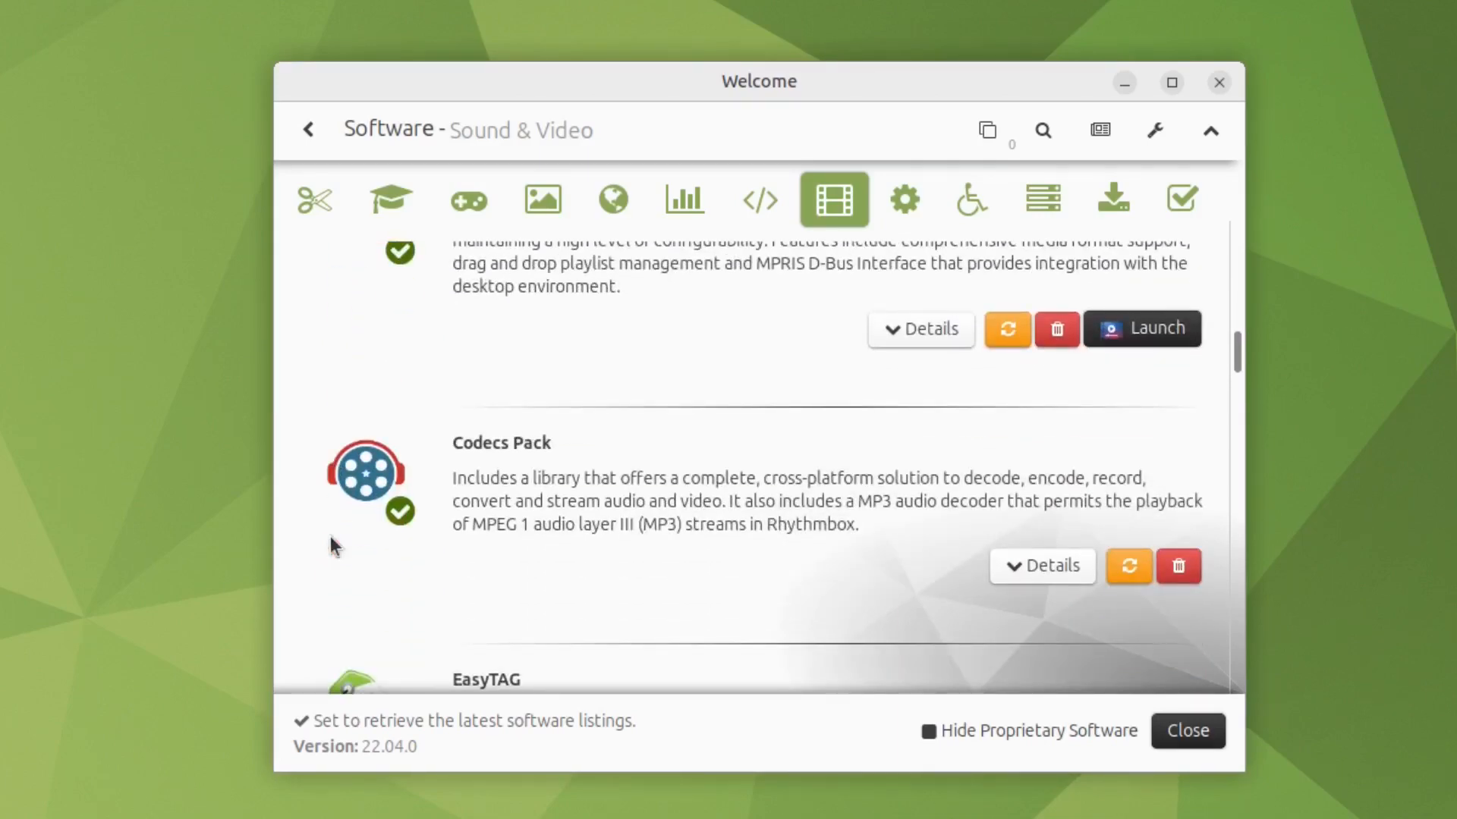
Step: Install the Software app from the More Software category, then return to Main Menu
left_click(1112, 198)
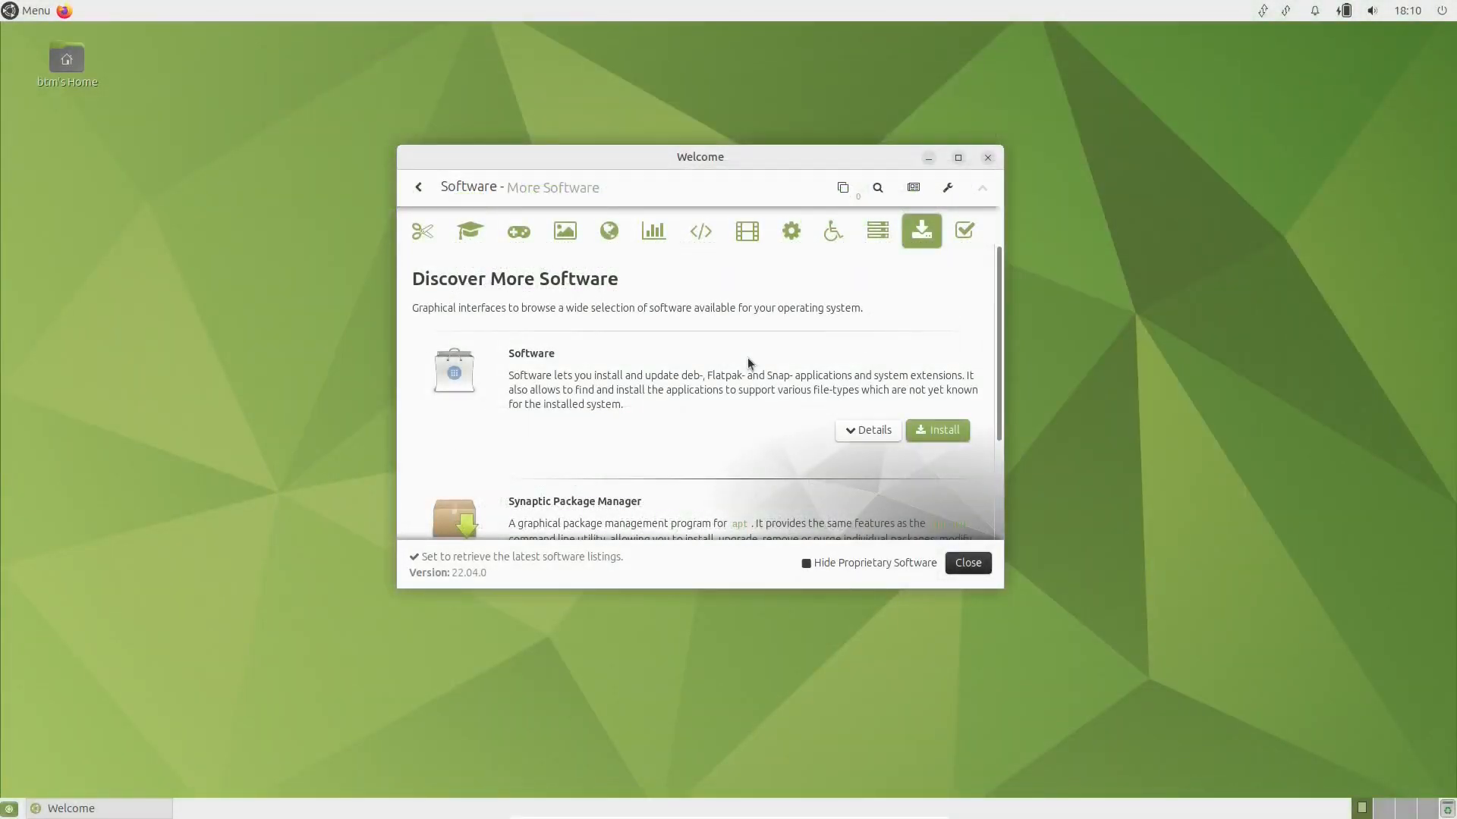
left_click(936, 430)
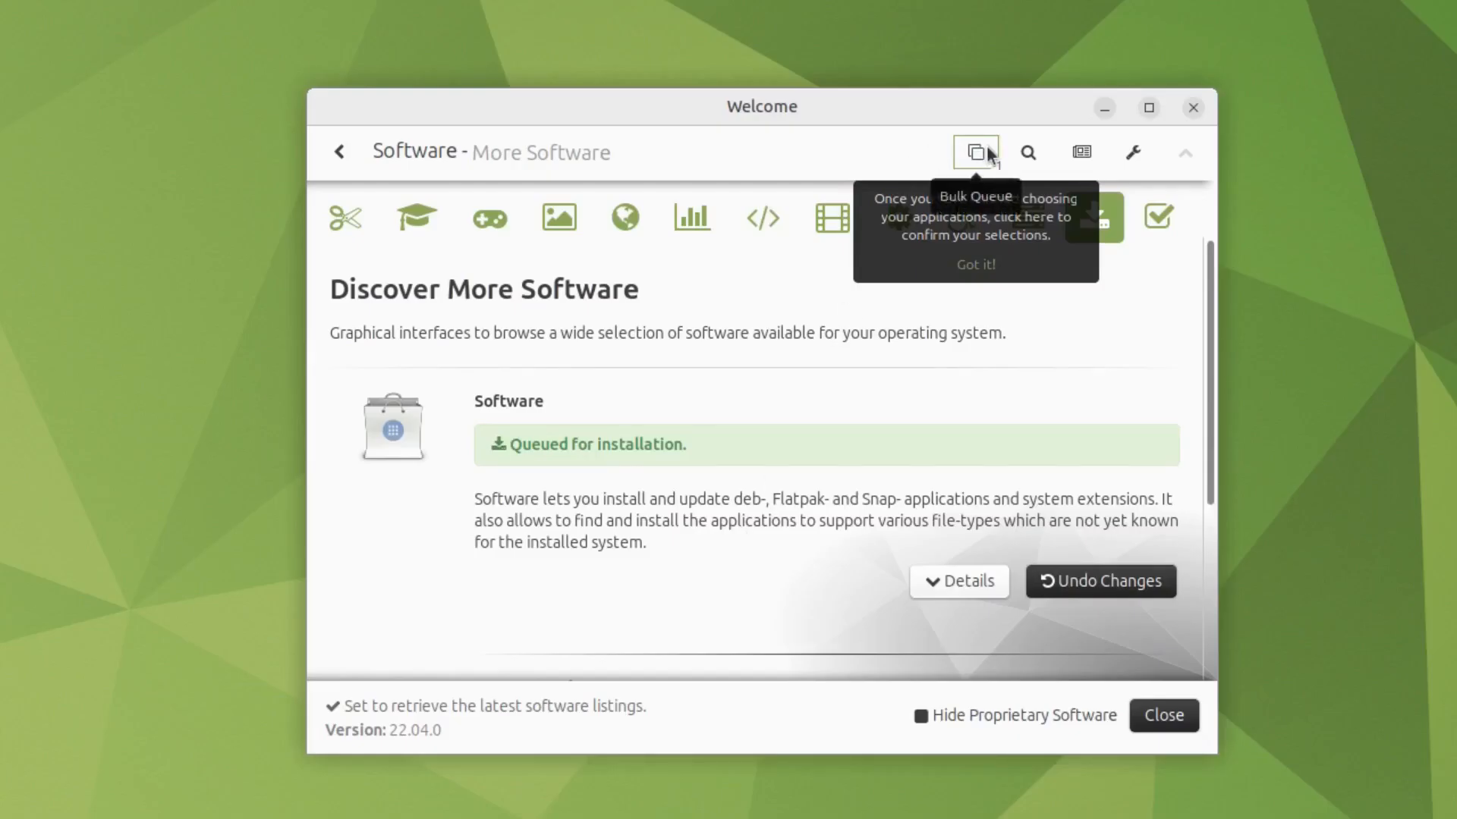
left_click(976, 152)
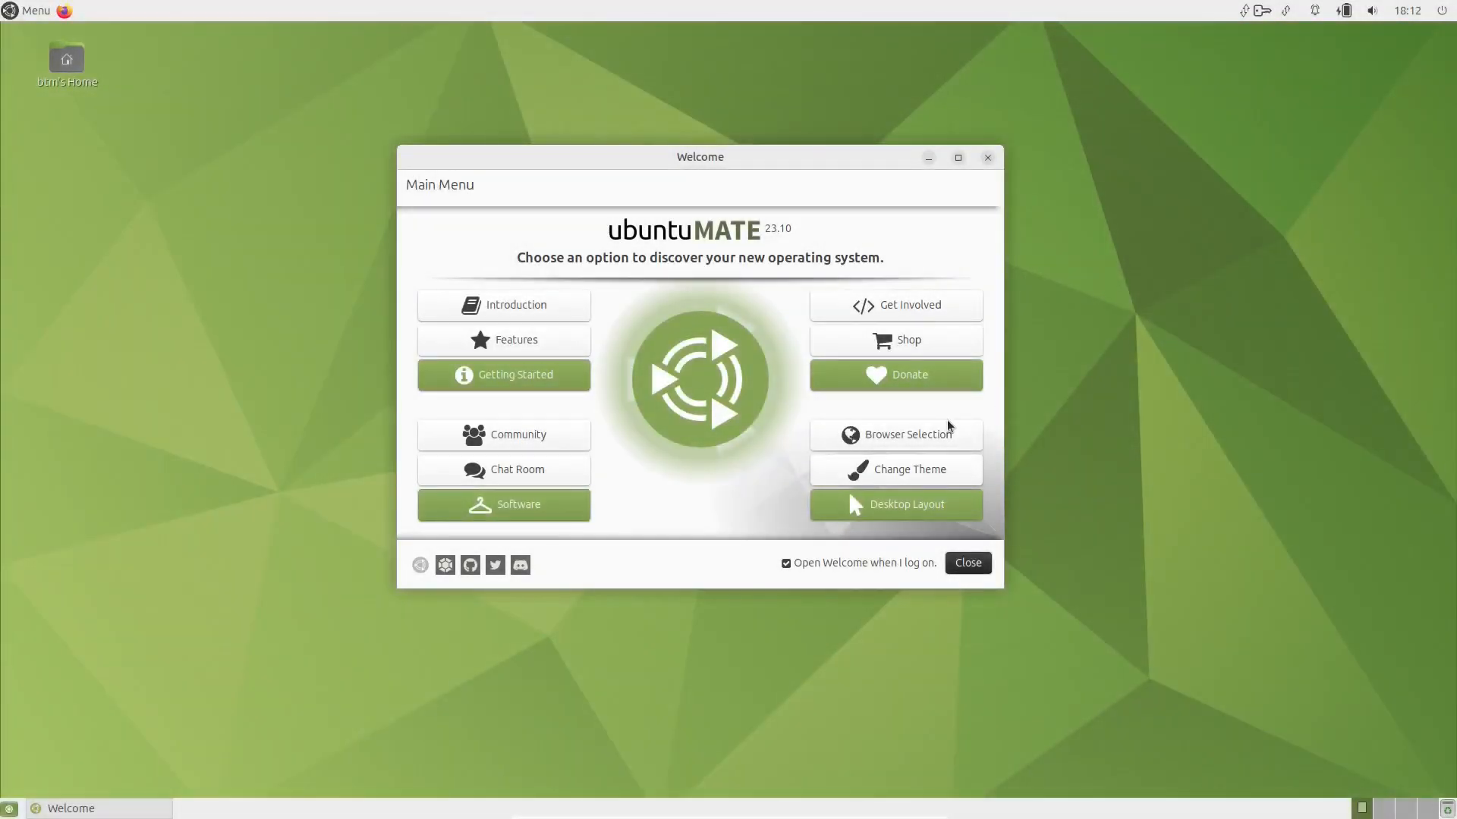
left_click(895, 434)
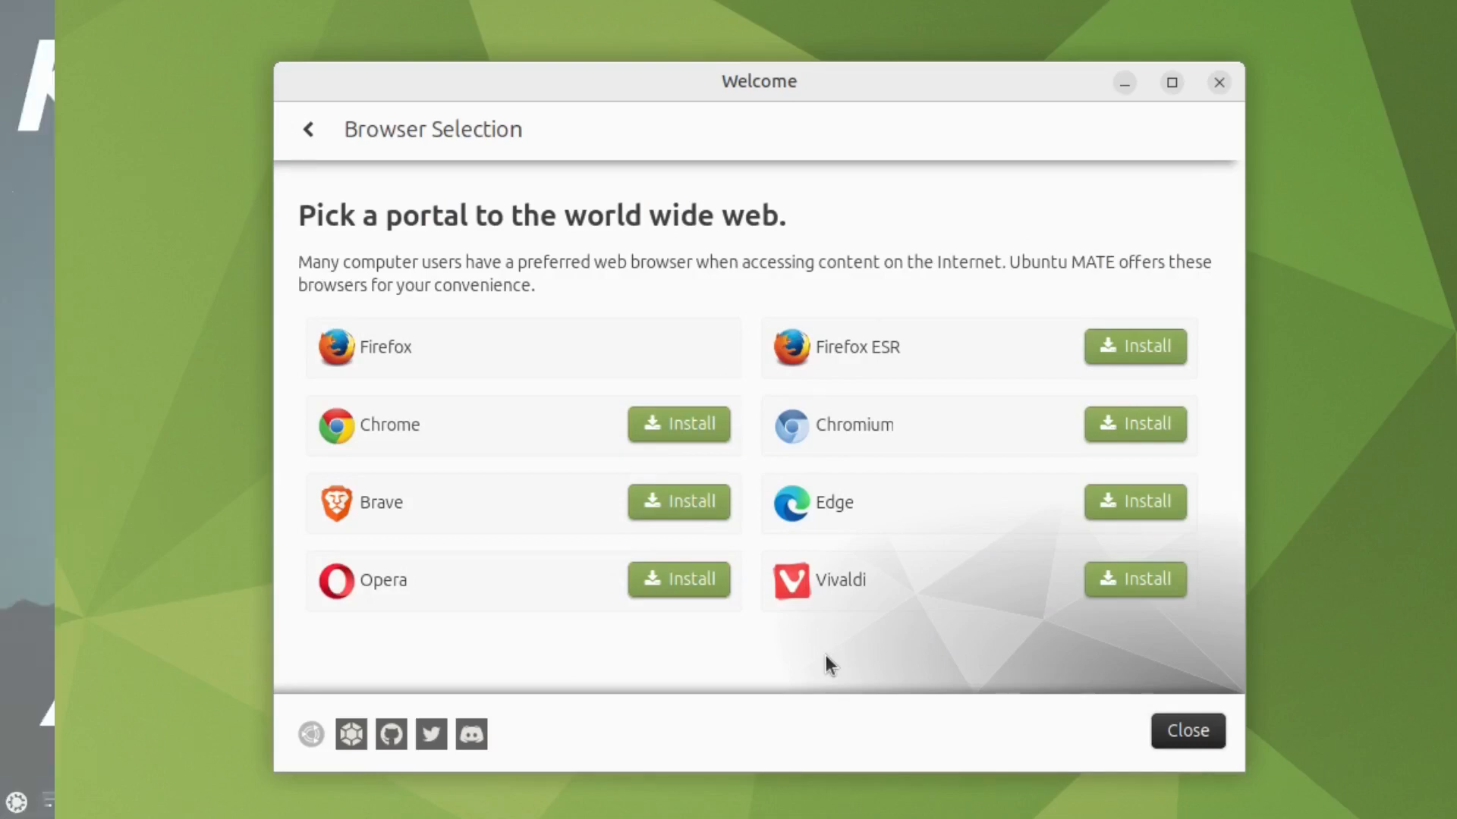
left_click(1187, 730)
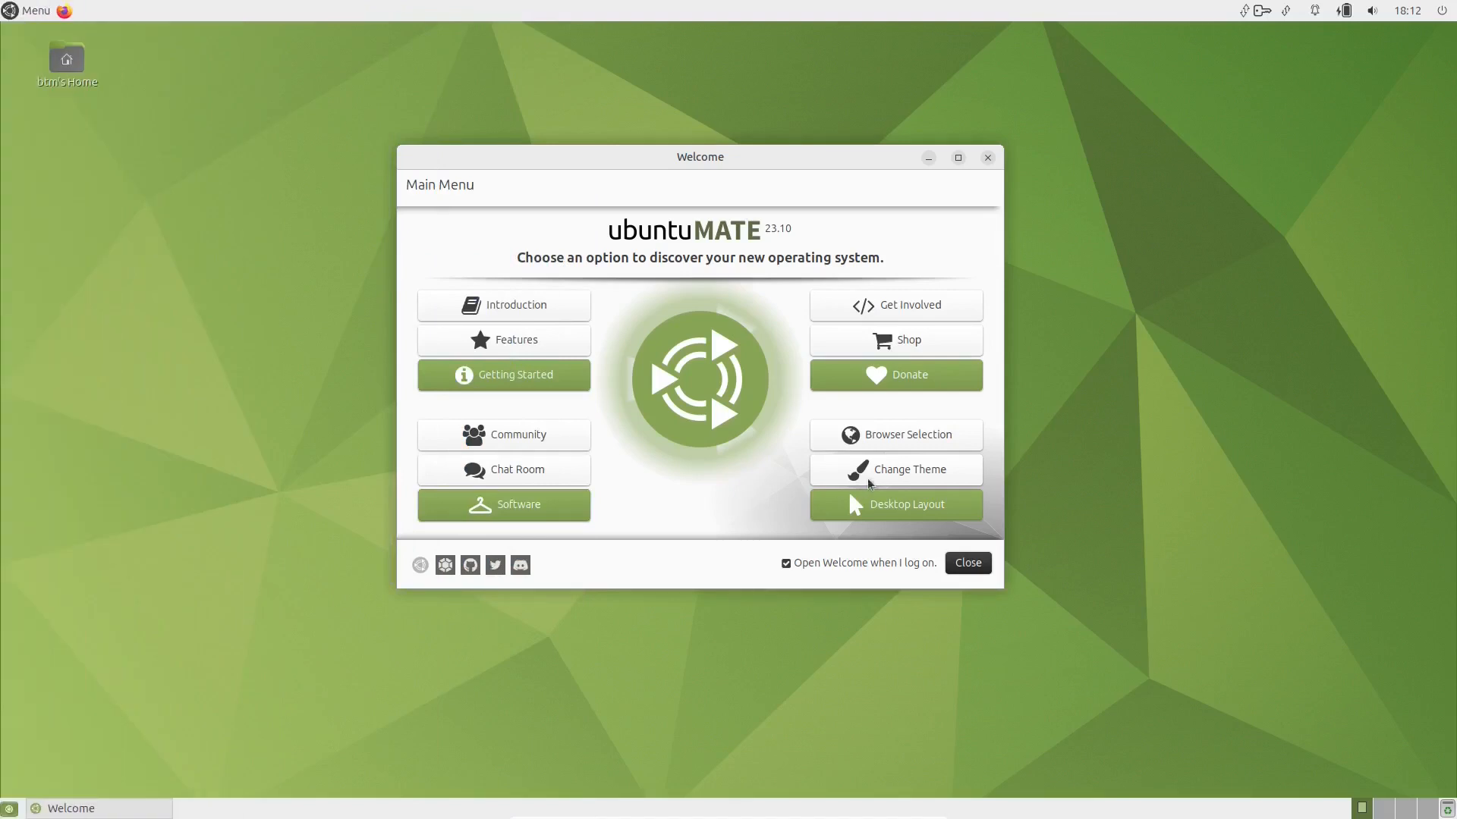
Step: Open Appearance Preferences and scroll through the Background tab's wallpapers
left_click(894, 468)
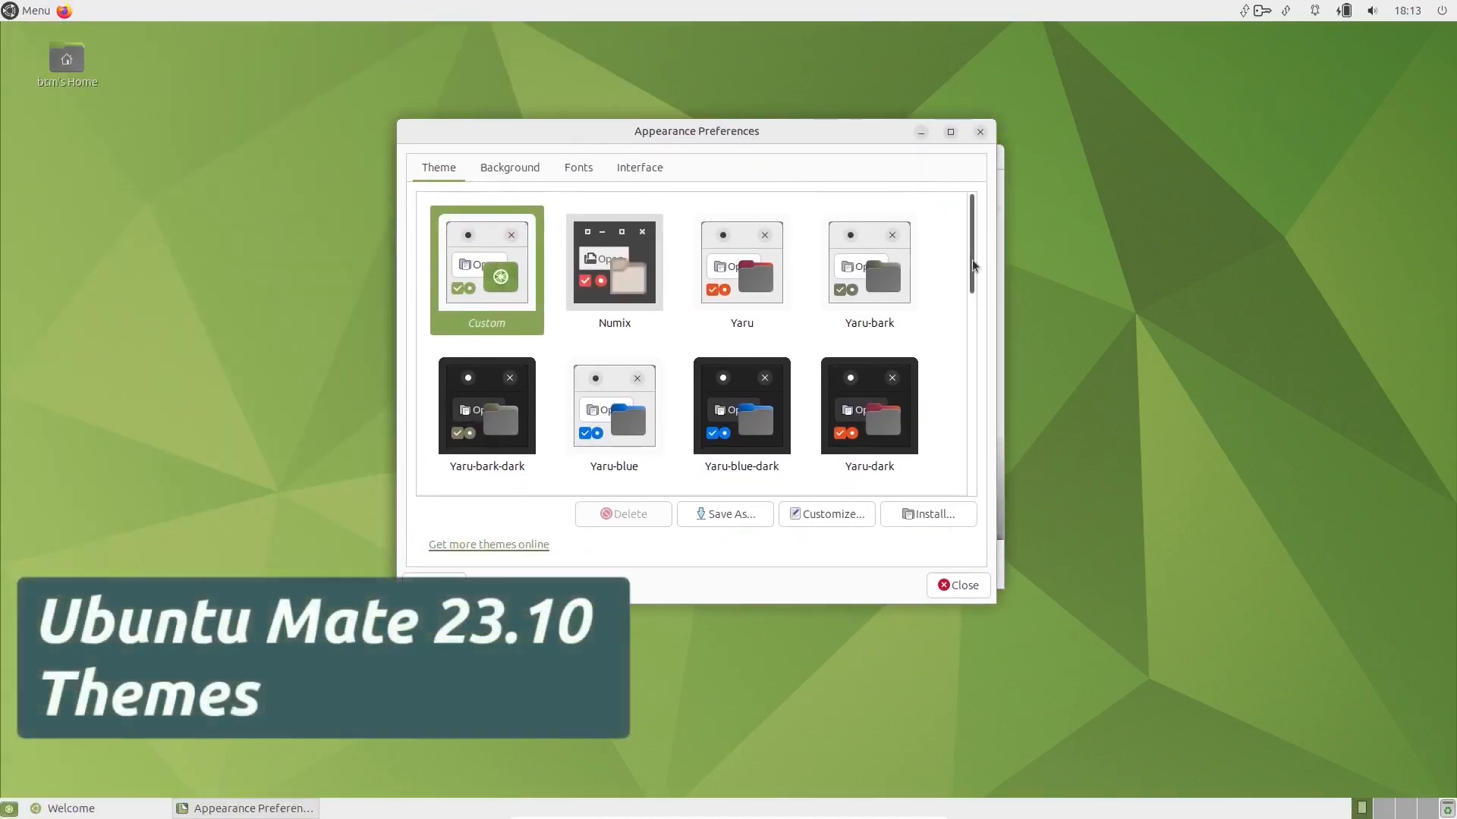
scroll("down", 3)
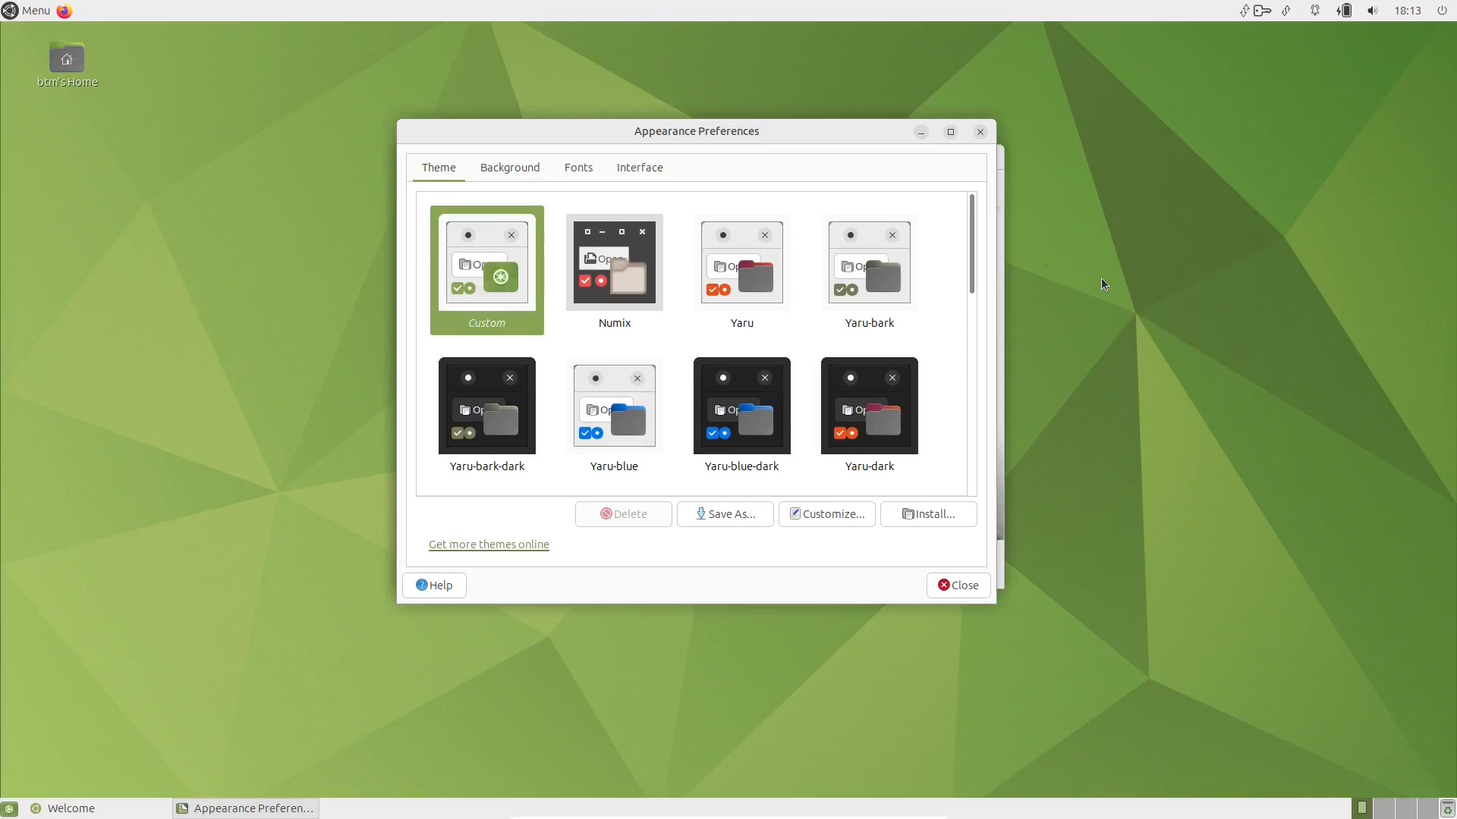
mouse_move(509, 167)
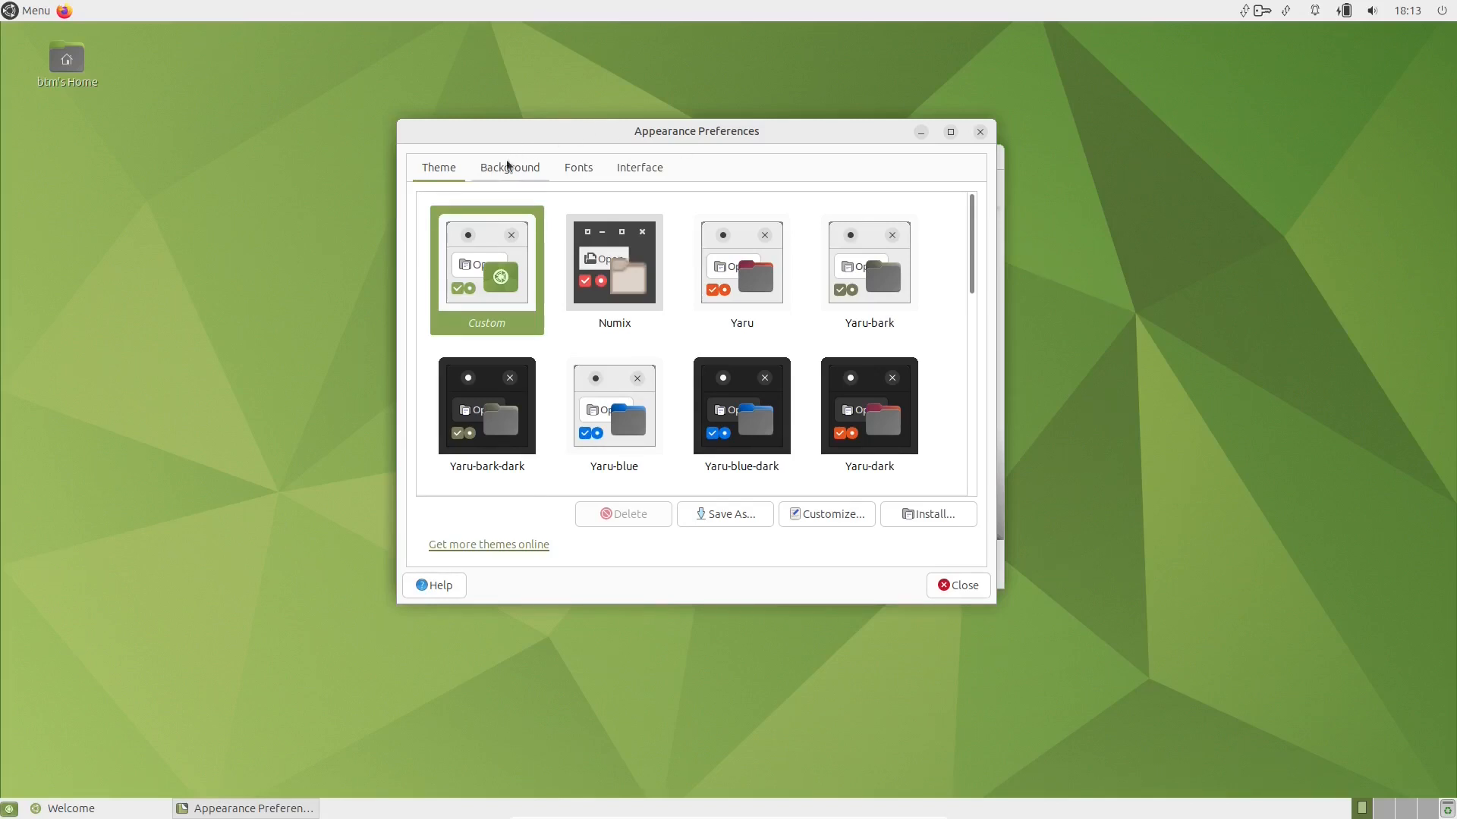
left_click(509, 167)
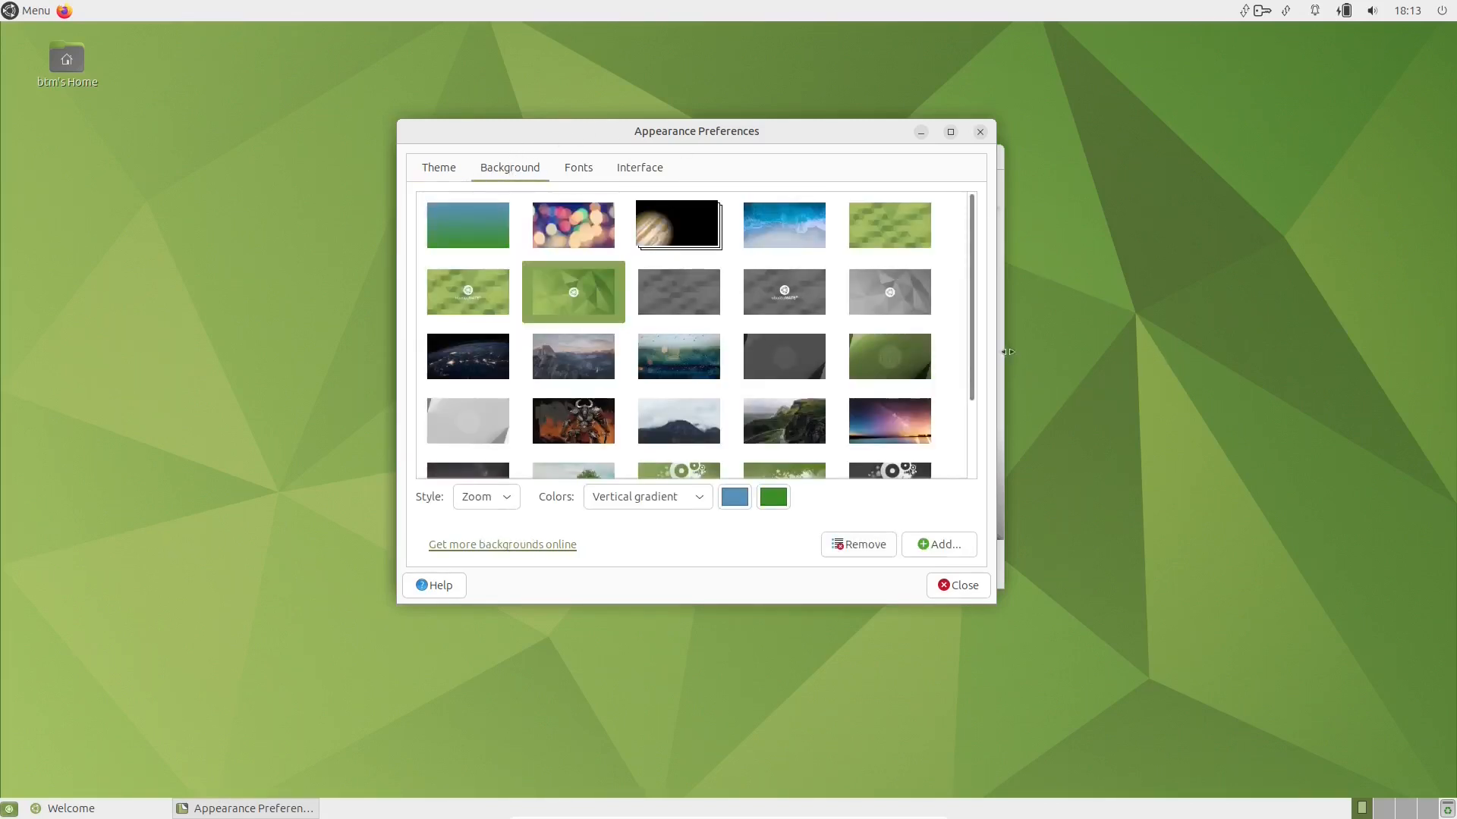
scroll("down", 3)
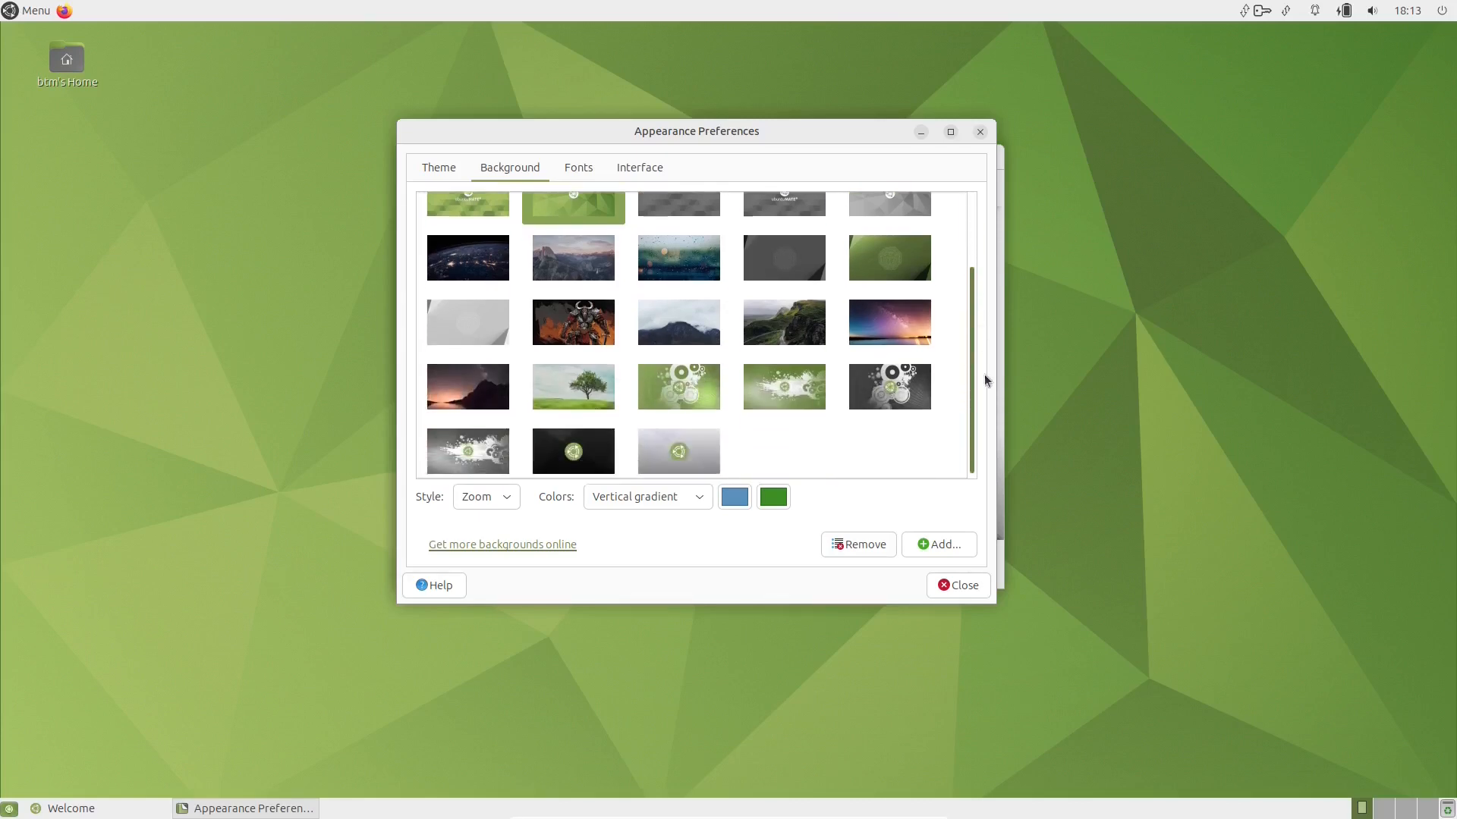
scroll("up", 3)
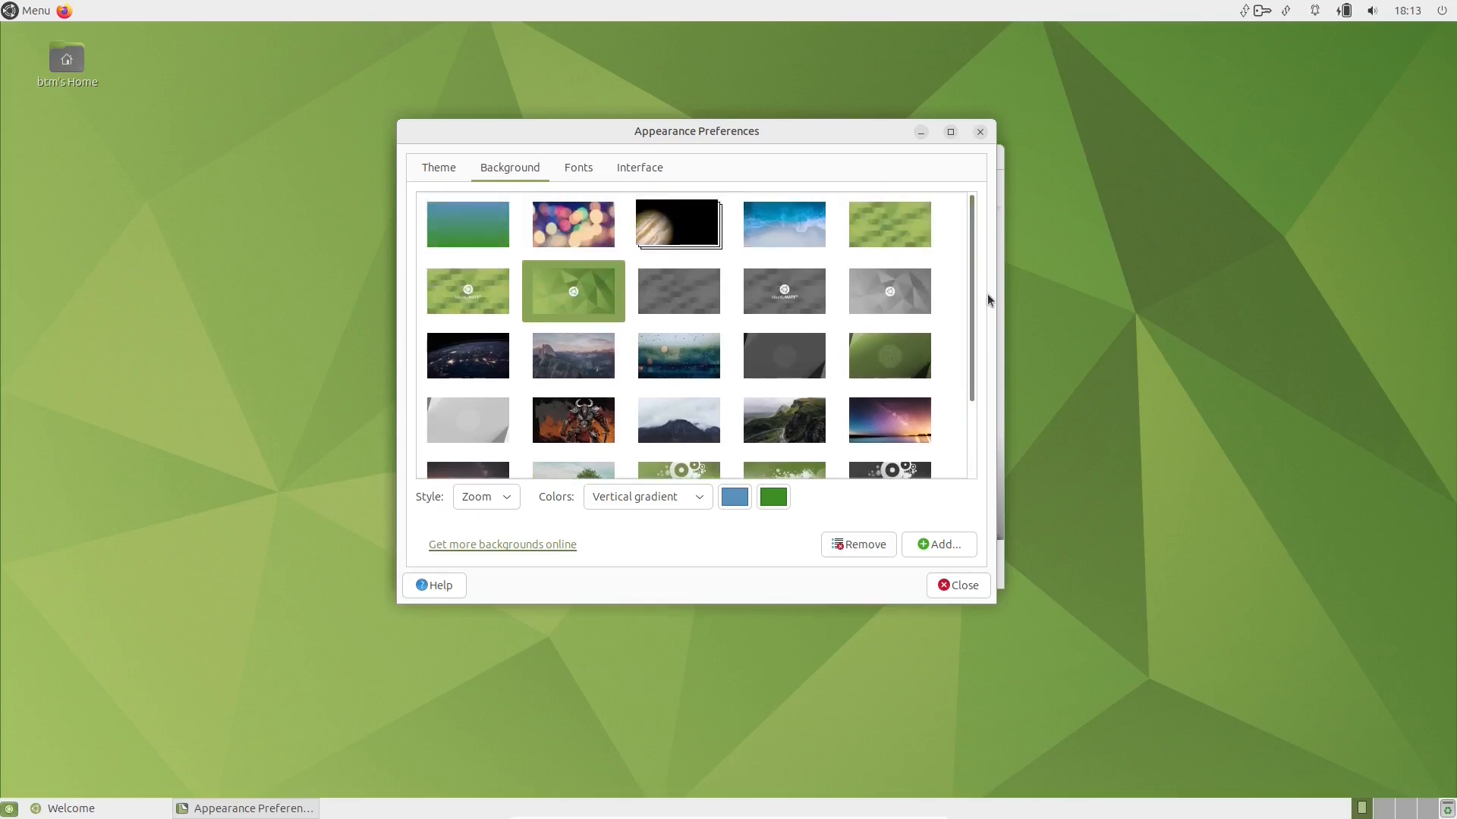
left_click(572, 419)
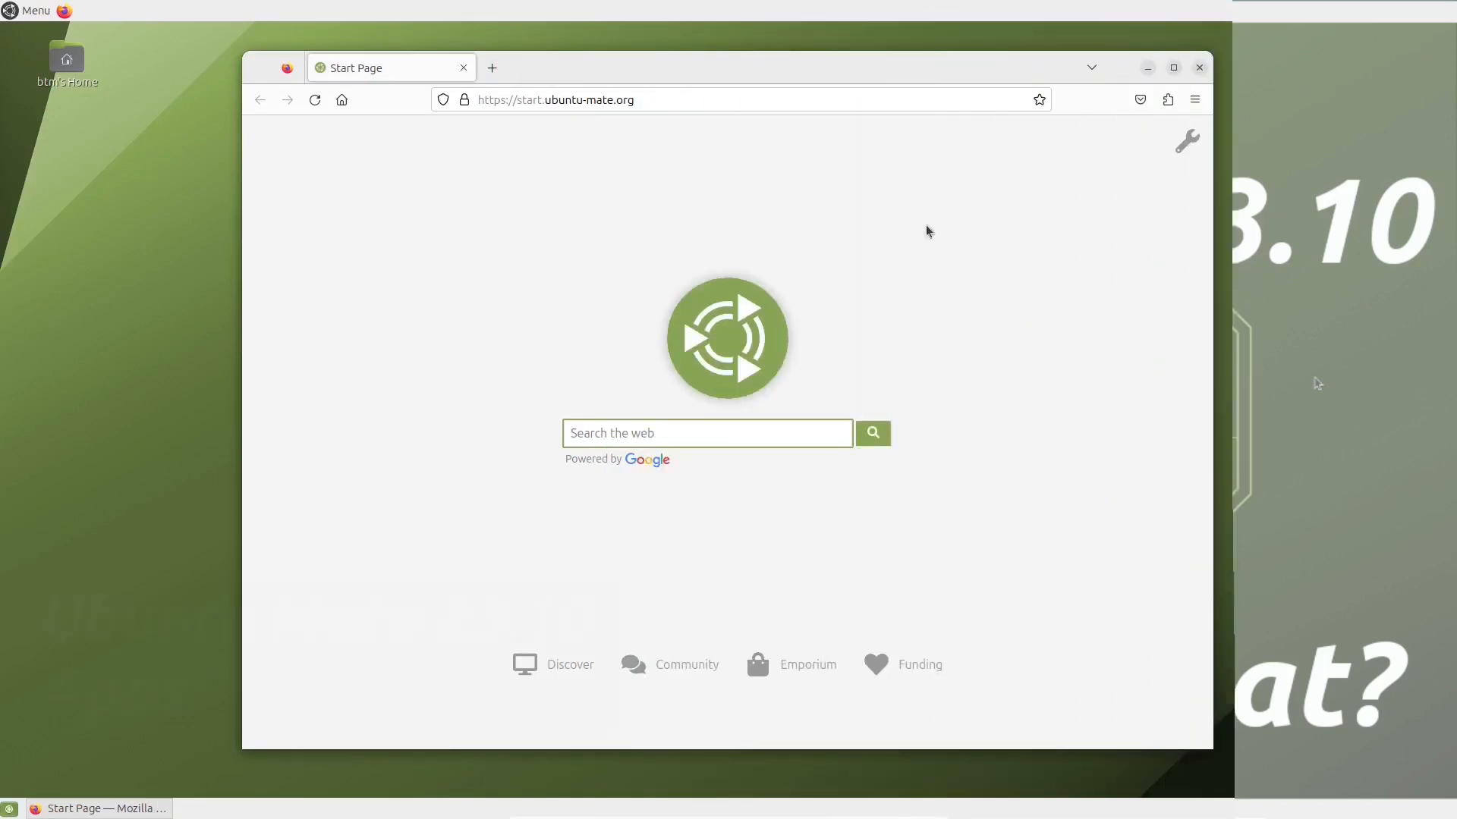
Step: Check Firefox's Help menu and LibreOffice's About dialog showing version 7.6.2.1
left_click(1195, 99)
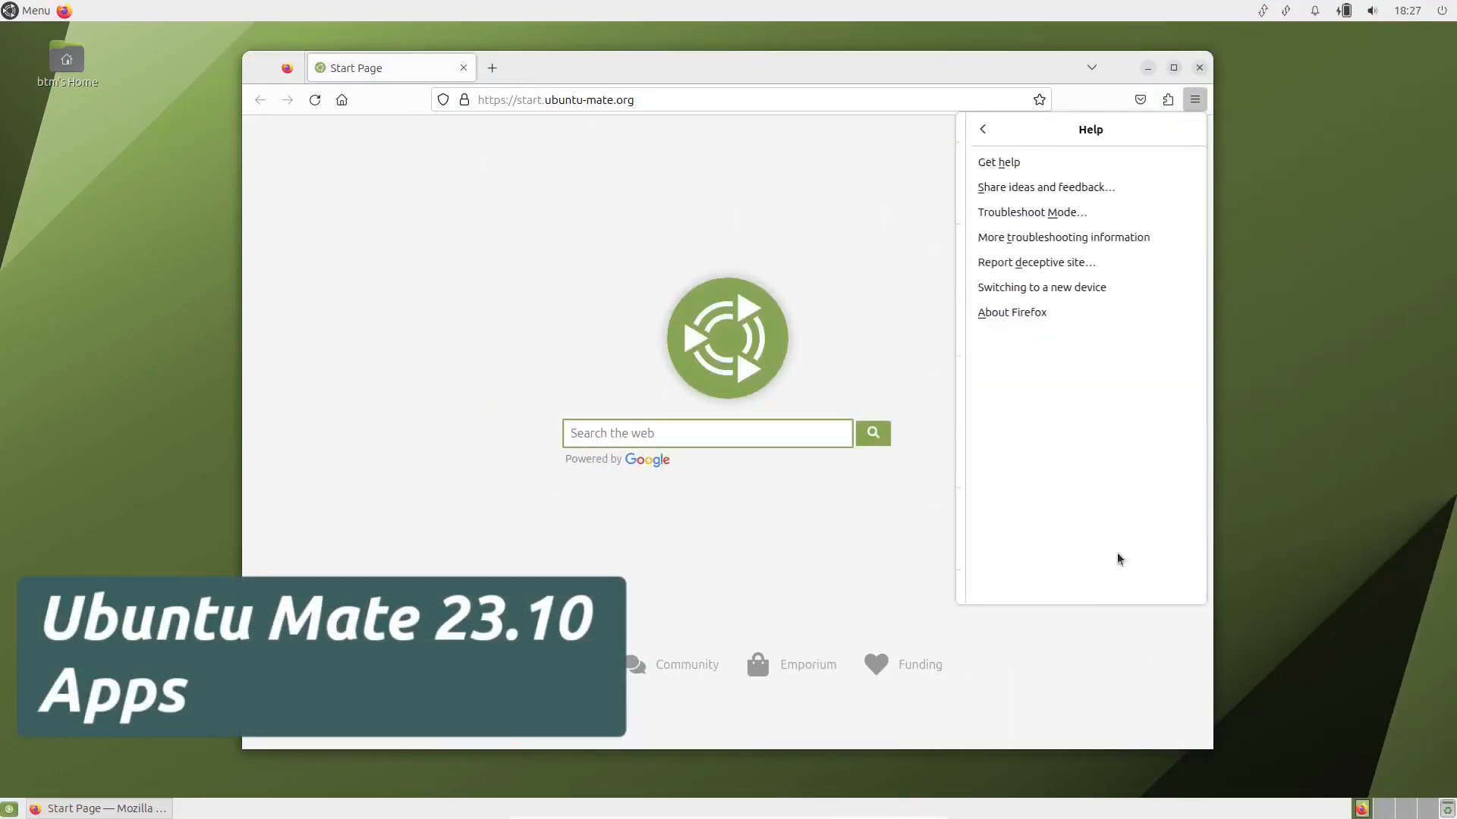
left_click(1011, 311)
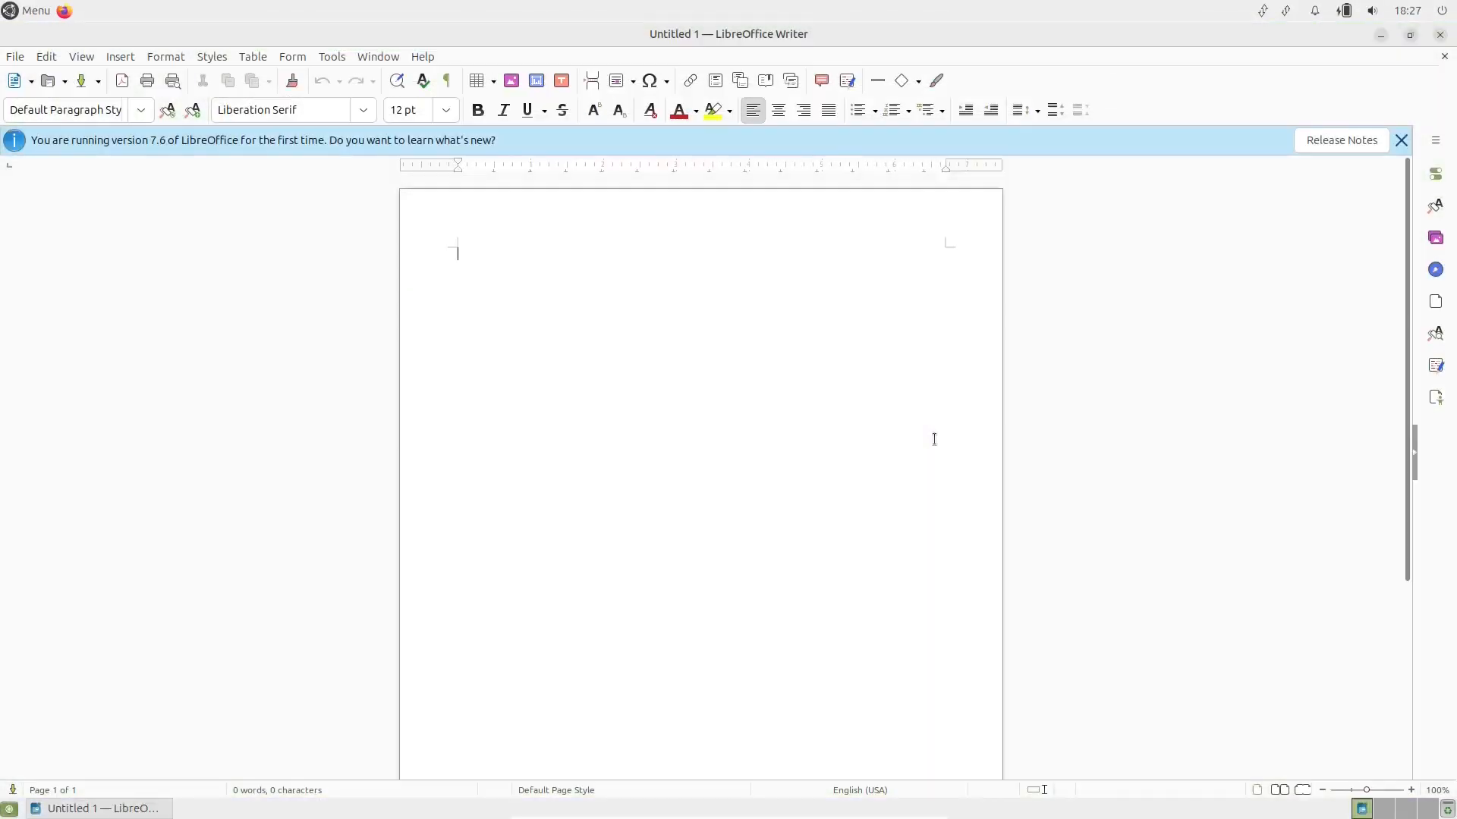
left_click(422, 57)
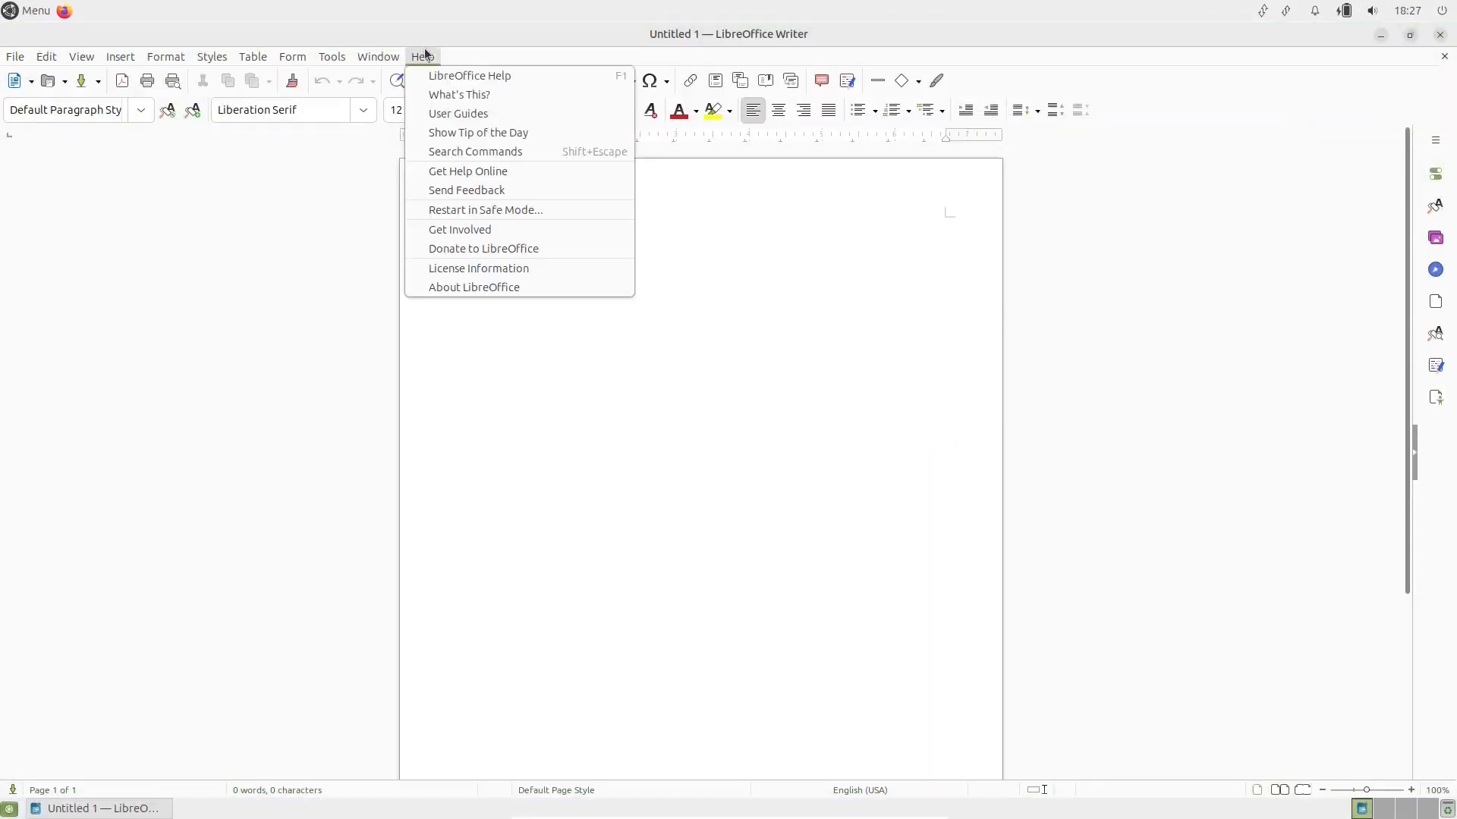
left_click(473, 286)
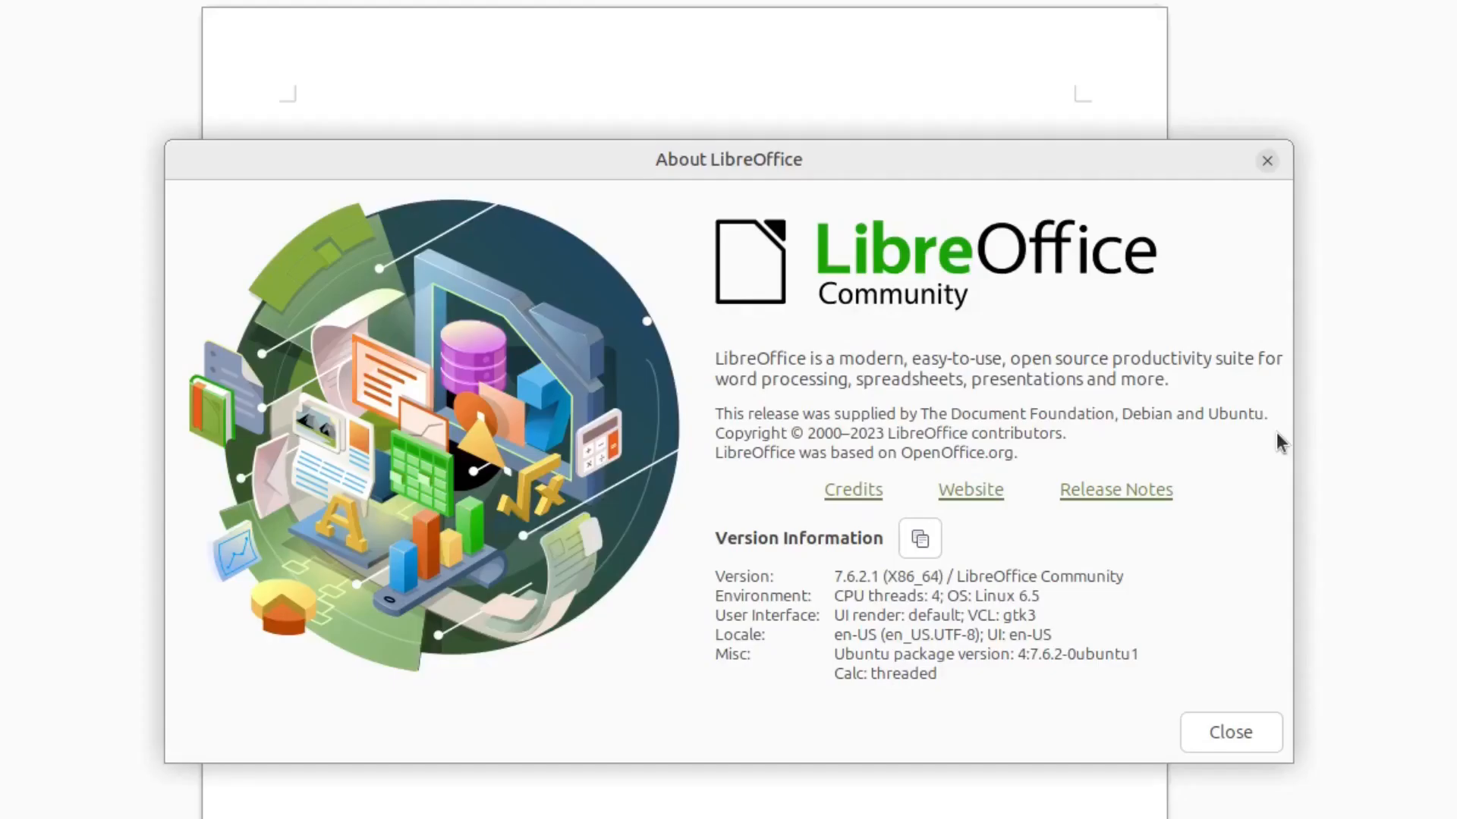
left_click(1229, 732)
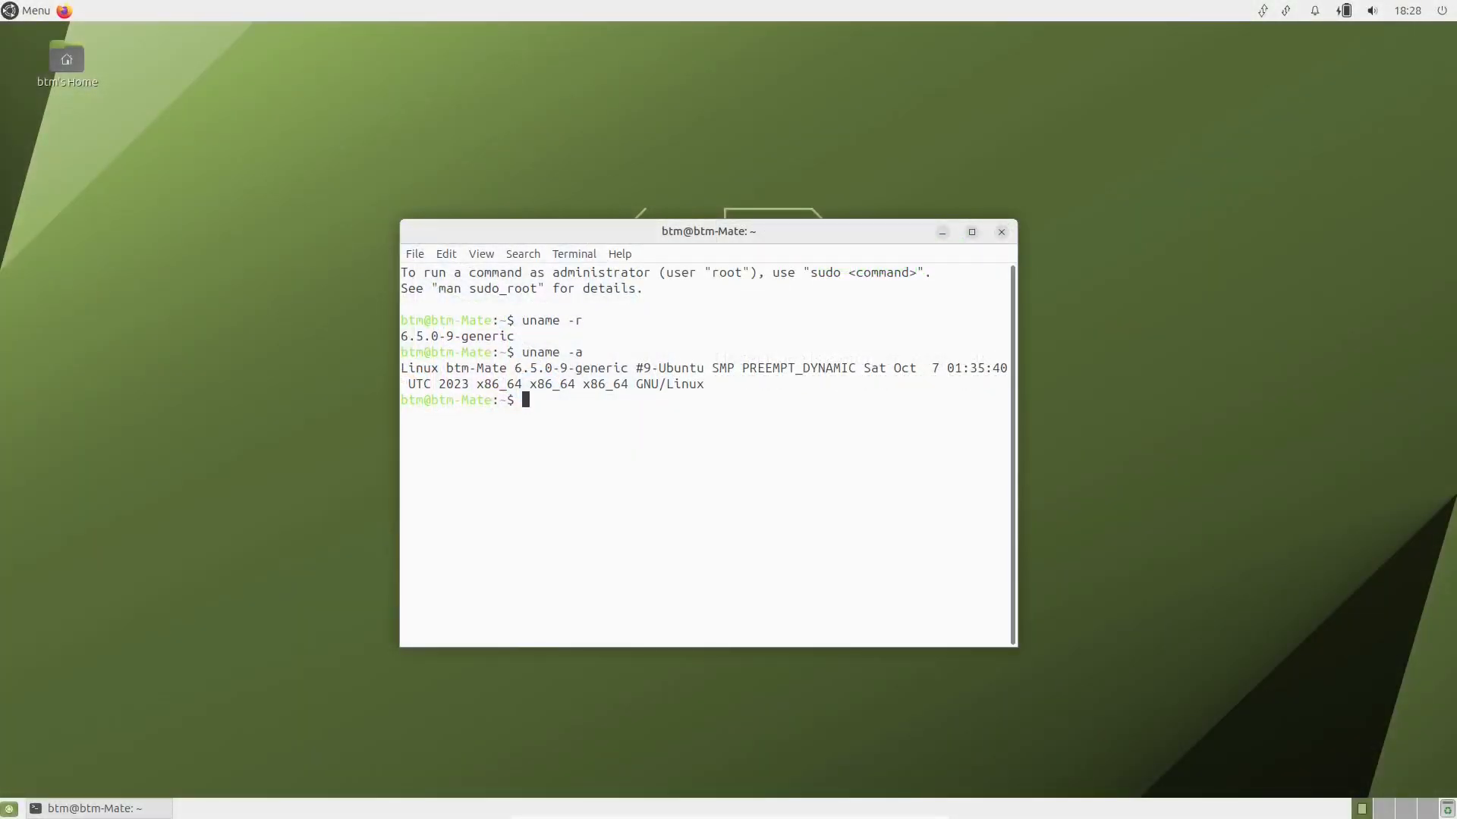
Step: Run 'snap list' and 'flatpak list' in MATE Terminal to show installed packages
type("s")
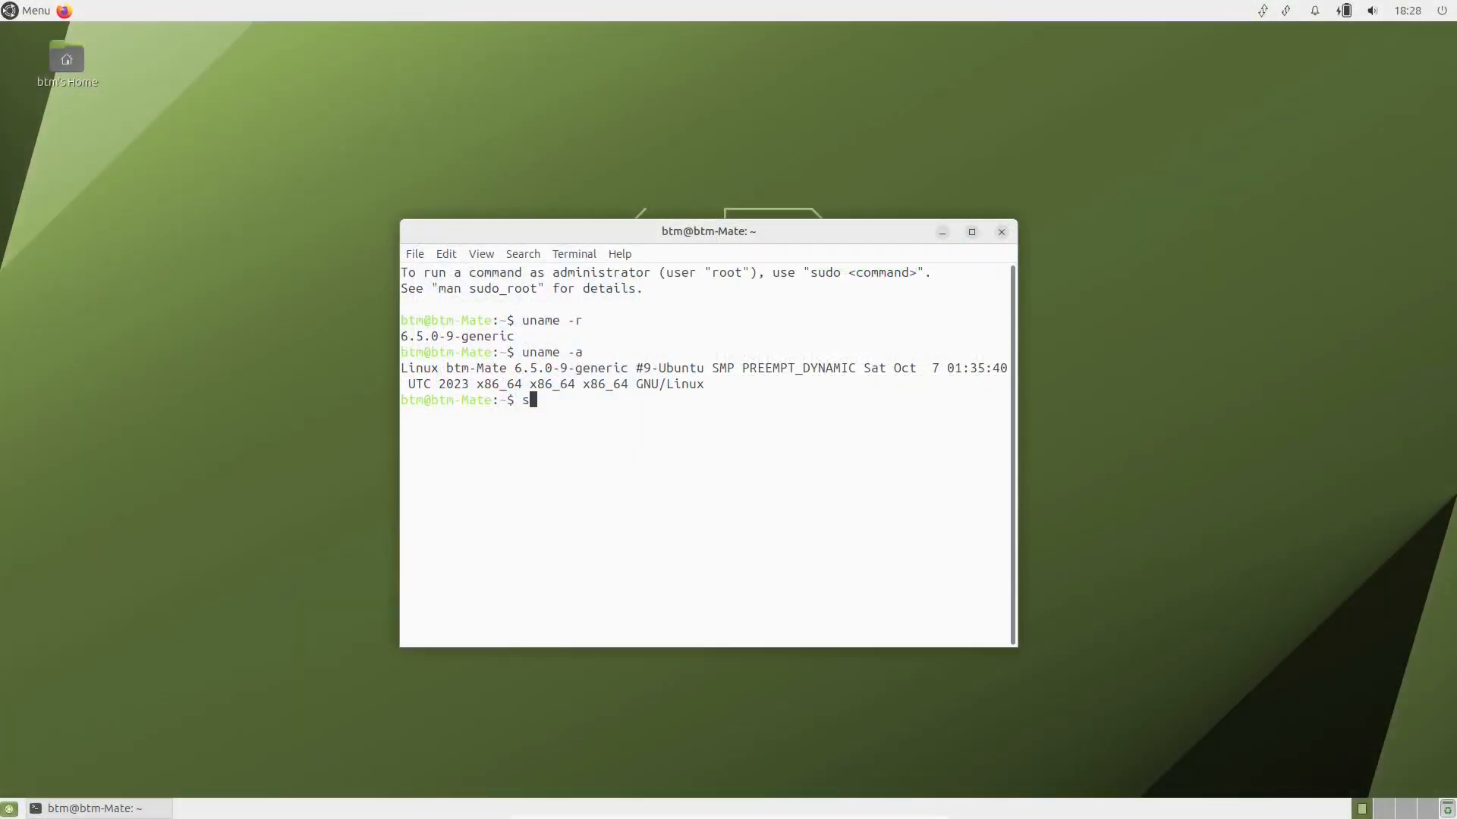
key("Return")
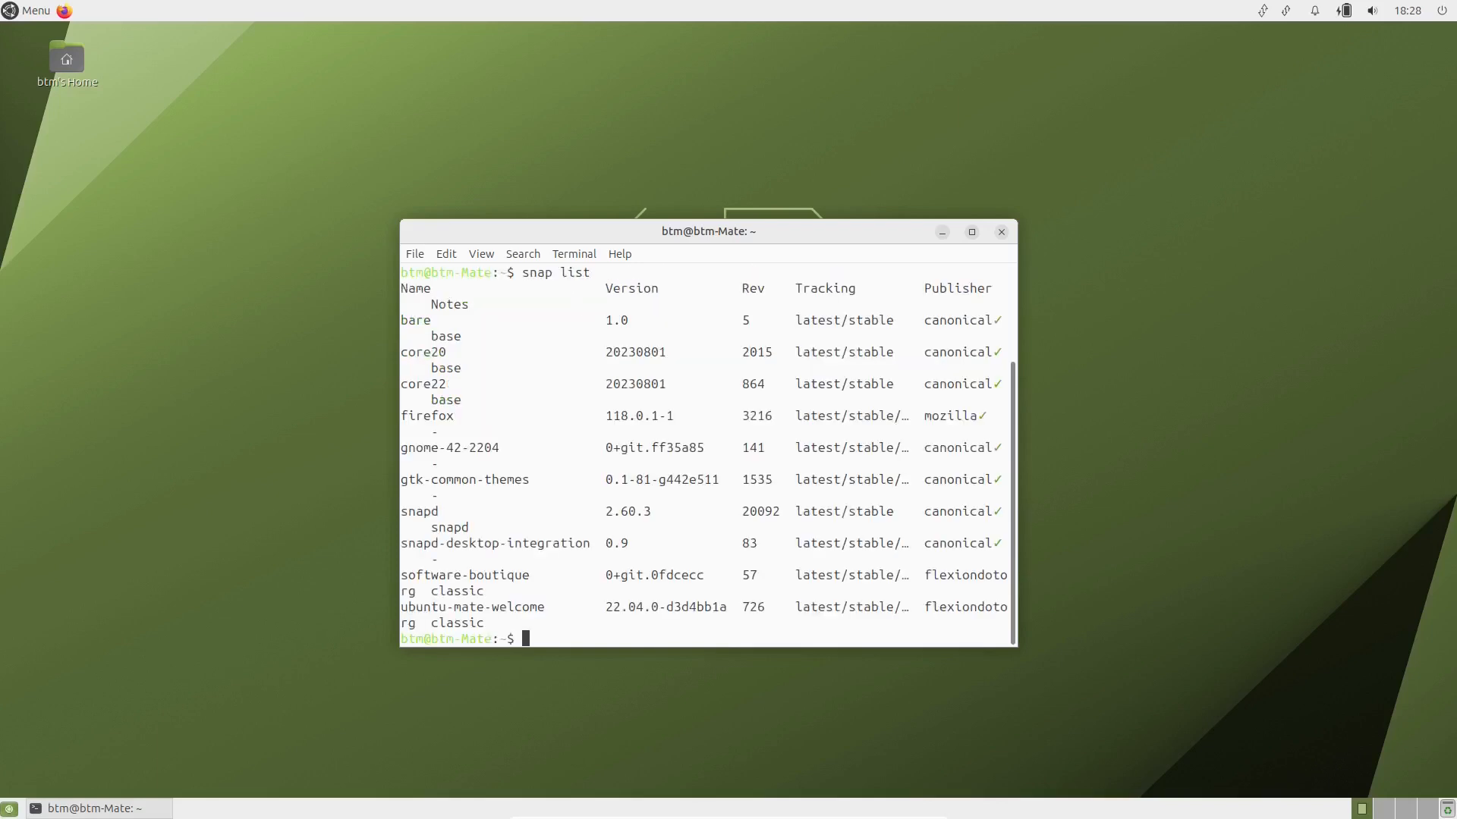
mouse_move(1016, 644)
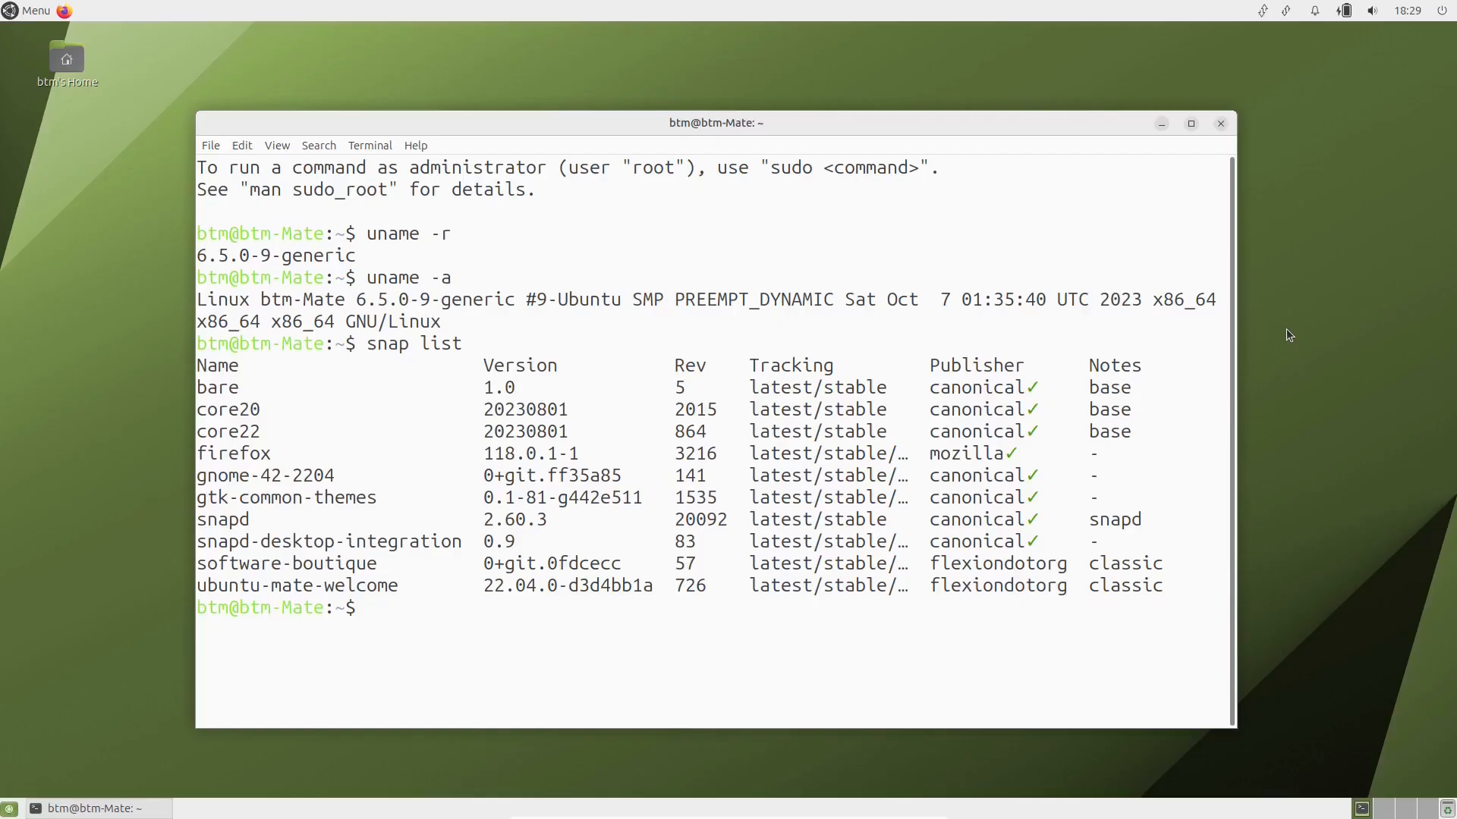
type("flatpak")
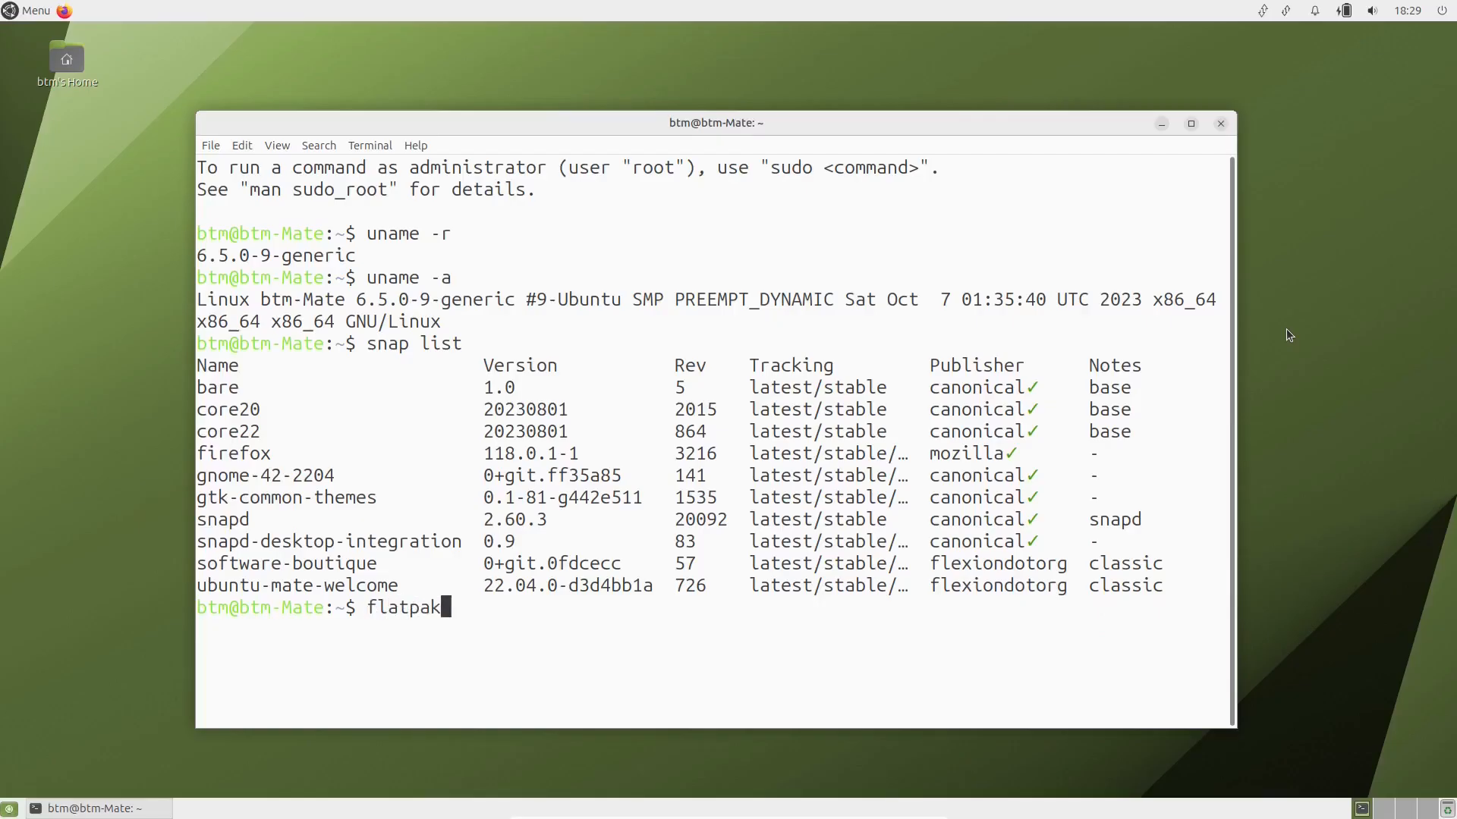
type("list")
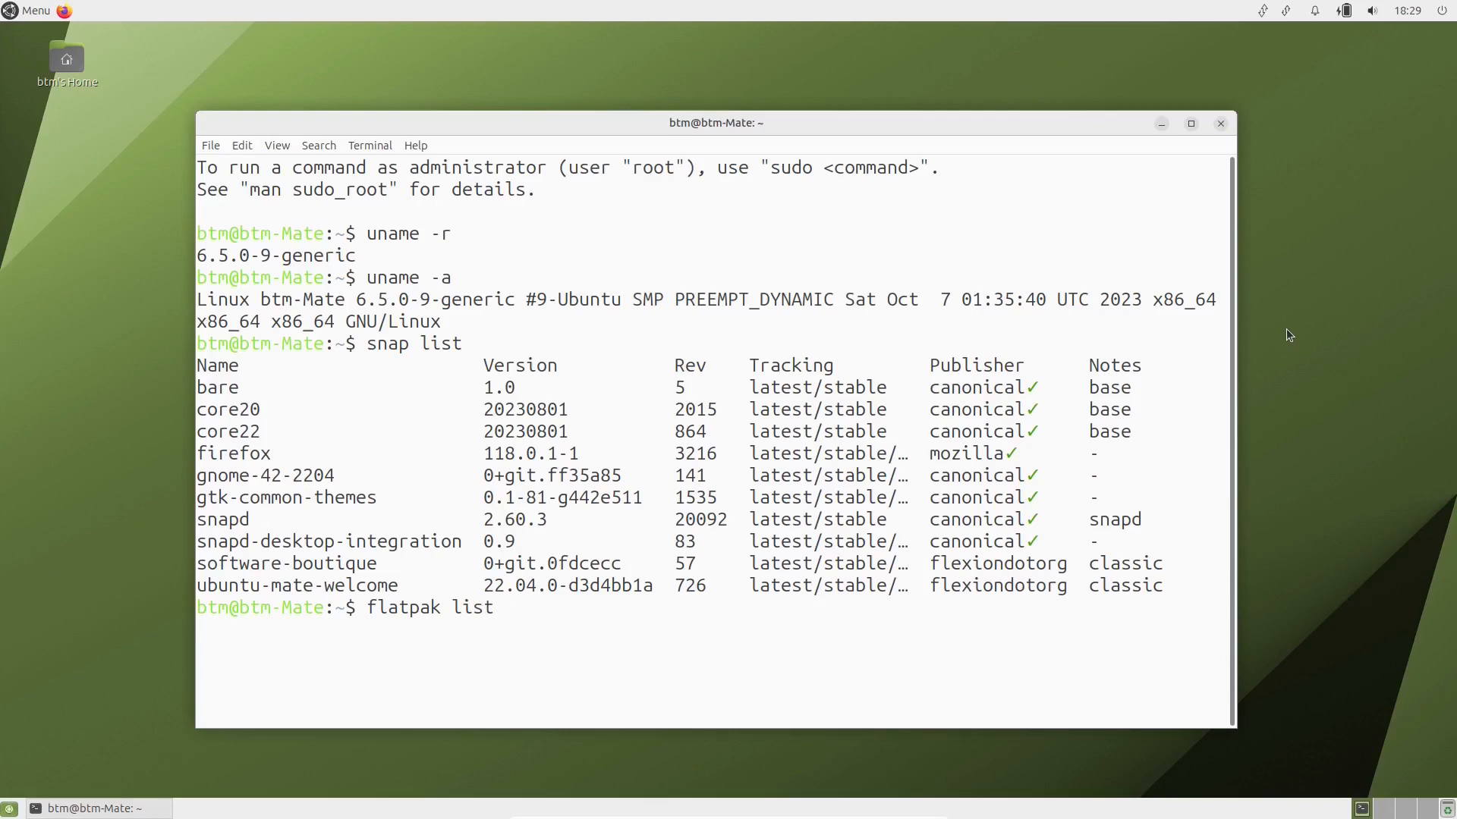
key("Return")
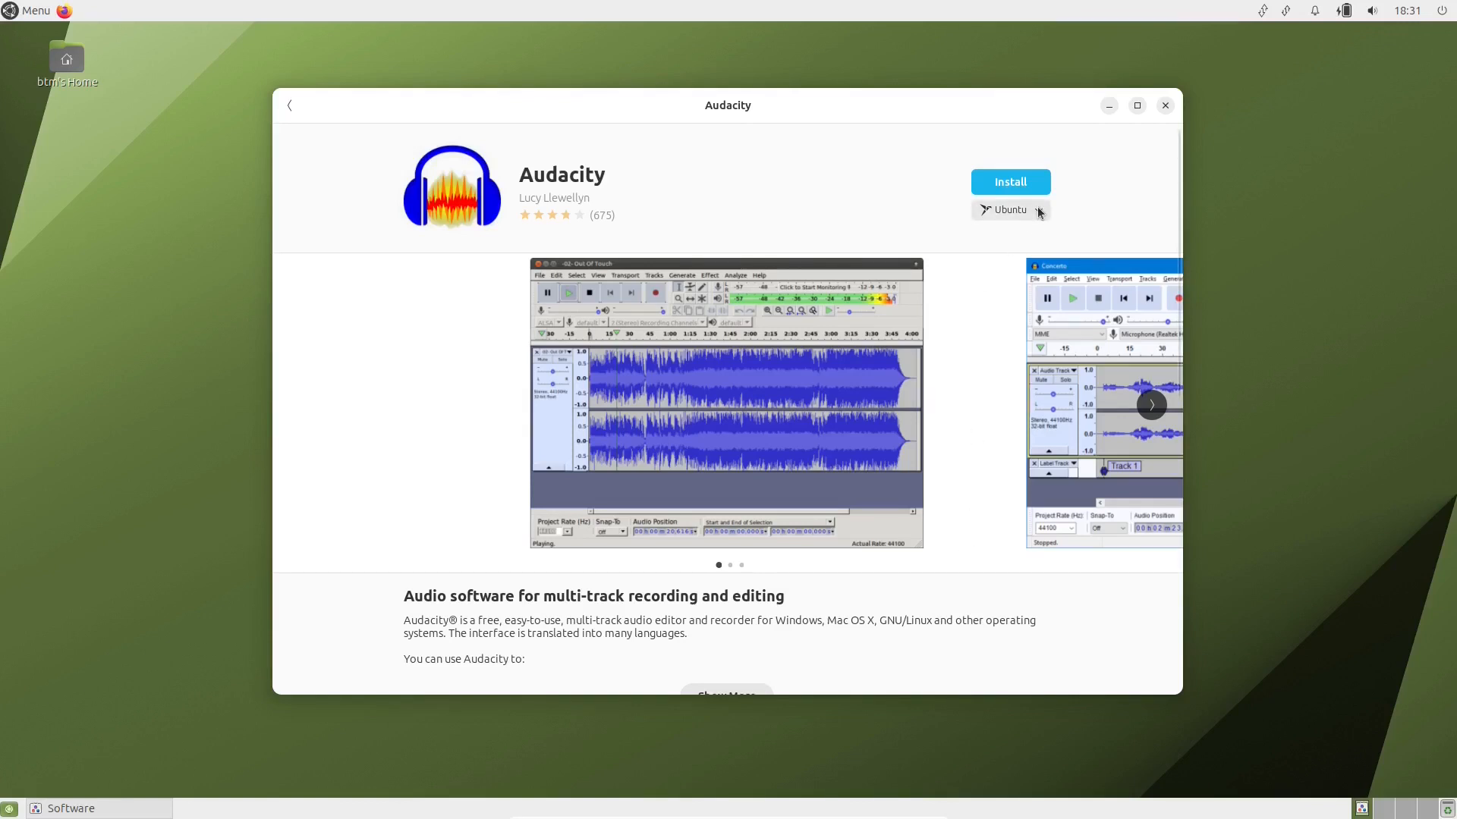
Step: Compare the Ubuntu package source options on the Audacity and Krita pages
left_click(1037, 209)
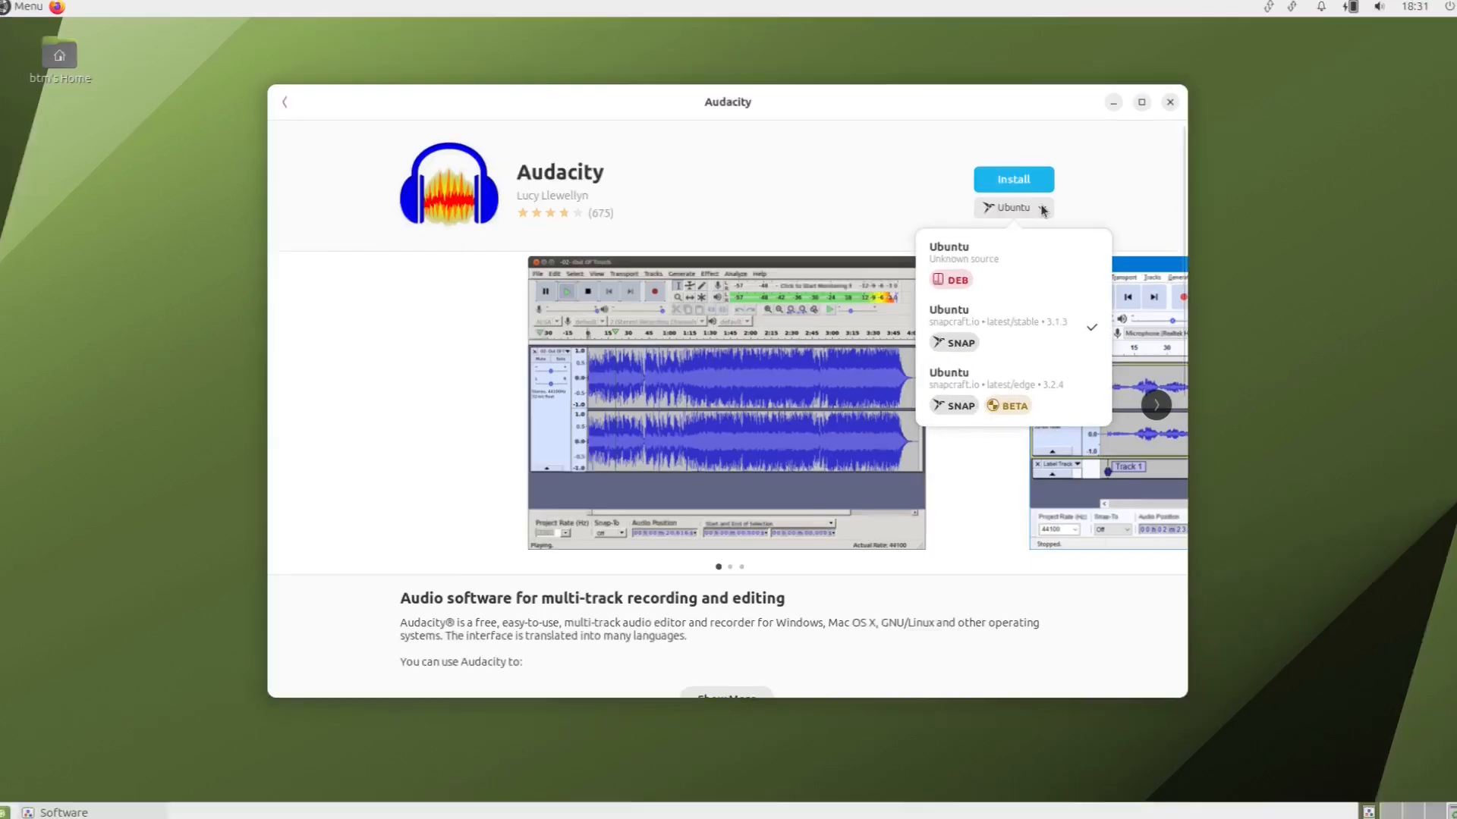
left_click(1142, 101)
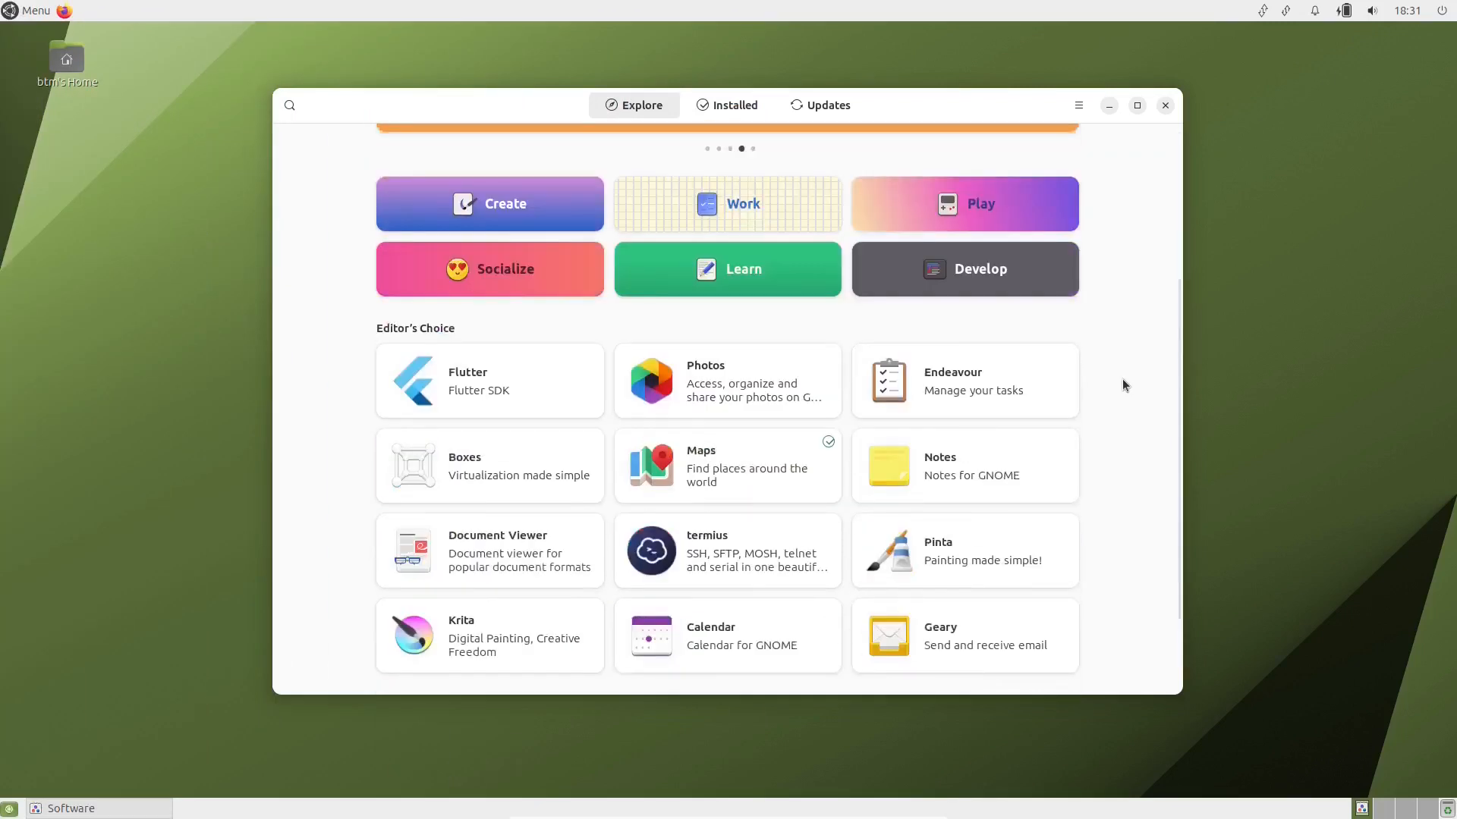
scroll("down", 3)
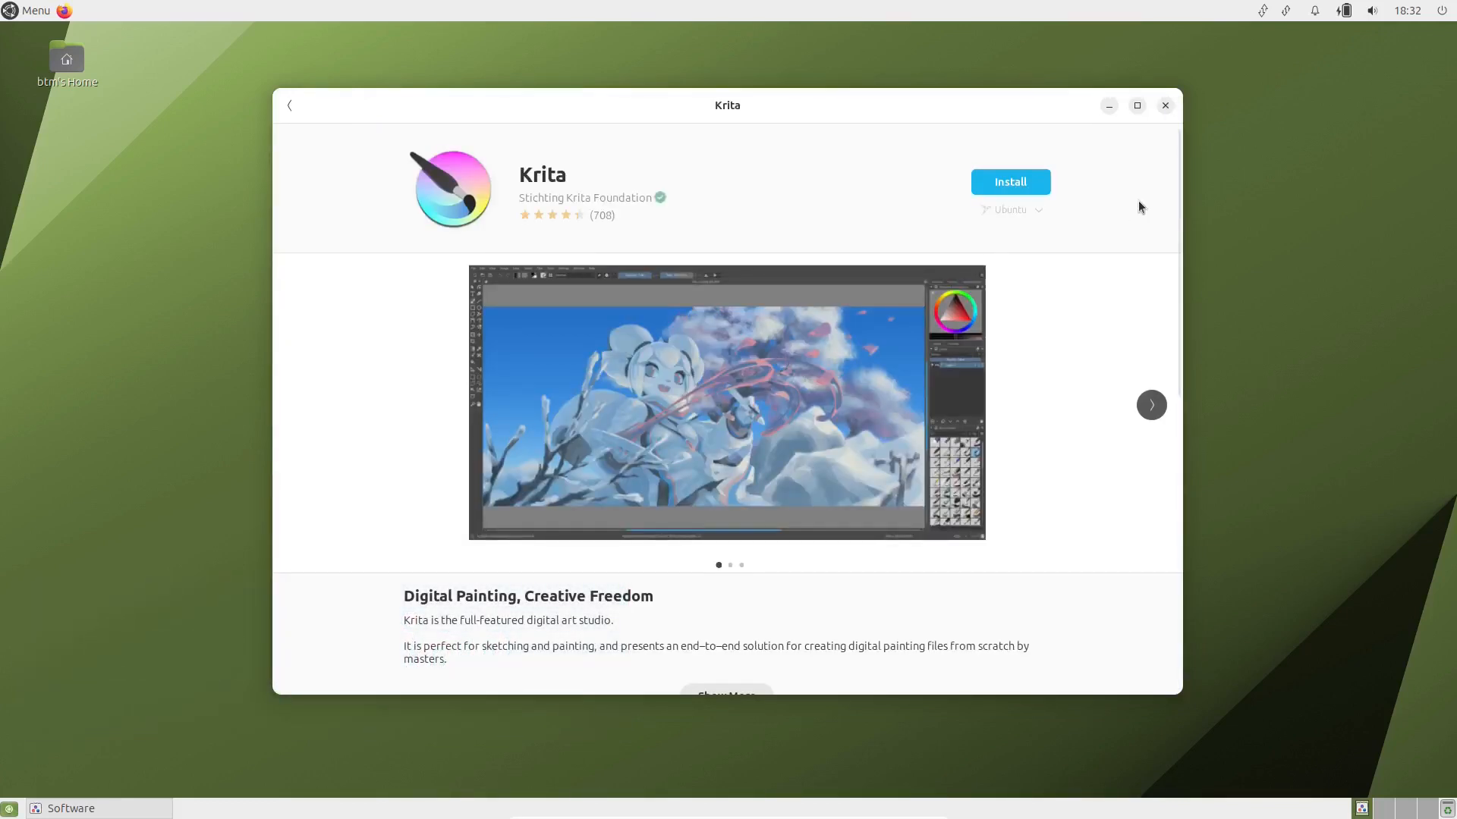
left_click(1150, 405)
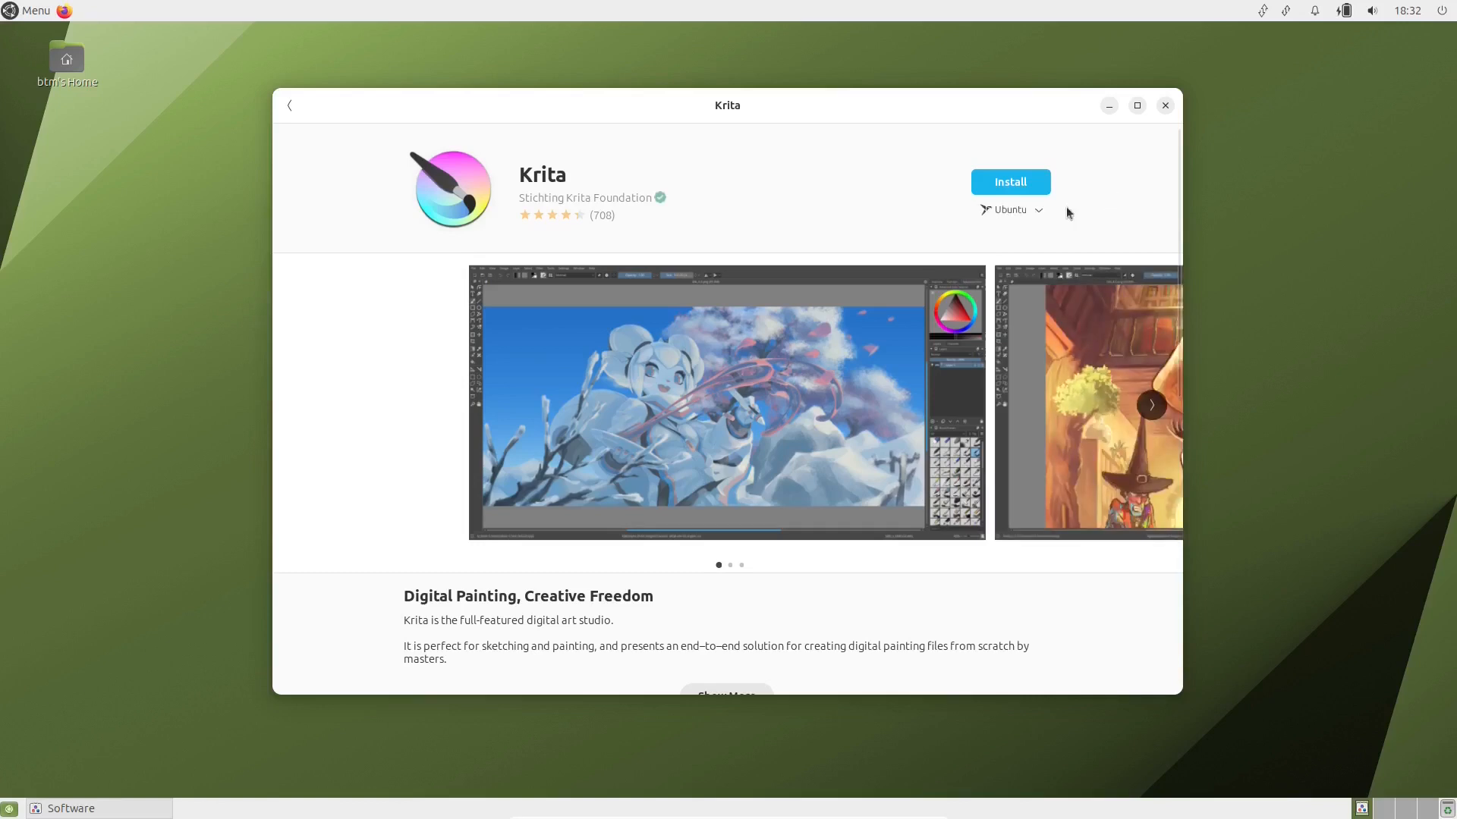
left_click(1009, 210)
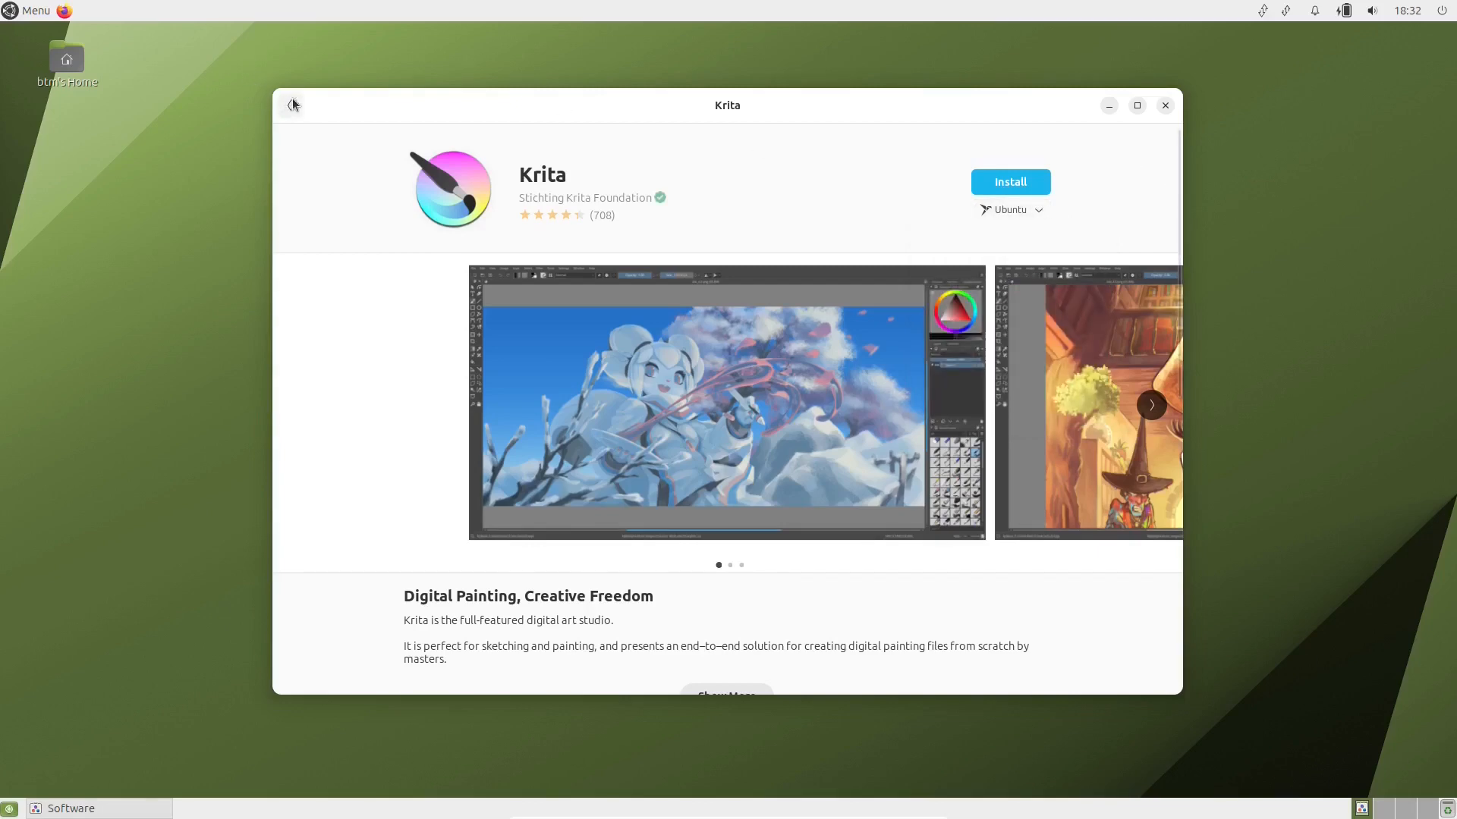
Step: Return to featured apps, confirm Updates reports Up to Date, then back to Explore
left_click(291, 105)
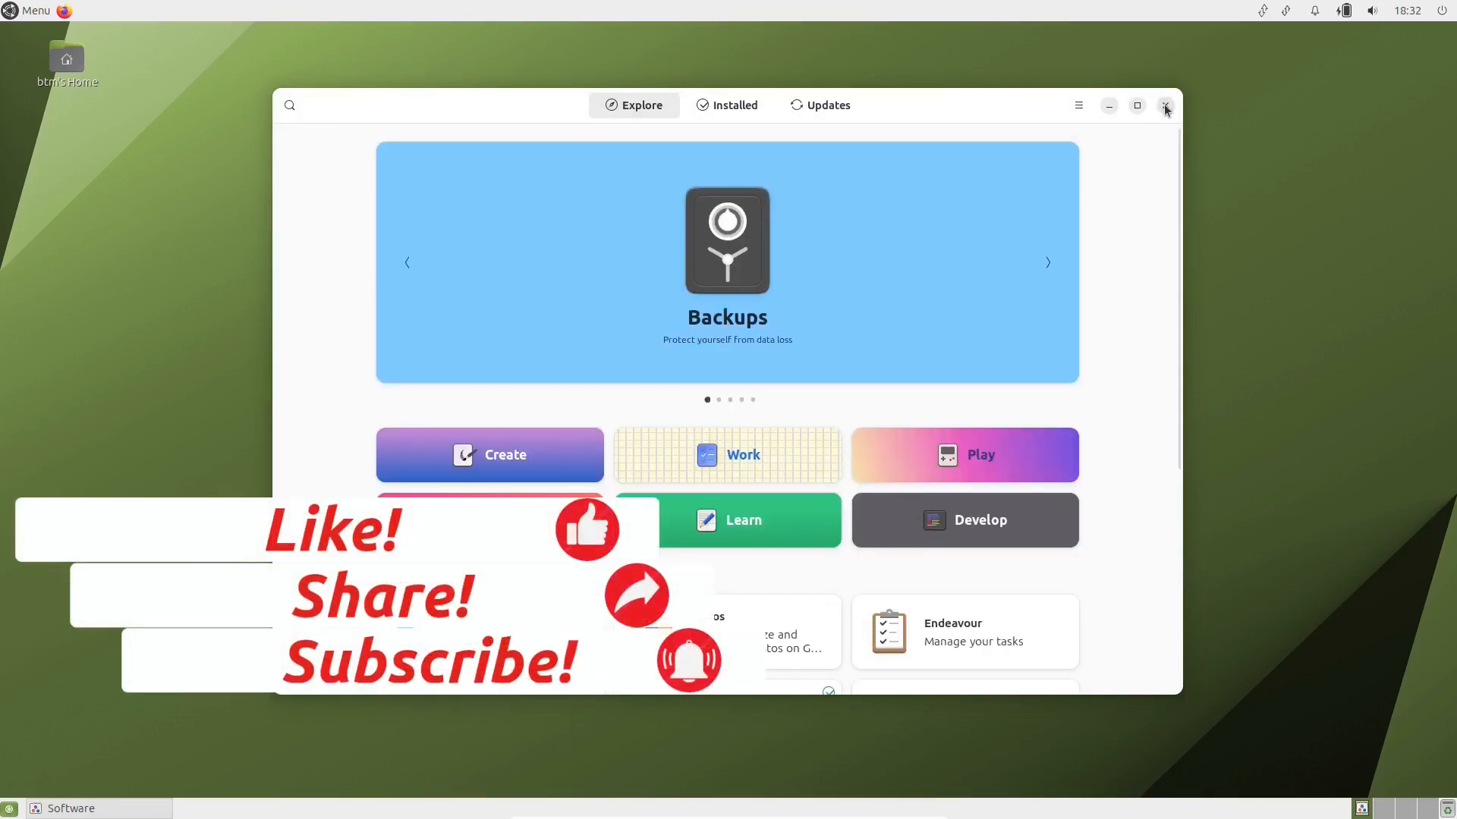
left_click(819, 104)
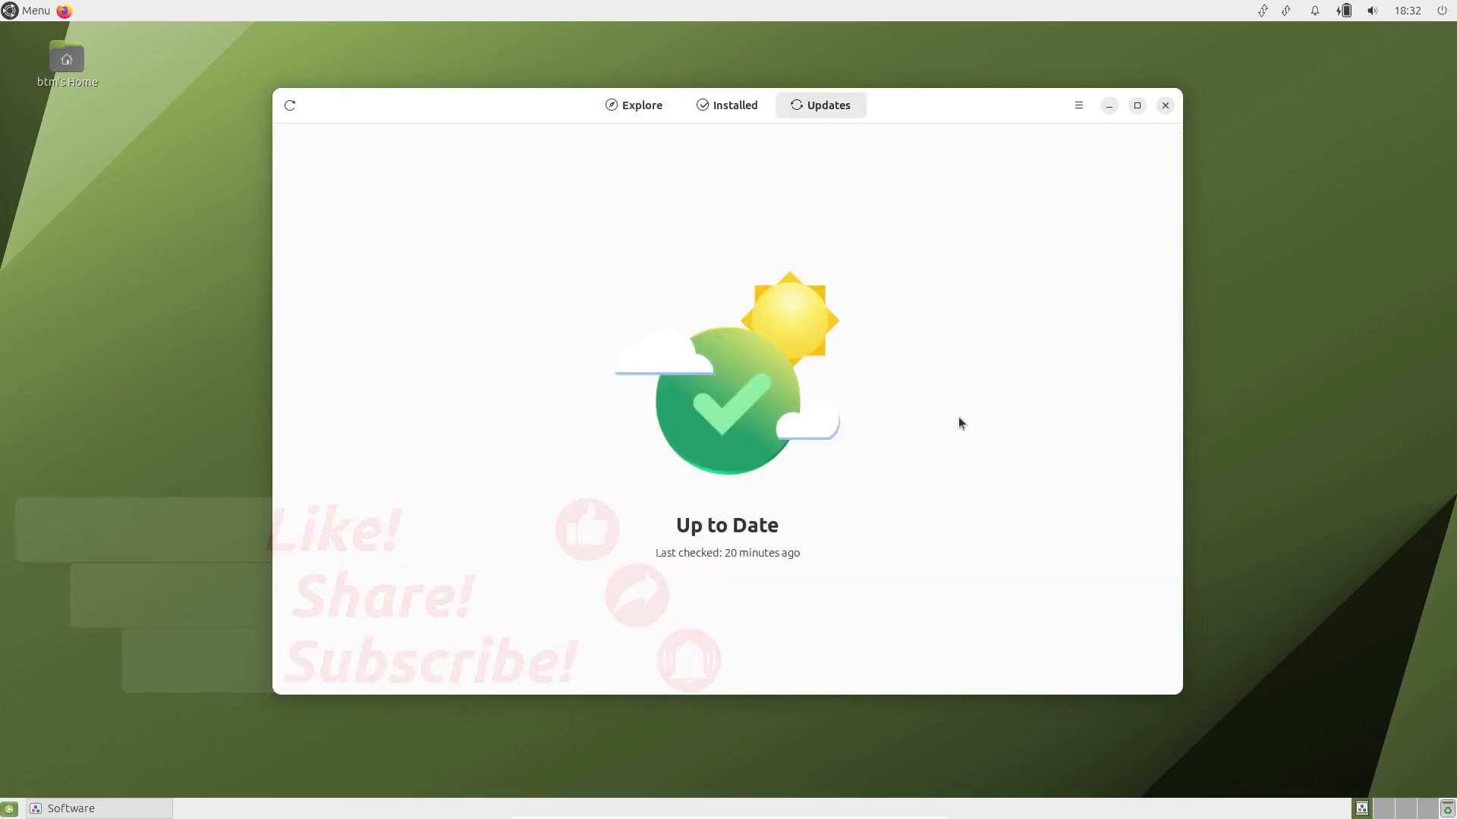
left_click(634, 105)
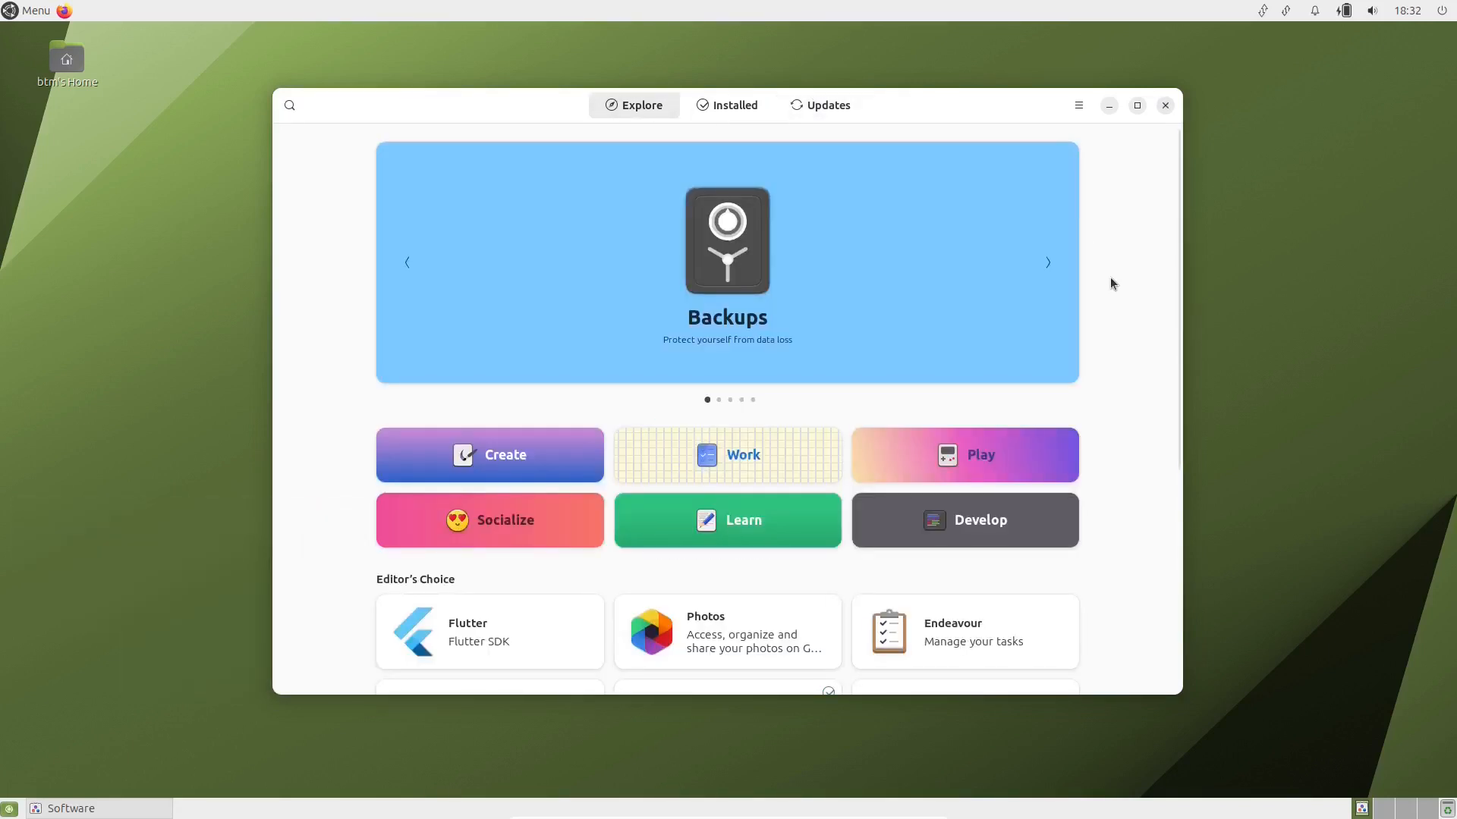